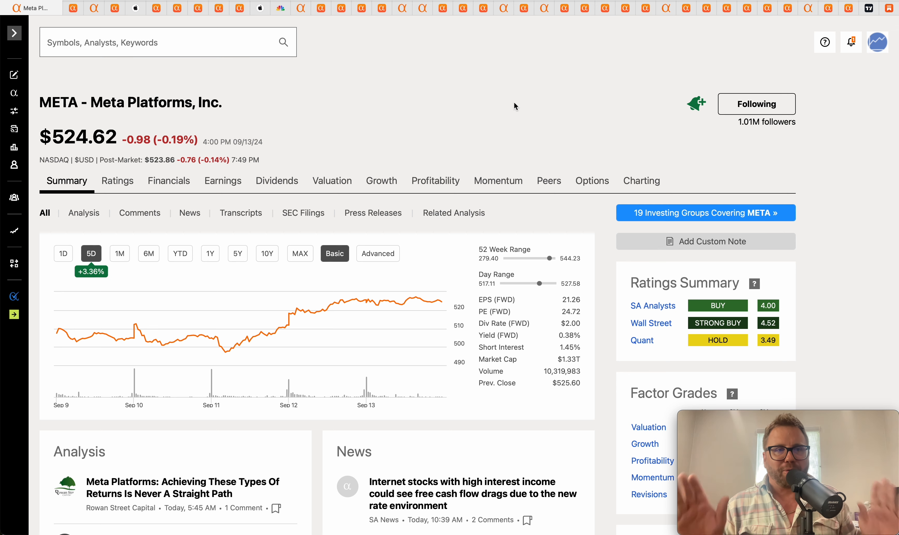
pyautogui.moveTo(503, 111)
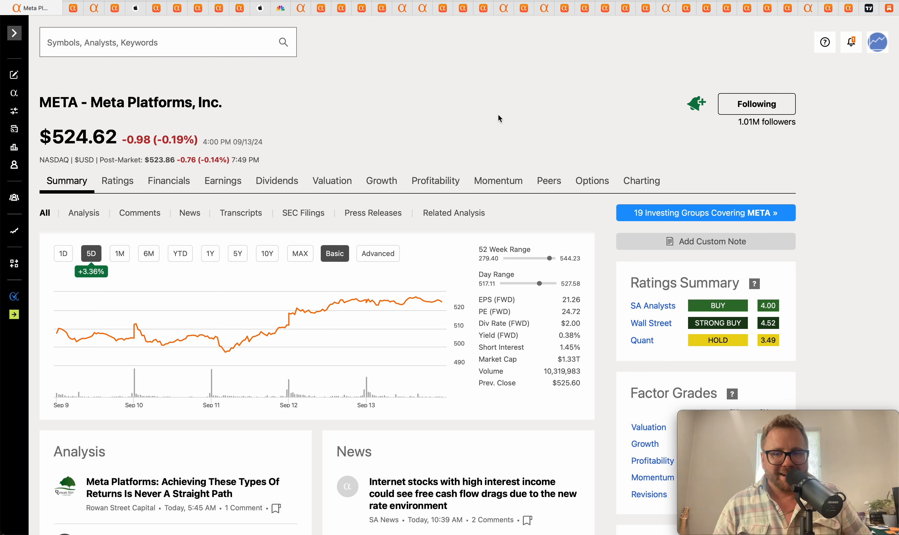
pyautogui.moveTo(386, 116)
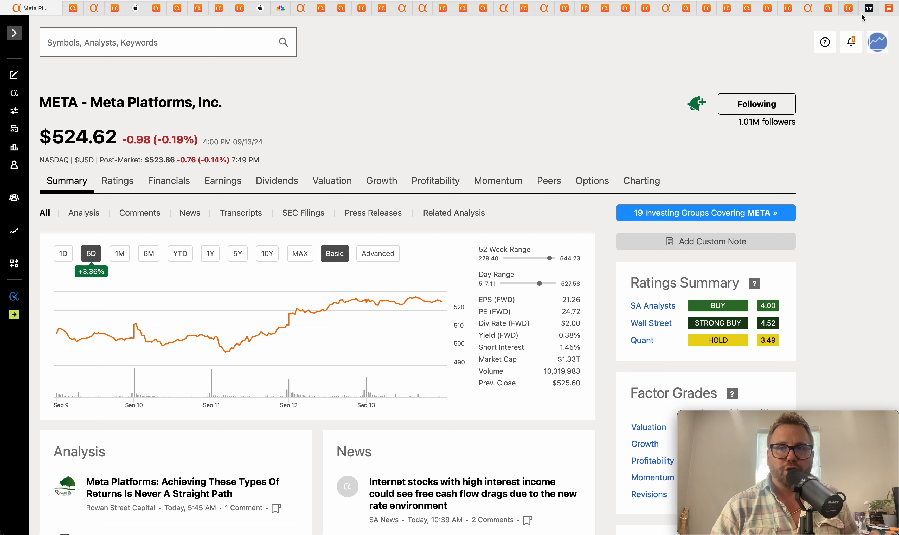
# Step: Skim the GLP-1 newsletter's Novo Nordisk, Eli Lilly, Zealand, Amgen and Roche sections, then return to the top
pyautogui.click(868, 8)
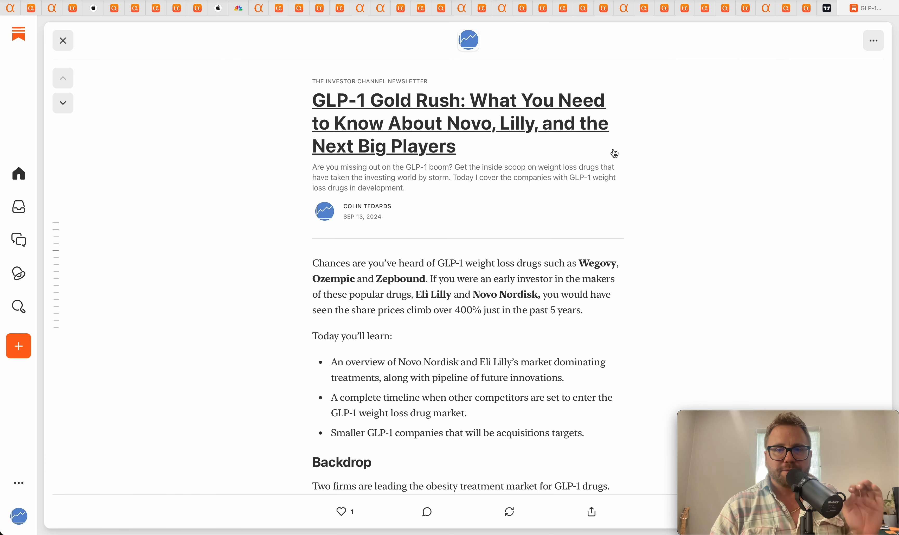
pyautogui.moveTo(693, 197)
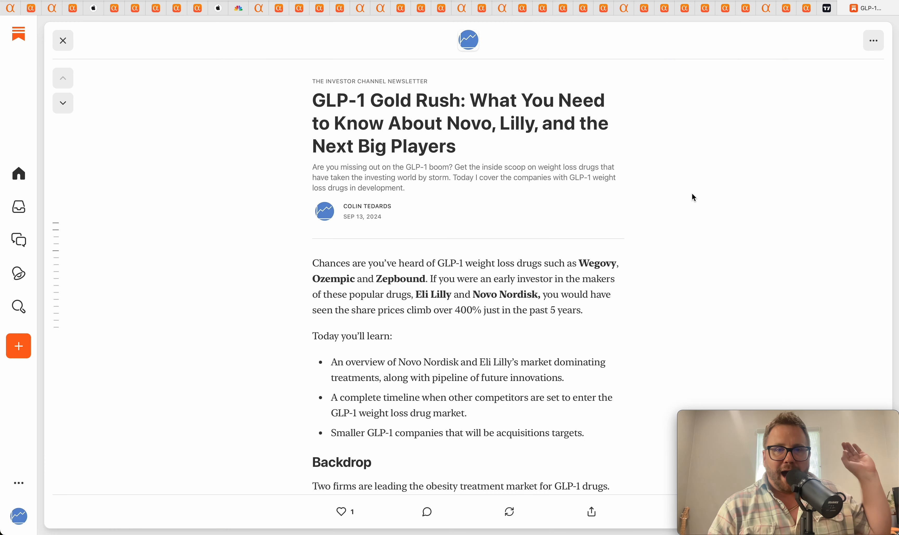
pyautogui.moveTo(698, 167)
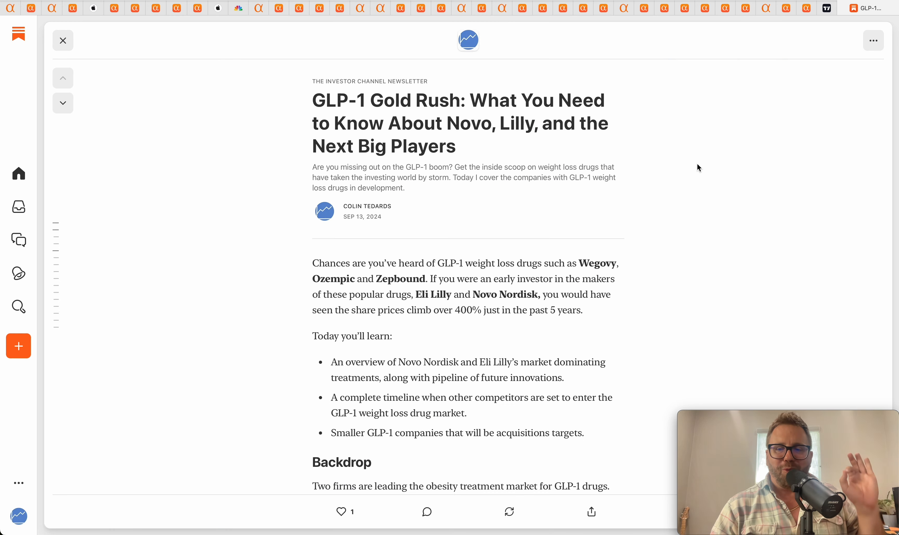
pyautogui.scroll(-3)
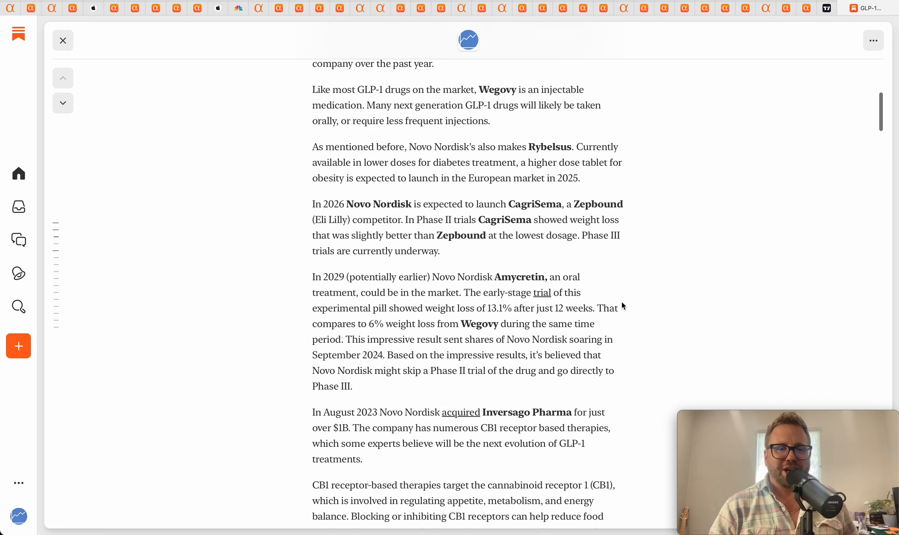
pyautogui.scroll(-3)
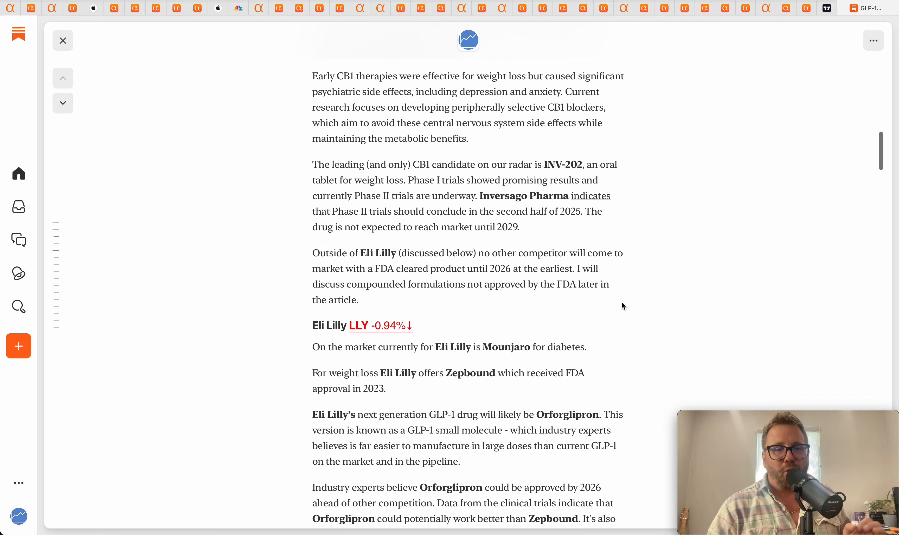
pyautogui.scroll(-3)
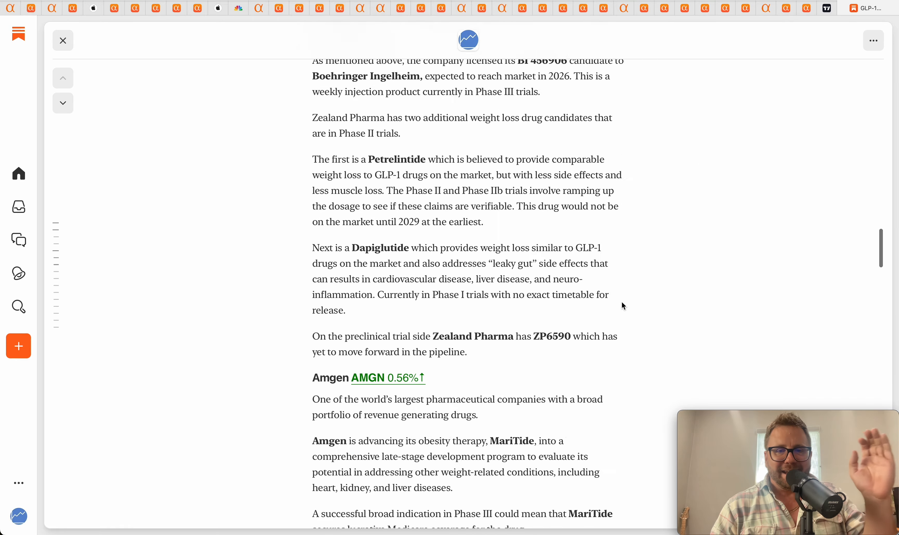
pyautogui.scroll(-3)
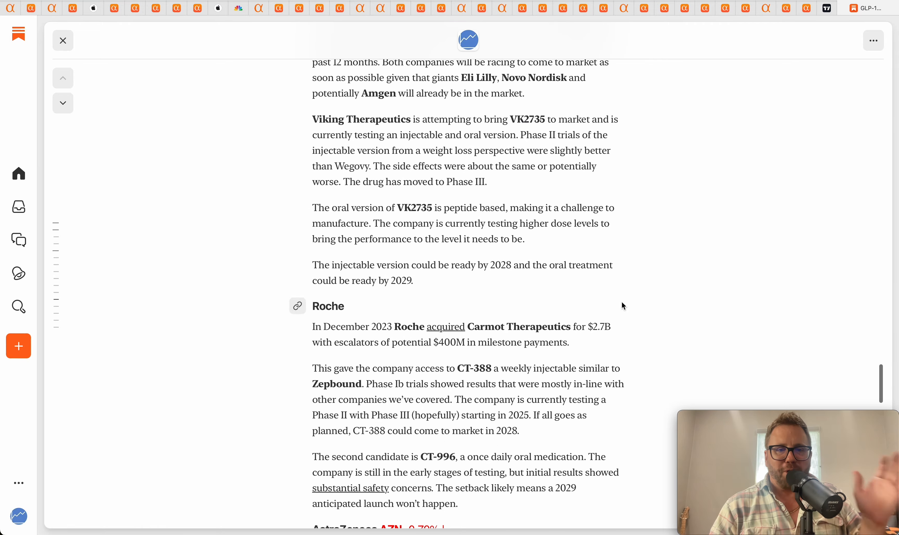
pyautogui.scroll(-3)
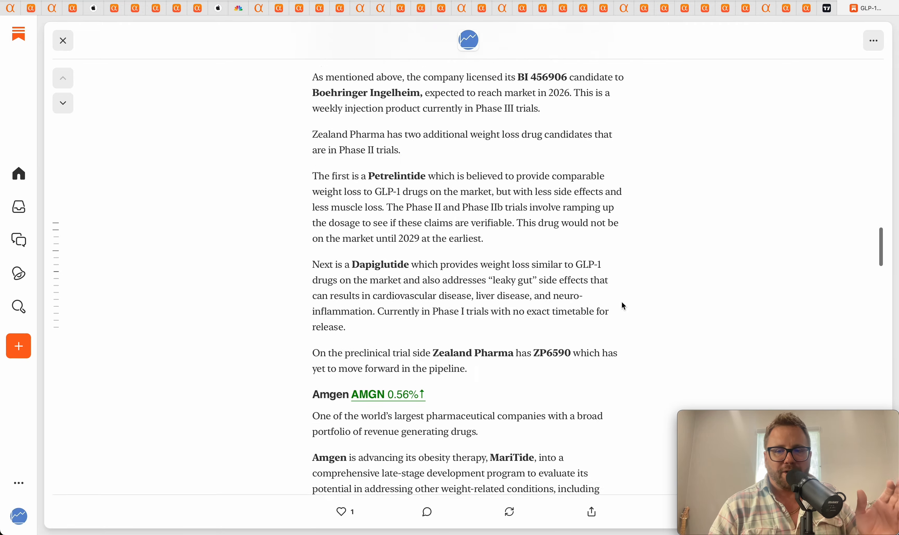
pyautogui.scroll(3)
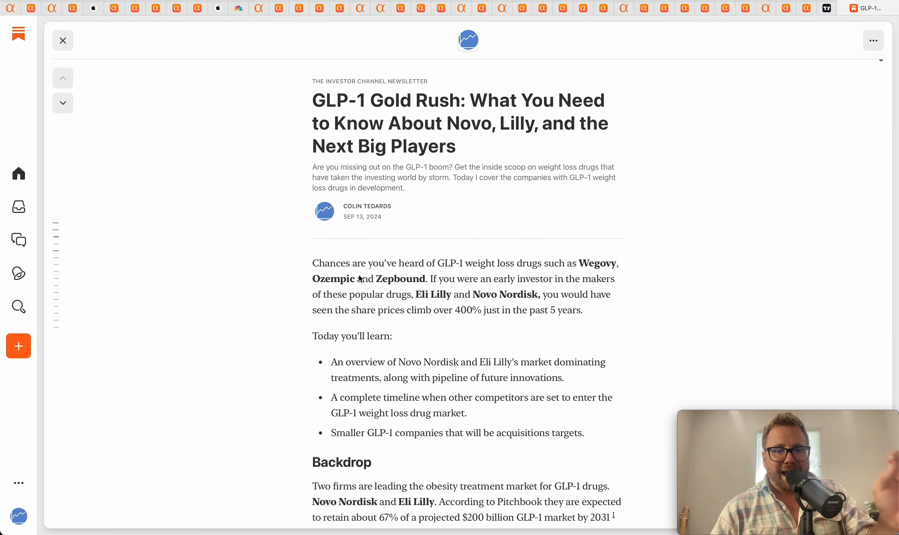
pyautogui.moveTo(161, 115)
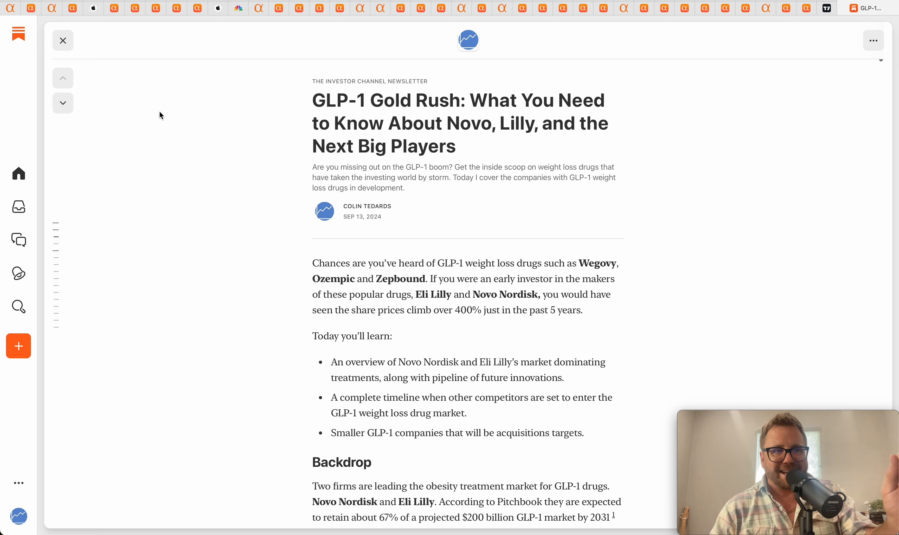
pyautogui.moveTo(9, 9)
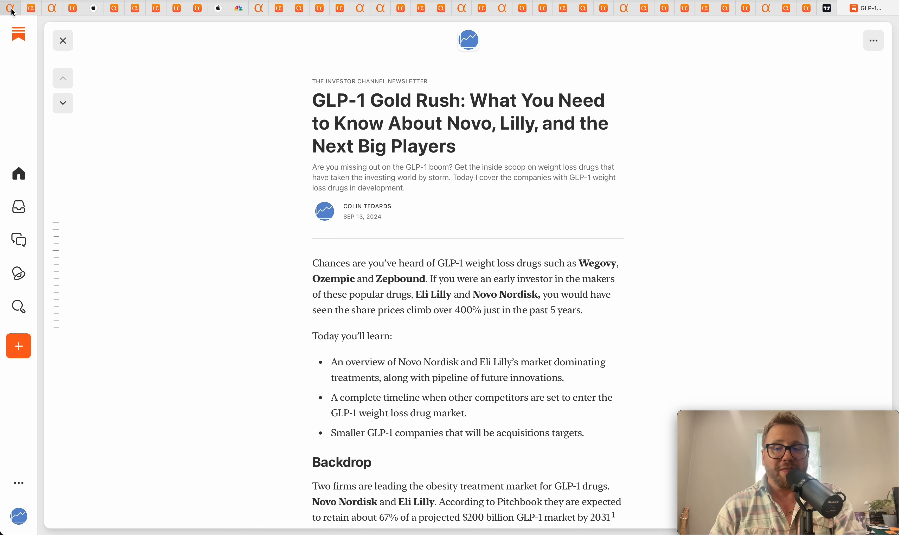
# Step: Return to the Seeking Alpha META stock summary page
pyautogui.click(62, 40)
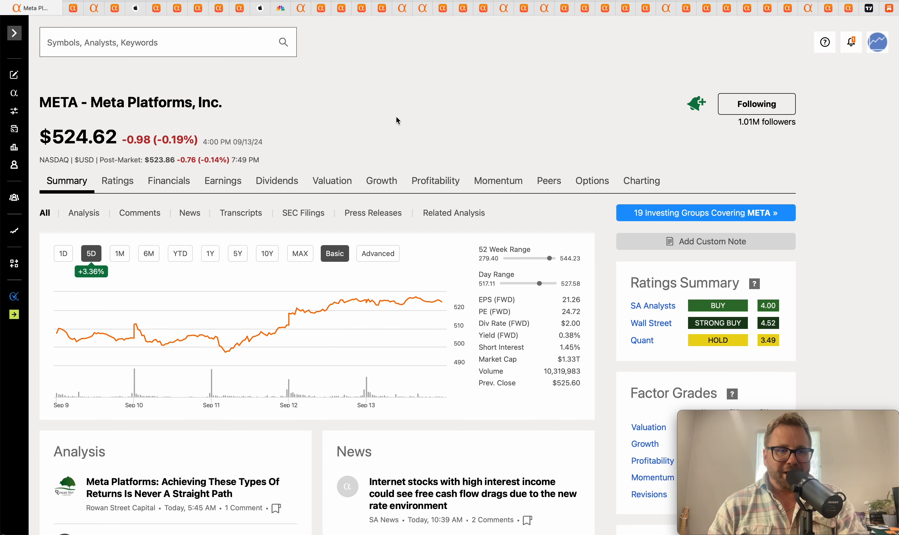
pyautogui.moveTo(58, 334)
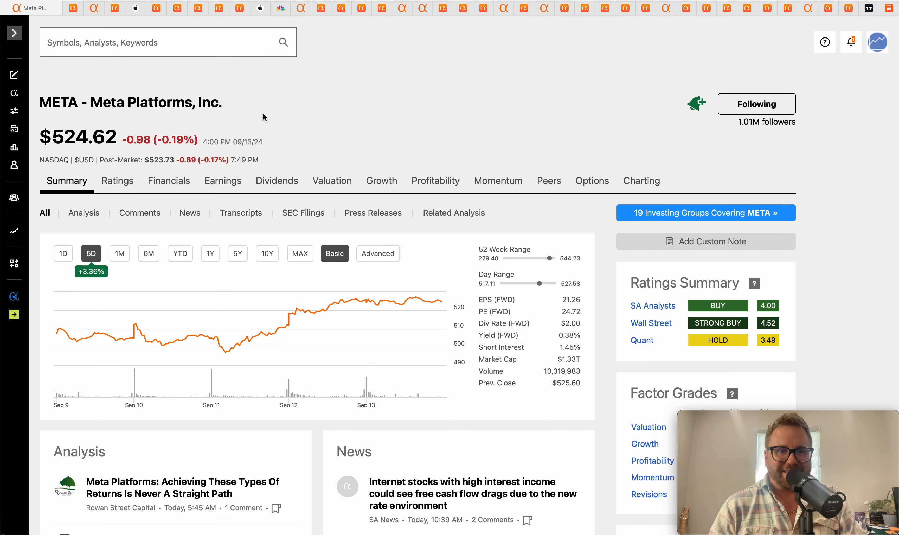
pyautogui.moveTo(217, 128)
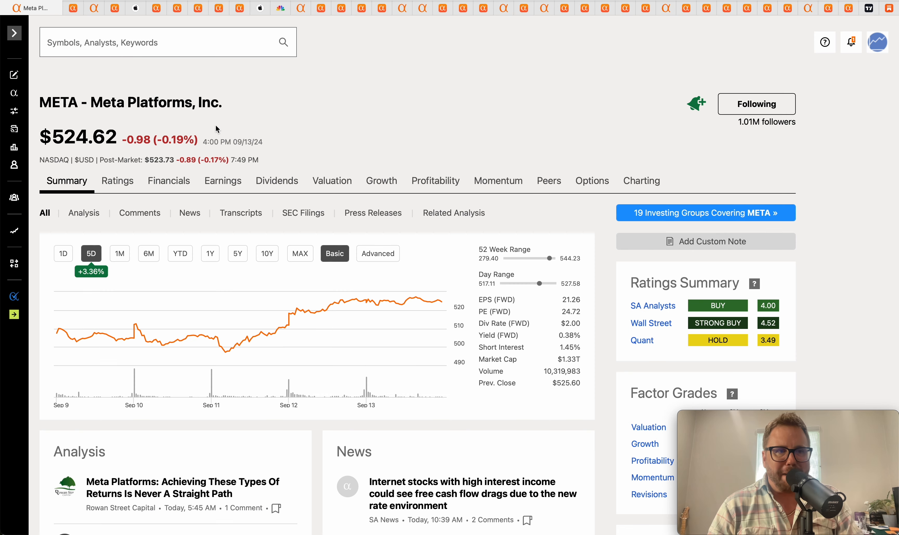
pyautogui.moveTo(134, 95)
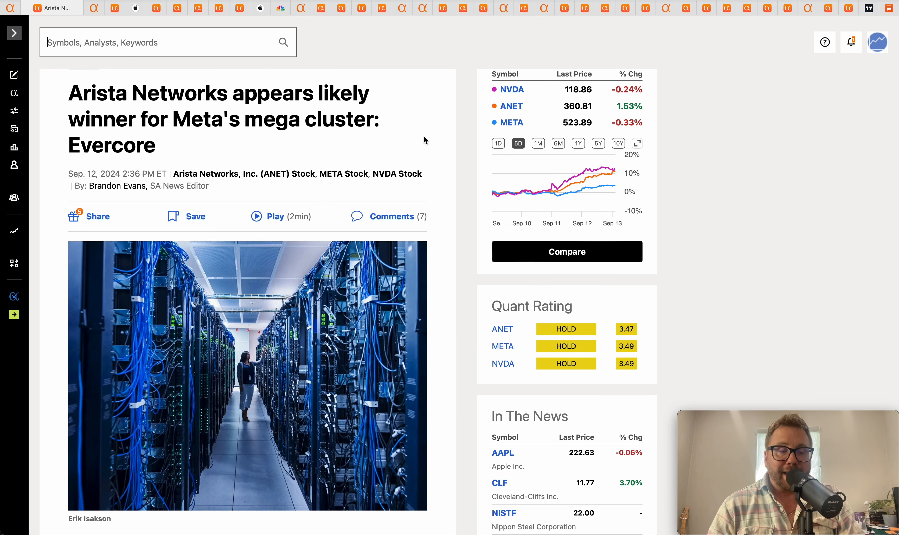
pyautogui.doubleClick(208, 119)
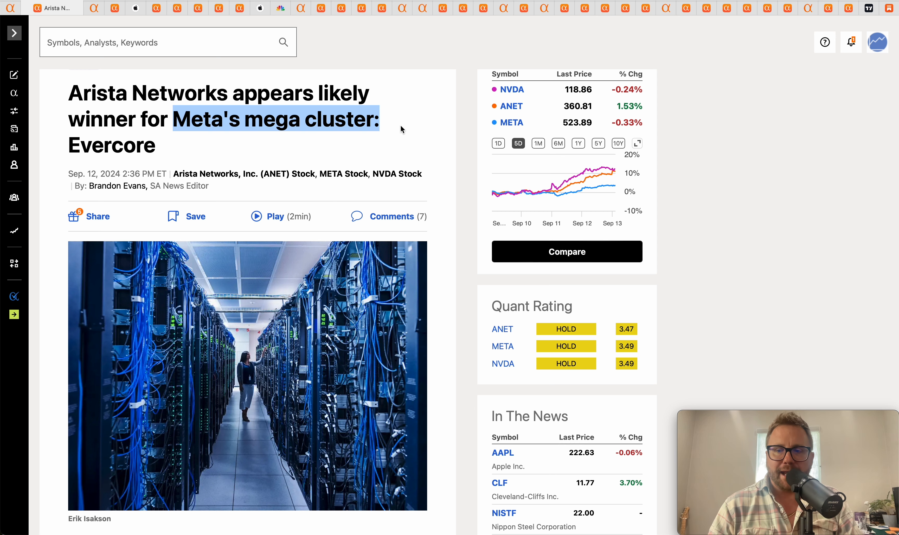
pyautogui.scroll(-3)
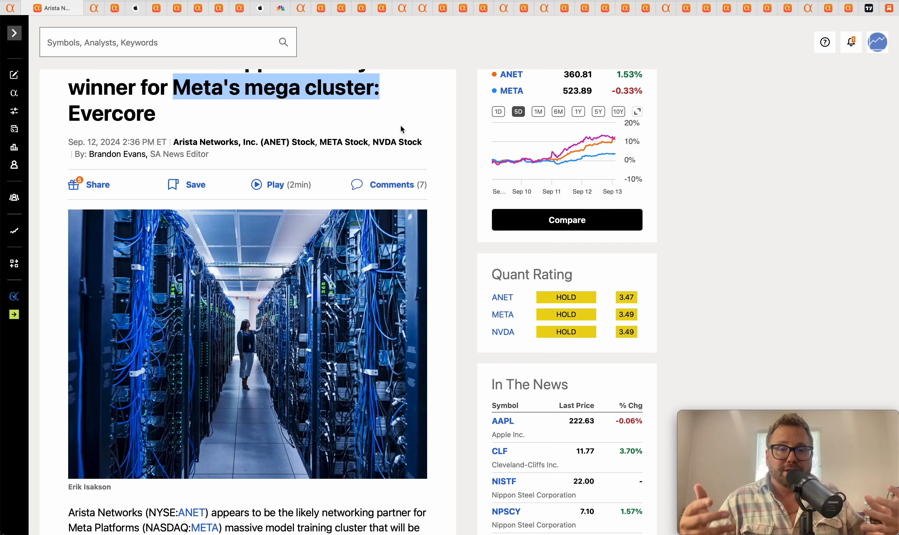
pyautogui.scroll(-3)
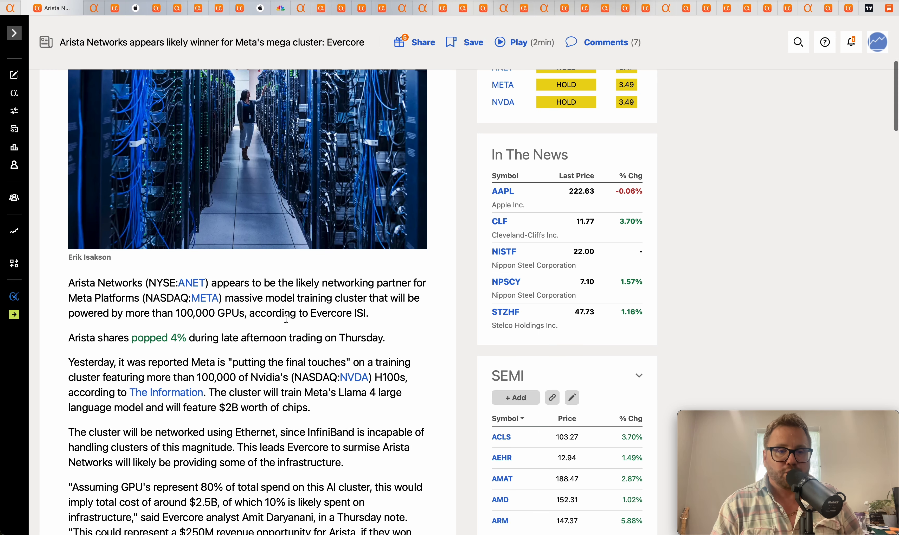
pyautogui.scroll(-3)
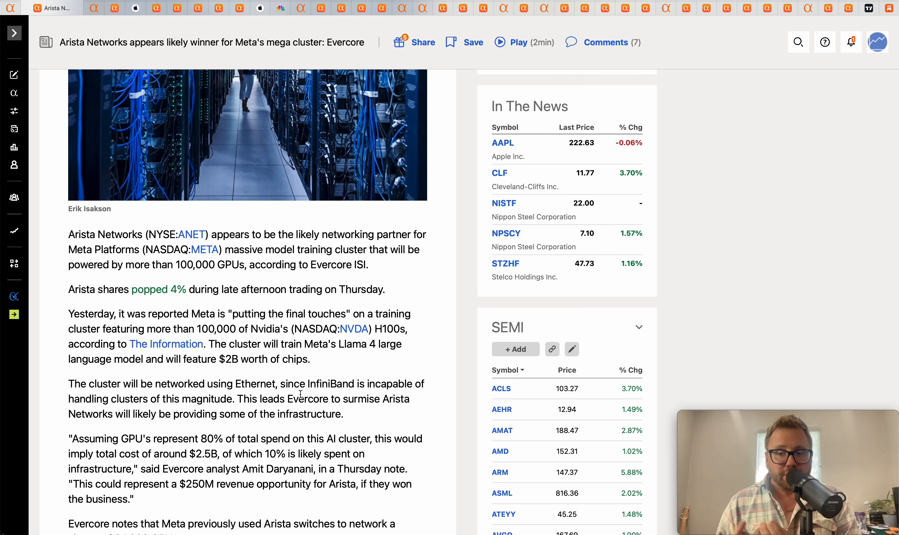
pyautogui.scroll(3)
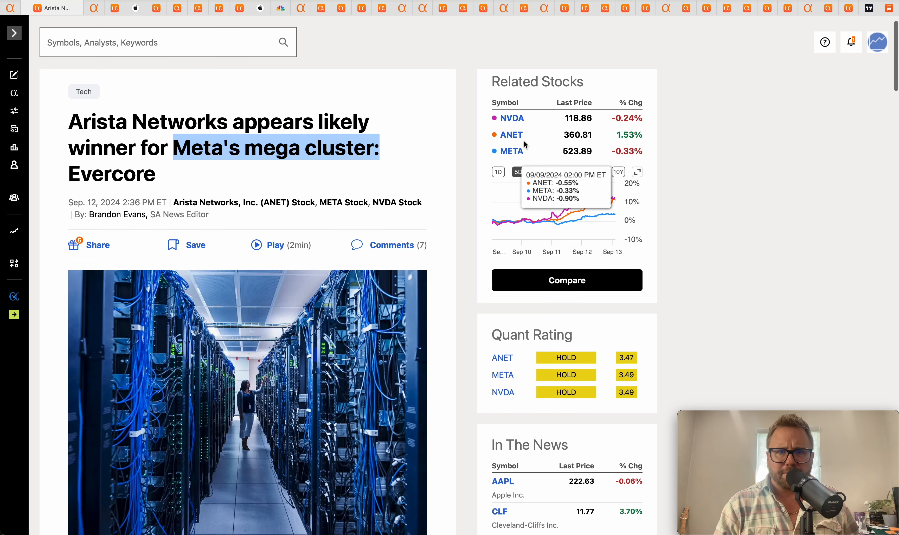
pyautogui.moveTo(404, 220)
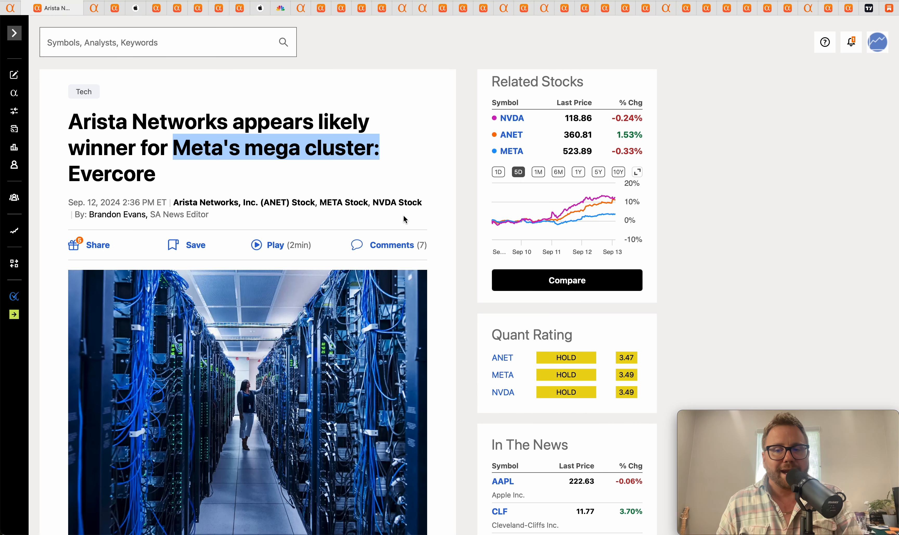
pyautogui.scroll(-3)
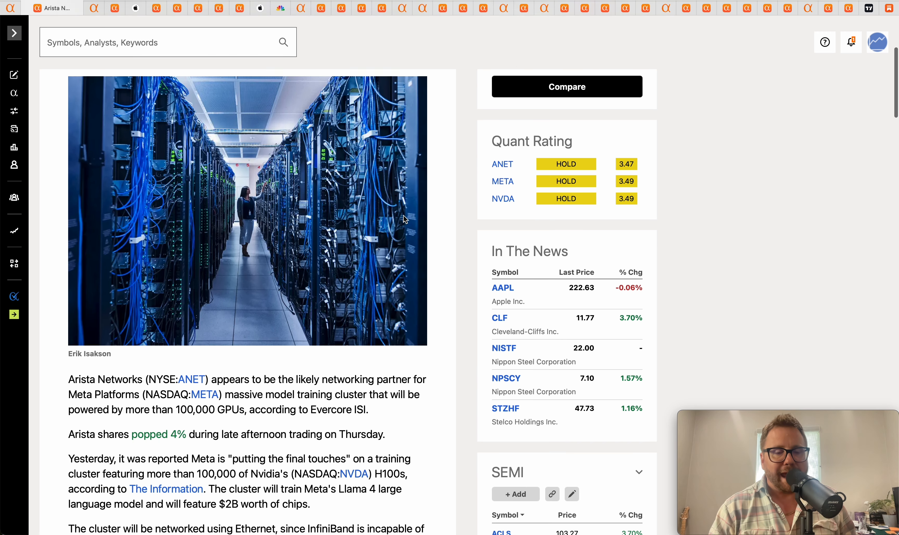
pyautogui.scroll(-3)
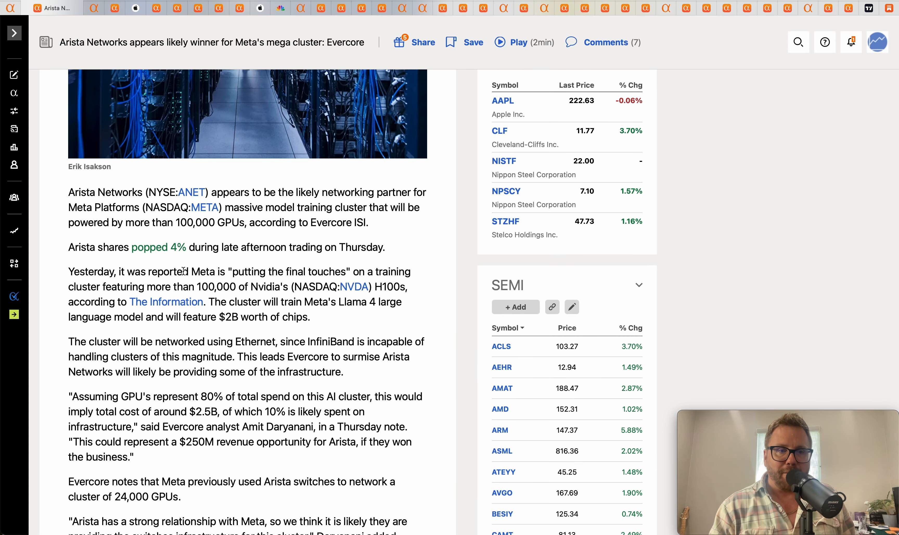
pyautogui.scroll(-3)
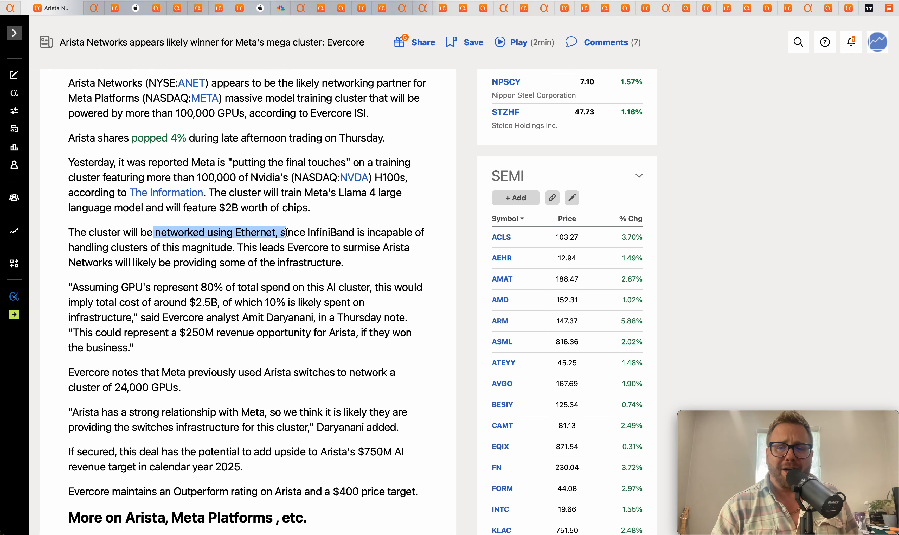
pyautogui.click(310, 232)
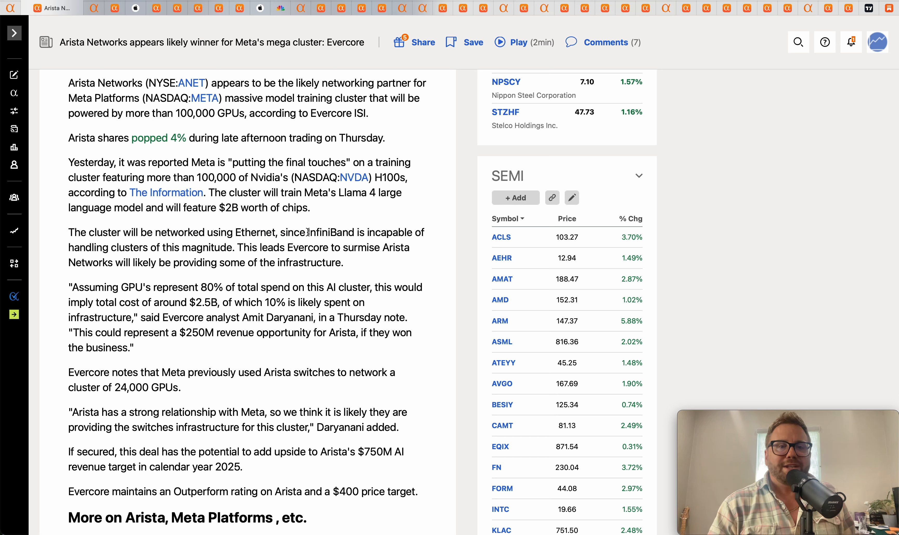
pyautogui.doubleClick(331, 233)
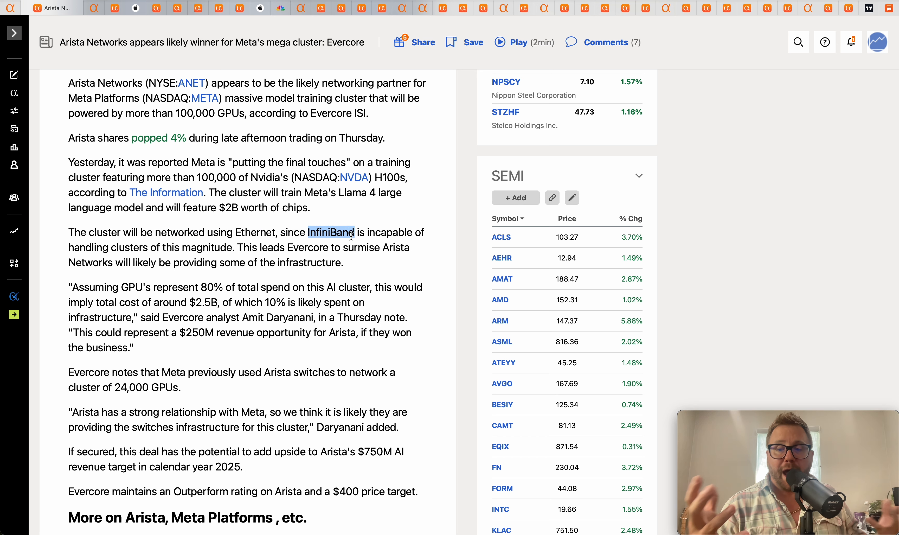
pyautogui.doubleClick(255, 232)
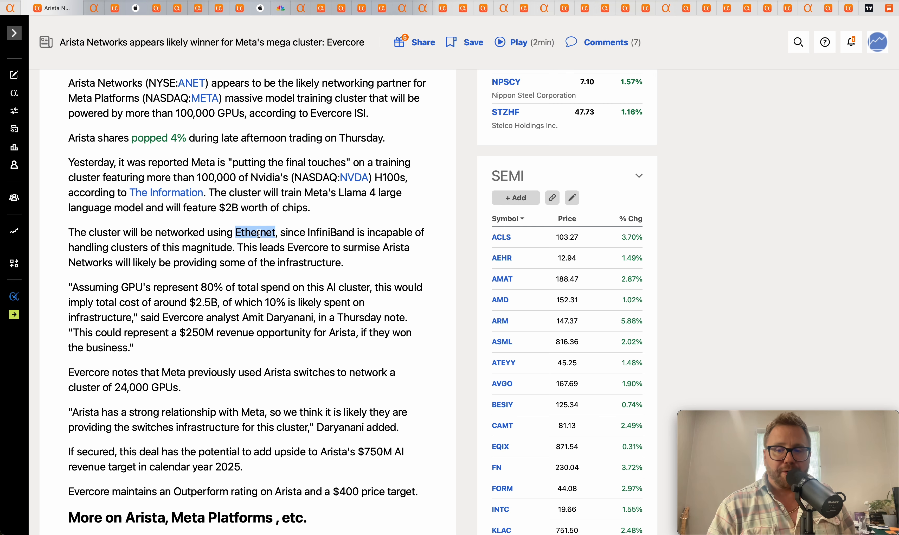
pyautogui.scroll(3)
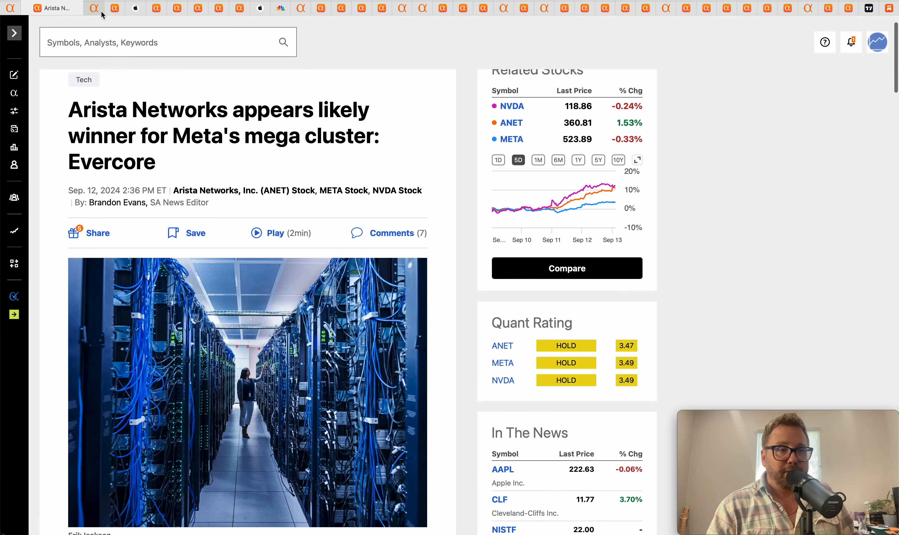
pyautogui.moveTo(95, 8)
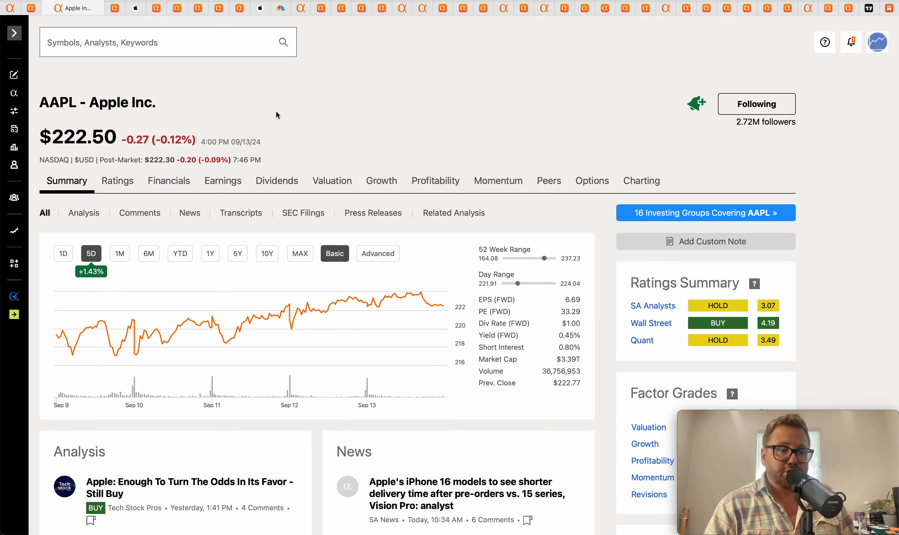
pyautogui.moveTo(57, 337)
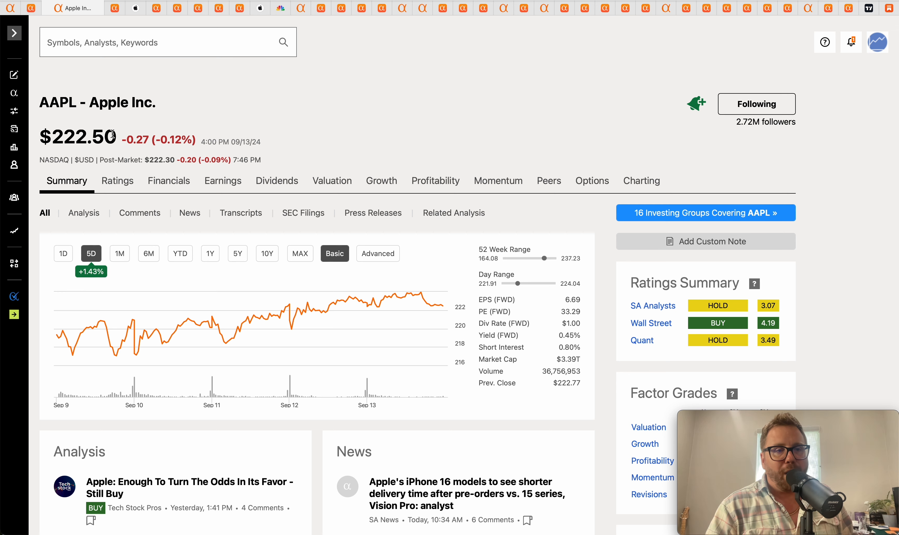
pyautogui.moveTo(248, 105)
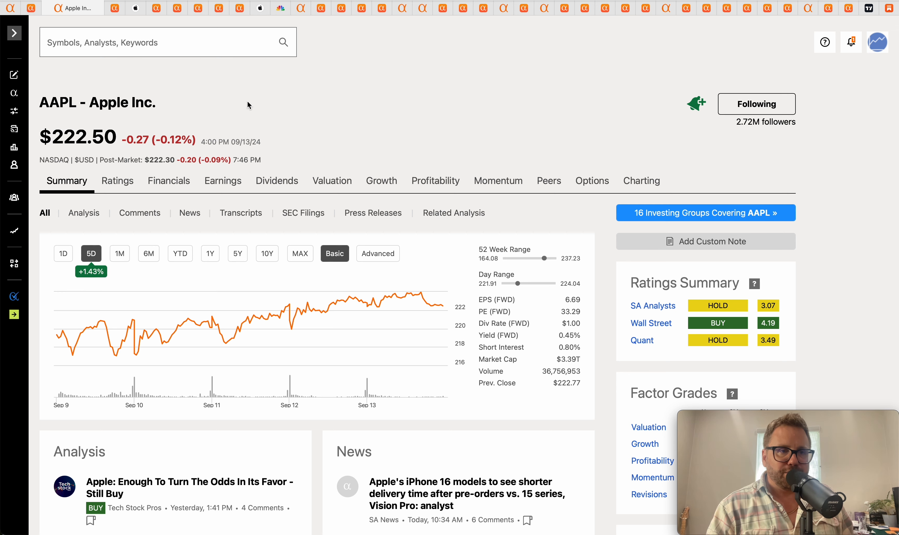
# Step: Bring up the 'Apple shows off AI-packed iPhone 16 line' news story
pyautogui.click(100, 8)
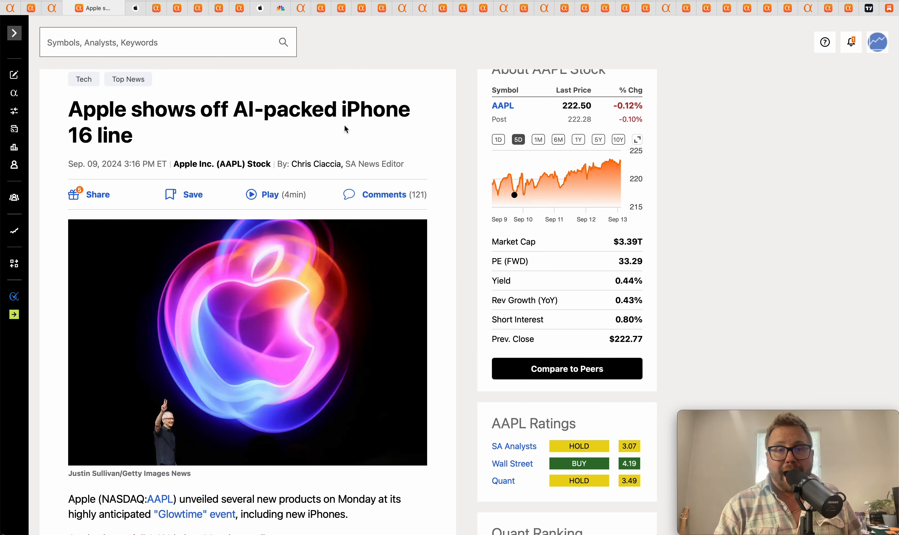
pyautogui.doubleClick(283, 109)
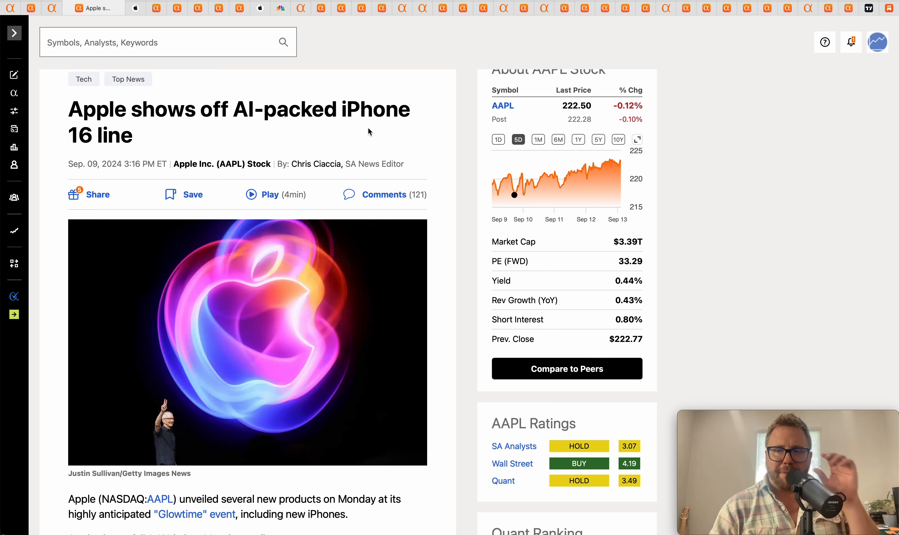
# Step: Scroll through the iPhone 16 Pro page's highlights, display and Apple Intelligence sections, then back up
pyautogui.click(122, 8)
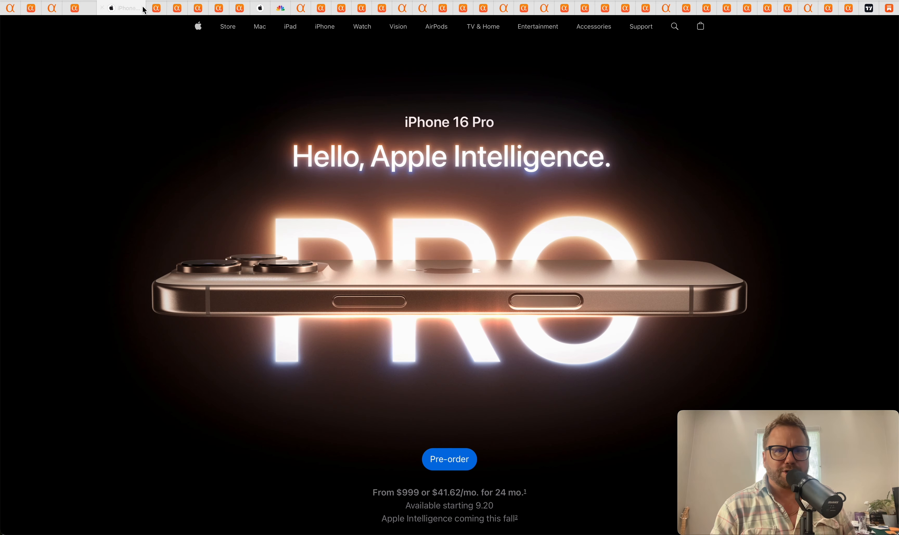
pyautogui.scroll(-3)
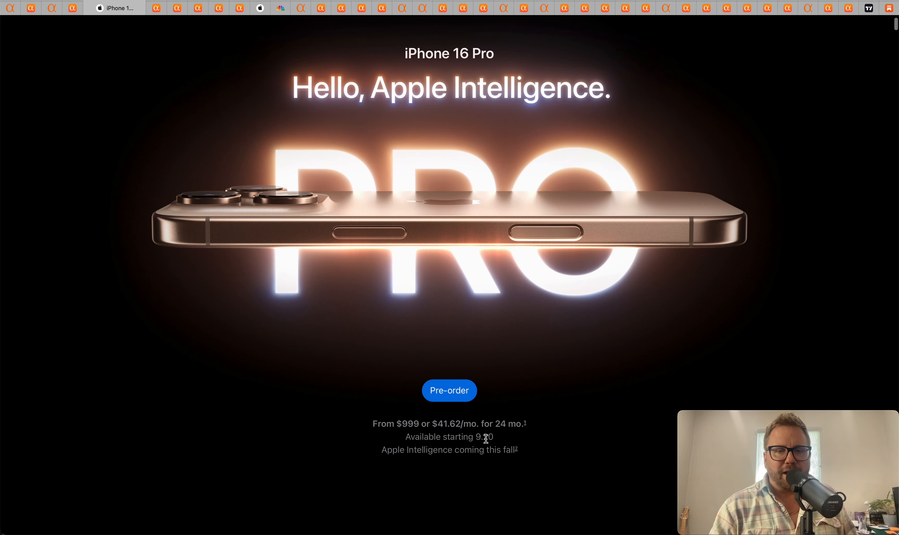
pyautogui.moveTo(472, 449)
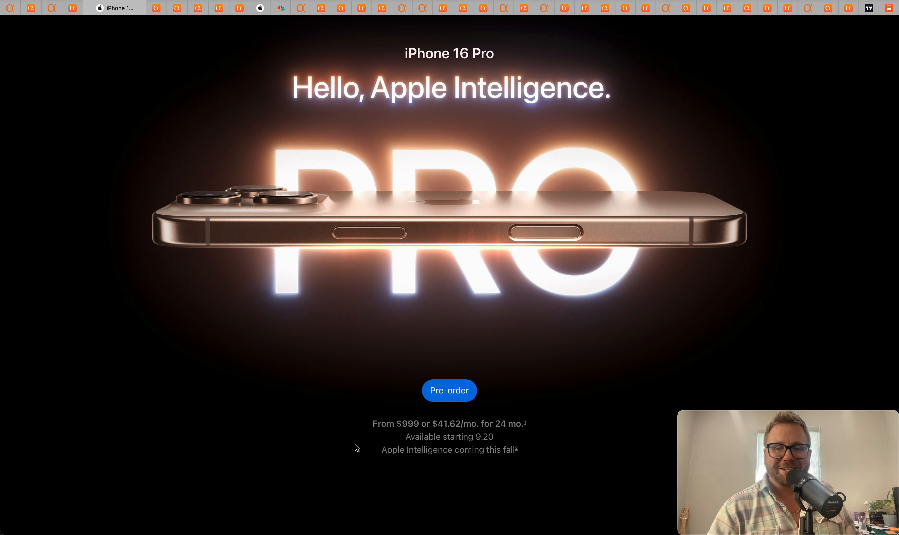
pyautogui.scroll(-3)
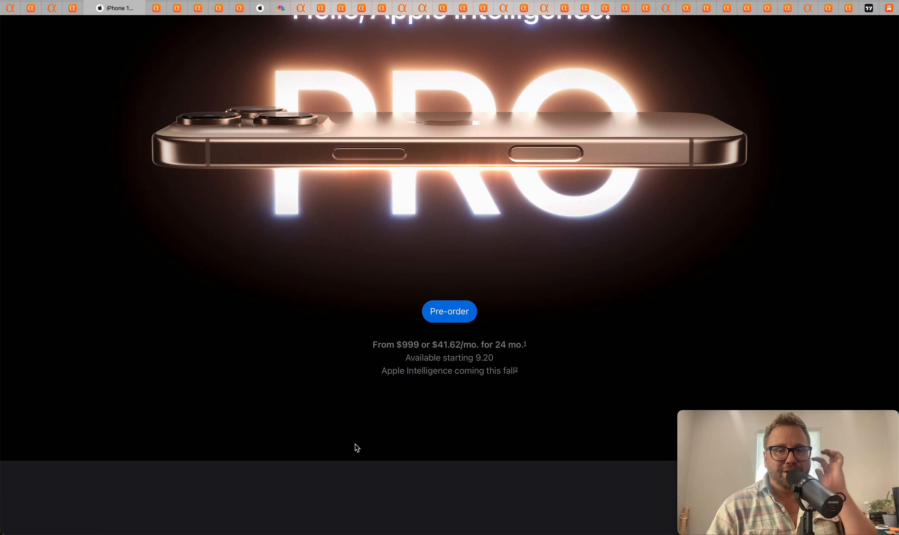
pyautogui.scroll(3)
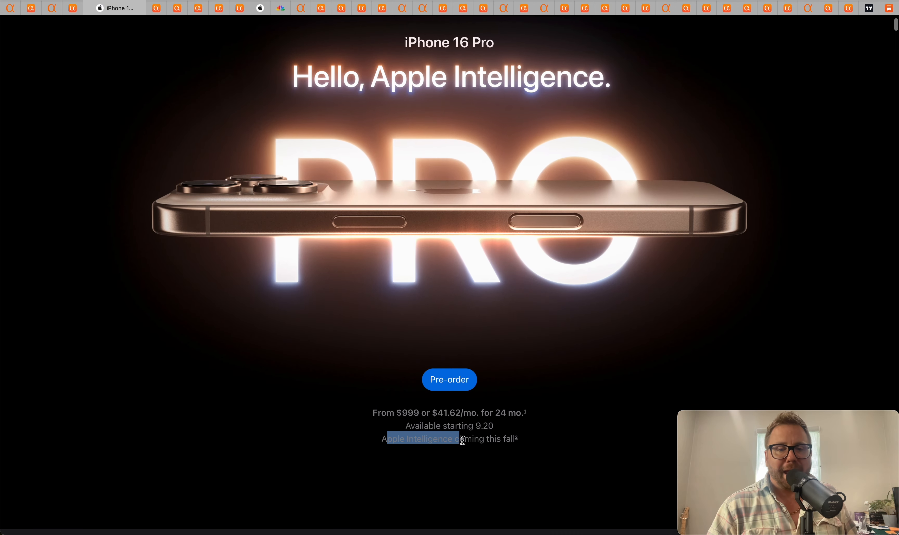
pyautogui.scroll(-3)
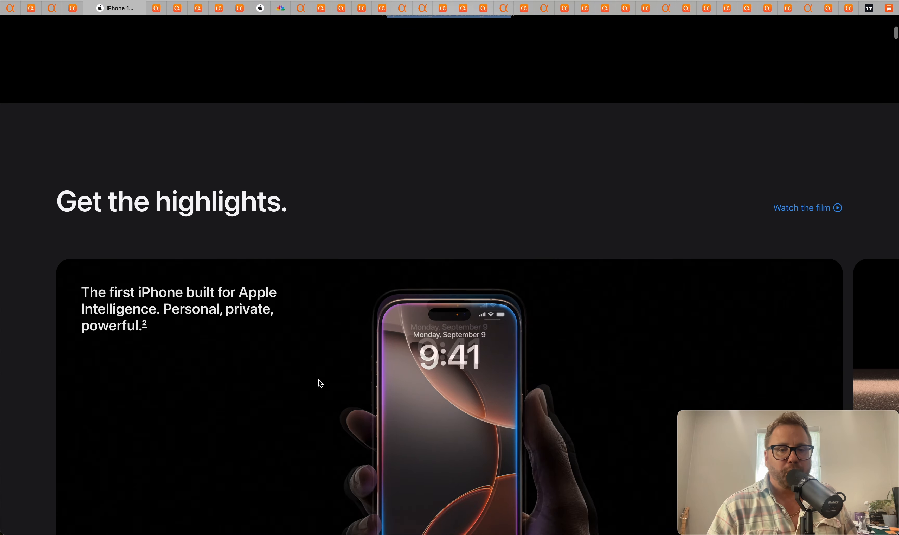
pyautogui.scroll(-3)
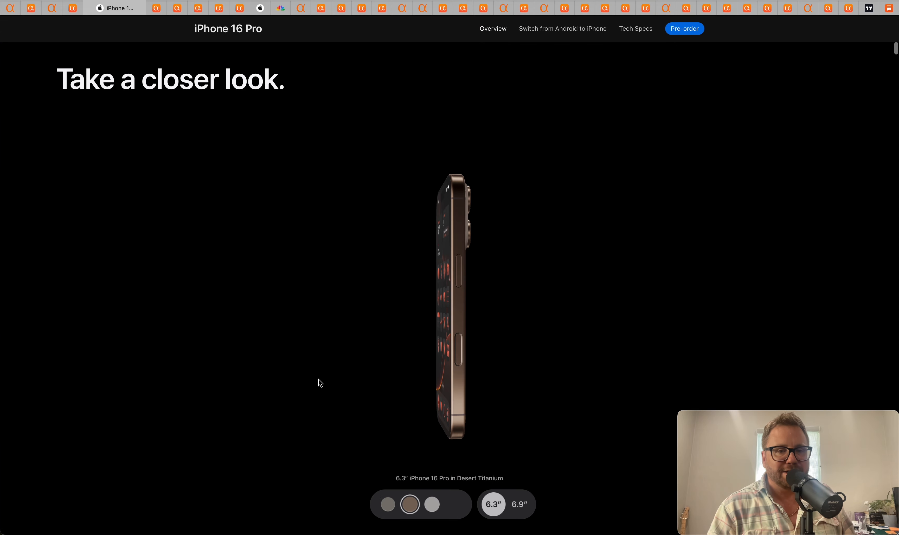
pyautogui.scroll(-3)
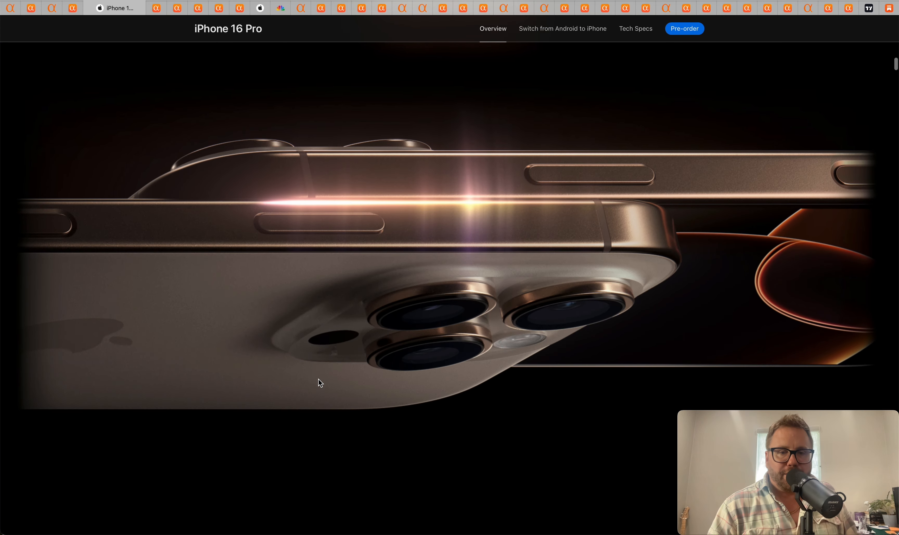
pyautogui.scroll(-3)
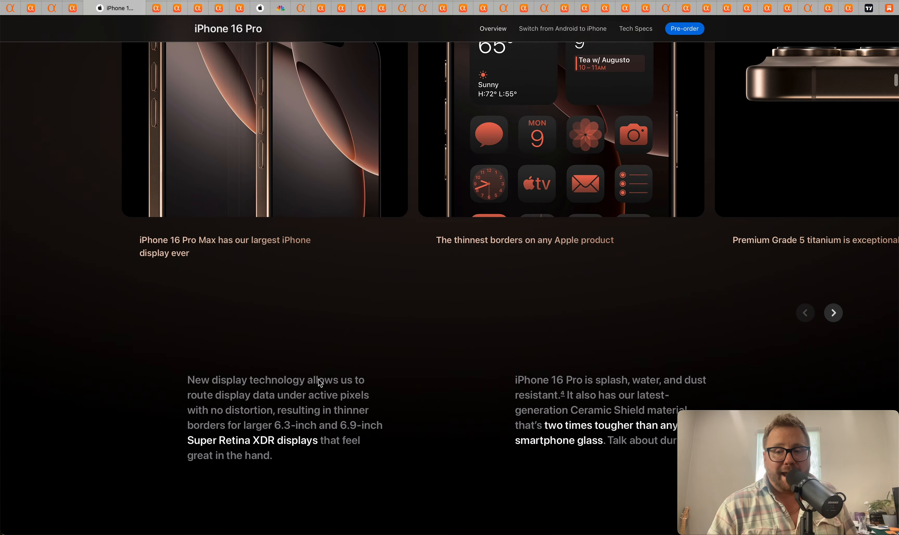
pyautogui.scroll(3)
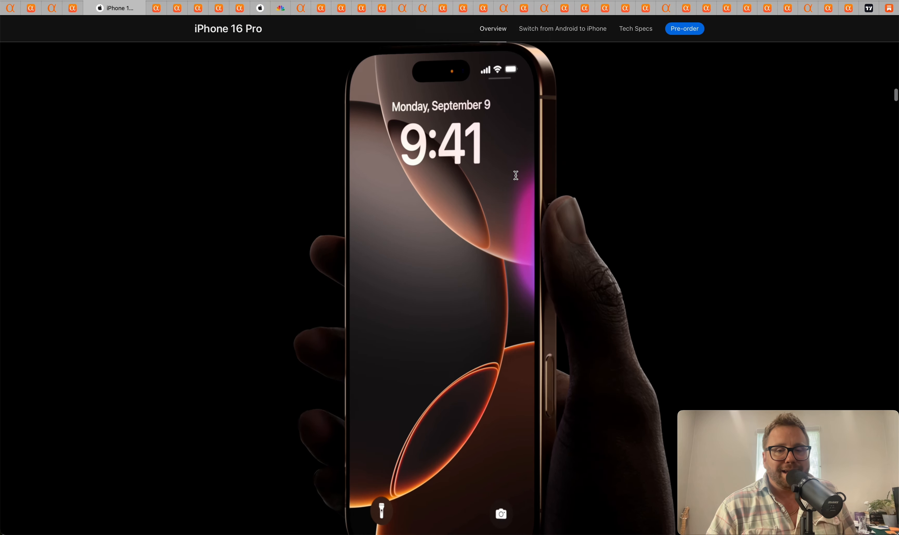
pyautogui.scroll(-3)
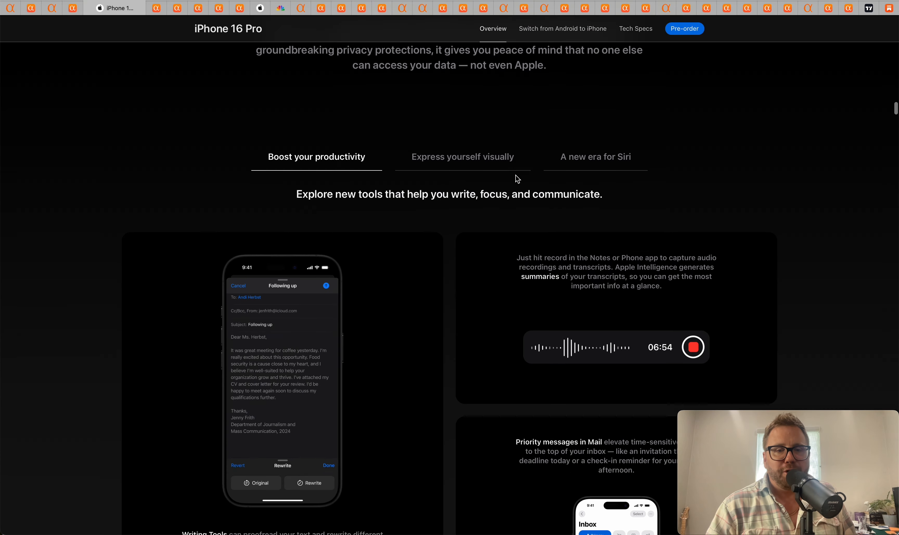
pyautogui.scroll(3)
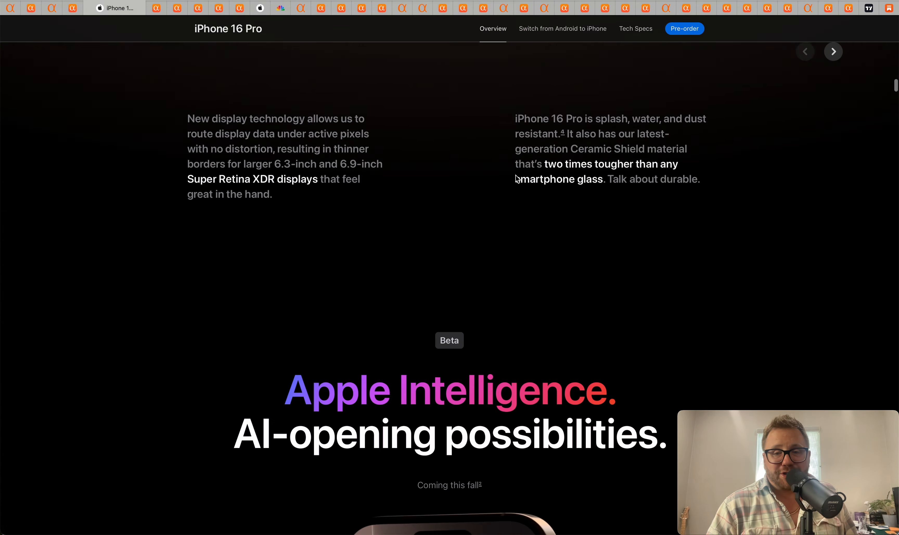
pyautogui.scroll(3)
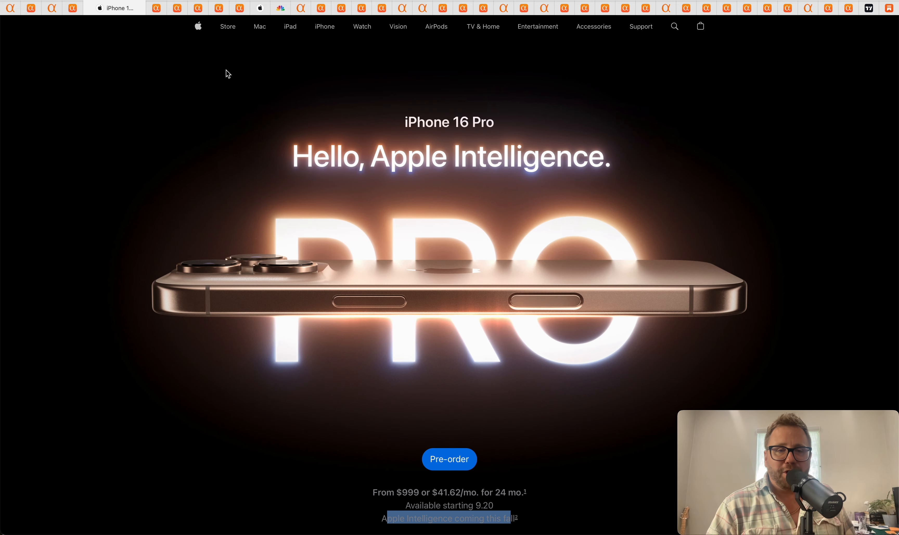
pyautogui.moveTo(157, 8)
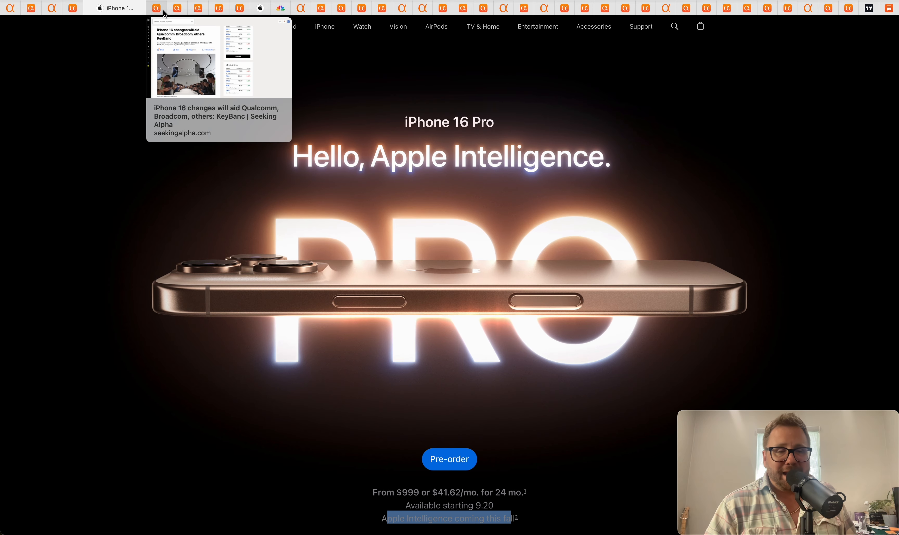
pyautogui.moveTo(266, 112)
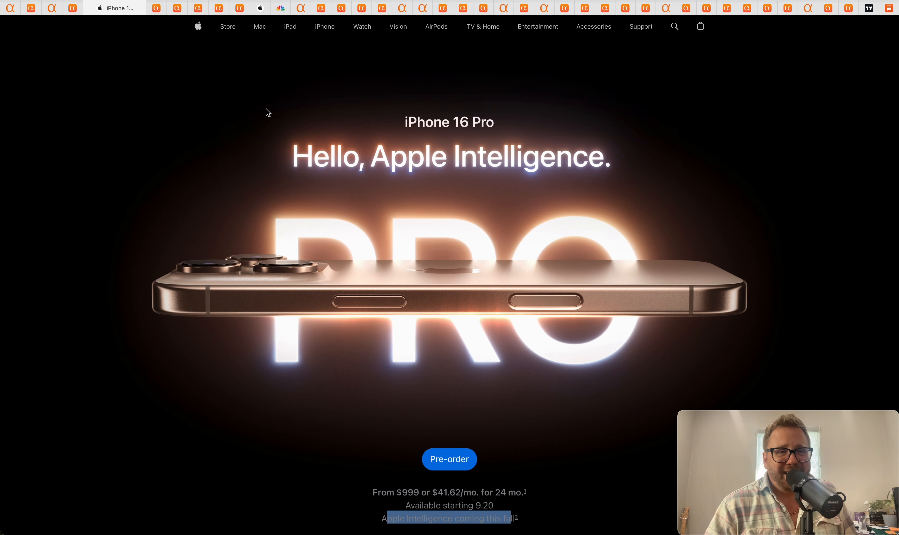
pyautogui.moveTo(498, 509)
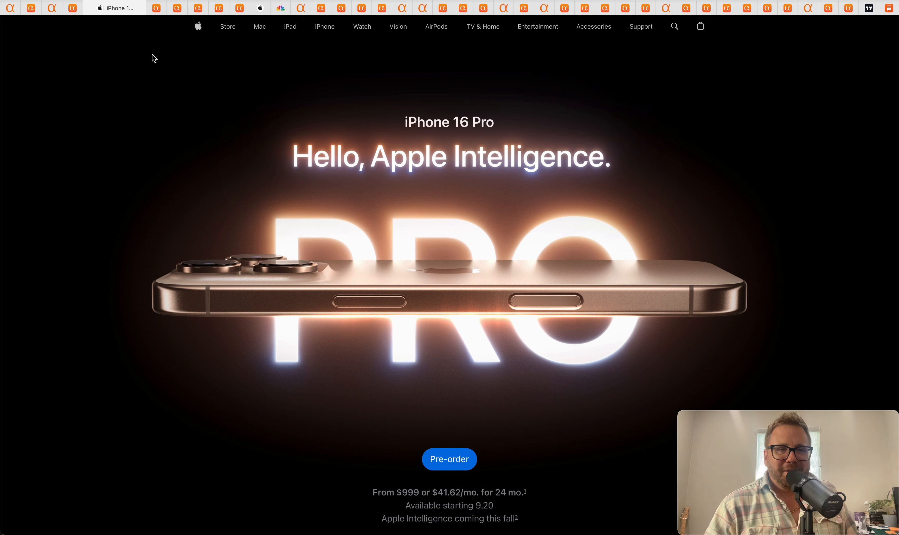
# Step: Bring up the KeyBanc iPhone 16 suppliers story and highlight 'Broadcom' in its headline
pyautogui.click(136, 7)
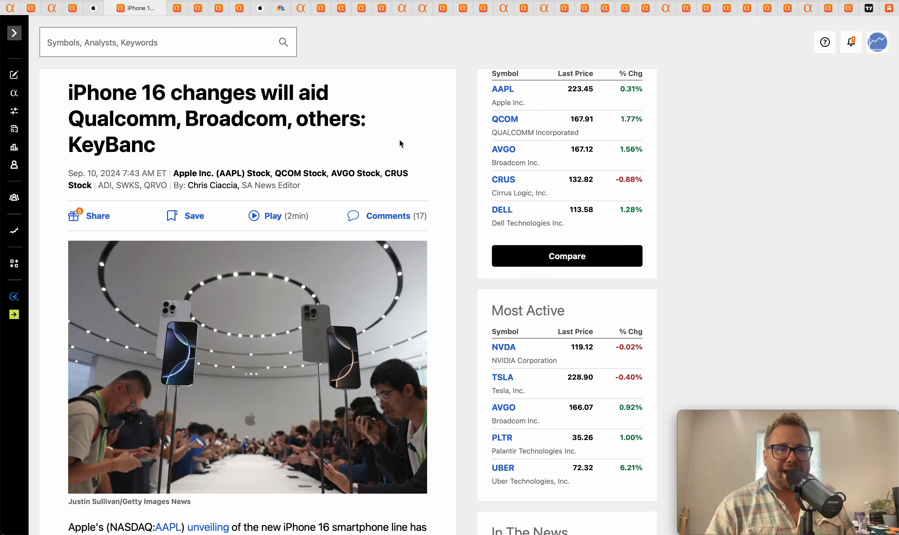
pyautogui.moveTo(414, 143)
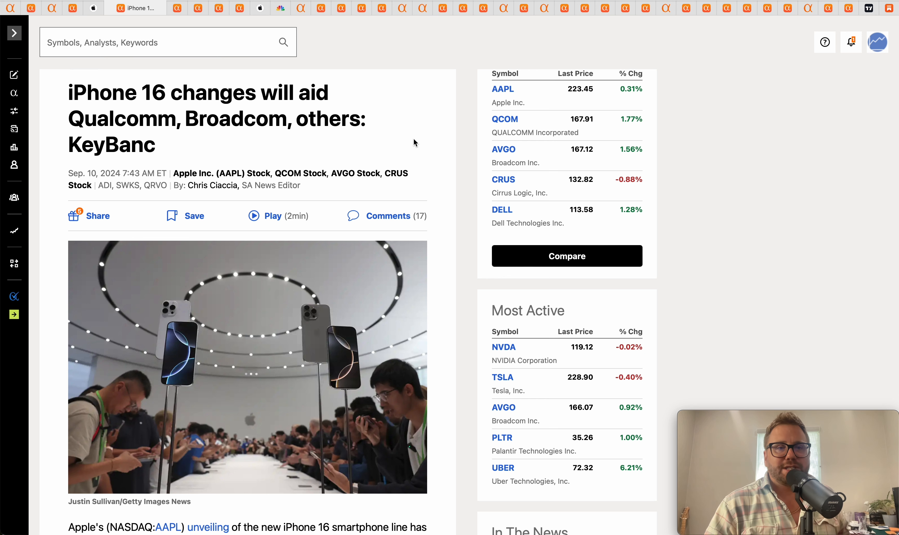
pyautogui.moveTo(128, 129)
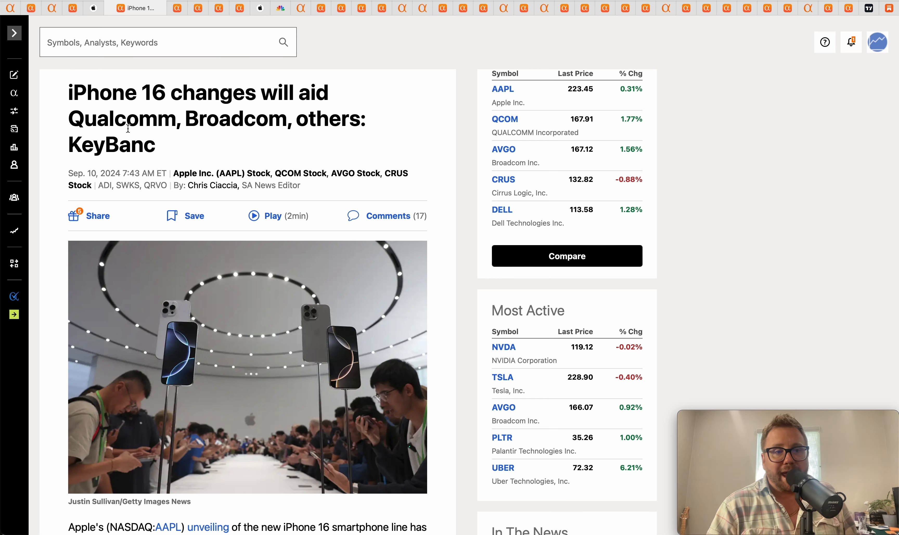
pyautogui.doubleClick(236, 119)
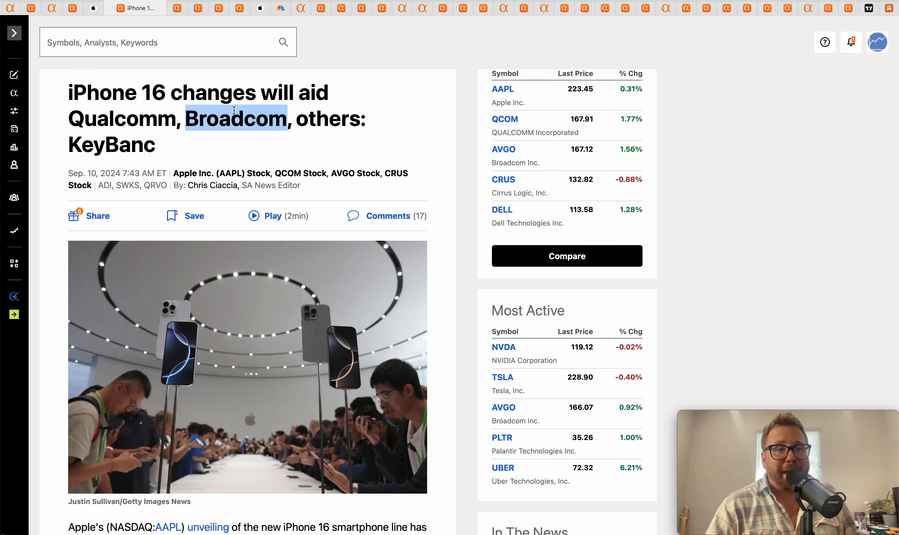
pyautogui.moveTo(377, 125)
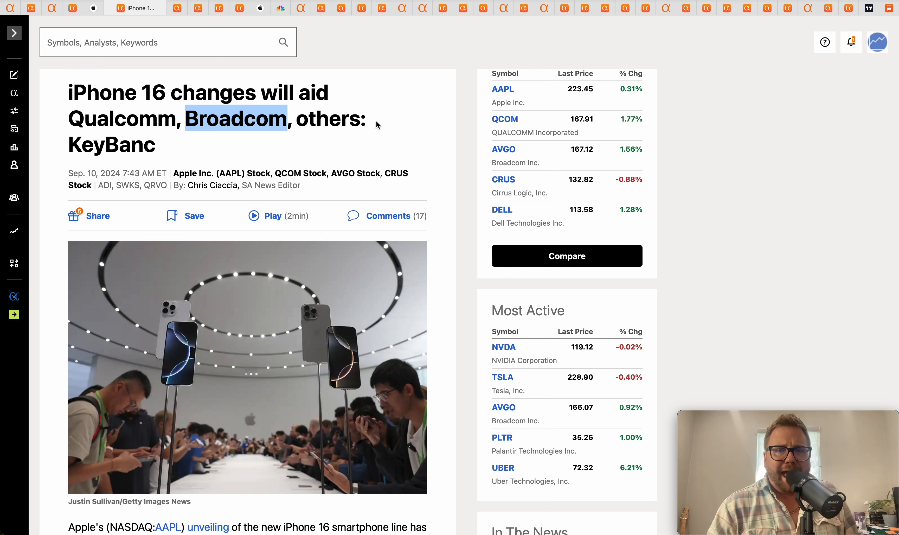
pyautogui.moveTo(433, 135)
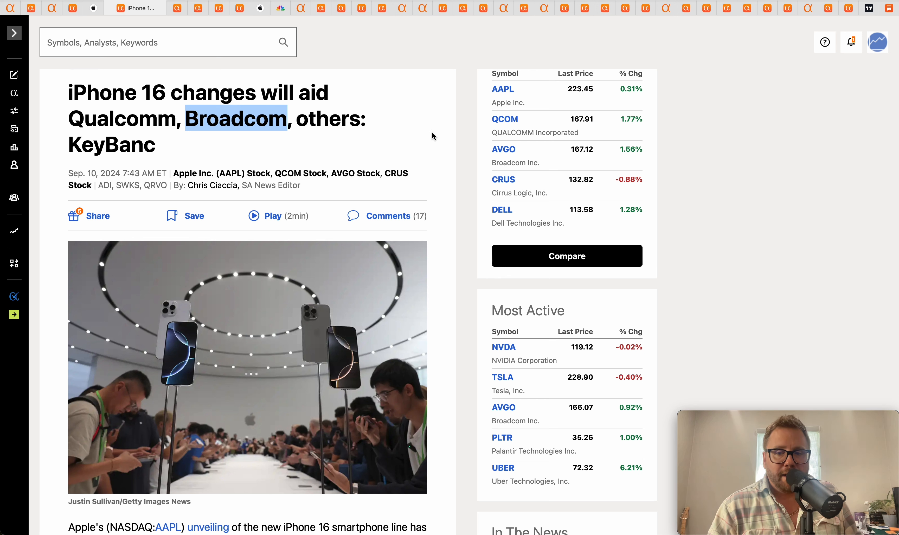
pyautogui.moveTo(407, 106)
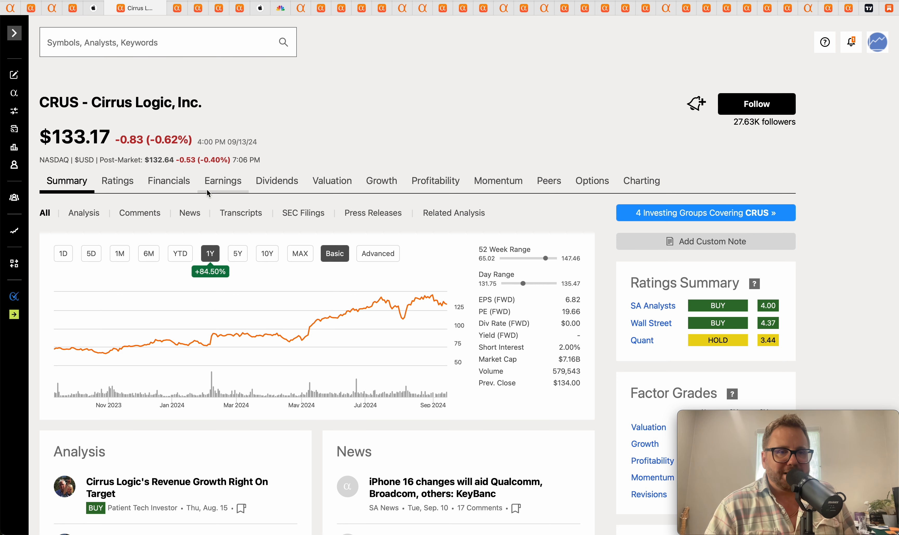
pyautogui.moveTo(202, 29)
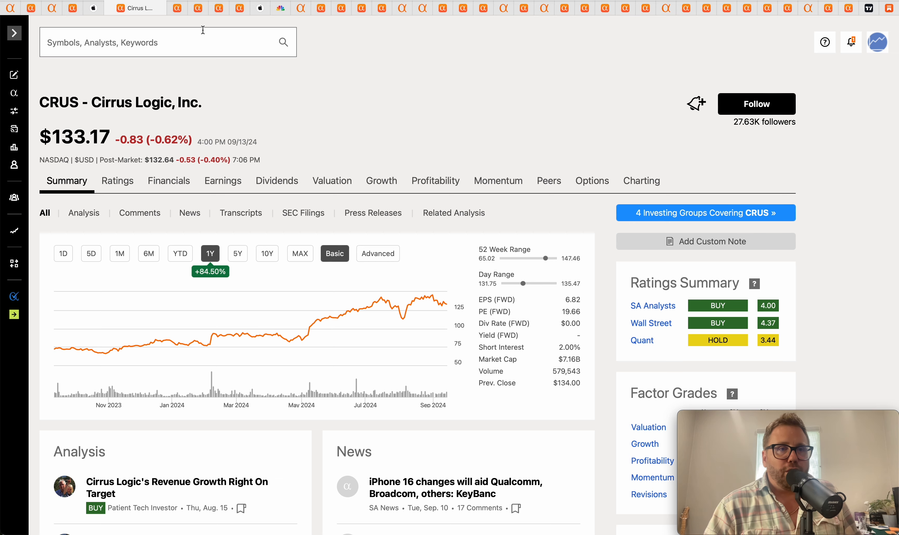
pyautogui.click(178, 8)
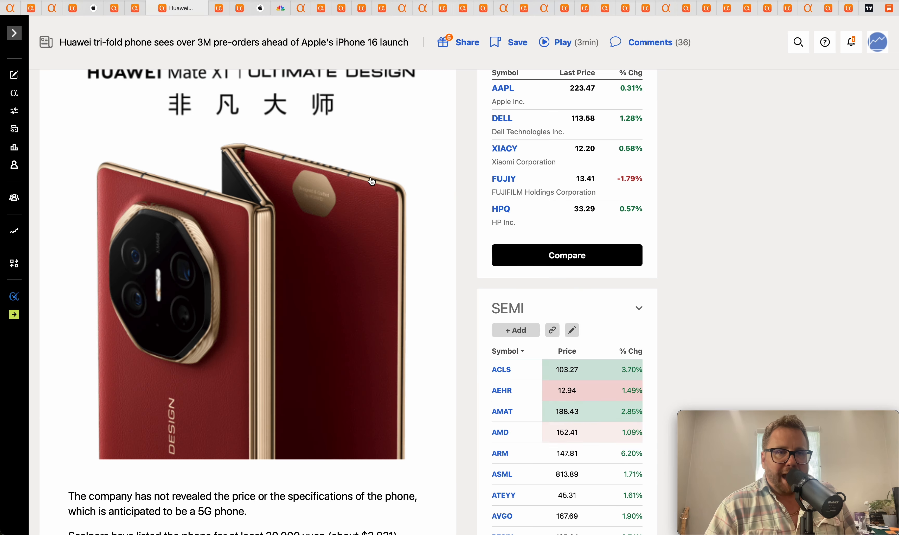
pyautogui.scroll(3)
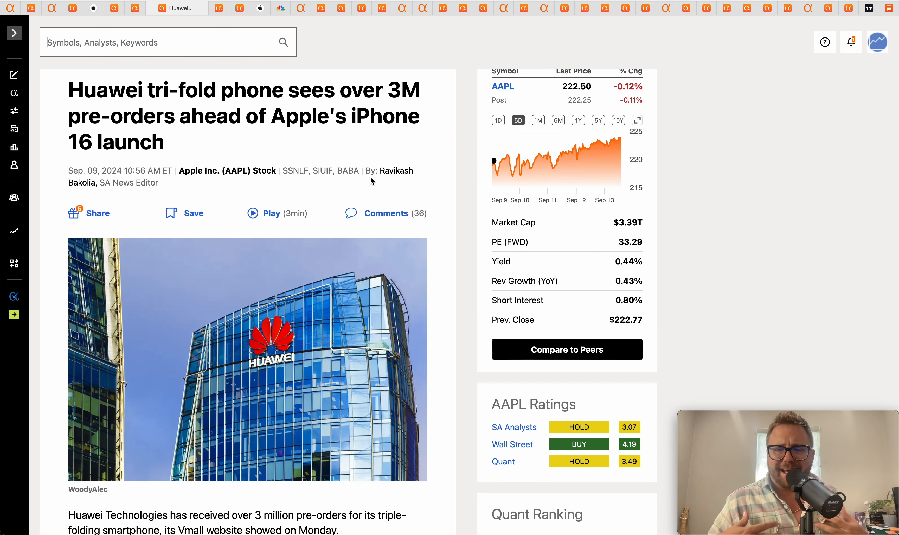
pyautogui.scroll(-3)
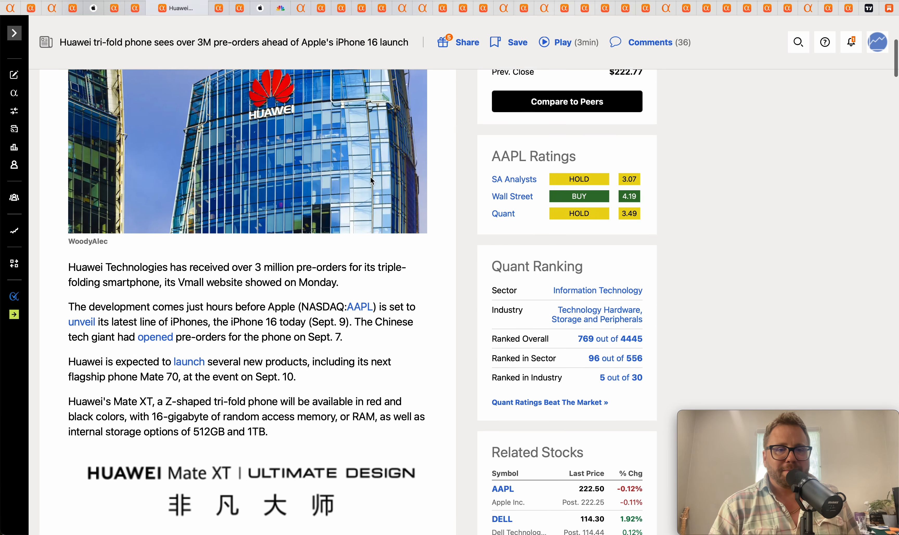
pyautogui.scroll(-3)
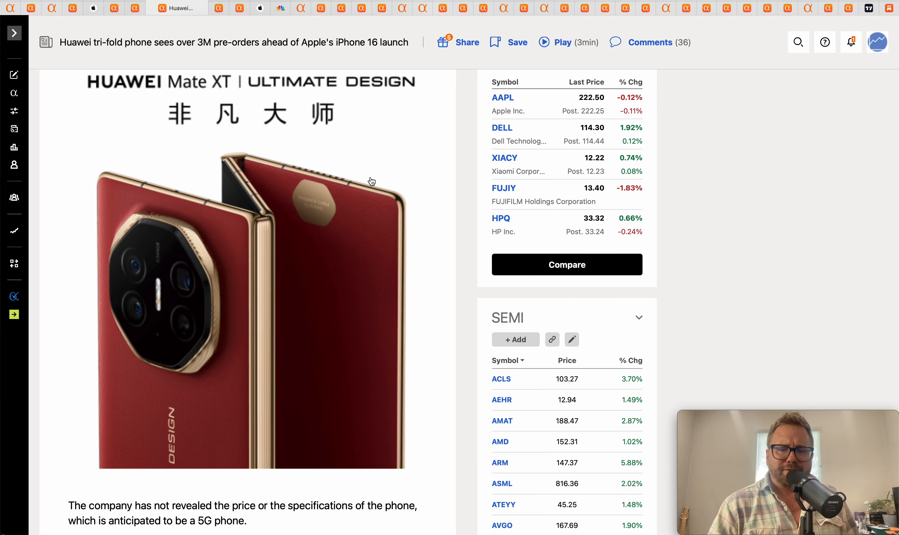
pyautogui.scroll(-3)
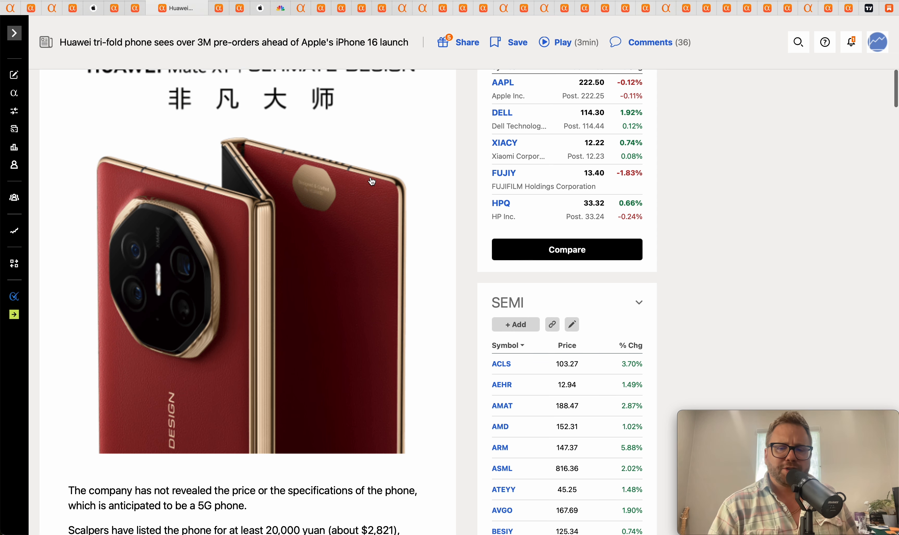
pyautogui.scroll(-3)
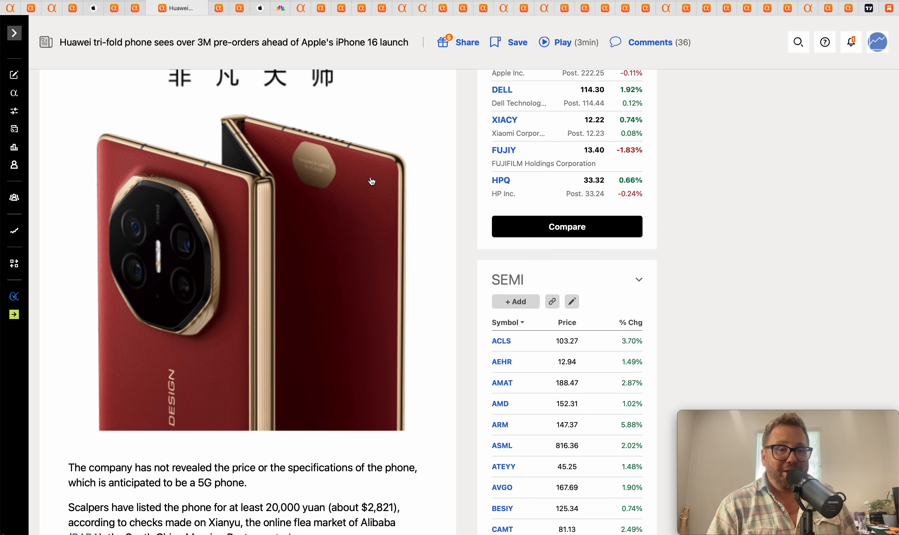
pyautogui.scroll(3)
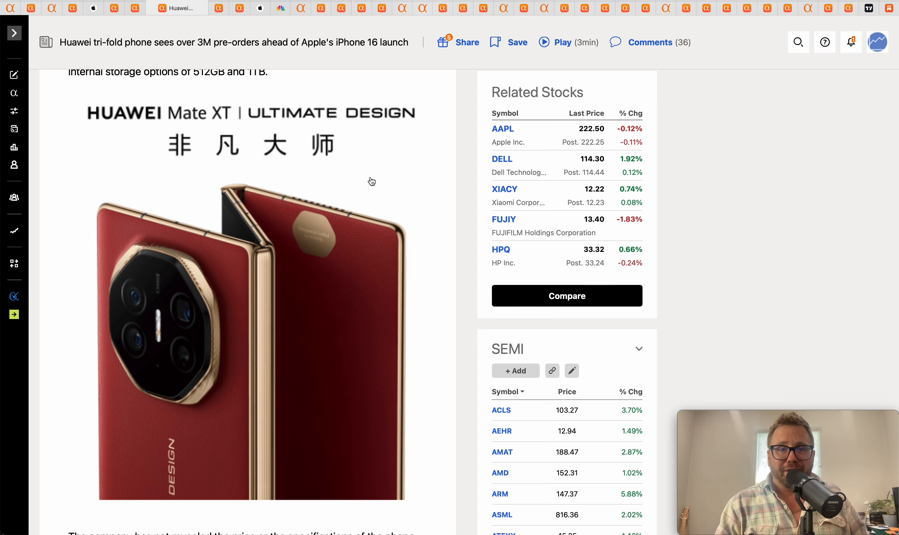
pyautogui.moveTo(297, 238)
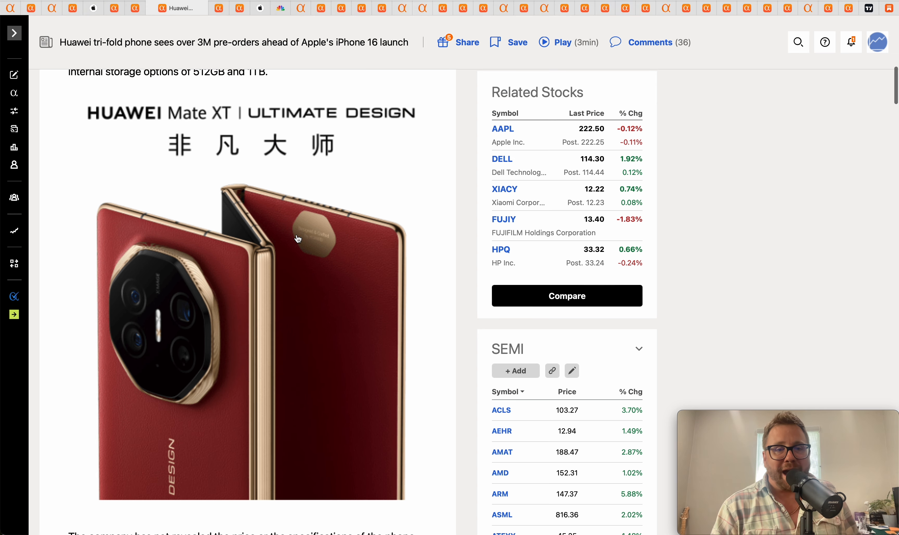
pyautogui.scroll(-3)
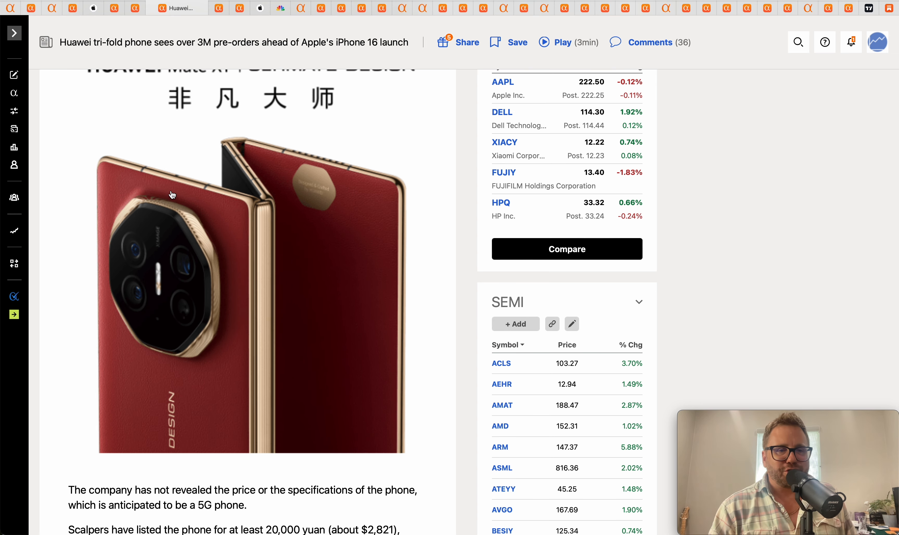
pyautogui.moveTo(191, 194)
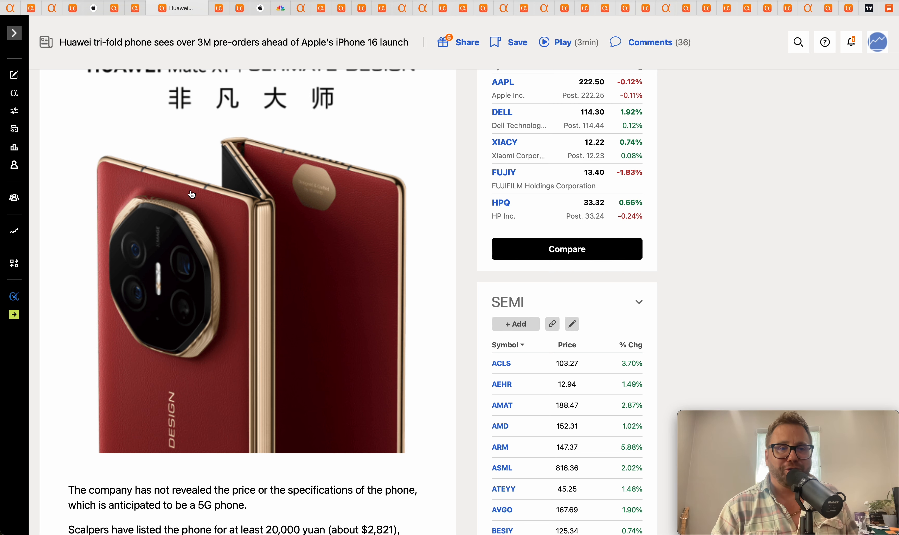
pyautogui.scroll(-3)
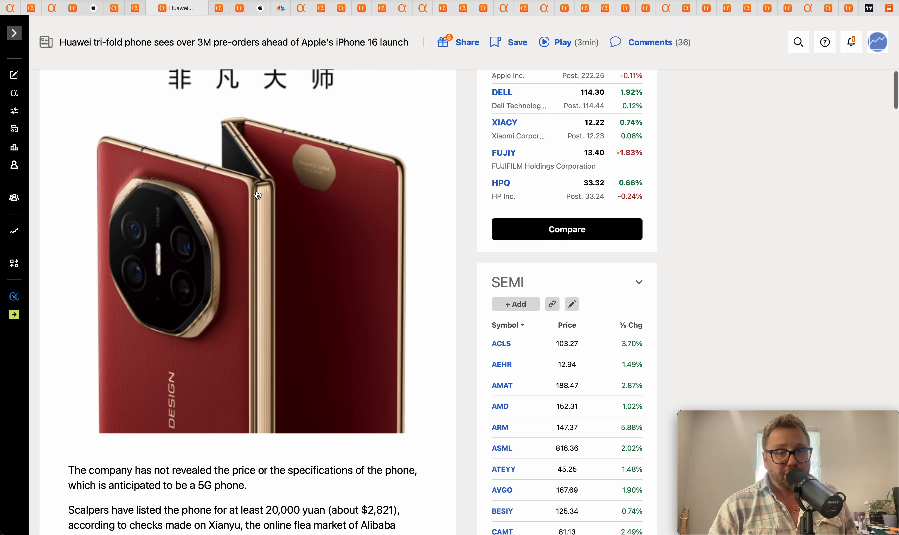
pyautogui.moveTo(206, 203)
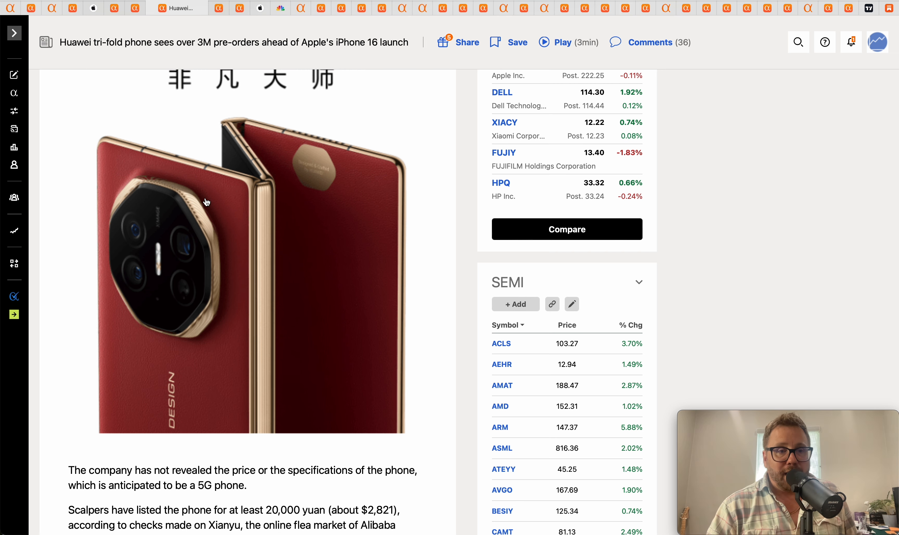
pyautogui.moveTo(241, 236)
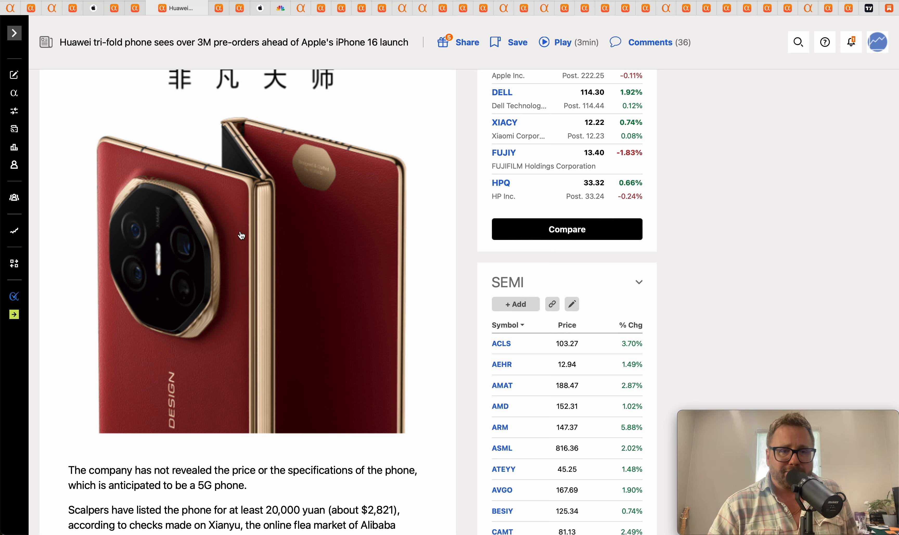
pyautogui.moveTo(256, 243)
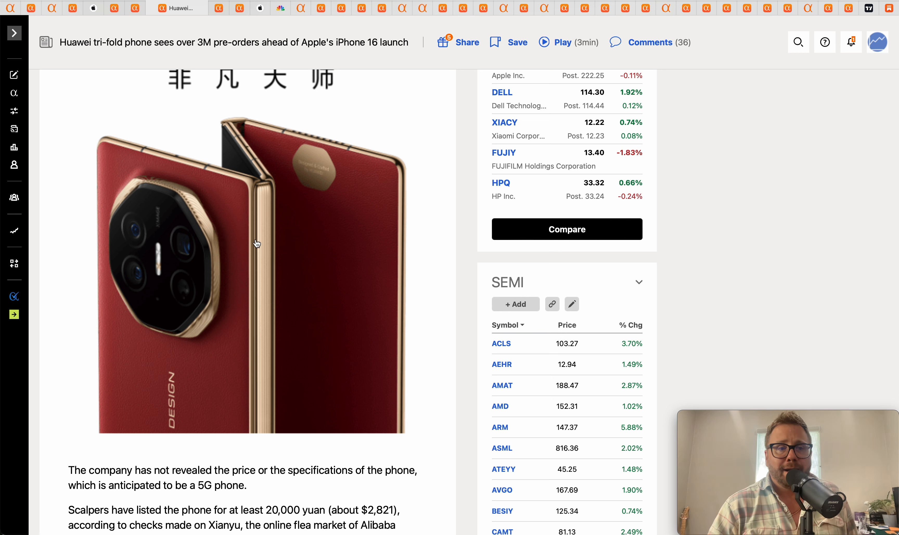
pyautogui.scroll(3)
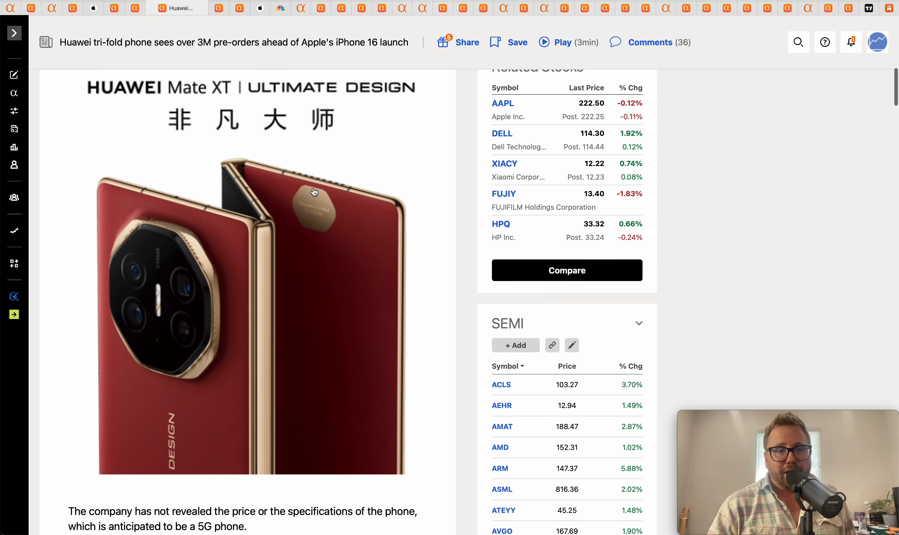
pyautogui.moveTo(361, 155)
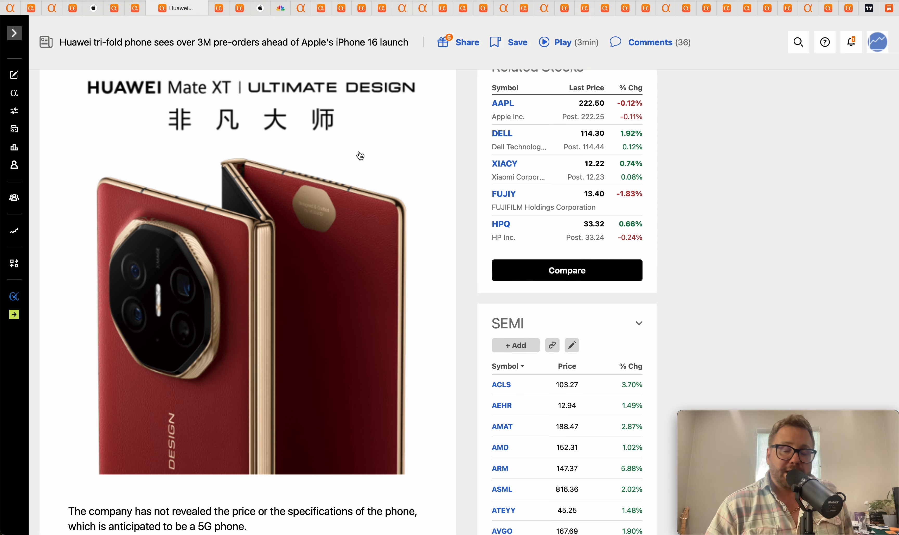
pyautogui.moveTo(330, 114)
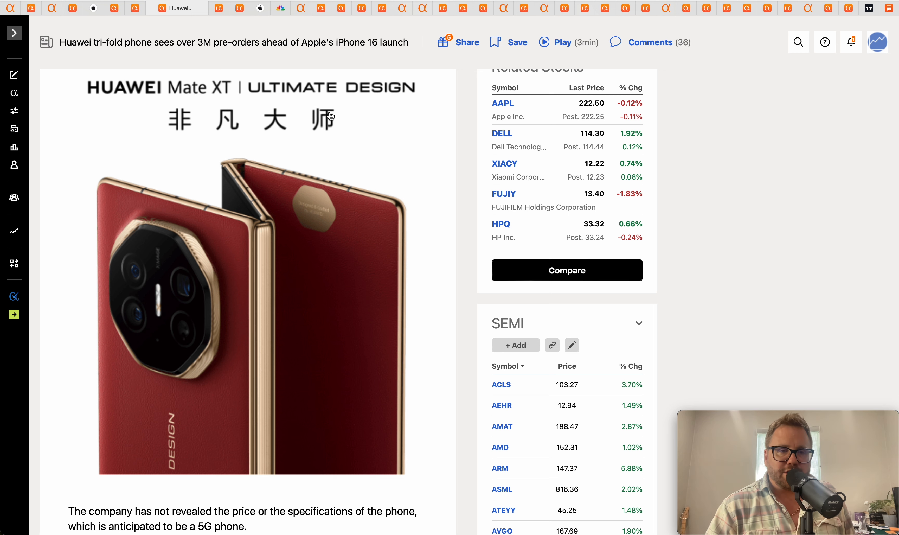
pyautogui.moveTo(206, 87)
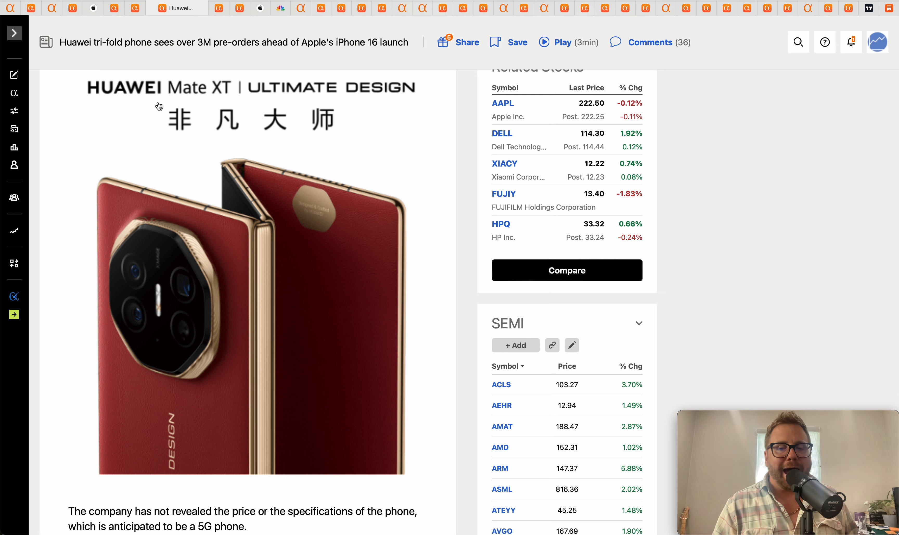
pyautogui.moveTo(241, 96)
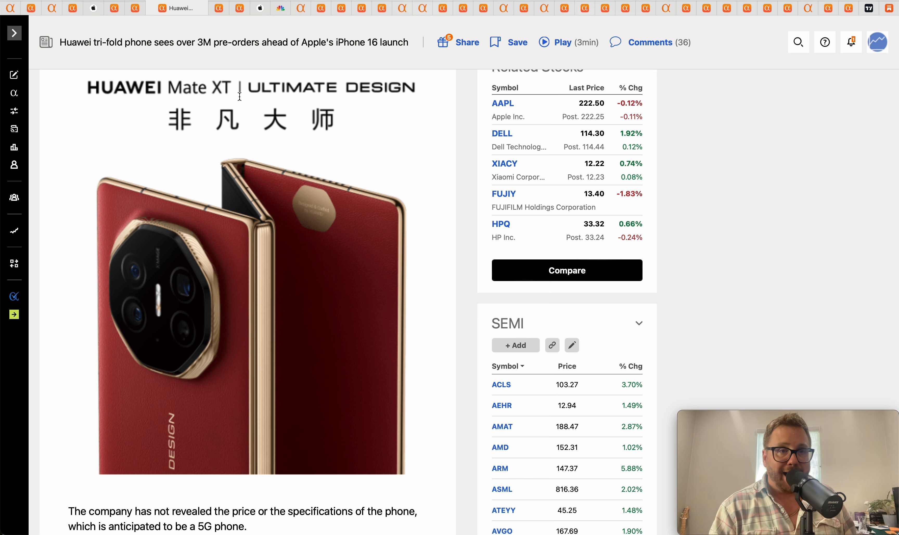
pyautogui.click(198, 7)
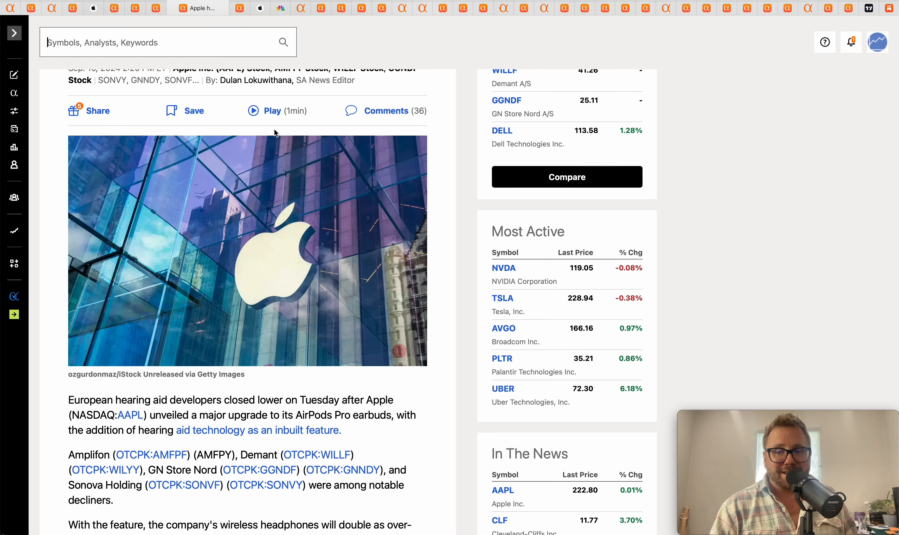
pyautogui.scroll(3)
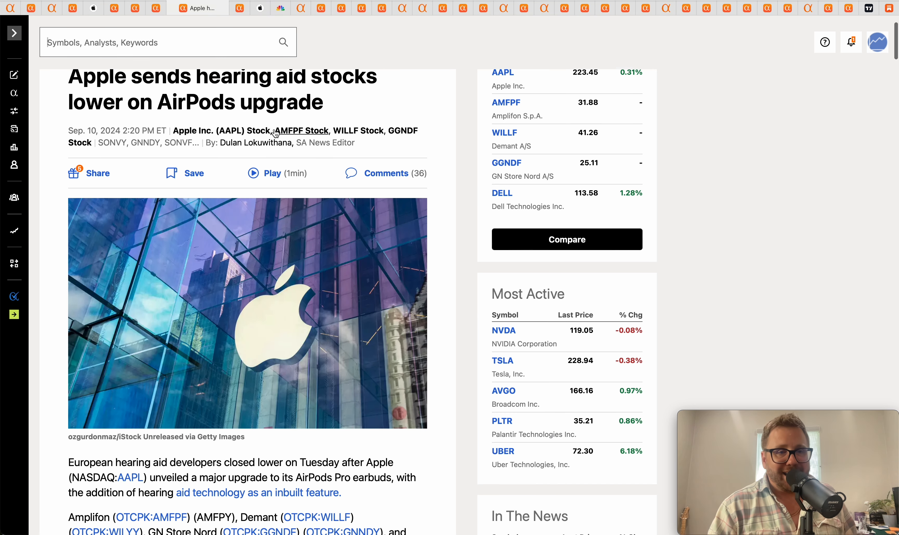
pyautogui.scroll(-3)
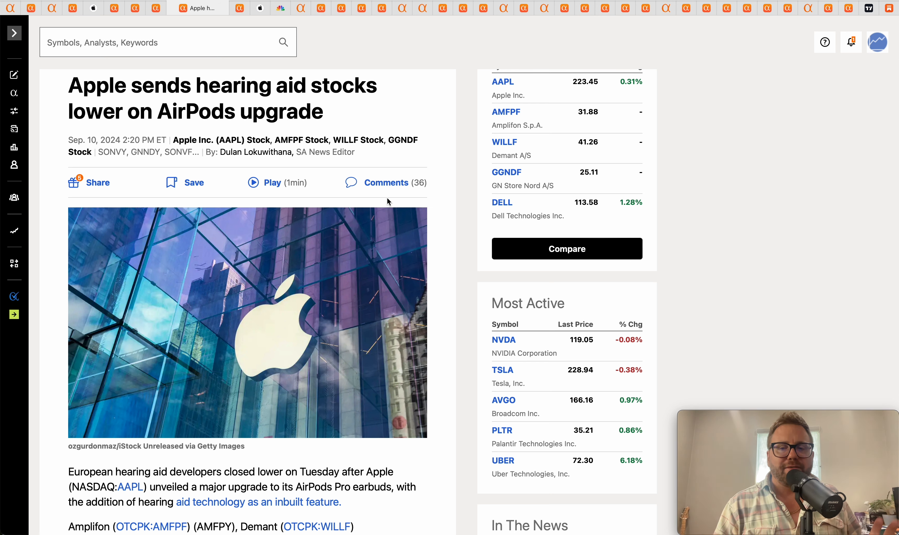
pyautogui.moveTo(403, 111)
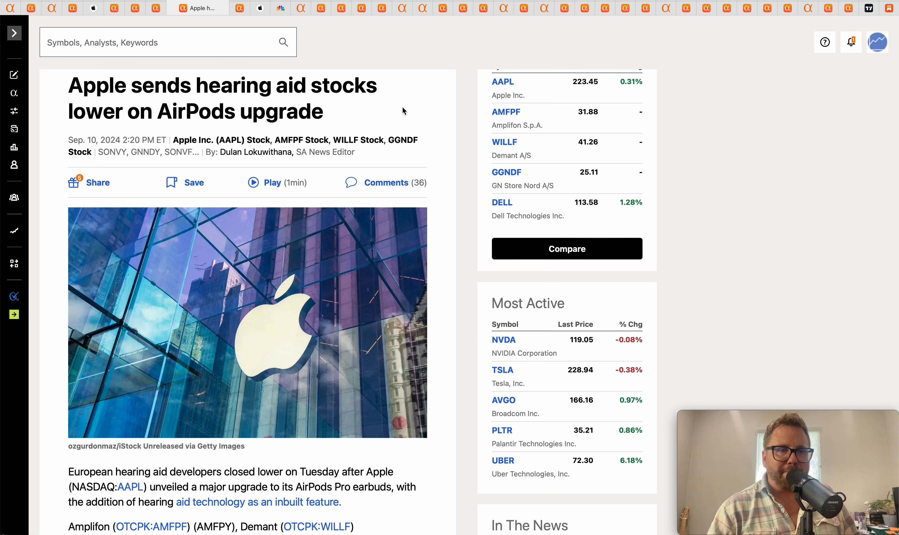
pyautogui.doubleClick(198, 112)
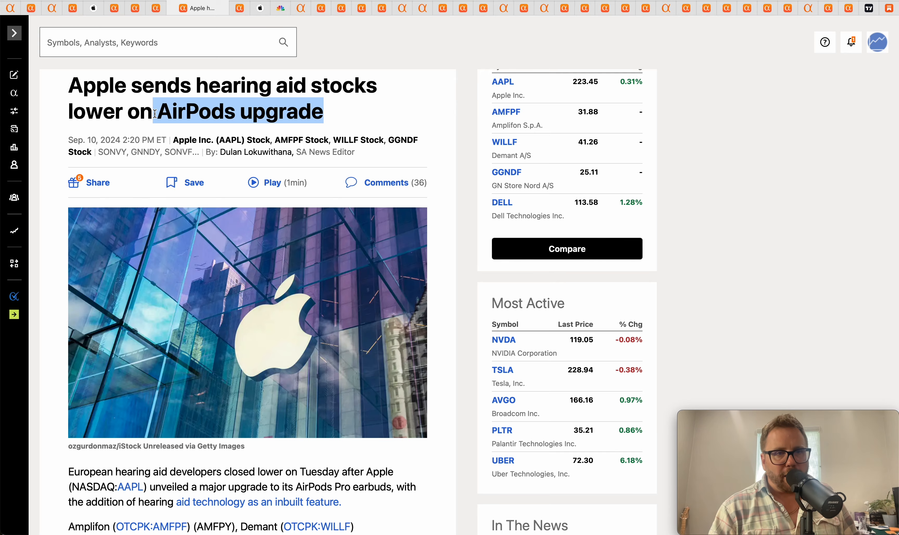
pyautogui.click(243, 8)
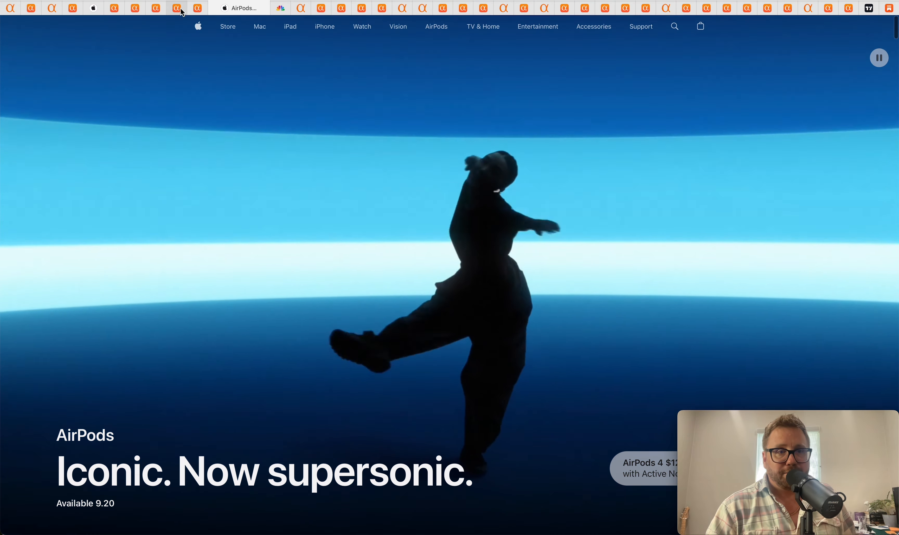
# Step: Go through the AirPods 4 overview sections, then move on to the Apple FDA-approval story
pyautogui.click(199, 7)
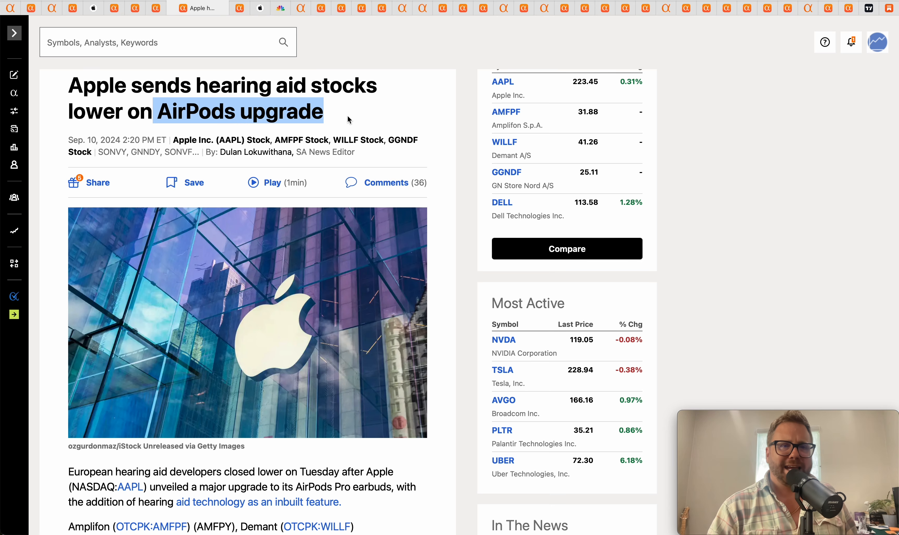
pyautogui.click(361, 112)
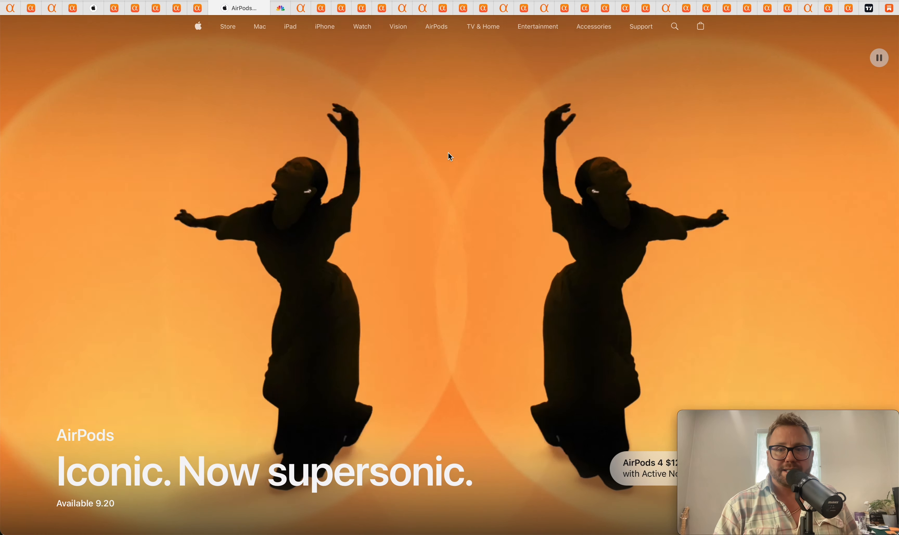
pyautogui.scroll(-3)
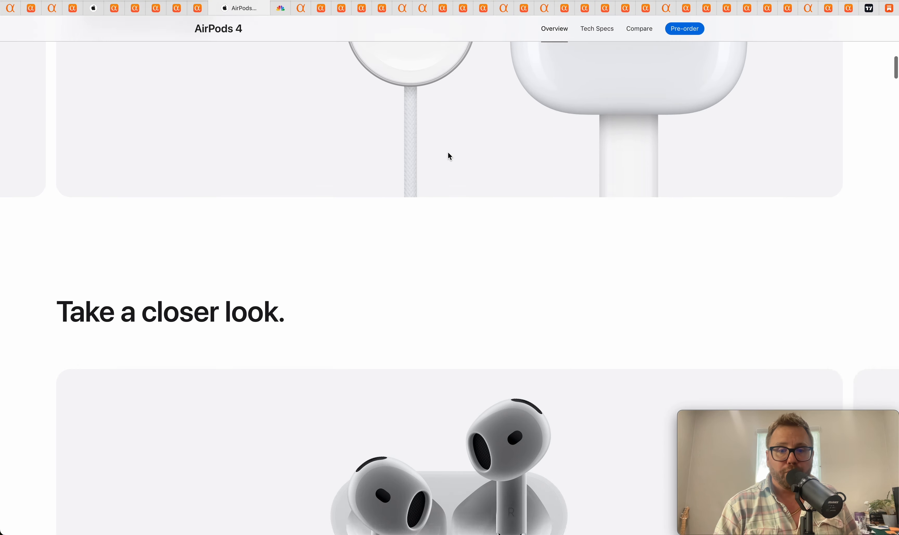
pyautogui.scroll(-3)
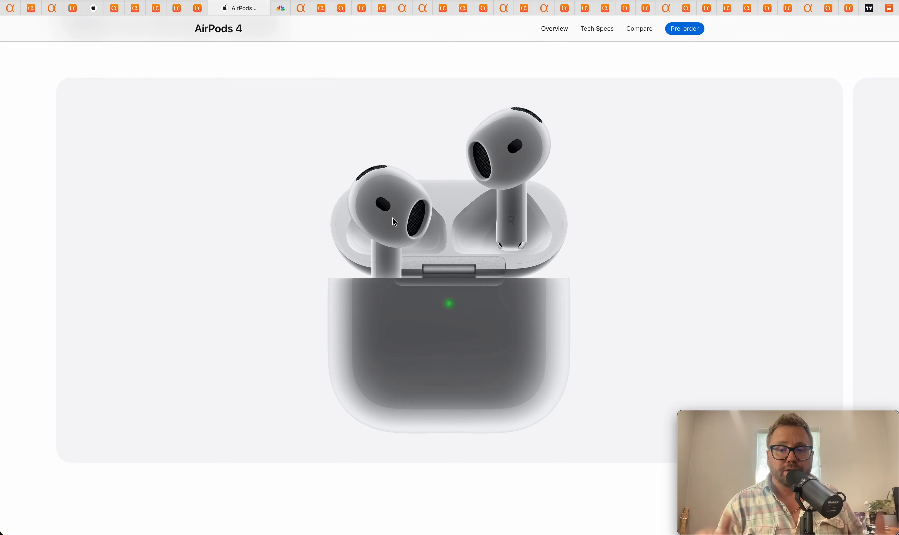
pyautogui.scroll(-3)
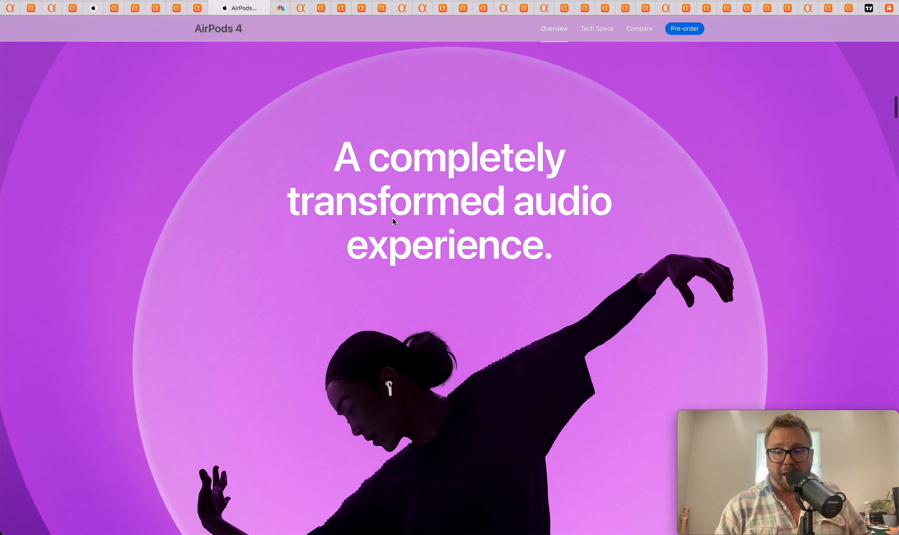
pyautogui.scroll(-3)
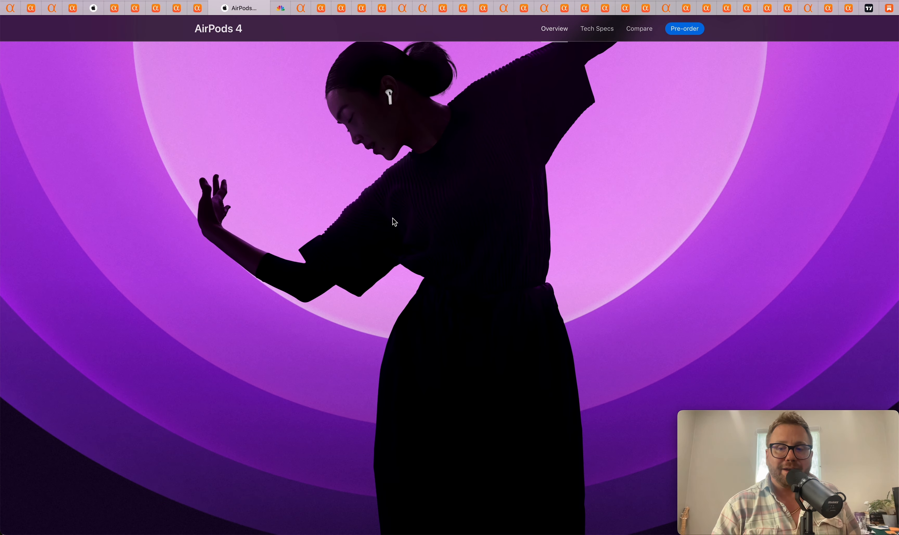
pyautogui.scroll(-3)
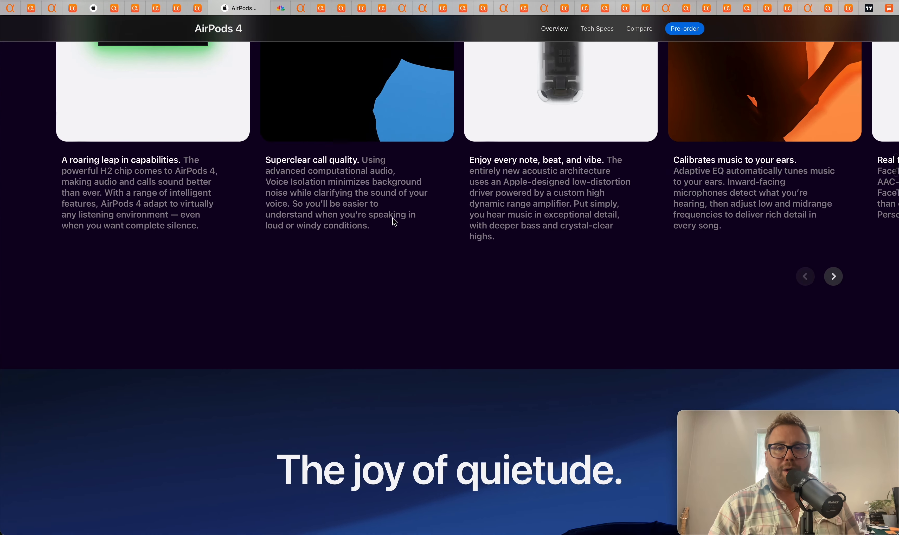
pyautogui.scroll(-3)
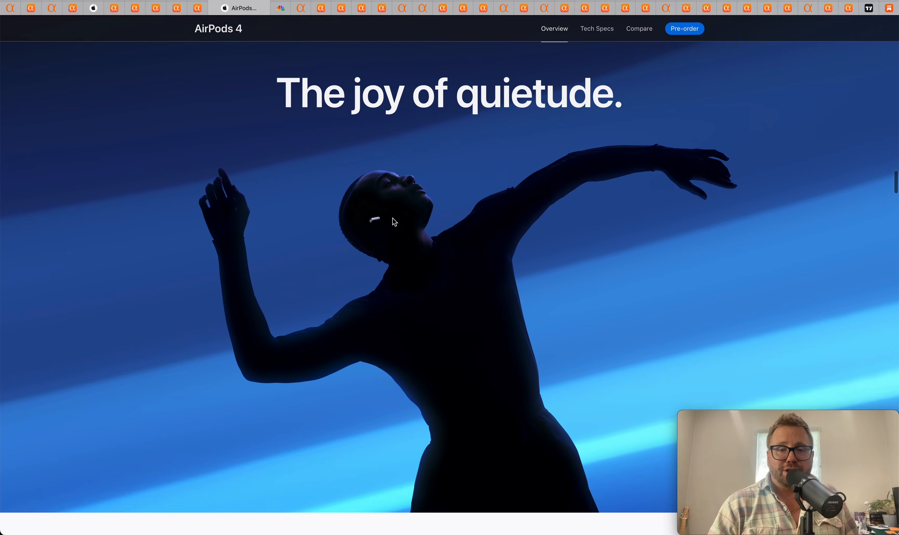
pyautogui.scroll(-3)
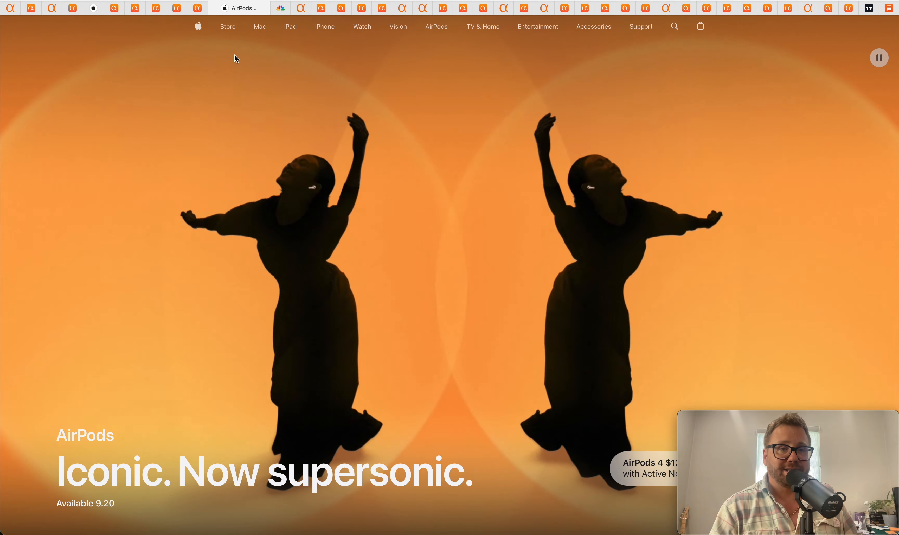
pyautogui.click(220, 7)
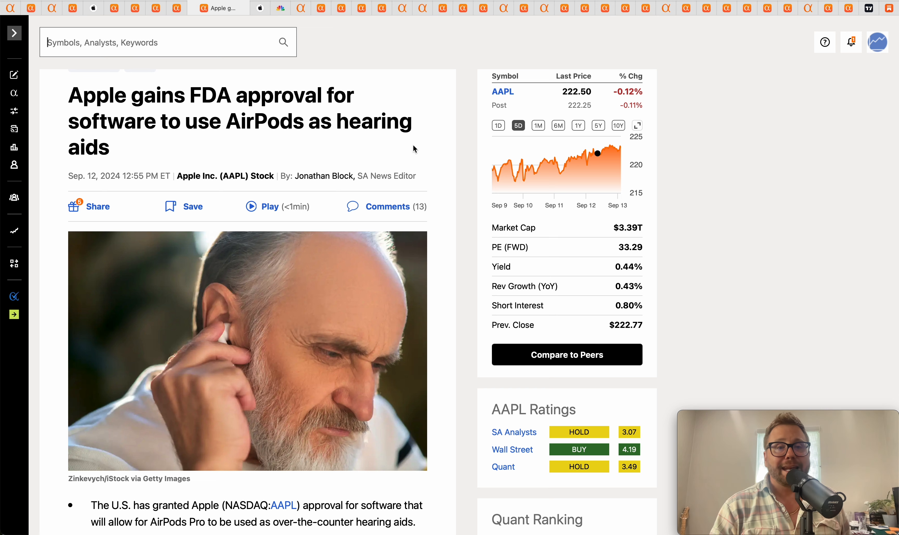
pyautogui.moveTo(67, 123)
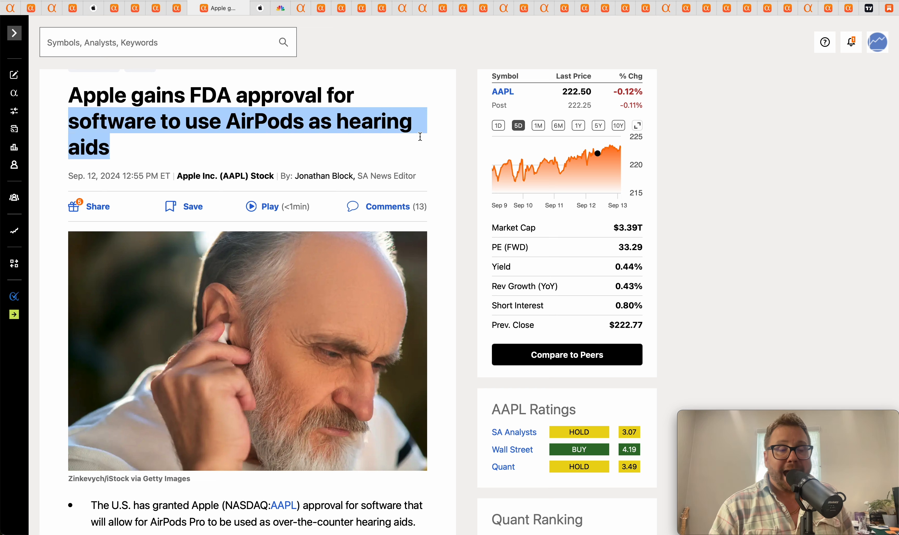
# Step: Clear the headline highlight on the AirPods hearing-aid FDA-approval story
pyautogui.click(370, 108)
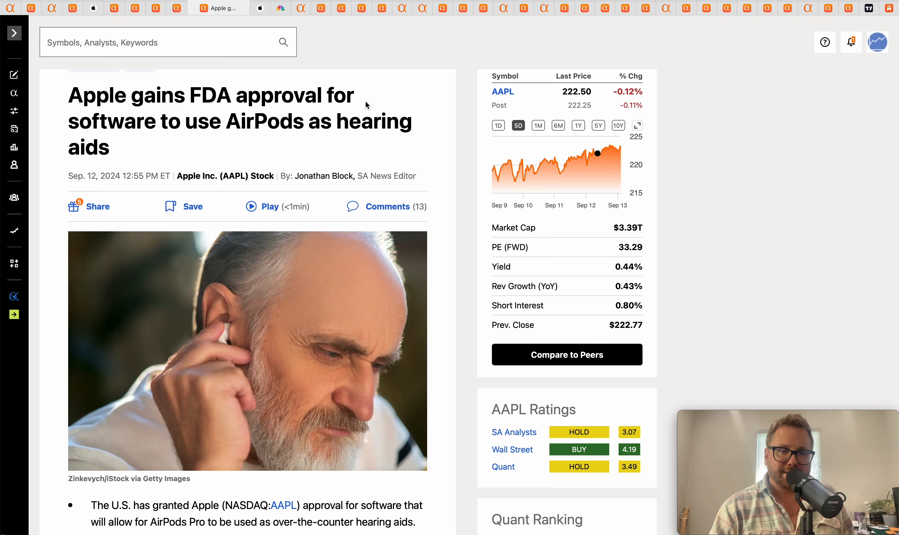
pyautogui.moveTo(290, 21)
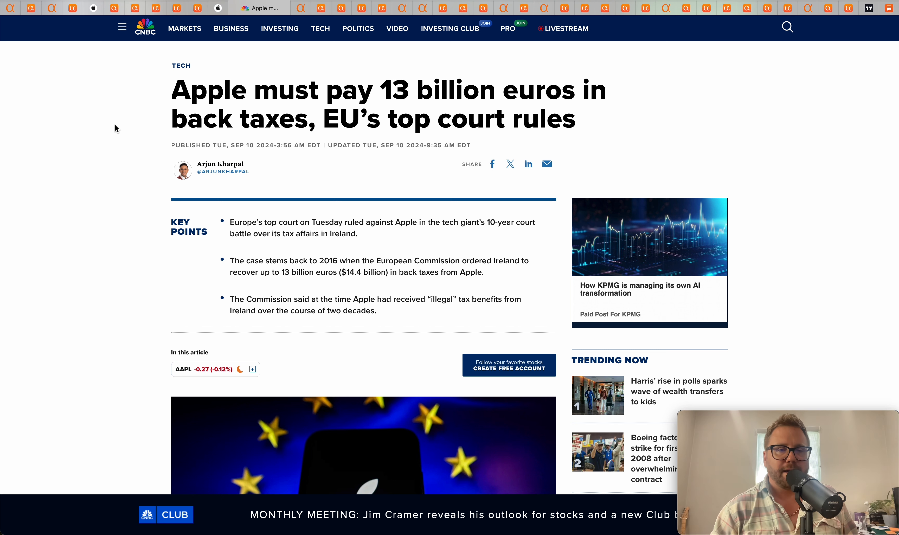
pyautogui.moveTo(174, 109)
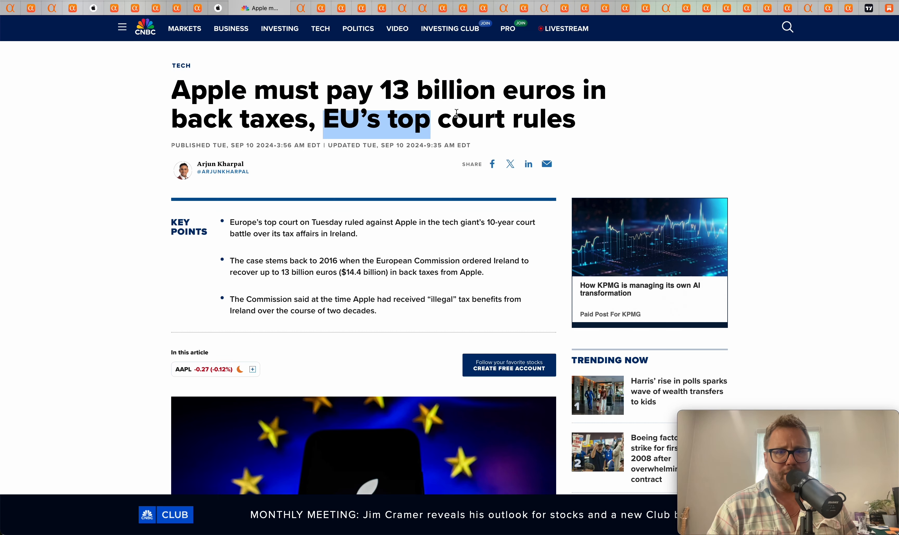
# Step: Read down the CNBC back-taxes article to Apple's $10 billion charge, highlighting passages along the way
pyautogui.scroll(-3)
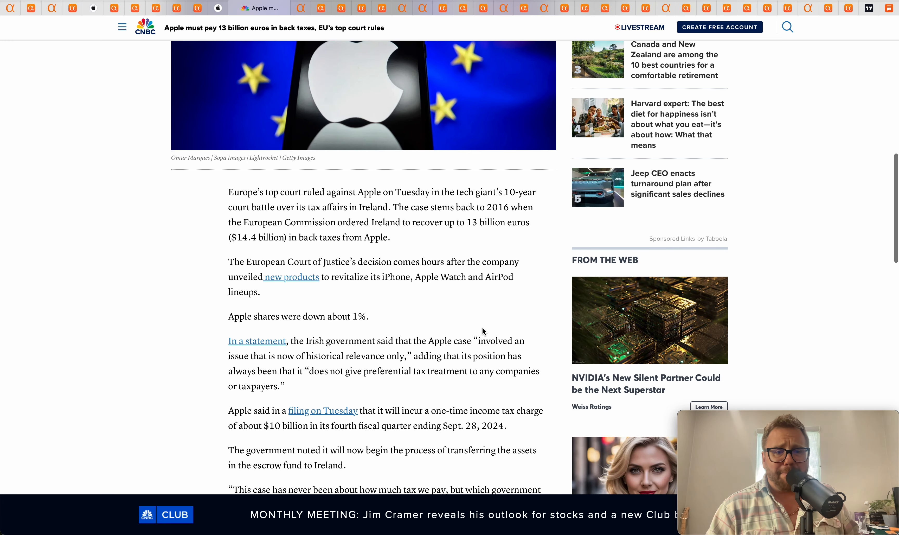
pyautogui.scroll(-3)
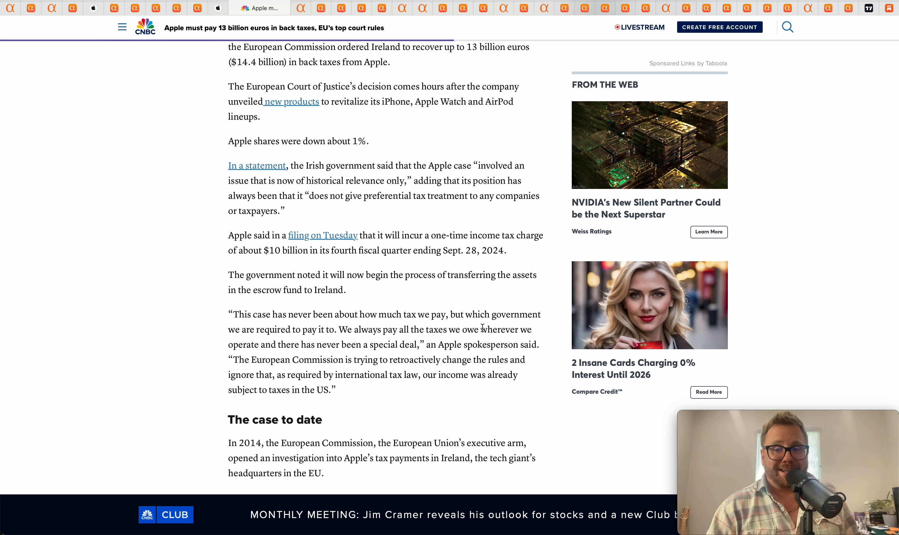
pyautogui.moveTo(338, 356)
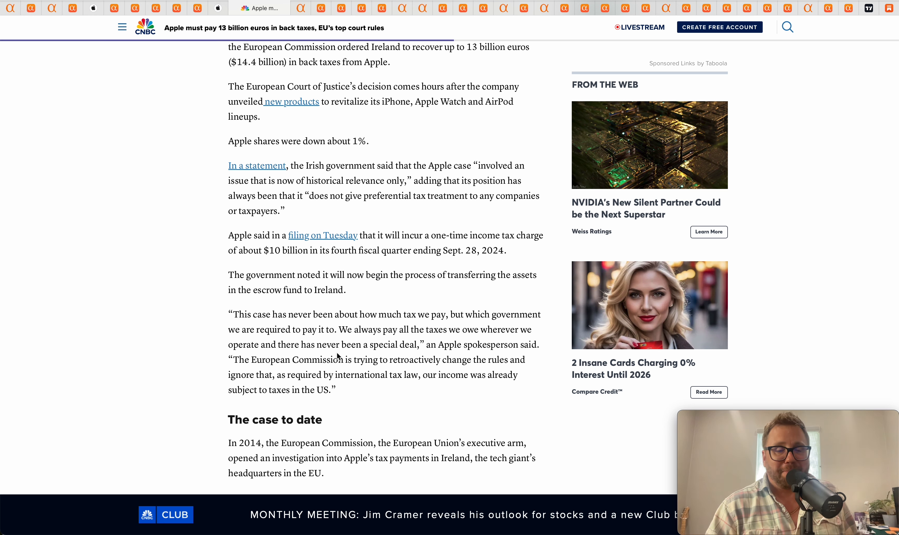
pyautogui.moveTo(208, 281)
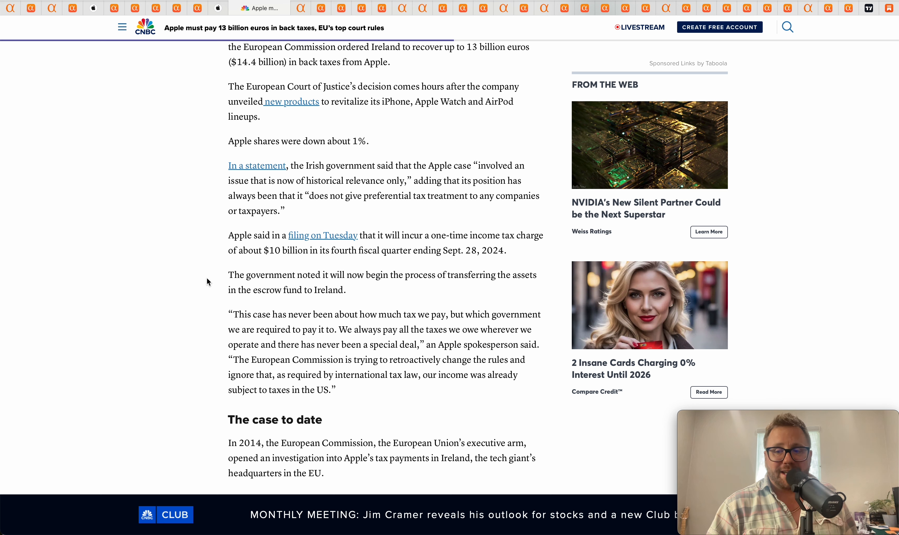
pyautogui.moveTo(270, 272)
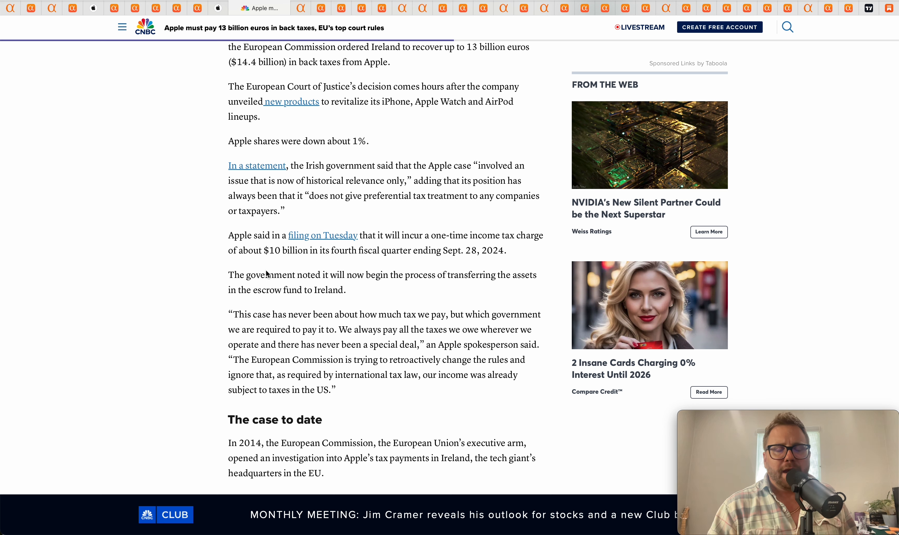
pyautogui.moveTo(265, 247)
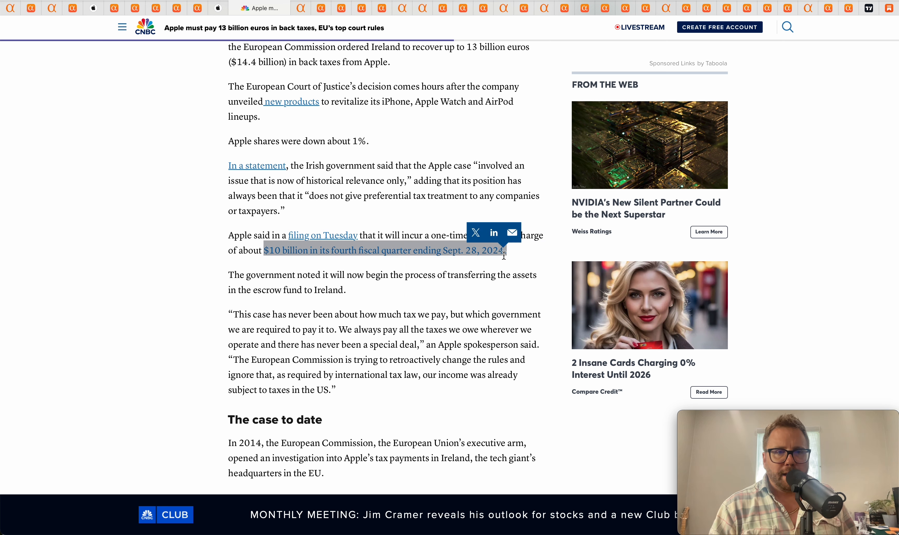
pyautogui.moveTo(485, 248)
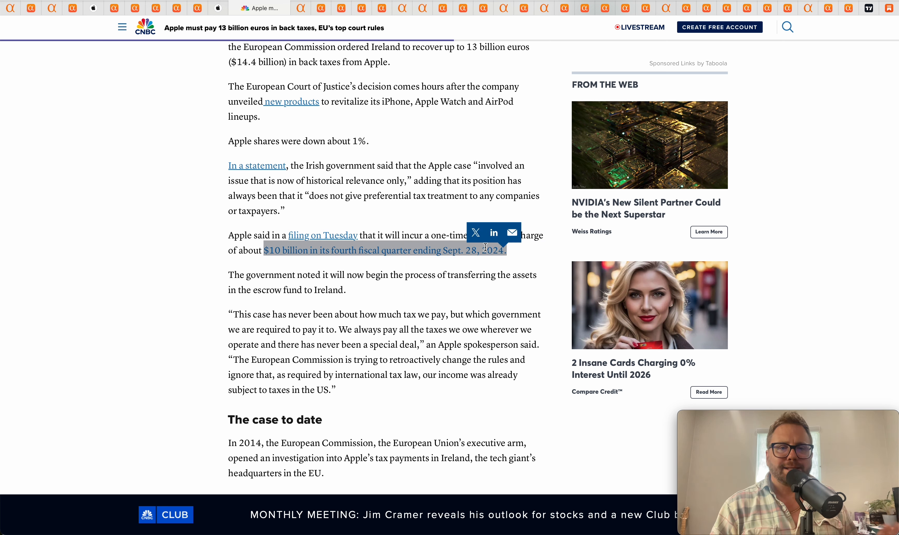
pyautogui.click(434, 194)
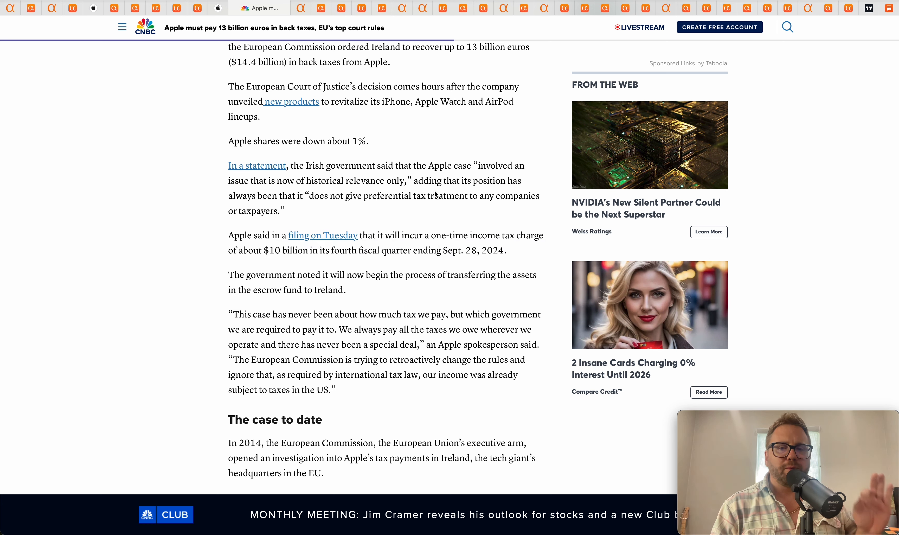
pyautogui.moveTo(447, 227)
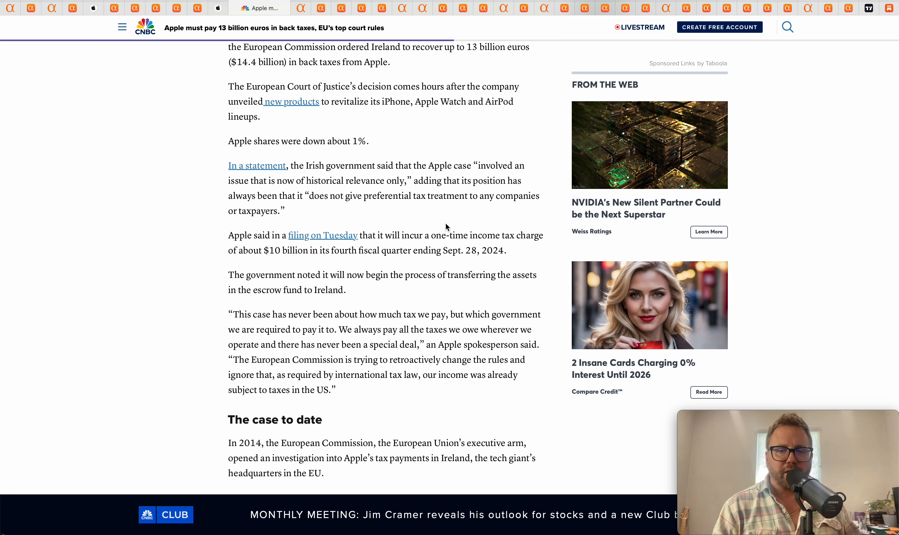
pyautogui.moveTo(441, 253)
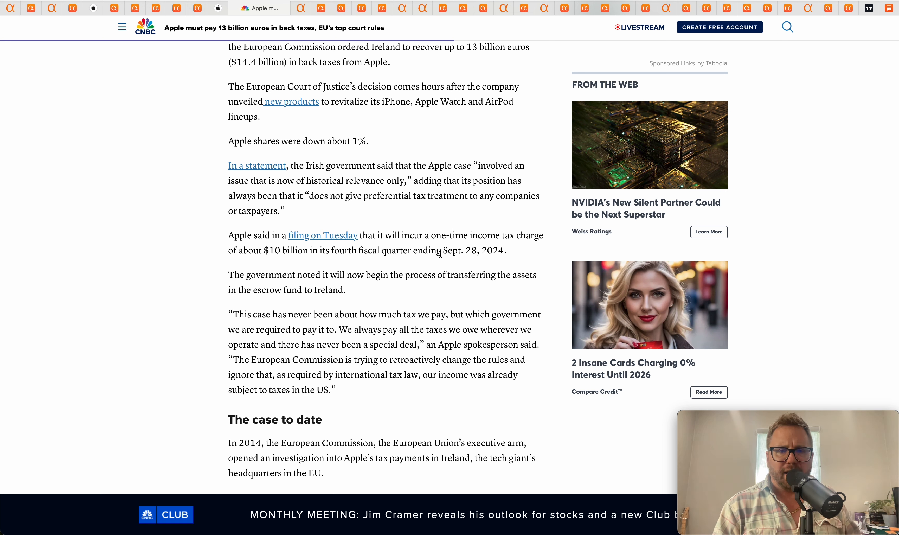
pyautogui.doubleClick(440, 235)
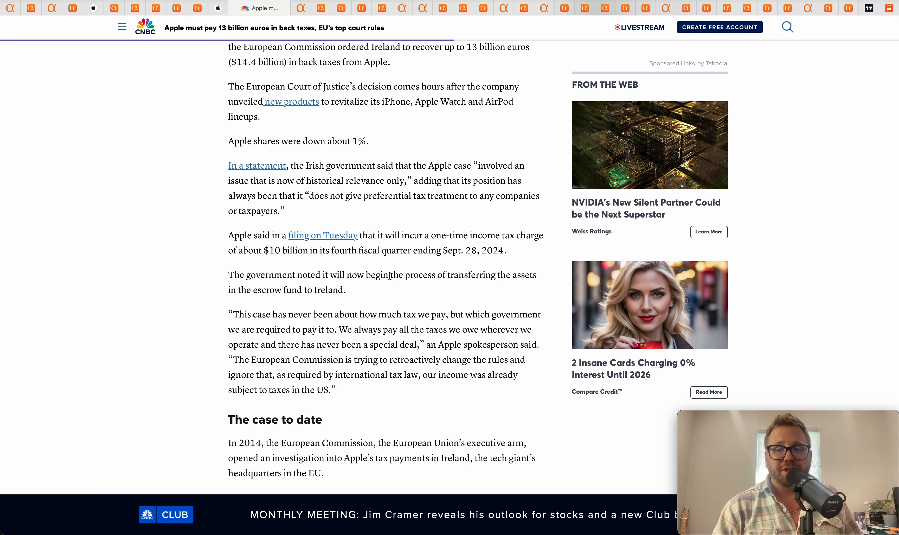
pyautogui.moveTo(413, 253)
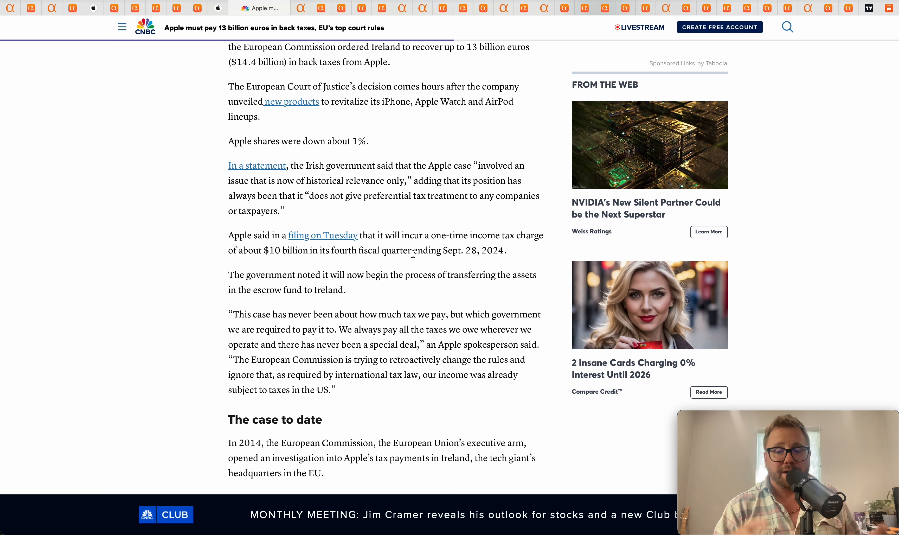
pyautogui.moveTo(299, 257)
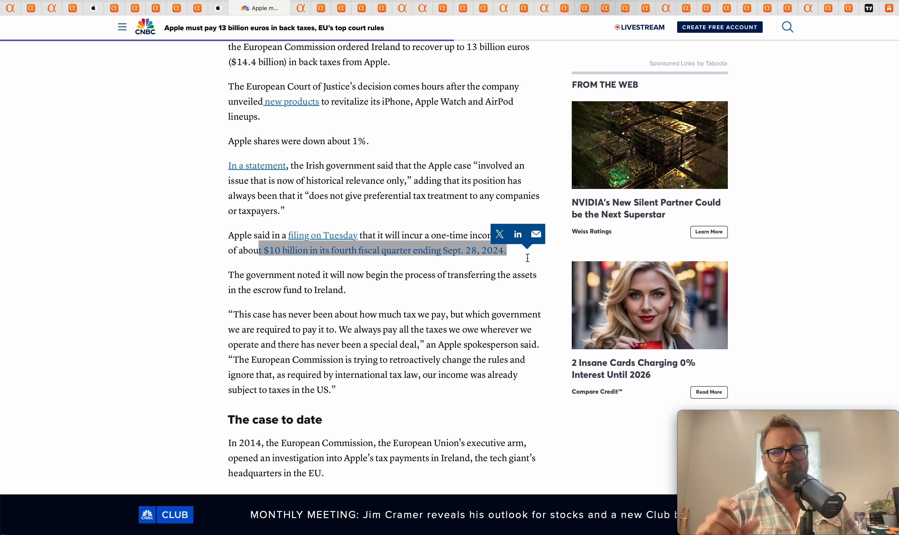
pyautogui.click(473, 161)
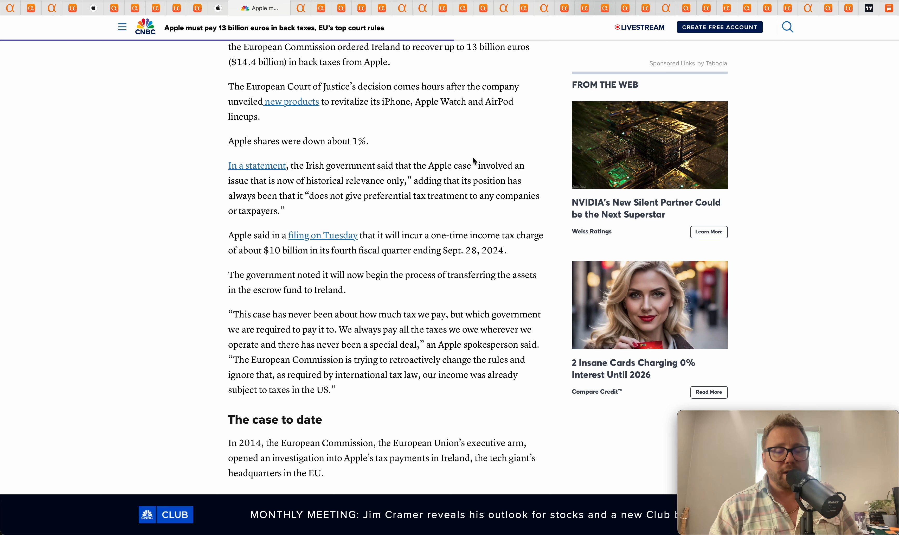
pyautogui.moveTo(320, 36)
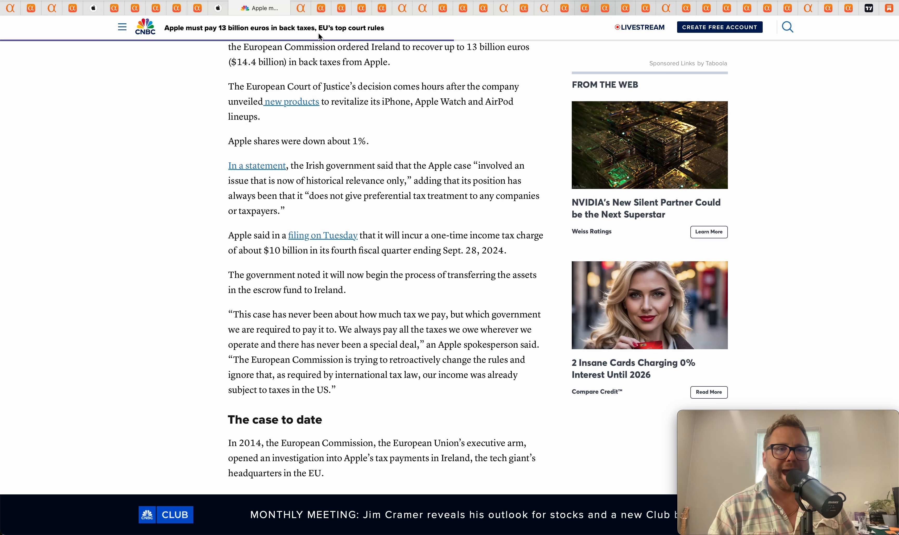
# Step: Bring up the Amazon (AMZN) summary page with its five-day price chart
pyautogui.click(279, 7)
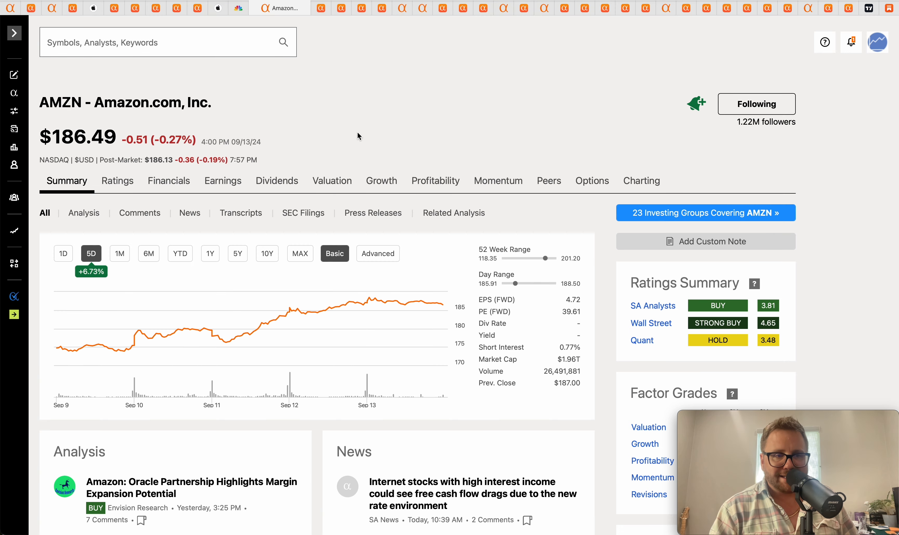
pyautogui.moveTo(56, 350)
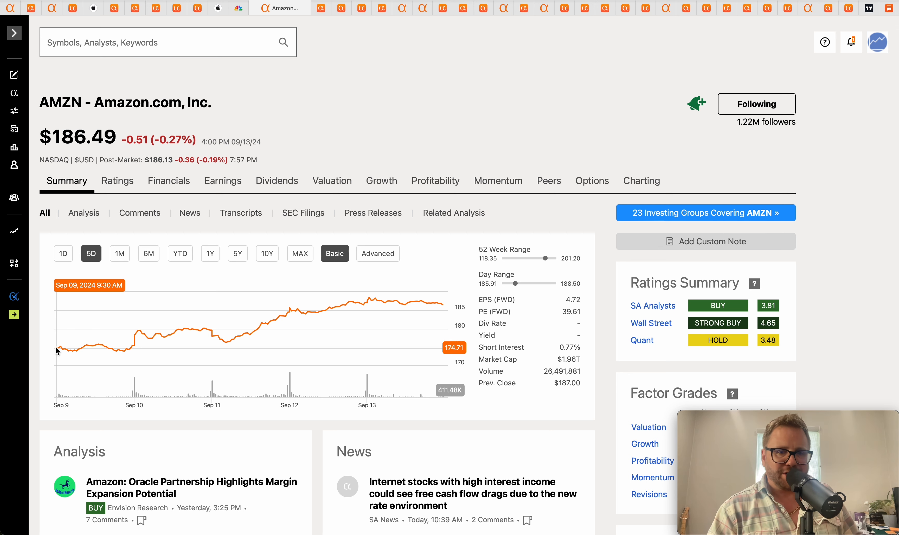
pyautogui.moveTo(268, 127)
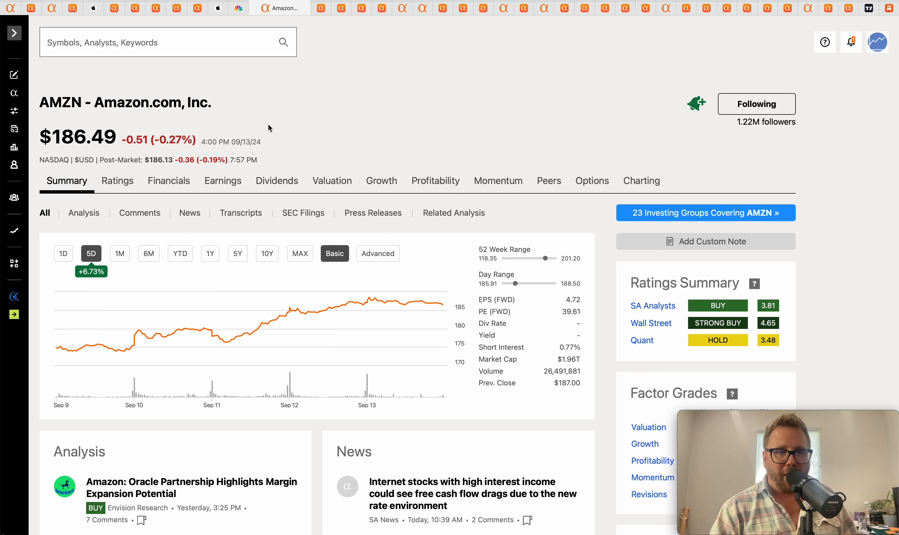
pyautogui.moveTo(207, 131)
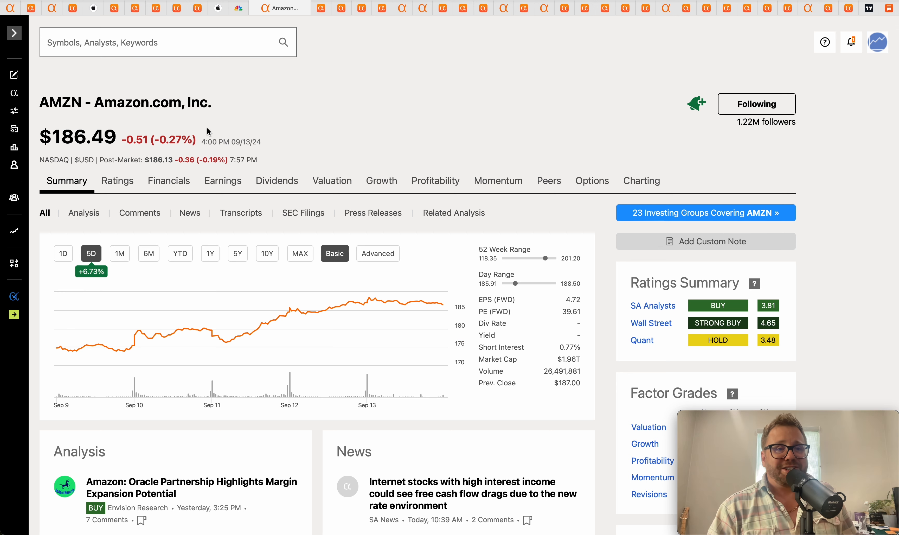
pyautogui.moveTo(217, 119)
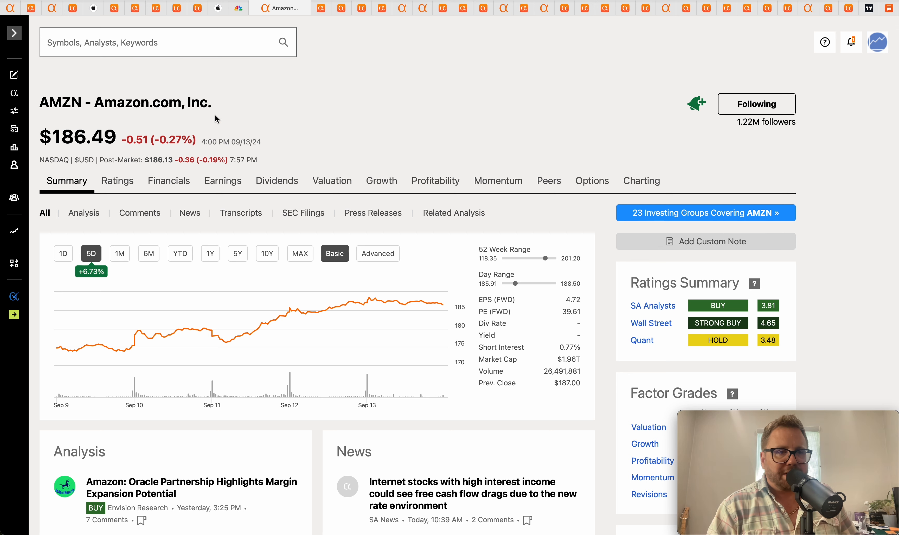
pyautogui.moveTo(121, 143)
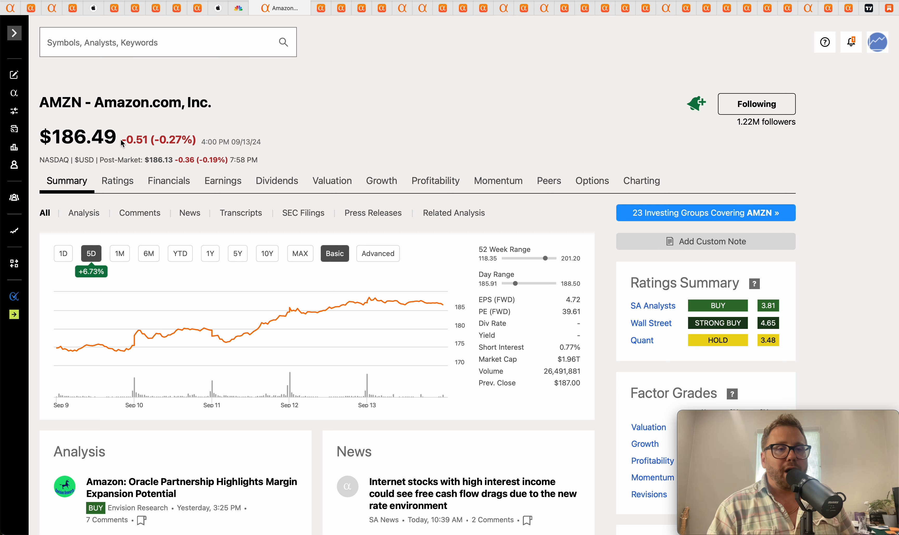
pyautogui.doubleClick(103, 137)
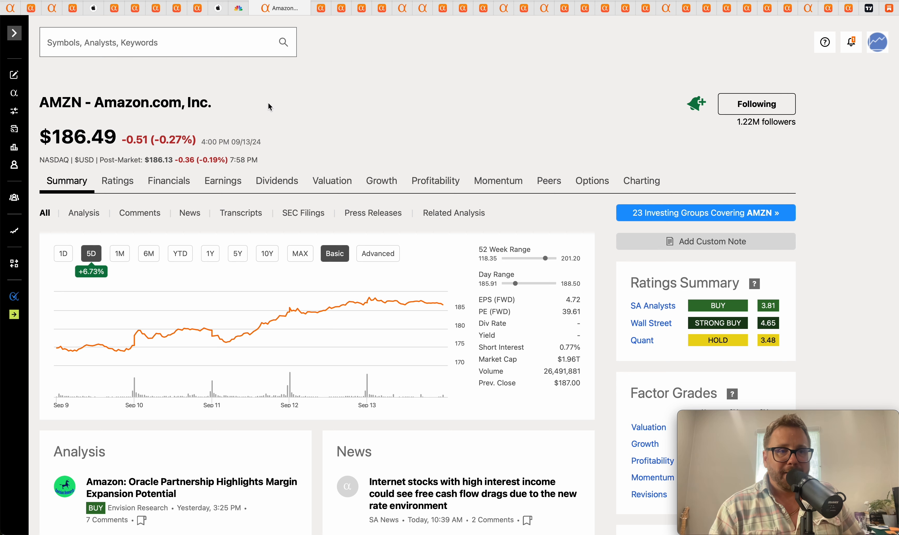
pyautogui.moveTo(355, 91)
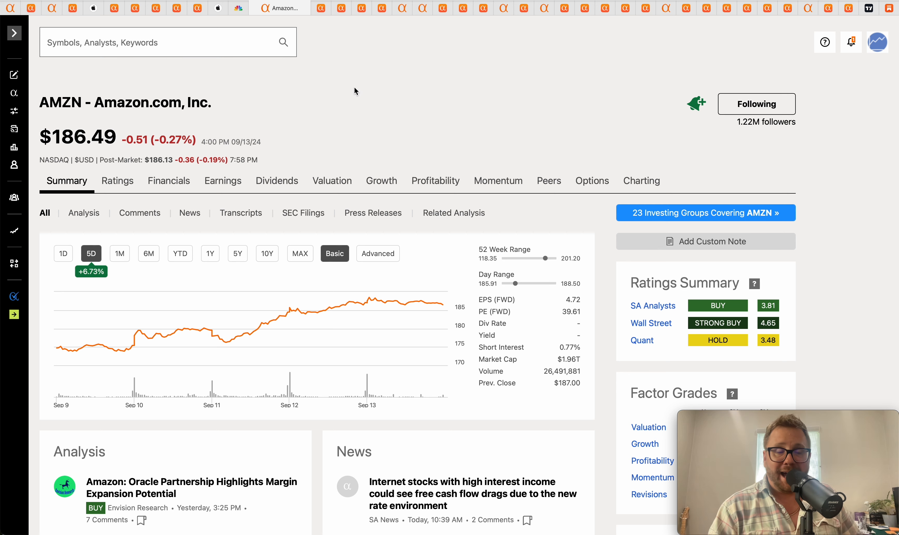
pyautogui.moveTo(353, 57)
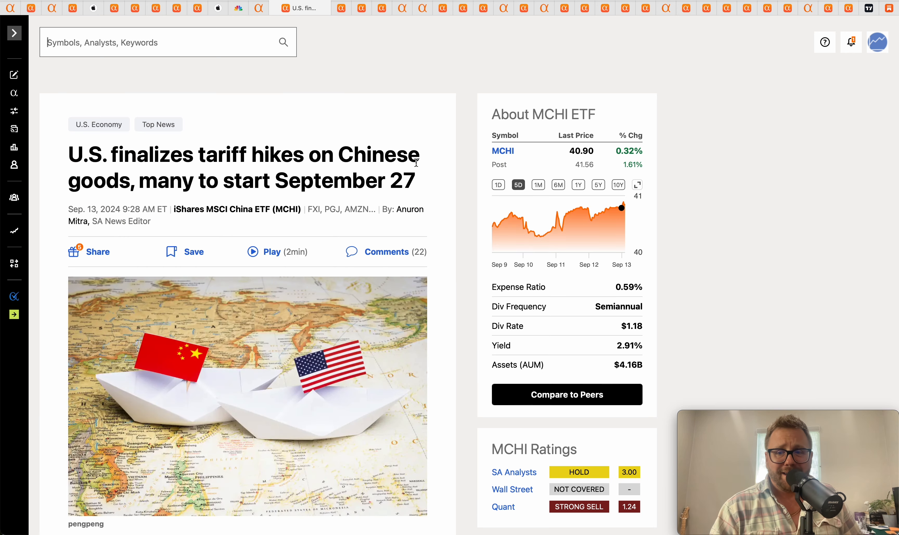
pyautogui.scroll(-3)
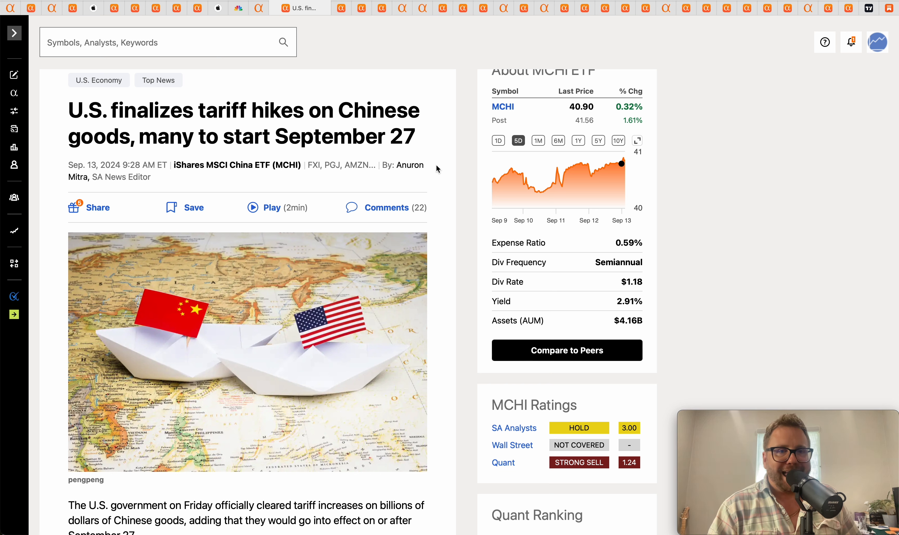
pyautogui.moveTo(146, 141)
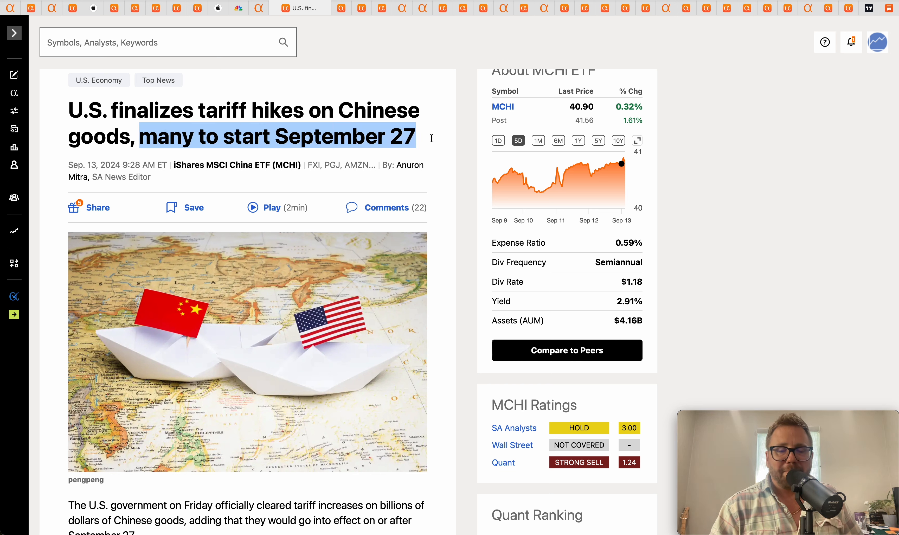
pyautogui.moveTo(447, 159)
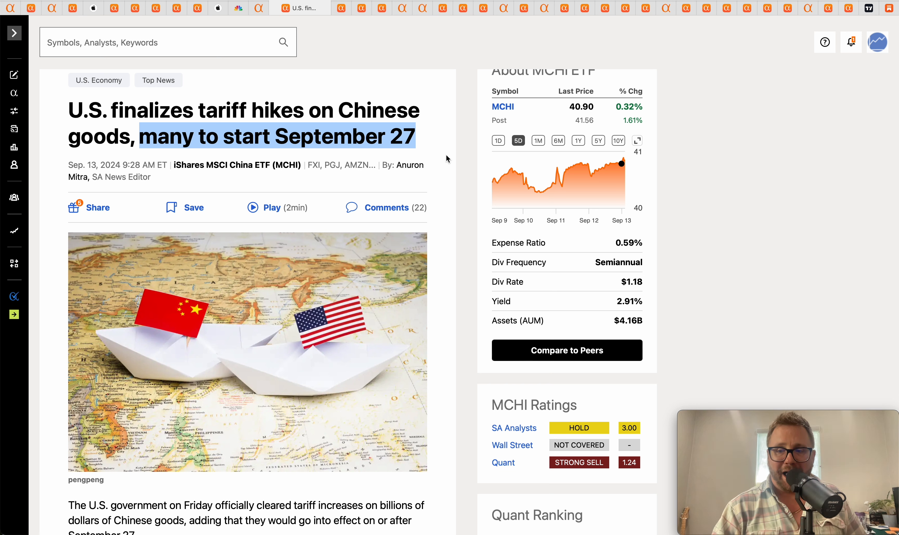
pyautogui.moveTo(465, 156)
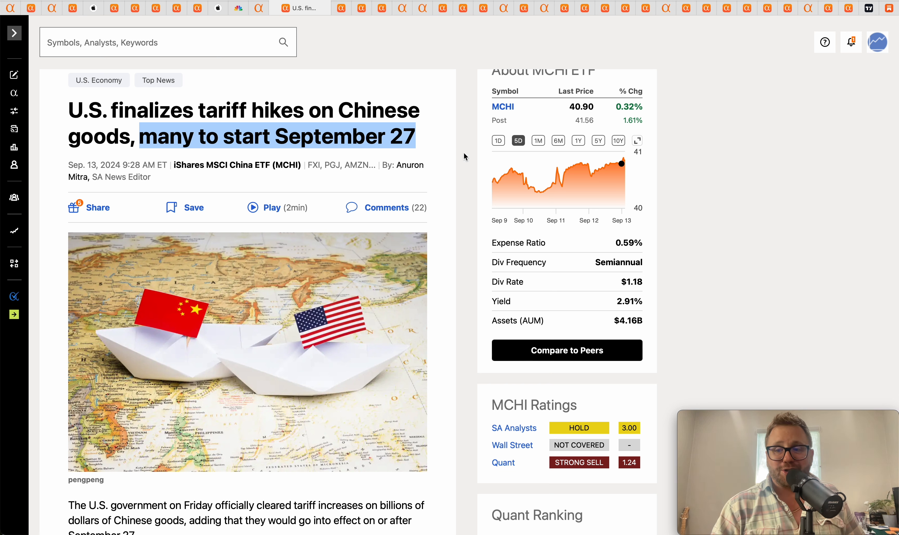
pyautogui.scroll(-3)
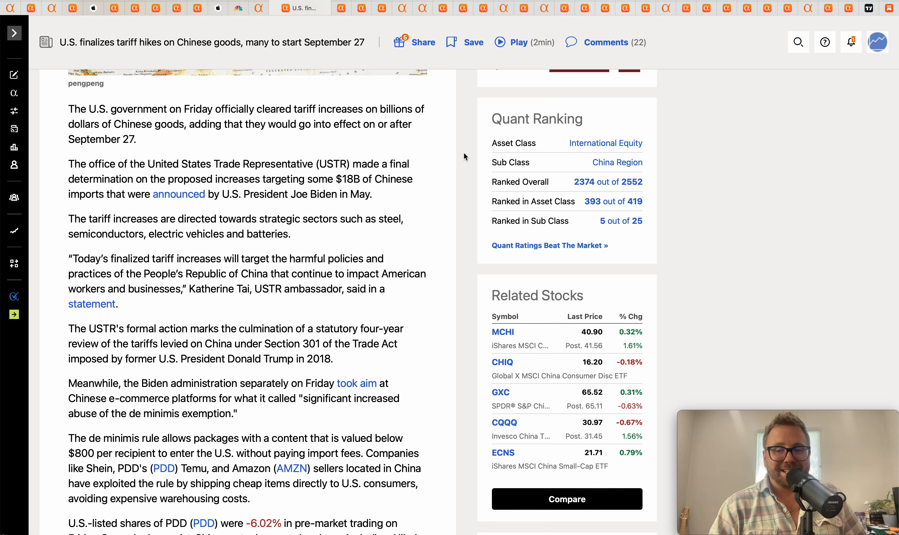
pyautogui.moveTo(453, 167)
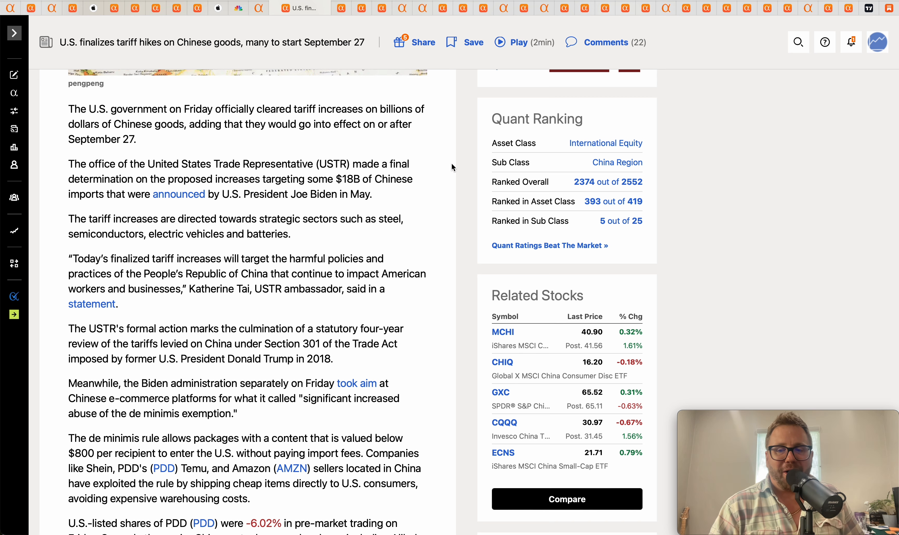
pyautogui.scroll(3)
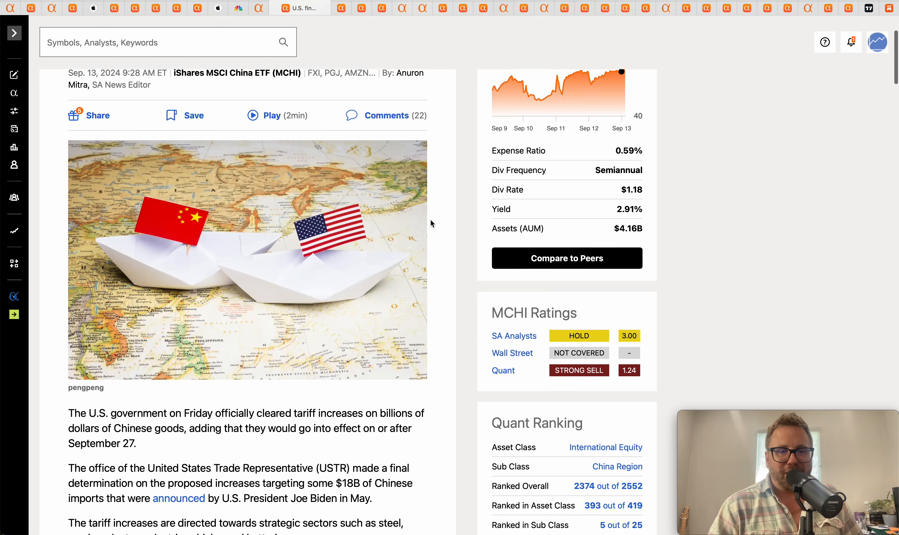
pyautogui.scroll(3)
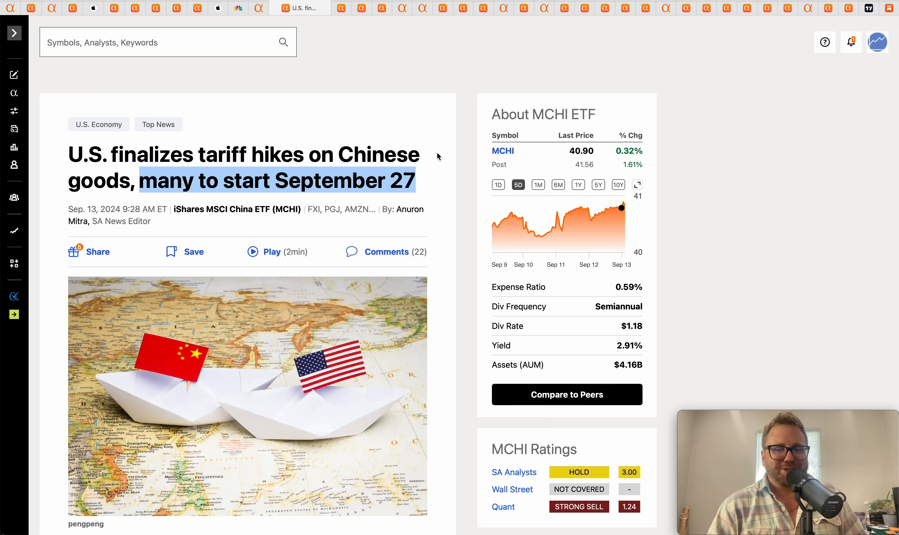
pyautogui.scroll(-3)
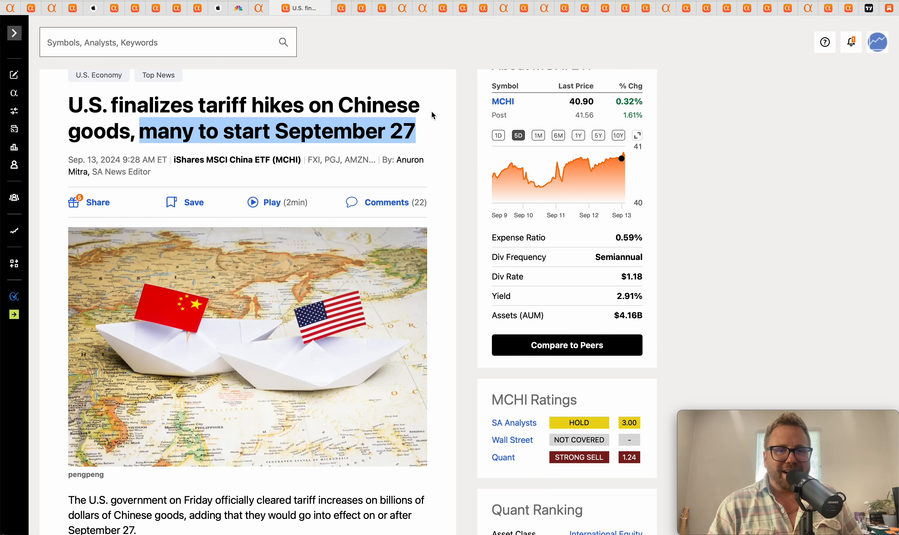
pyautogui.click(427, 131)
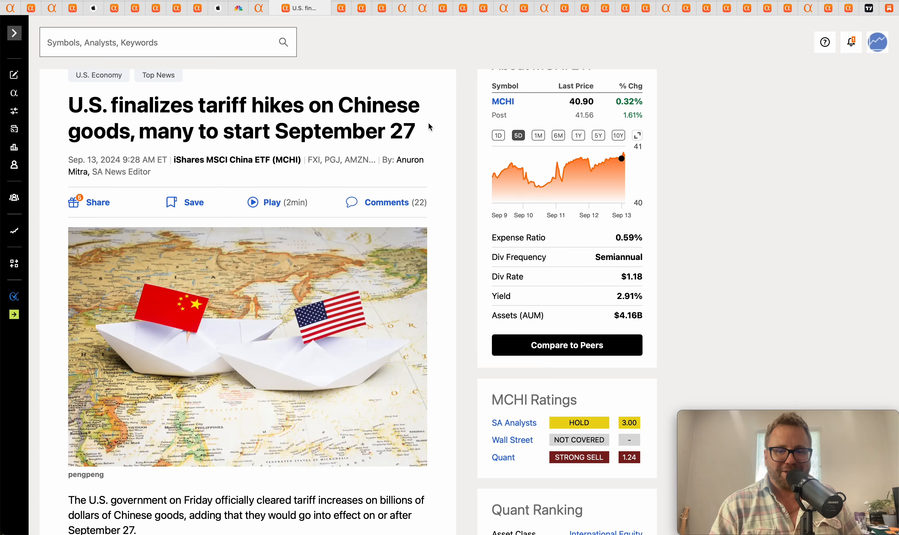
pyautogui.scroll(-3)
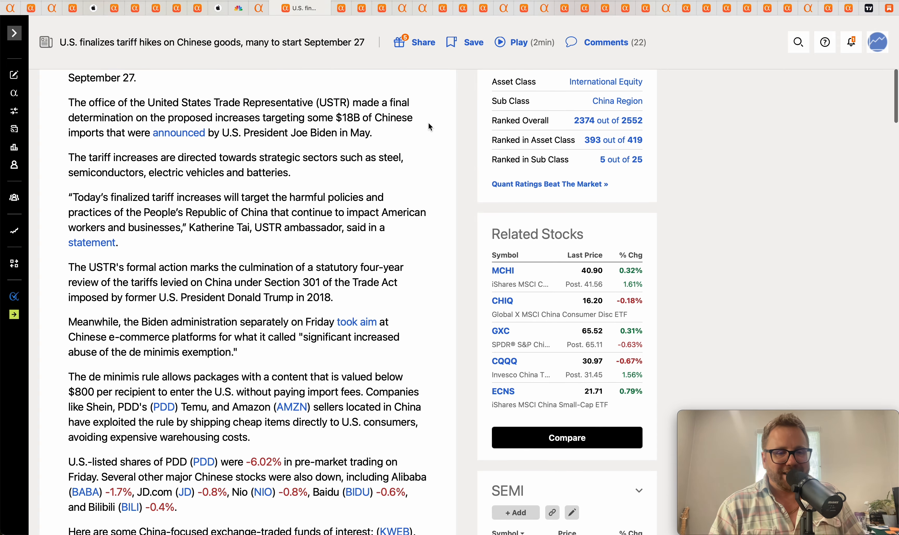
pyautogui.scroll(3)
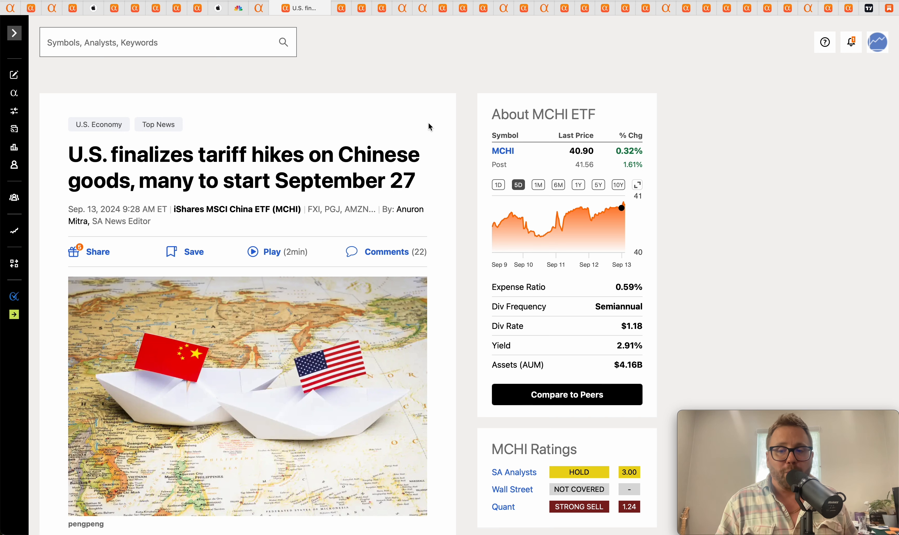
pyautogui.scroll(-3)
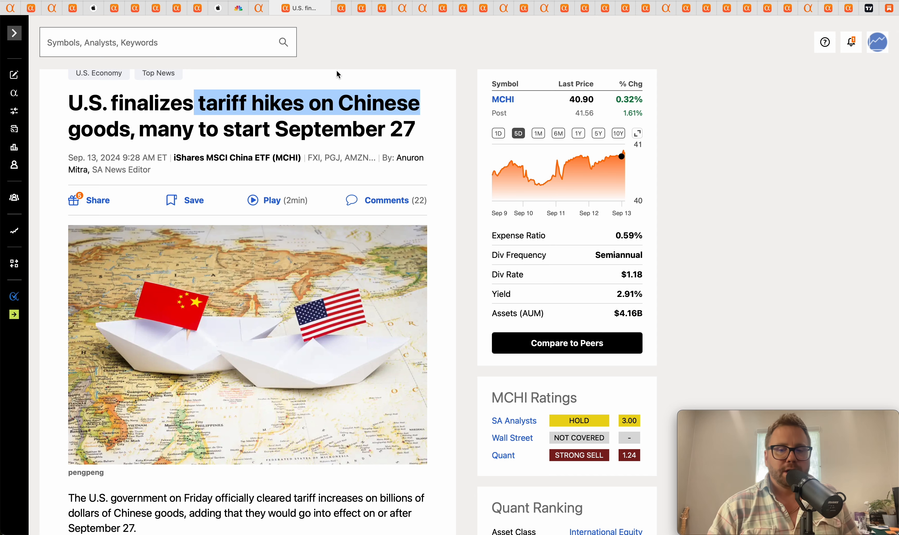
# Step: Switch to the Amazon delivery service program investment article and scroll into its body
pyautogui.click(322, 8)
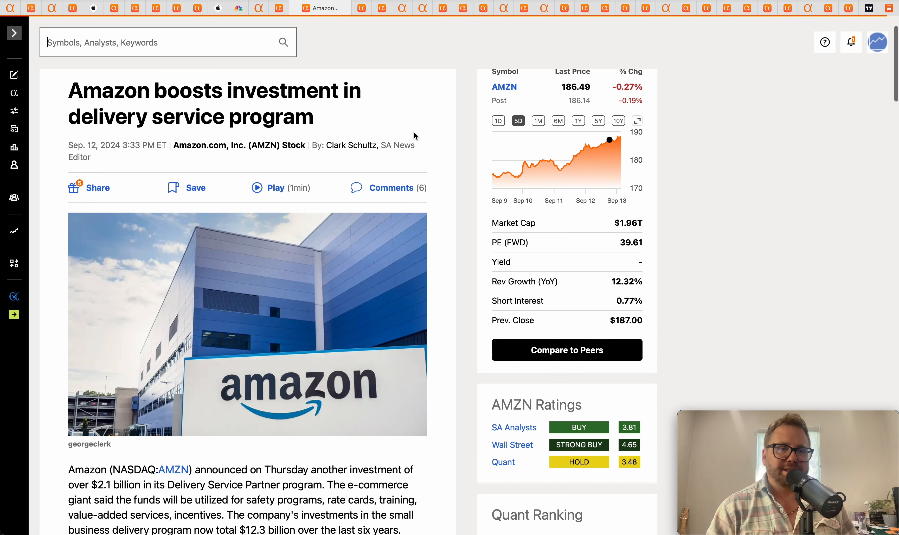
pyautogui.moveTo(444, 130)
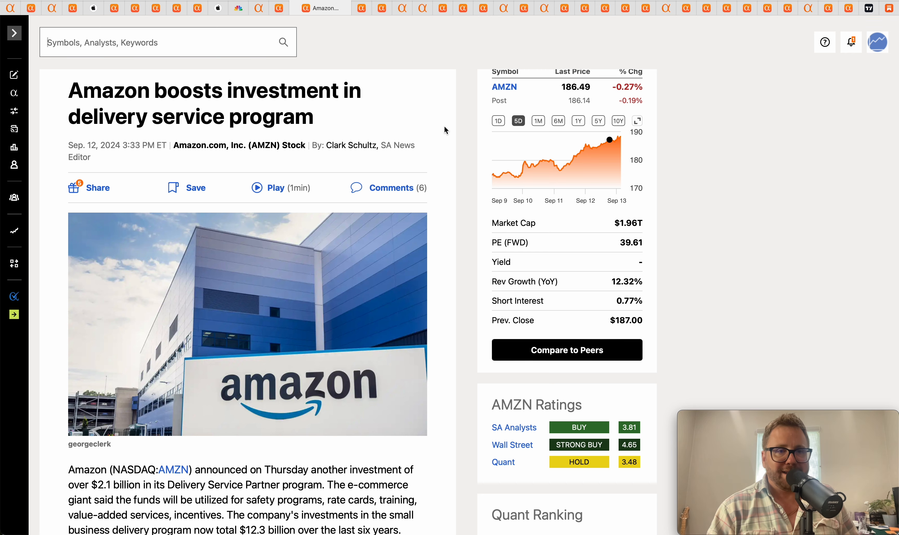
pyautogui.scroll(-3)
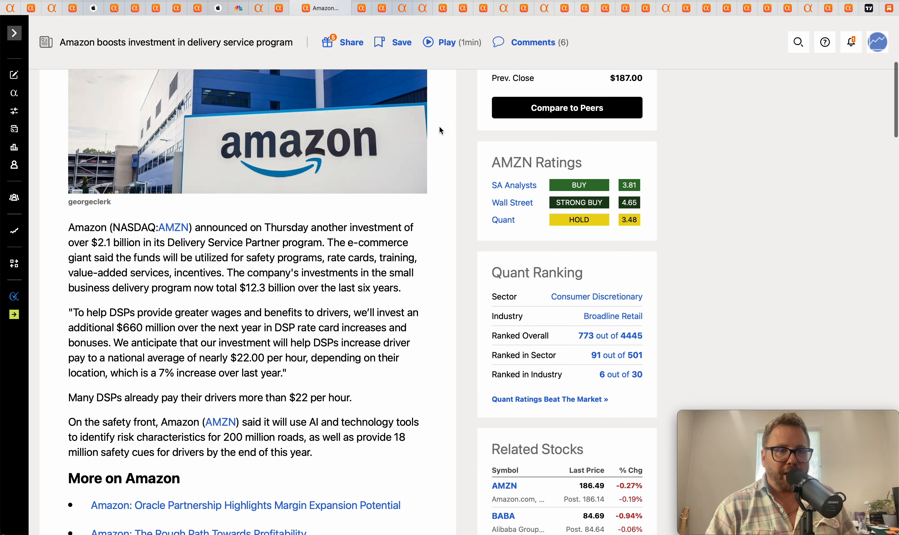
pyautogui.moveTo(370, 196)
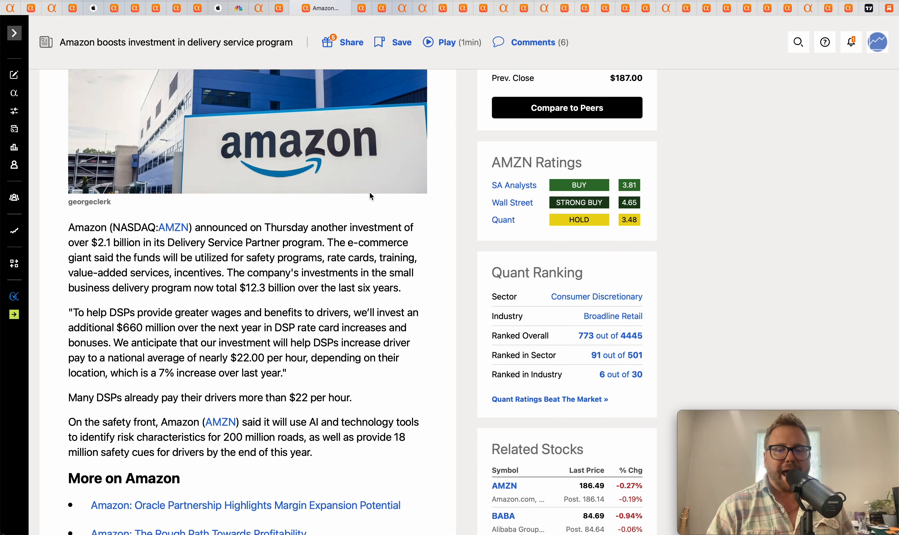
pyautogui.moveTo(344, 302)
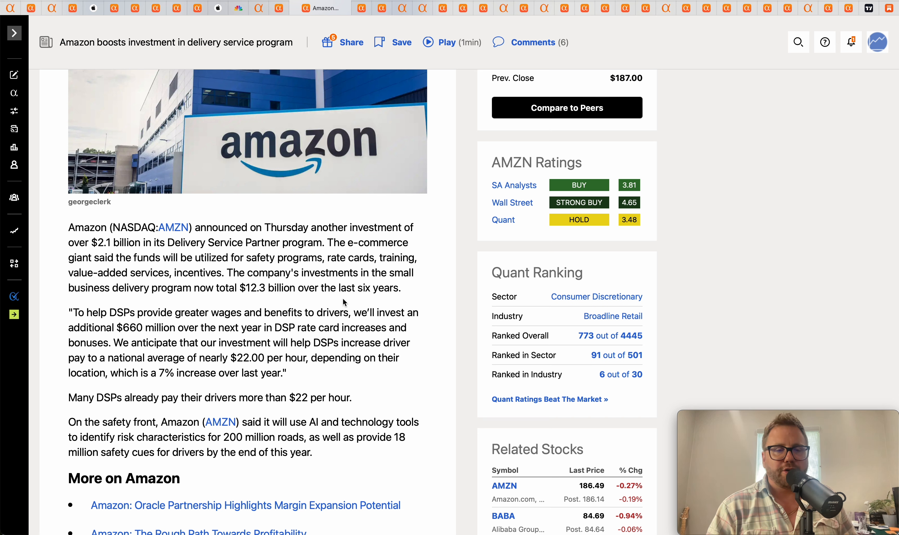
pyautogui.moveTo(281, 298)
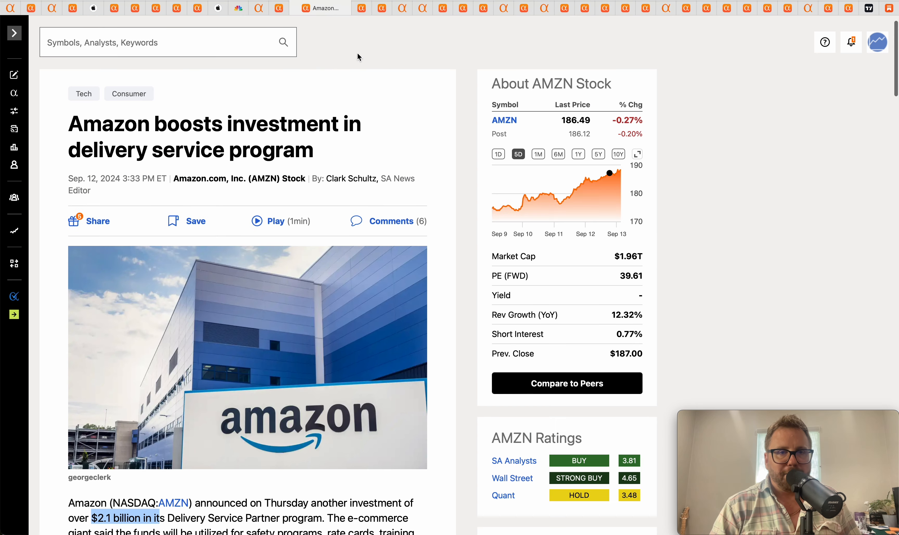
pyautogui.moveTo(362, 7)
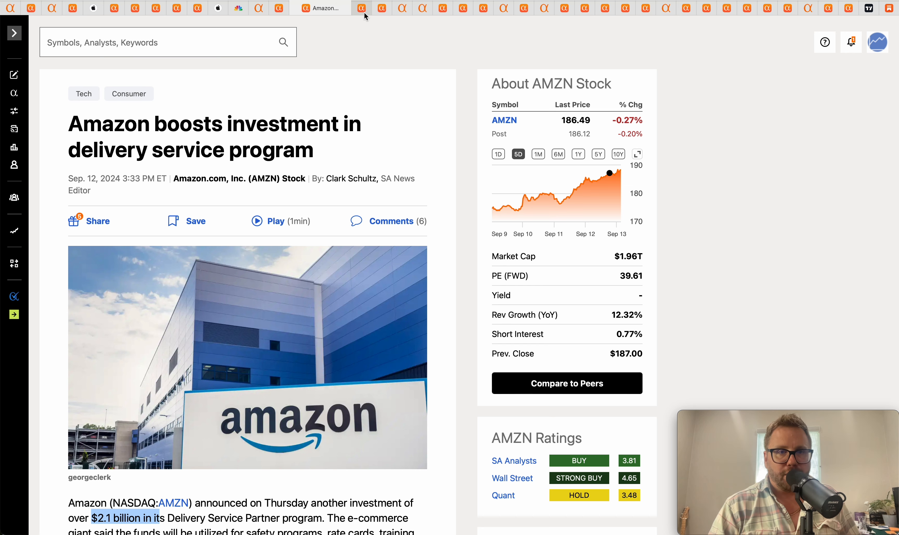
# Step: Switch to the Oracle Q1 results story with Amazon and Google partnerships
pyautogui.click(340, 7)
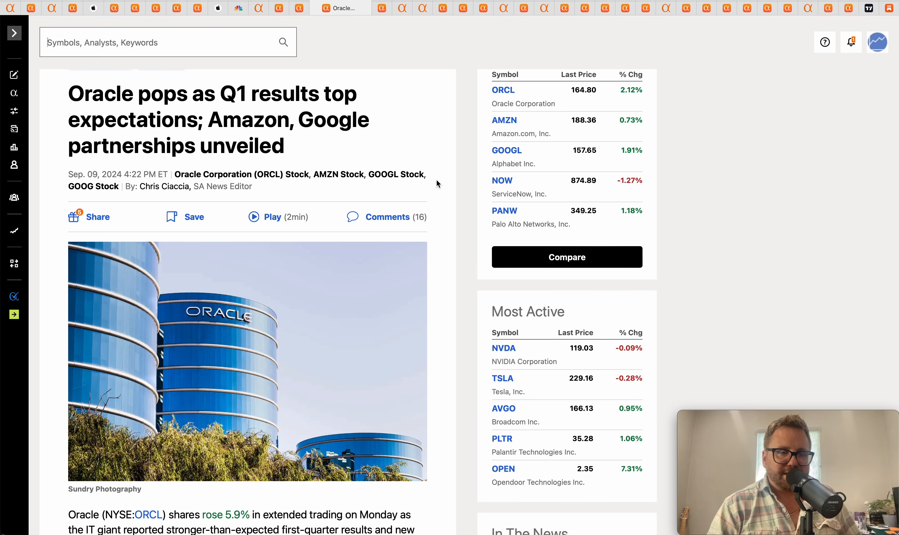
pyautogui.moveTo(462, 152)
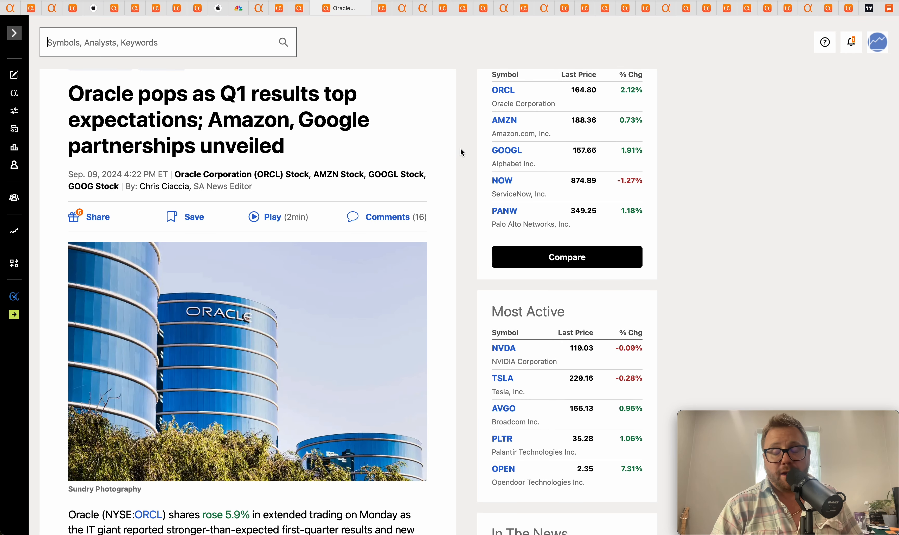
pyautogui.moveTo(399, 151)
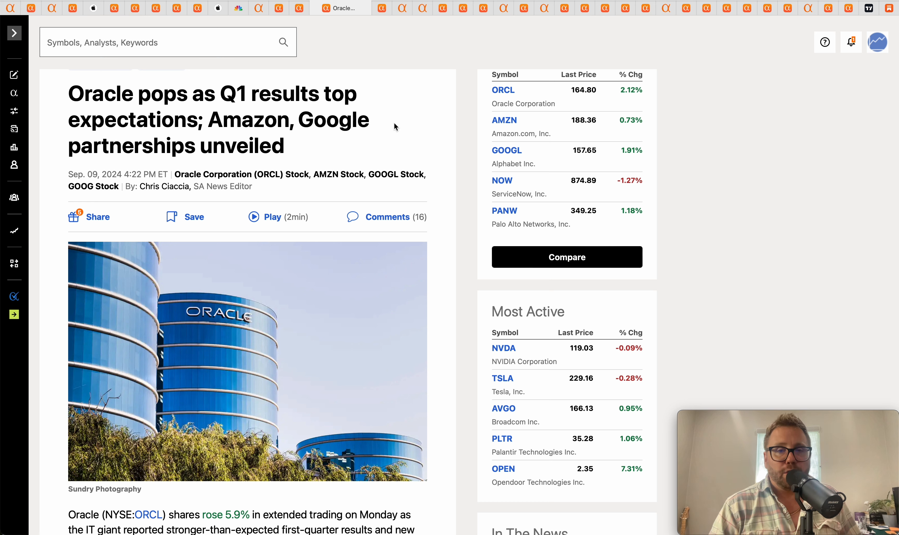
pyautogui.moveTo(392, 35)
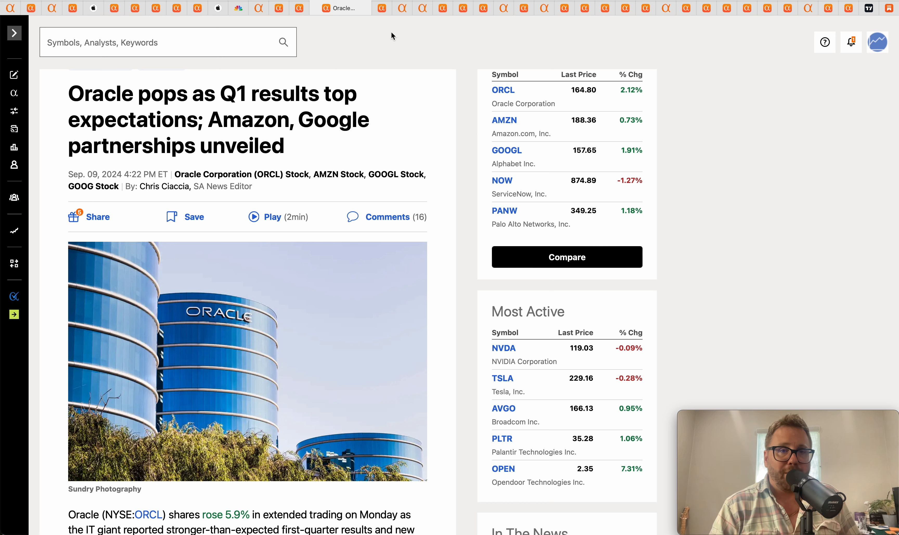
pyautogui.moveTo(382, 8)
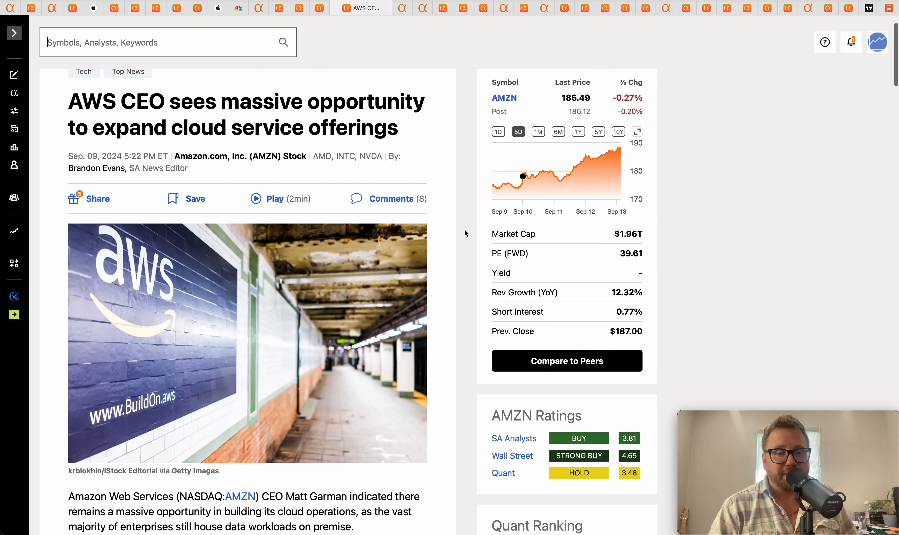
pyautogui.scroll(-3)
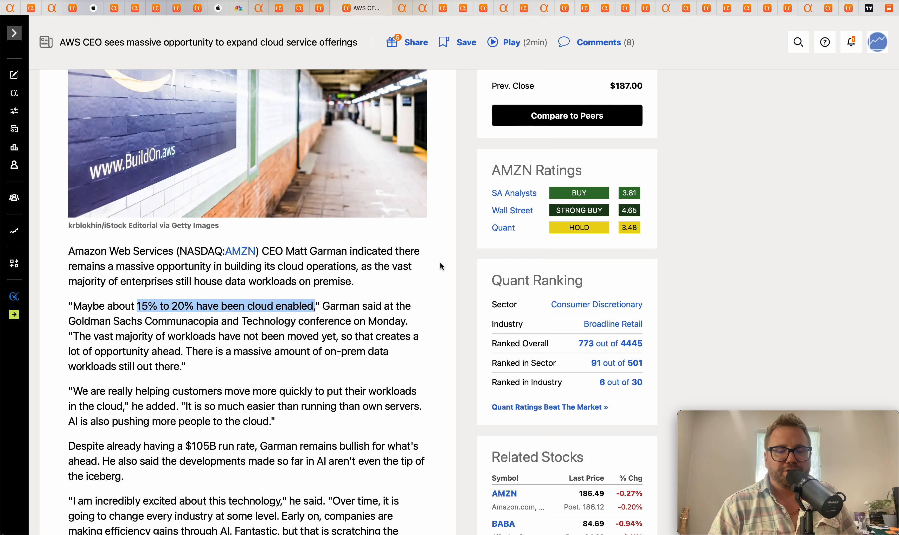
pyautogui.scroll(3)
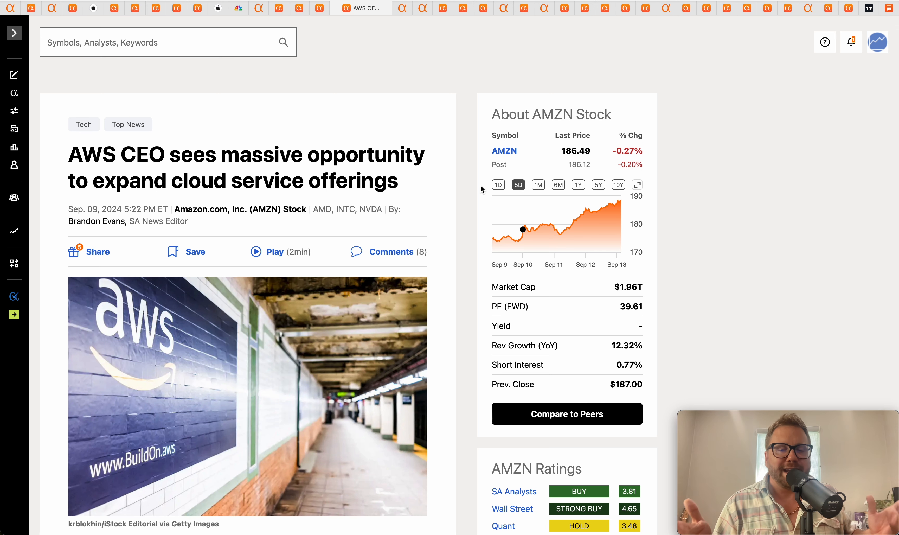
pyautogui.moveTo(598, 185)
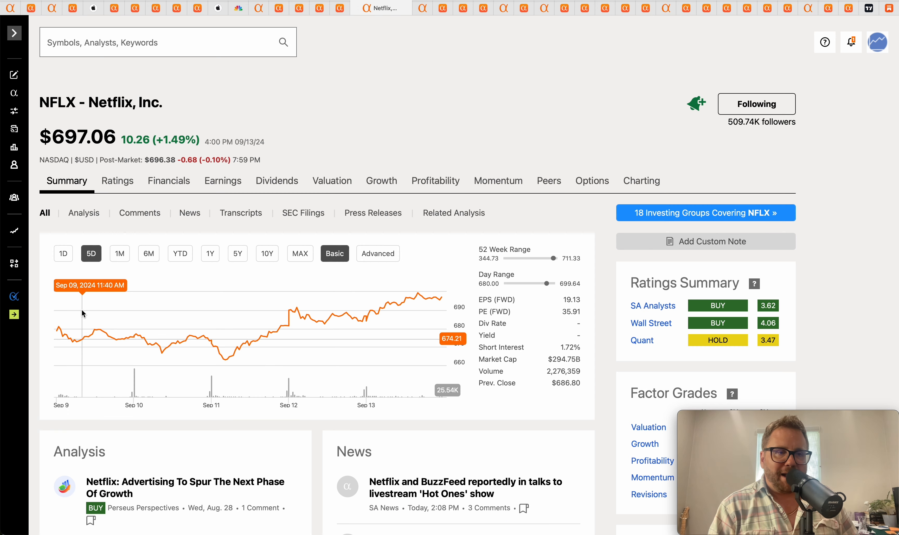
pyautogui.moveTo(57, 332)
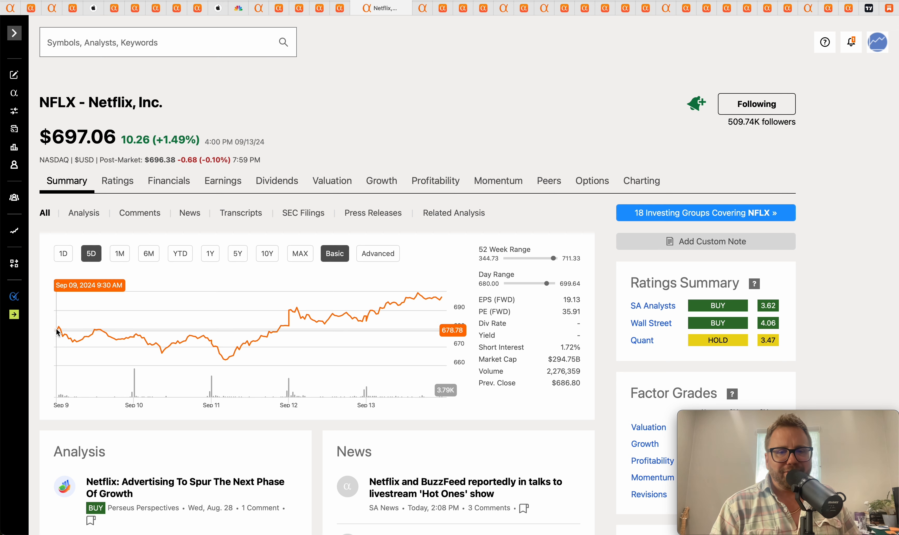
pyautogui.moveTo(63, 306)
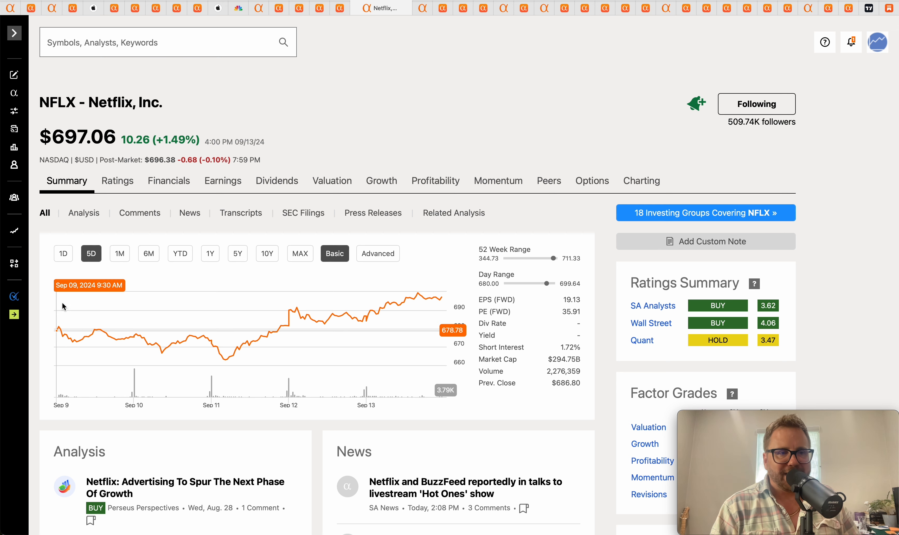
pyautogui.moveTo(314, 120)
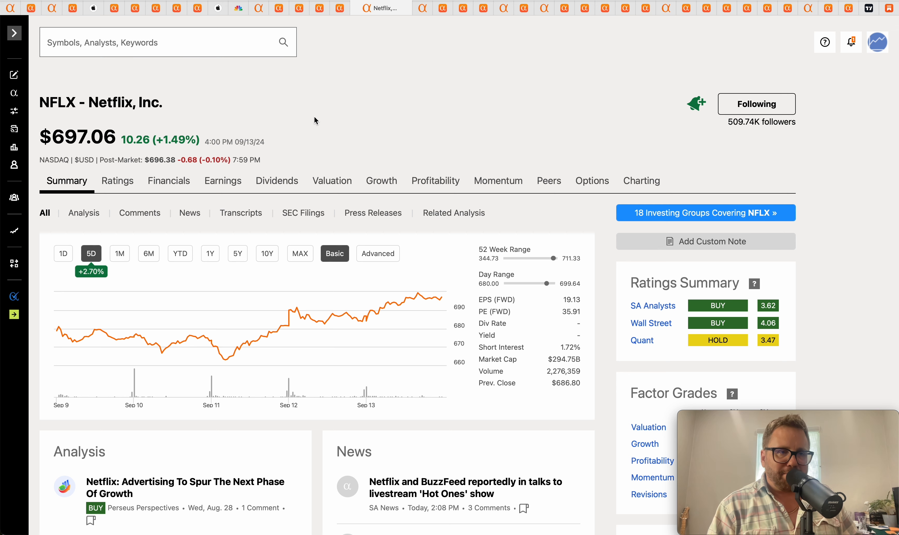
pyautogui.moveTo(114, 131)
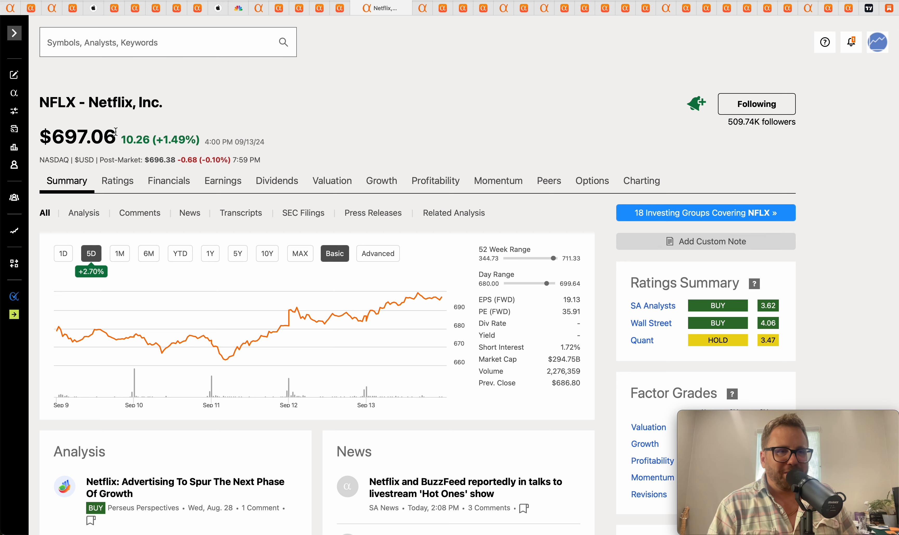
pyautogui.moveTo(383, 83)
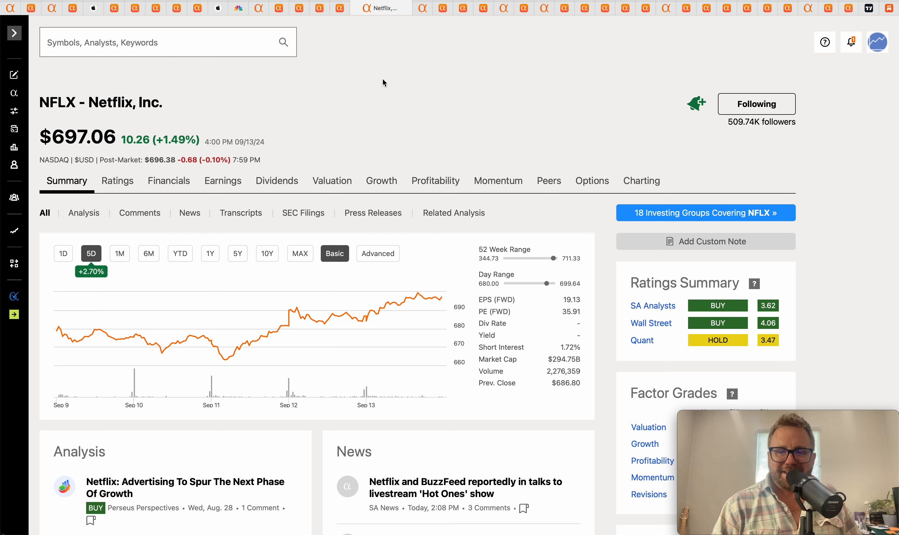
pyautogui.moveTo(489, 83)
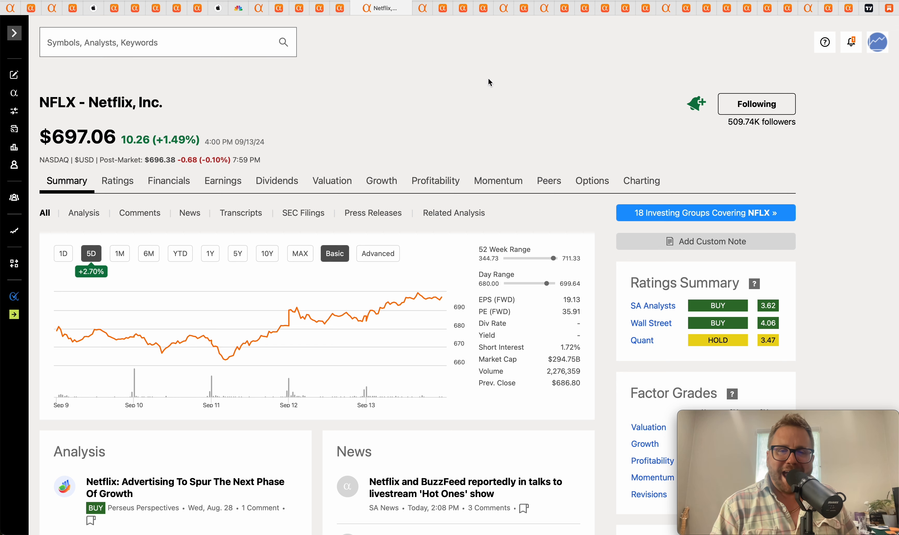
pyautogui.moveTo(460, 72)
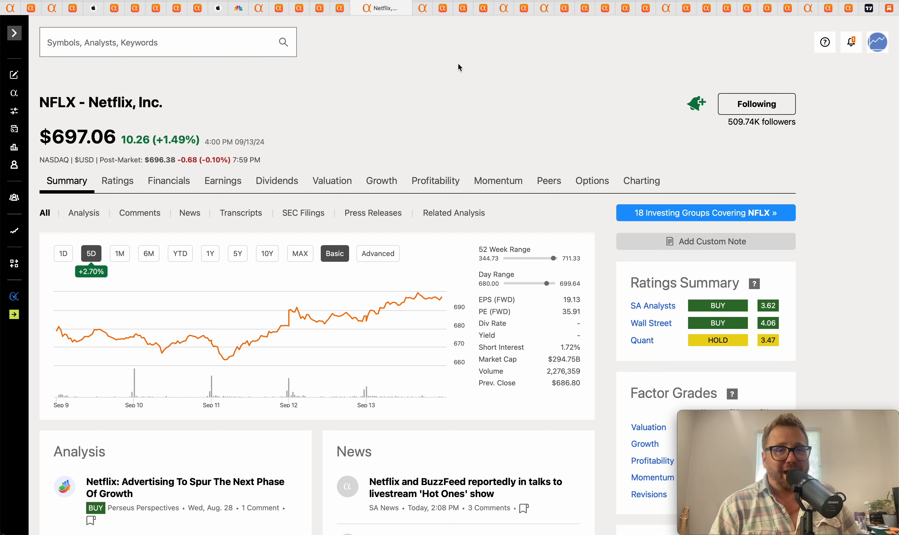
pyautogui.moveTo(443, 46)
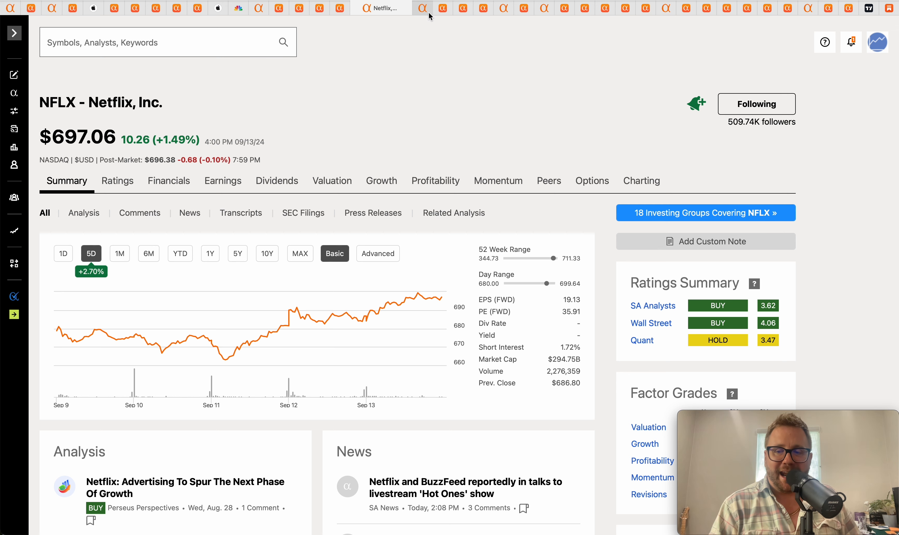
pyautogui.click(401, 8)
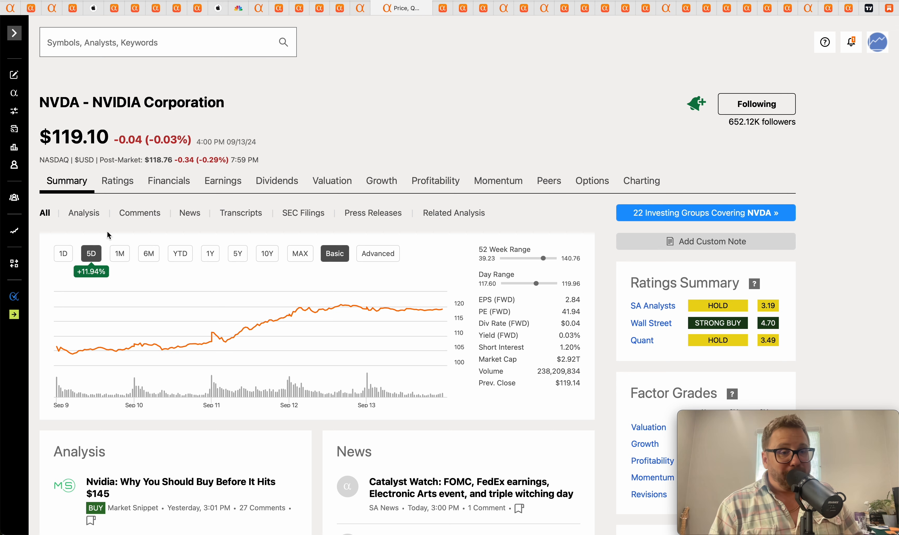
pyautogui.moveTo(58, 349)
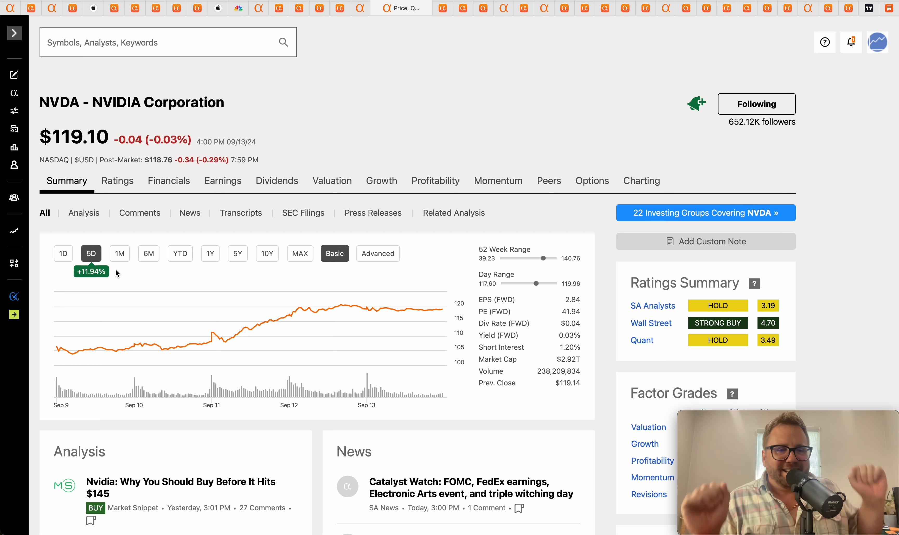
pyautogui.moveTo(352, 95)
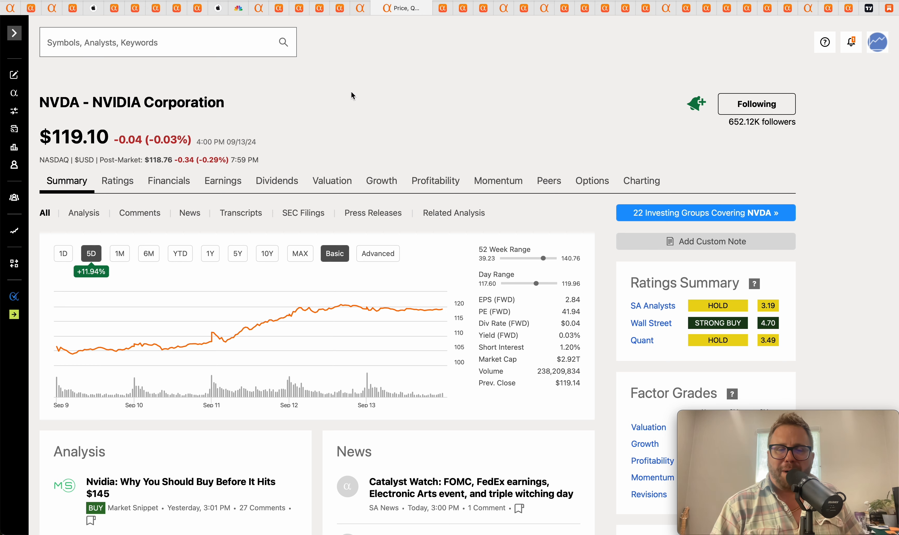
pyautogui.moveTo(419, 89)
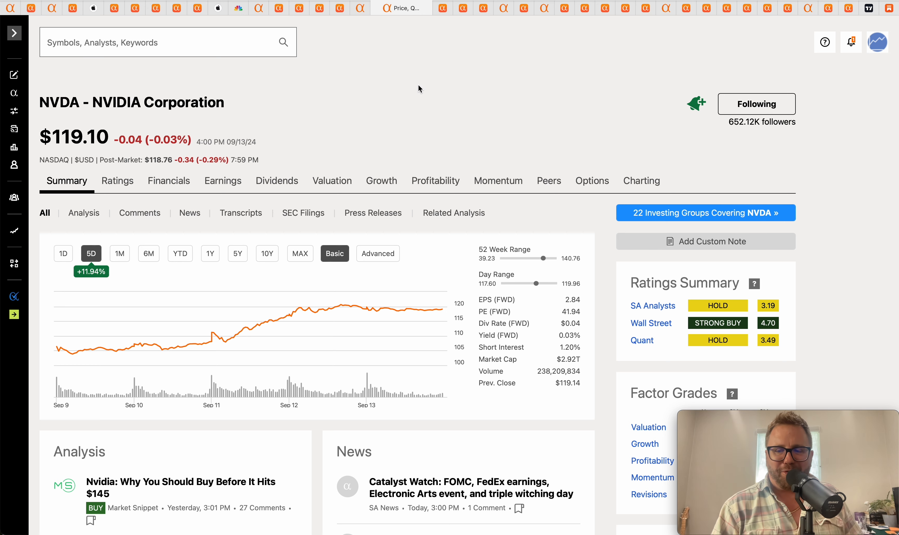
pyautogui.moveTo(431, 99)
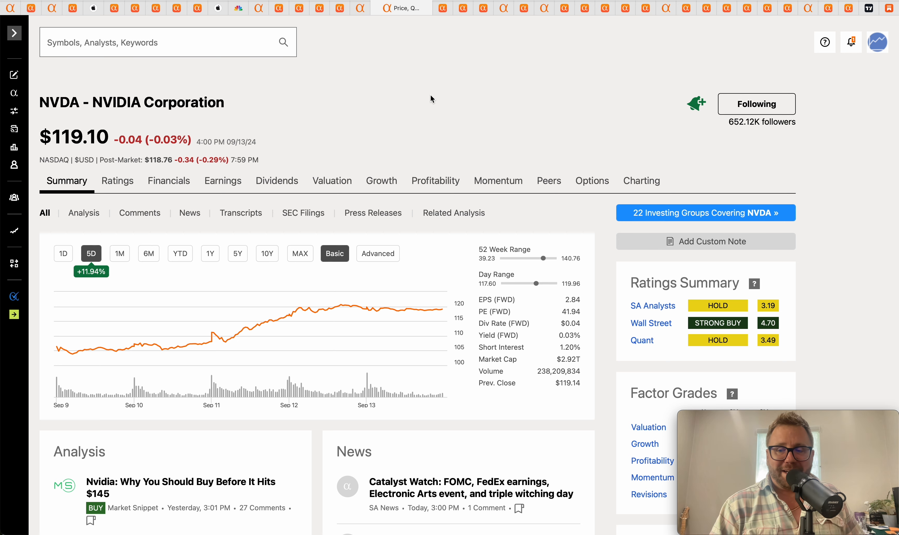
pyautogui.doubleClick(157, 102)
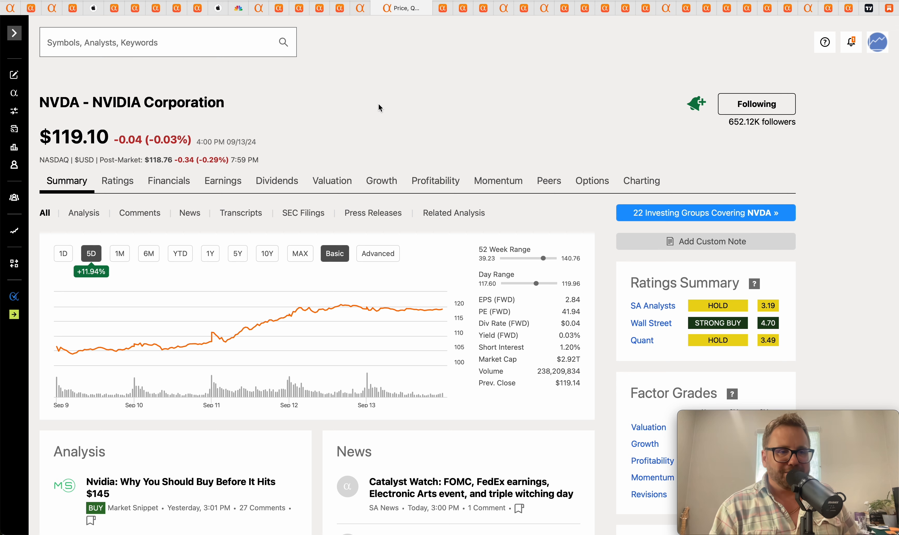
pyautogui.moveTo(439, 73)
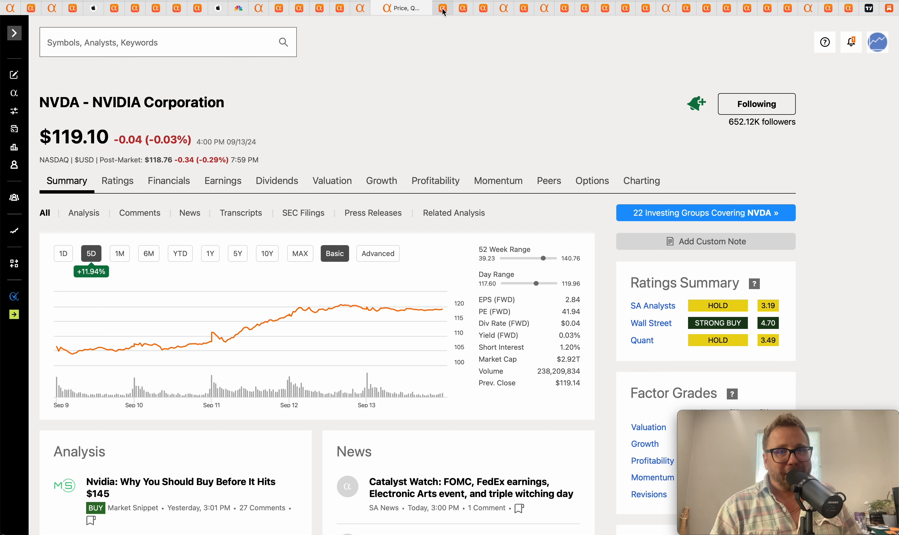
# Step: Switch to the Nvidia CEO $1T accelerated-computing opportunity story and skim through it
pyautogui.click(442, 8)
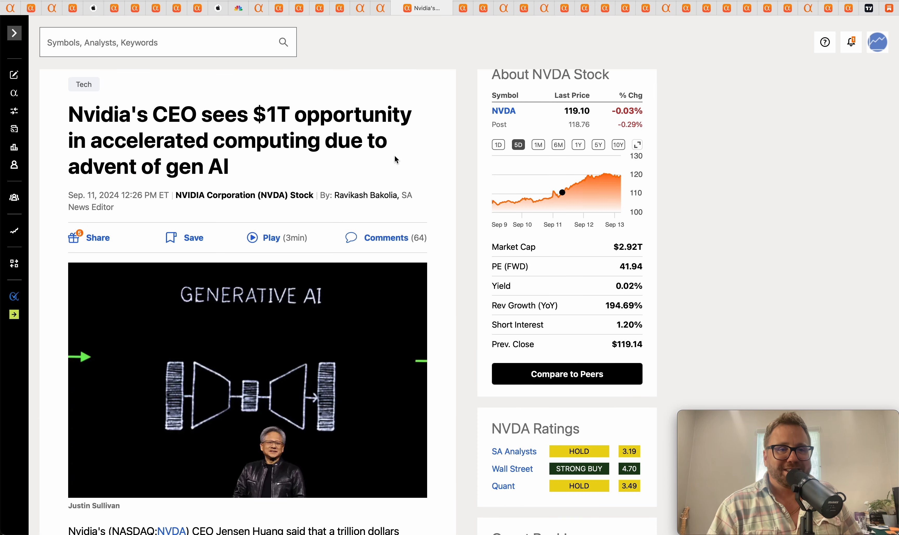
pyautogui.scroll(-3)
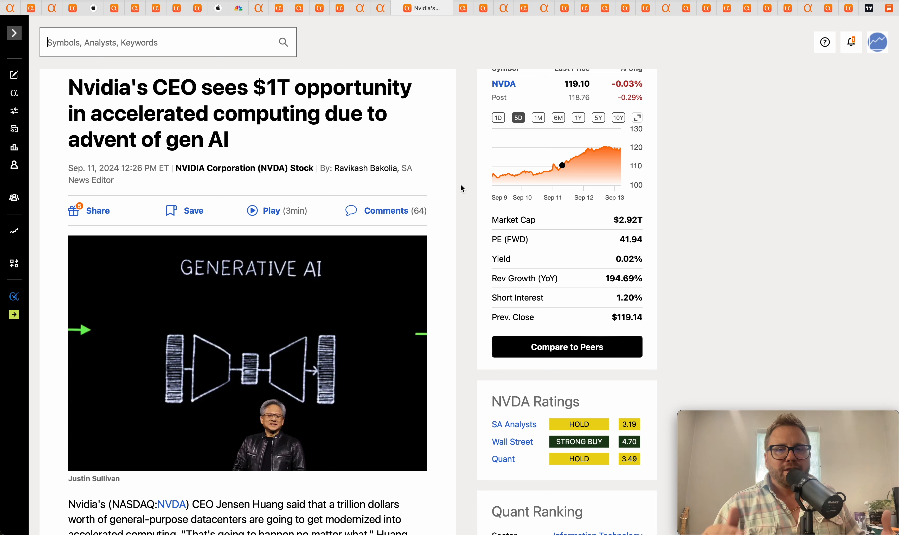
pyautogui.moveTo(567, 171)
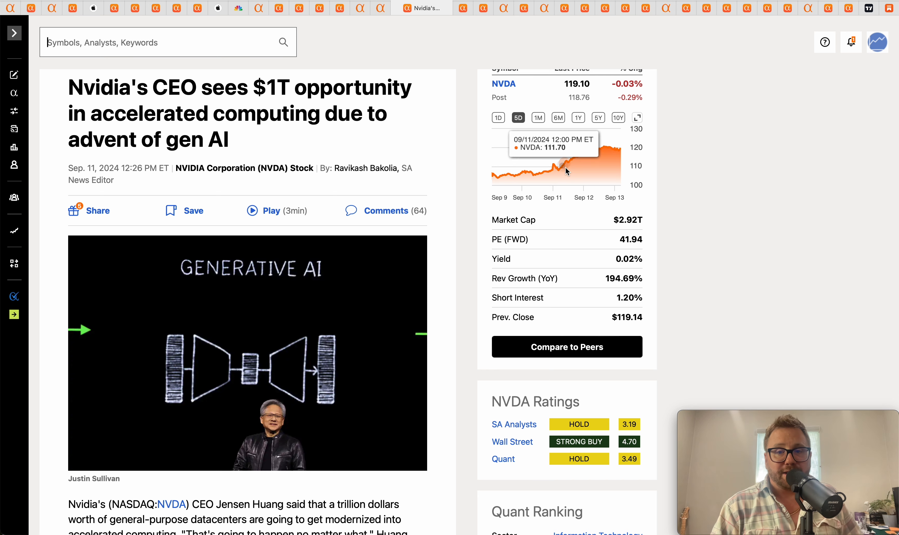
pyautogui.moveTo(564, 171)
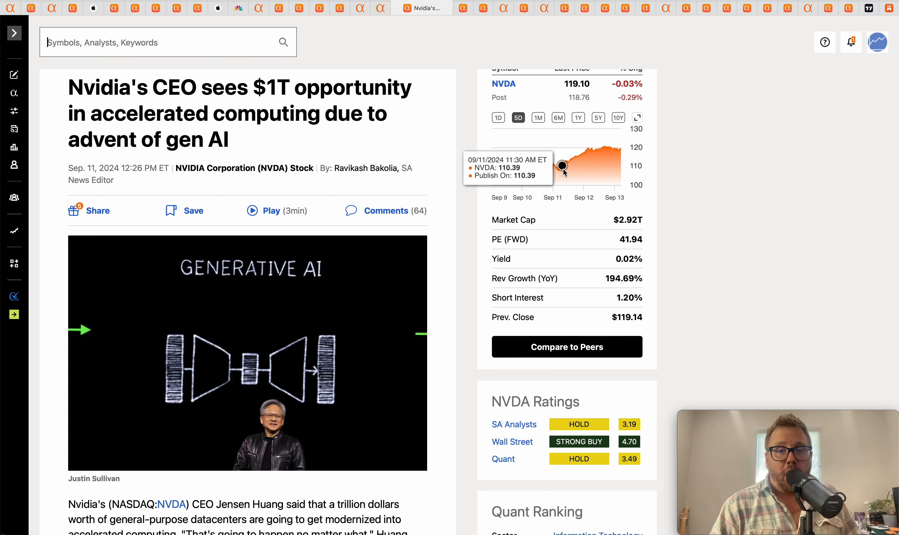
pyautogui.moveTo(628, 151)
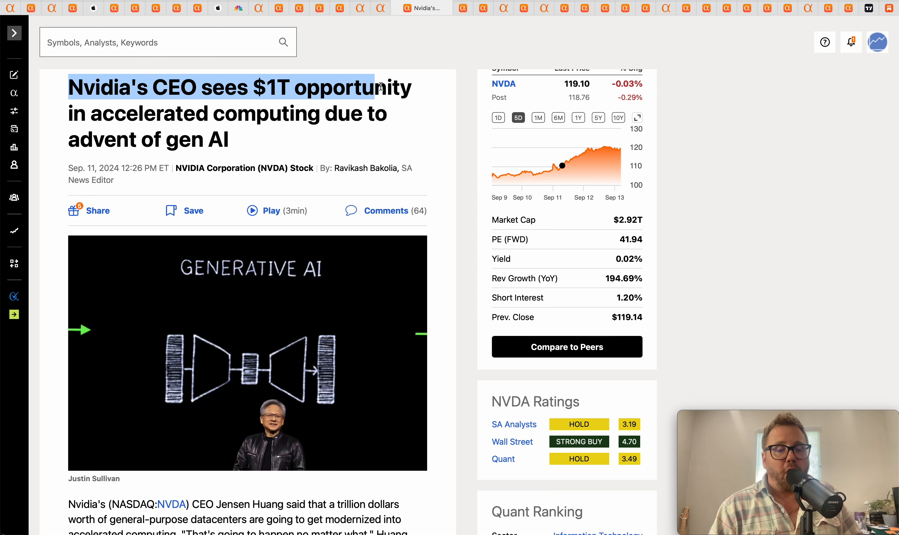
pyautogui.scroll(-3)
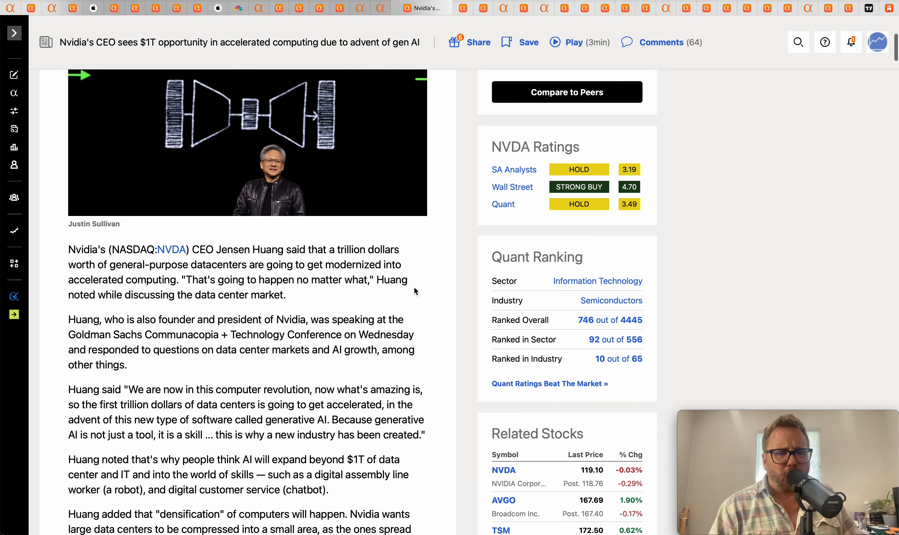
pyautogui.scroll(3)
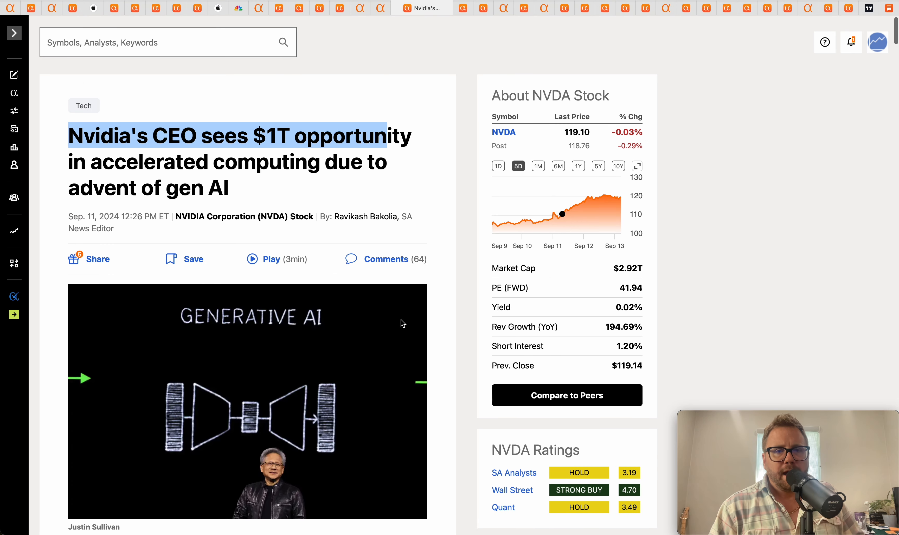
pyautogui.moveTo(393, 201)
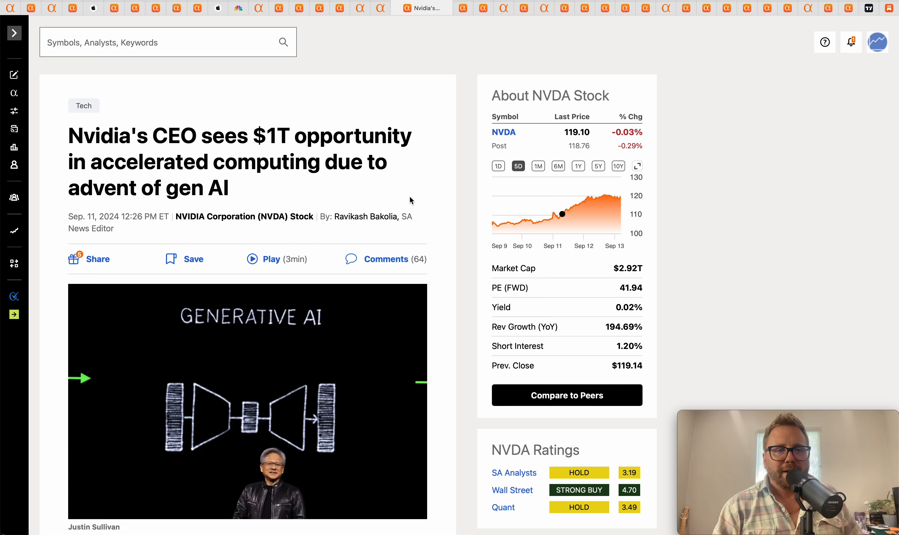
pyautogui.moveTo(420, 146)
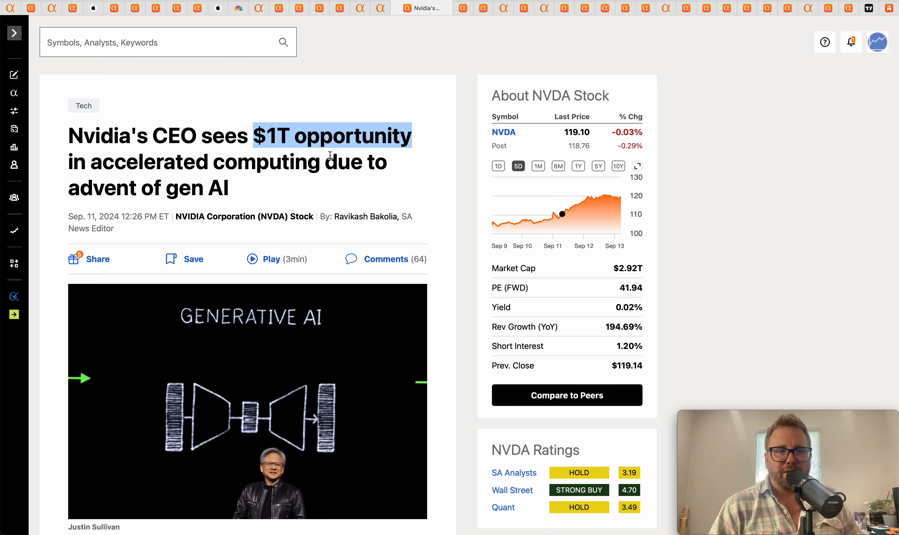
pyautogui.moveTo(412, 80)
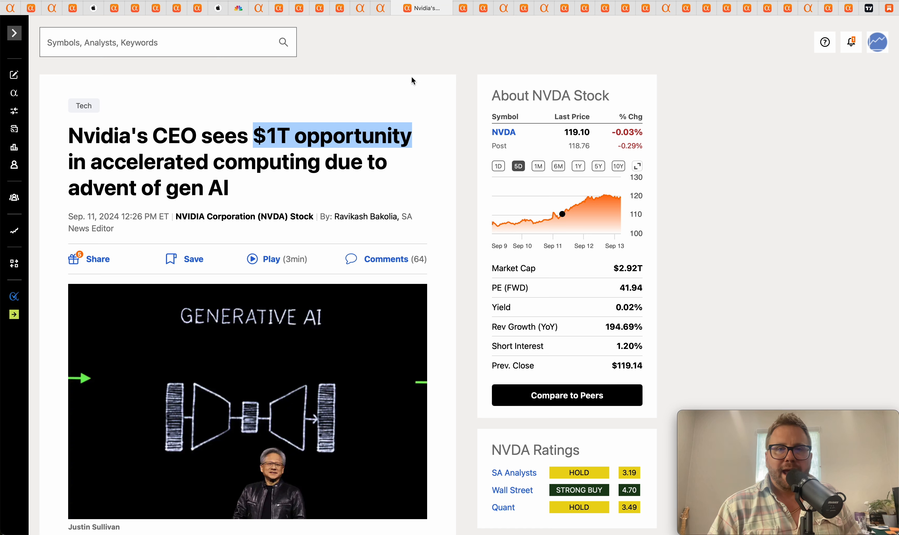
pyautogui.moveTo(454, 47)
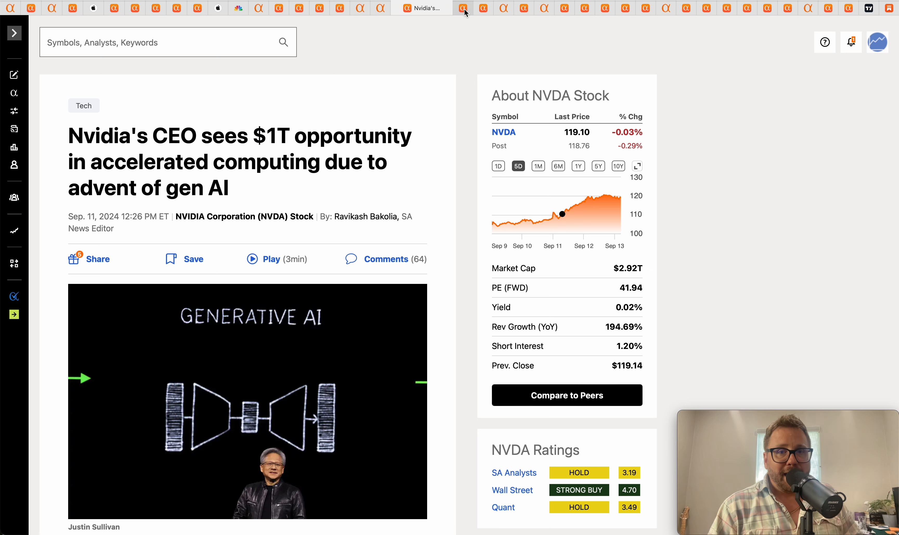
# Step: Switch to the Nvidia chip exports report and highlight 'Saudi Arabia' in the headline
pyautogui.click(442, 8)
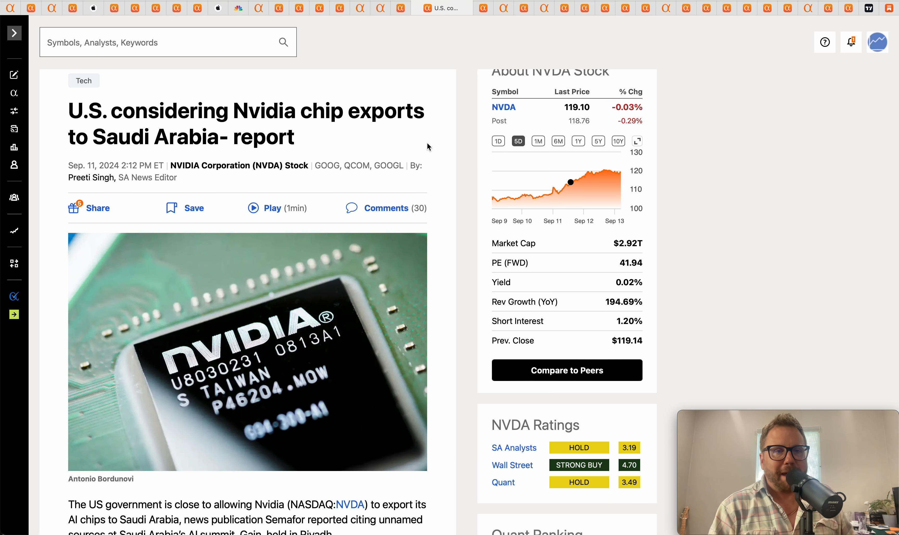
pyautogui.moveTo(201, 136)
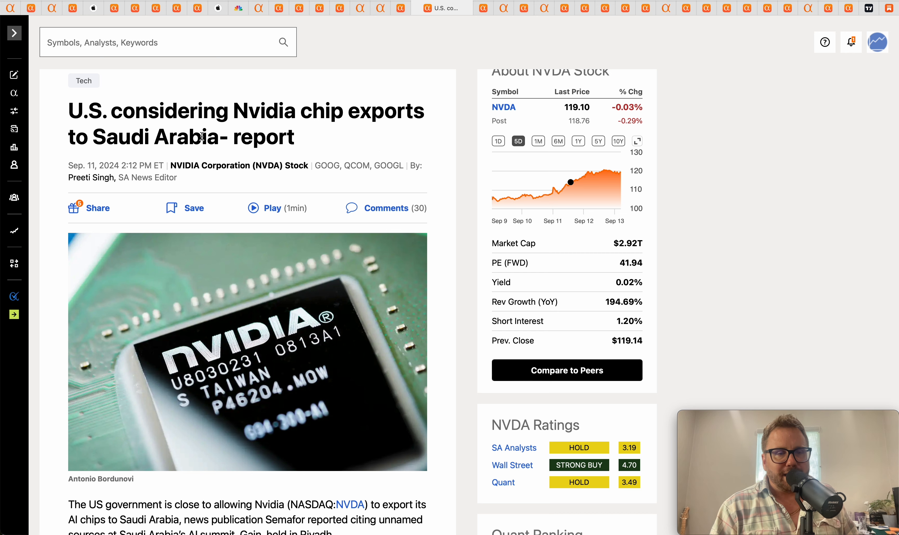
pyautogui.doubleClick(152, 136)
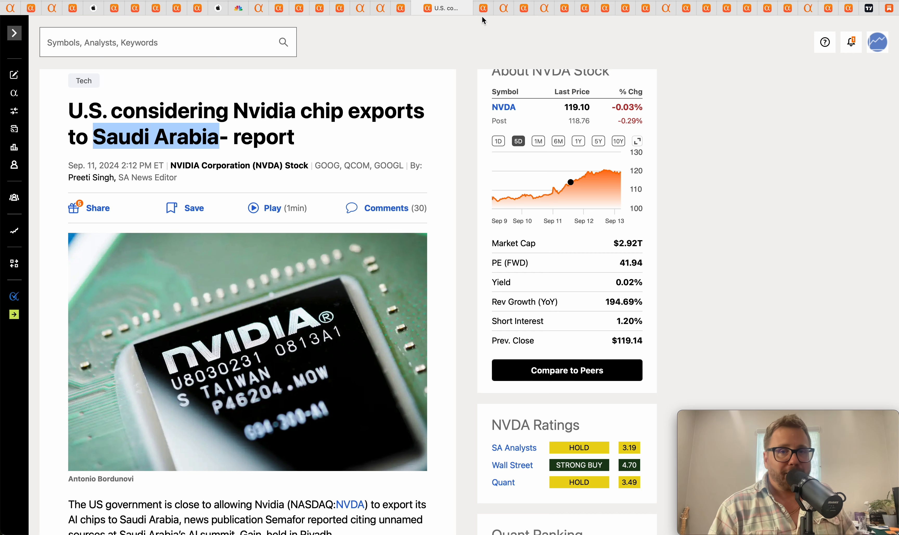
# Step: Review the Taiwan Semiconductor August sales story, mark 'AI demand continues', then return to NVDA summary
pyautogui.click(464, 7)
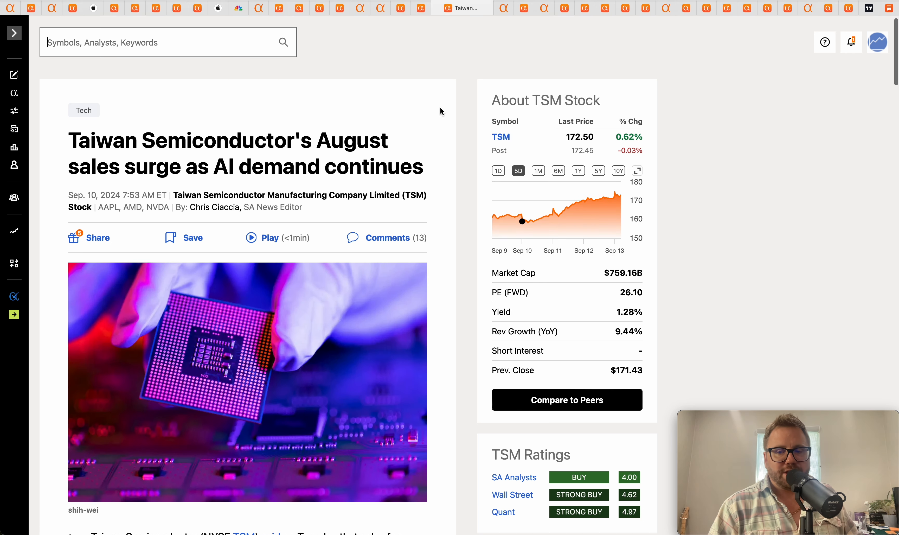
pyautogui.scroll(-3)
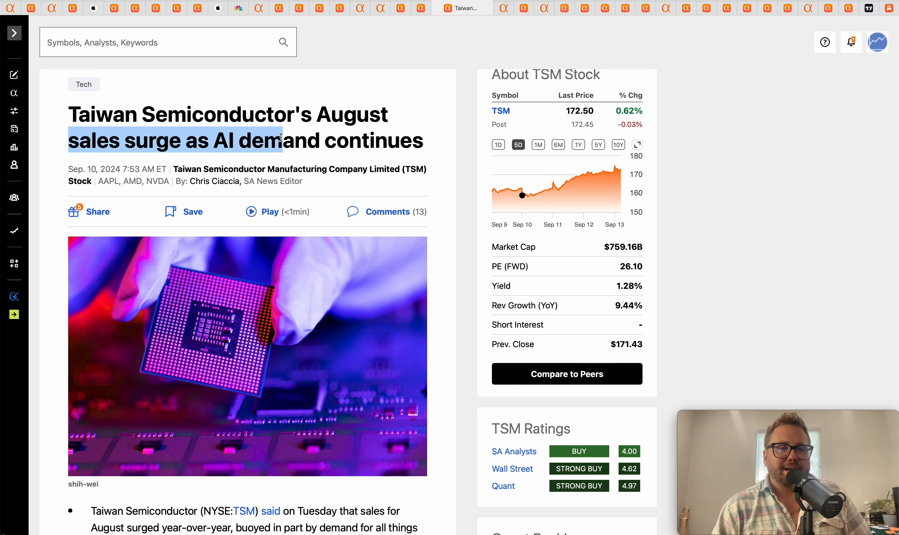
pyautogui.moveTo(326, 133)
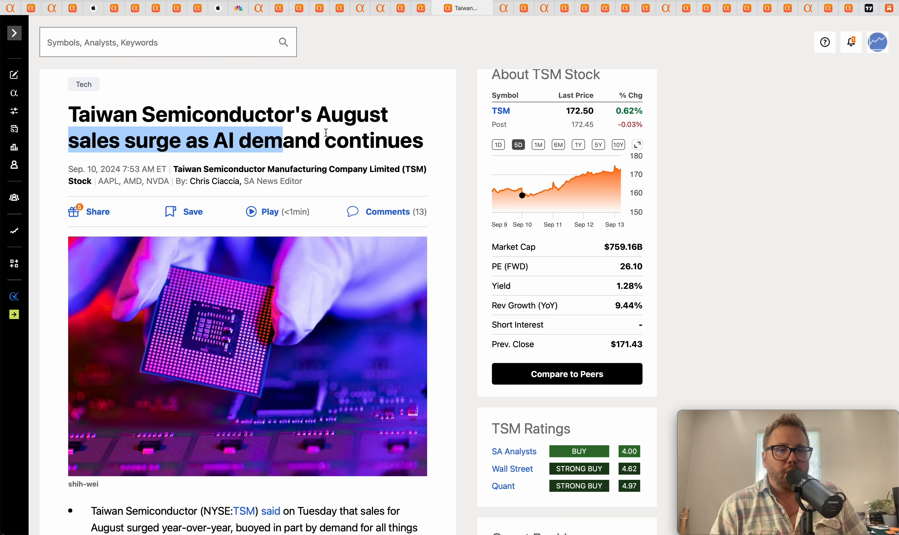
pyautogui.click(215, 141)
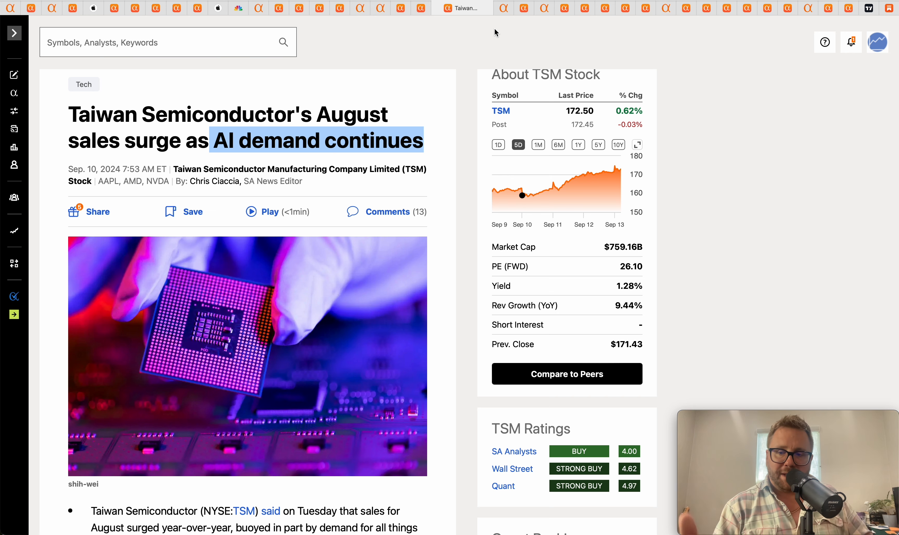
pyautogui.moveTo(507, 31)
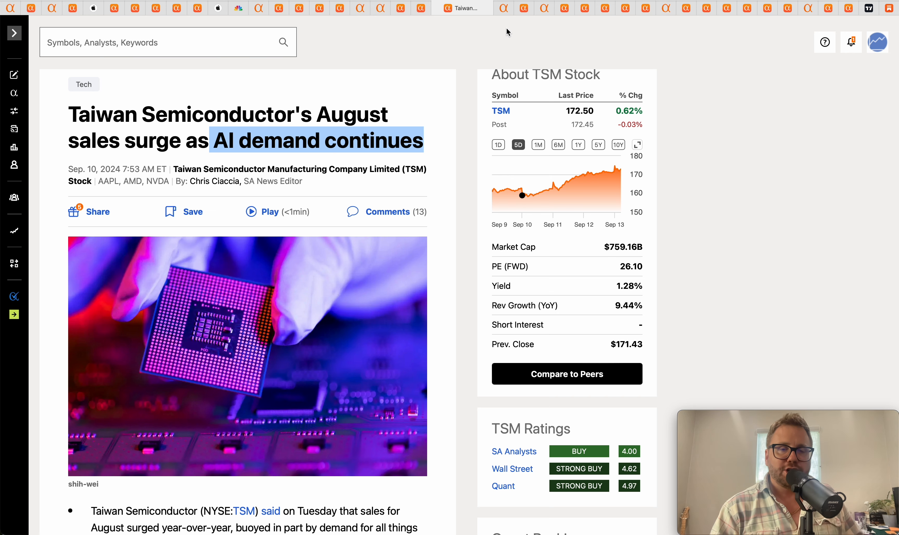
pyautogui.click(481, 8)
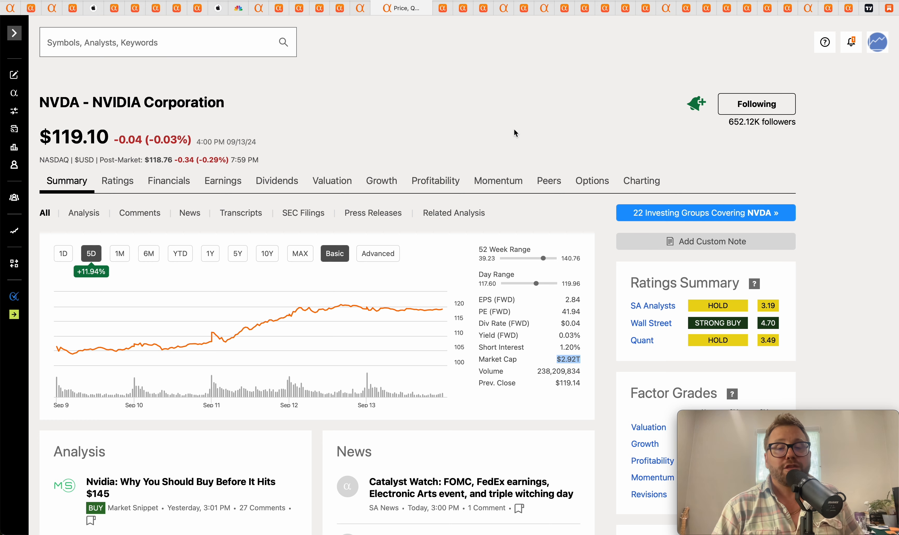
pyautogui.moveTo(504, 11)
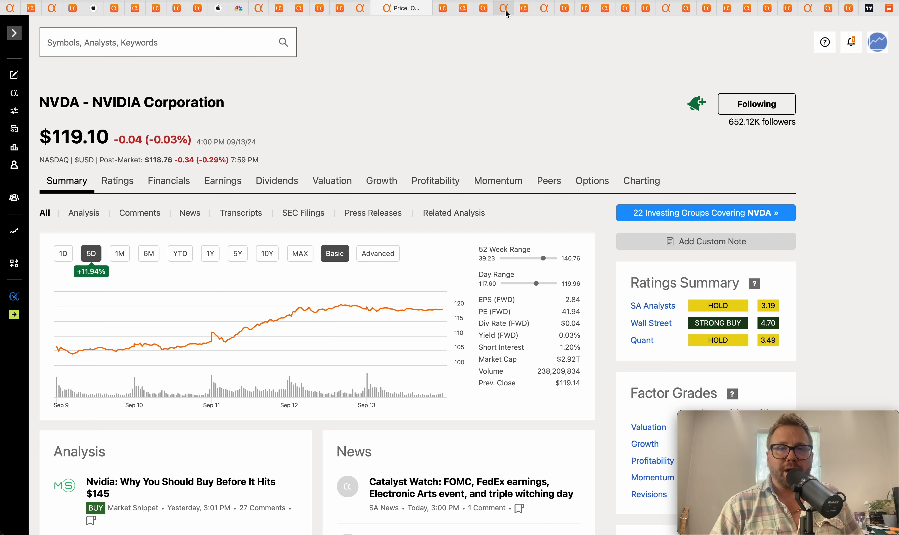
# Step: On NVIDIA's revenue estimates, mark the 32.17B FQ3 2026 and 25.41B FQ4 2026 low estimates
pyautogui.click(483, 7)
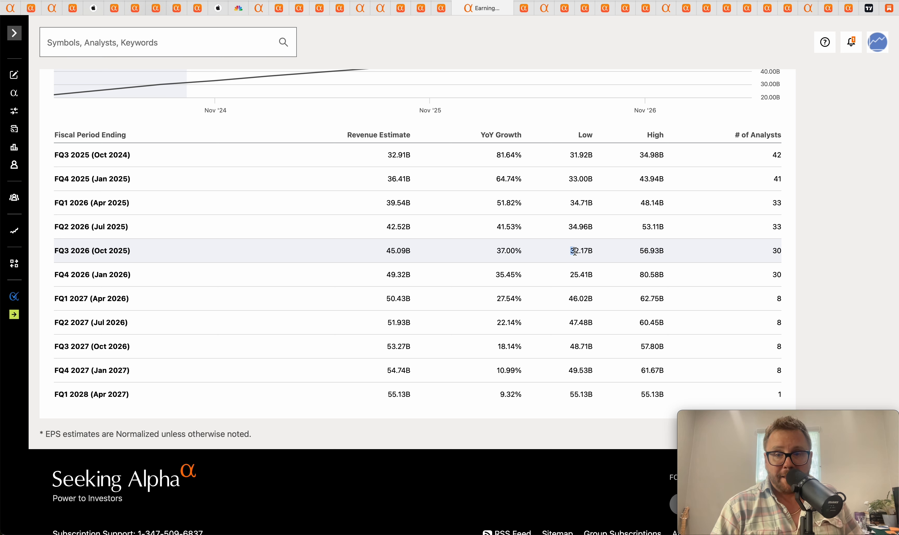
pyautogui.doubleClick(581, 250)
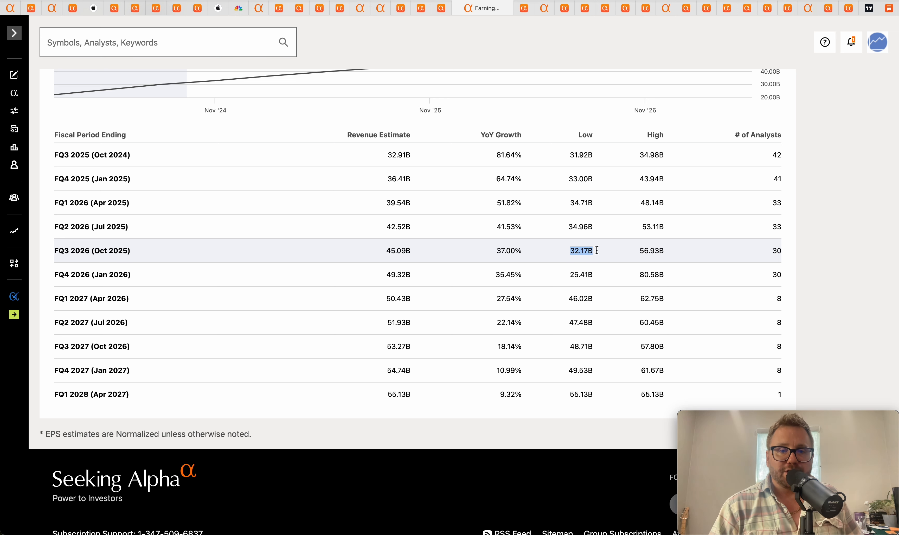
pyautogui.moveTo(619, 255)
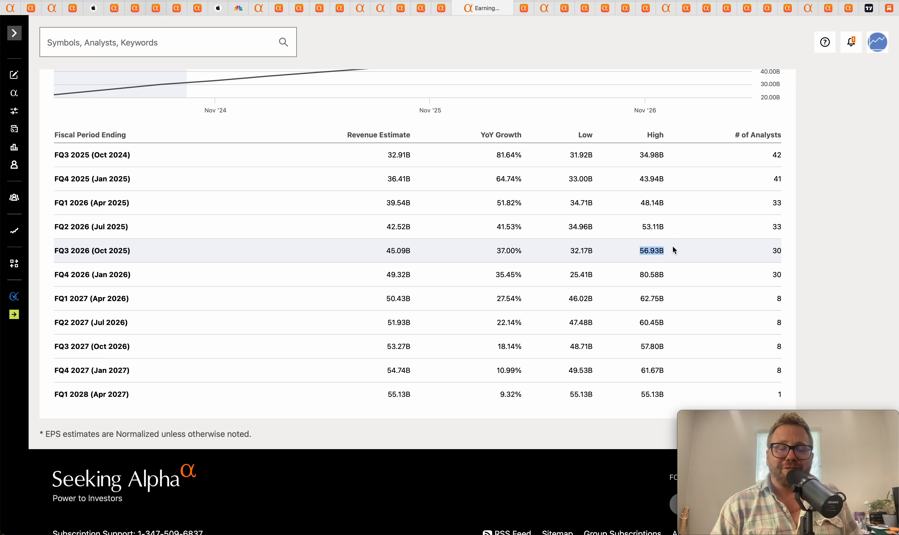
pyautogui.moveTo(682, 252)
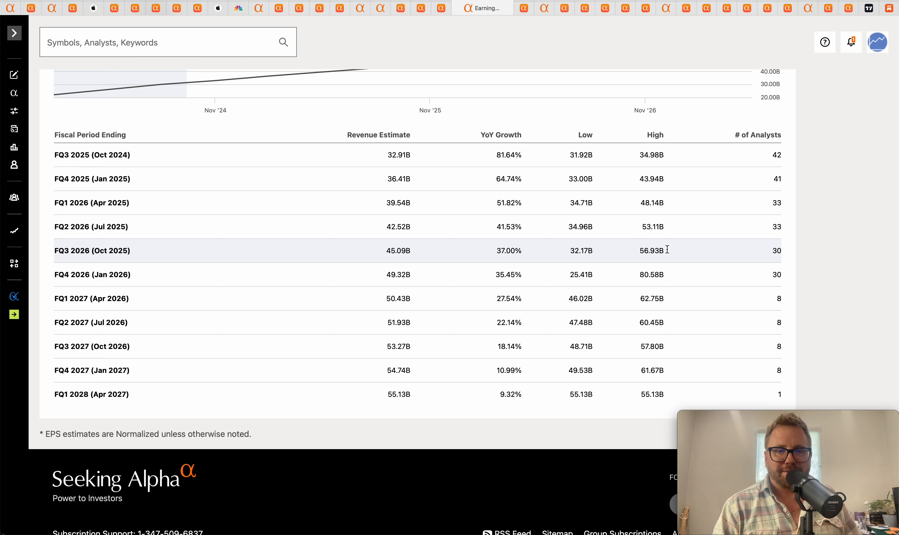
pyautogui.doubleClick(580, 274)
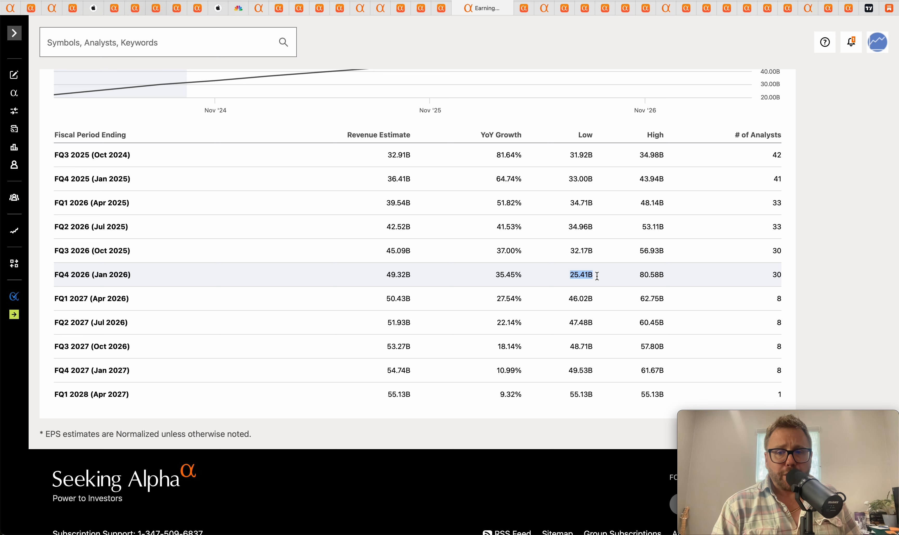
pyautogui.moveTo(642, 274)
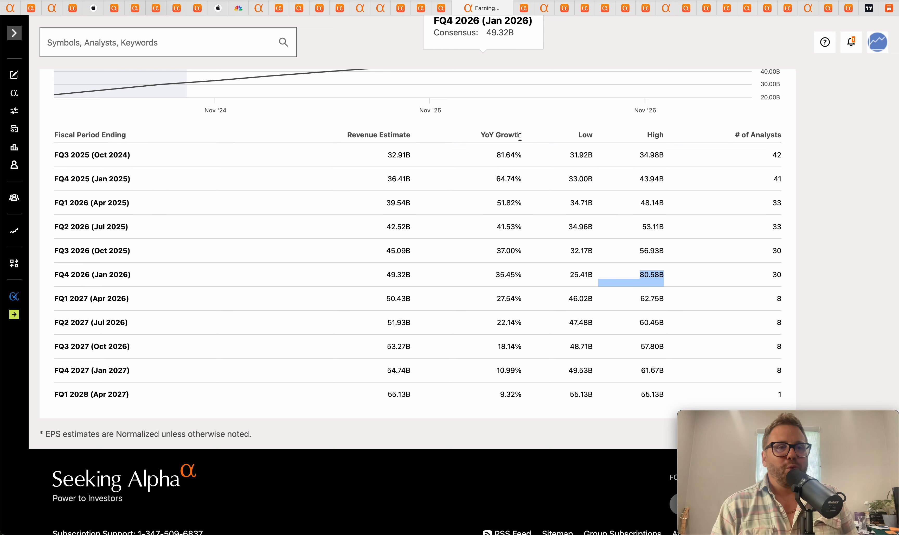
pyautogui.moveTo(636, 203)
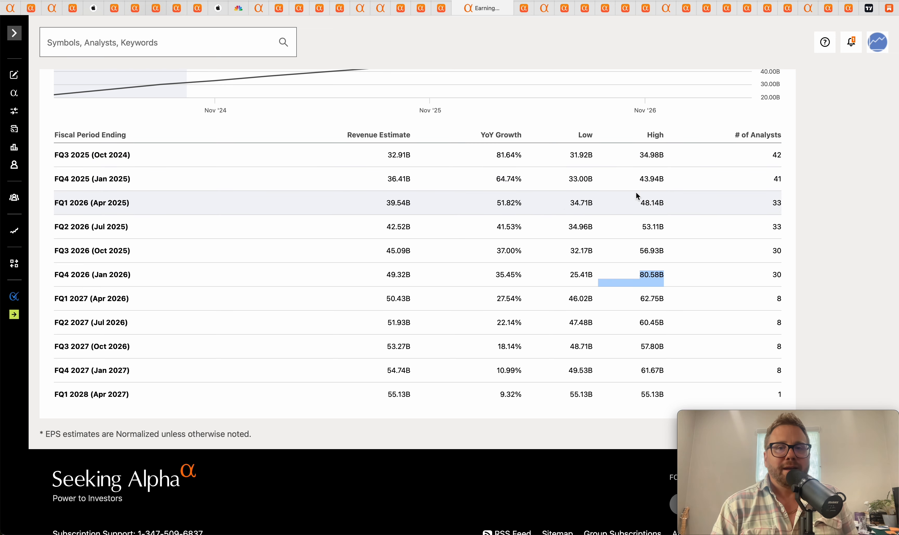
pyautogui.moveTo(586, 165)
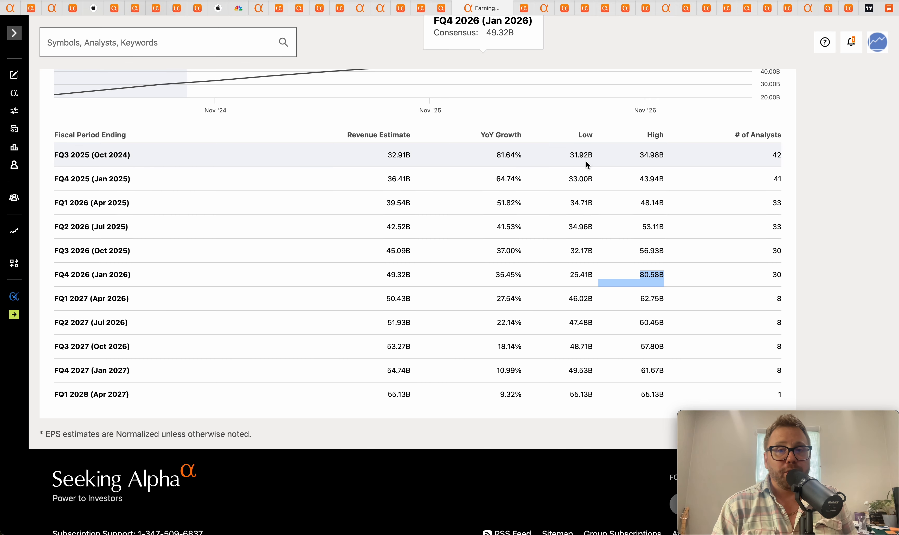
pyautogui.moveTo(413, 197)
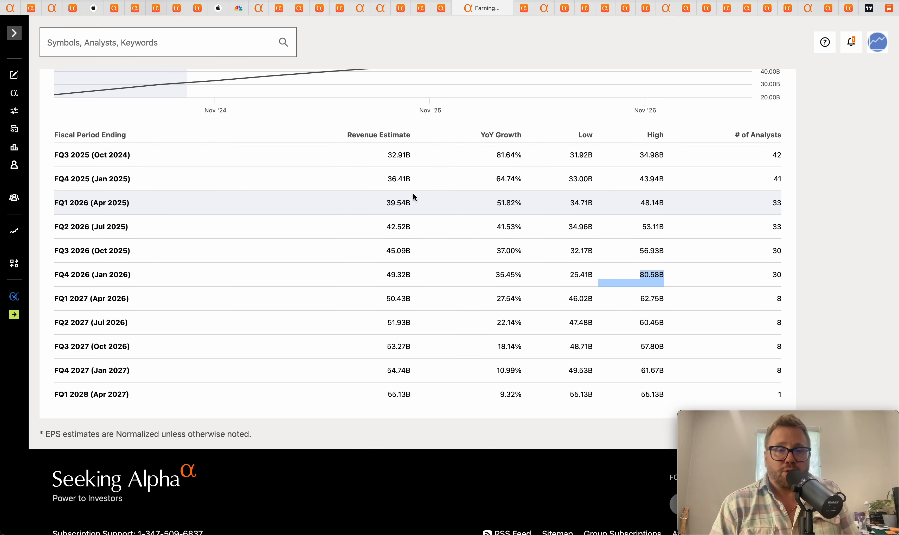
pyautogui.moveTo(562, 218)
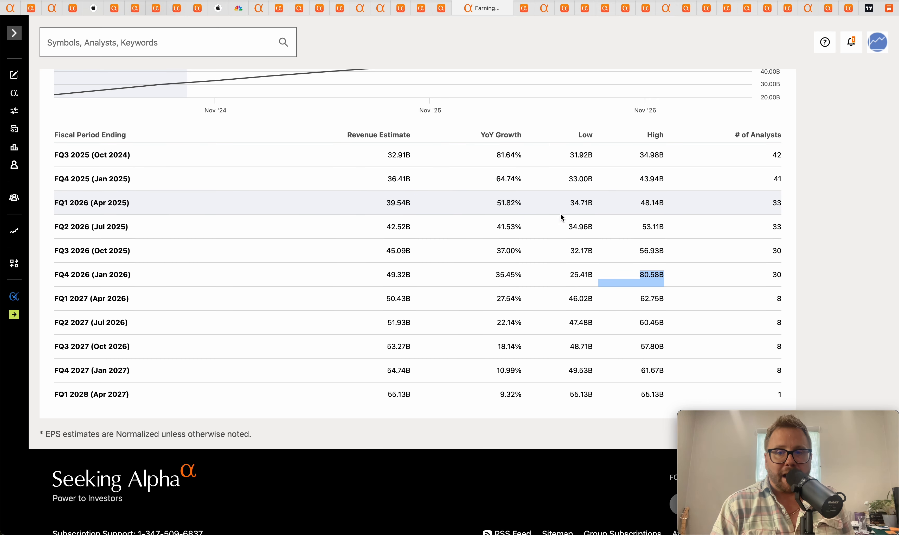
pyautogui.moveTo(375, 69)
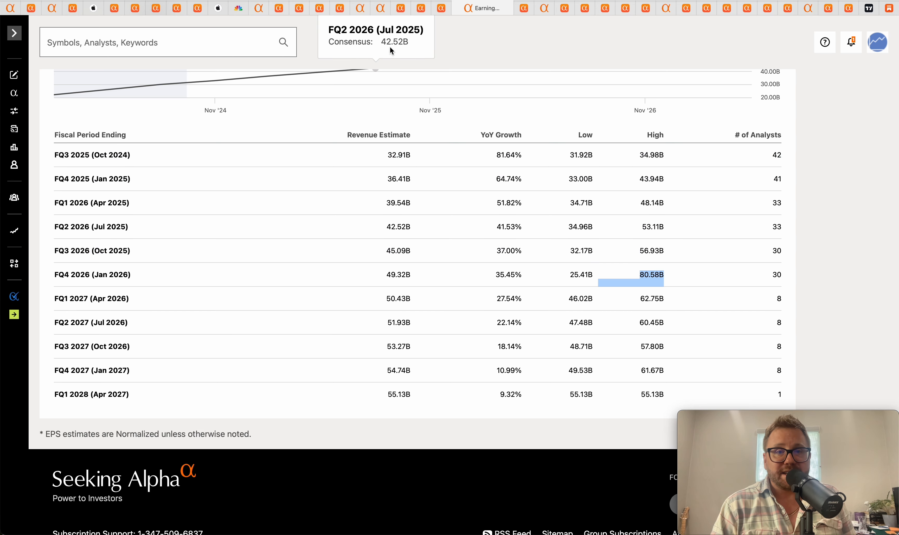
# Step: Revisit the Nvidia $1T and Taiwan Semiconductor sales articles, then return to the NVDA summary page
pyautogui.click(401, 8)
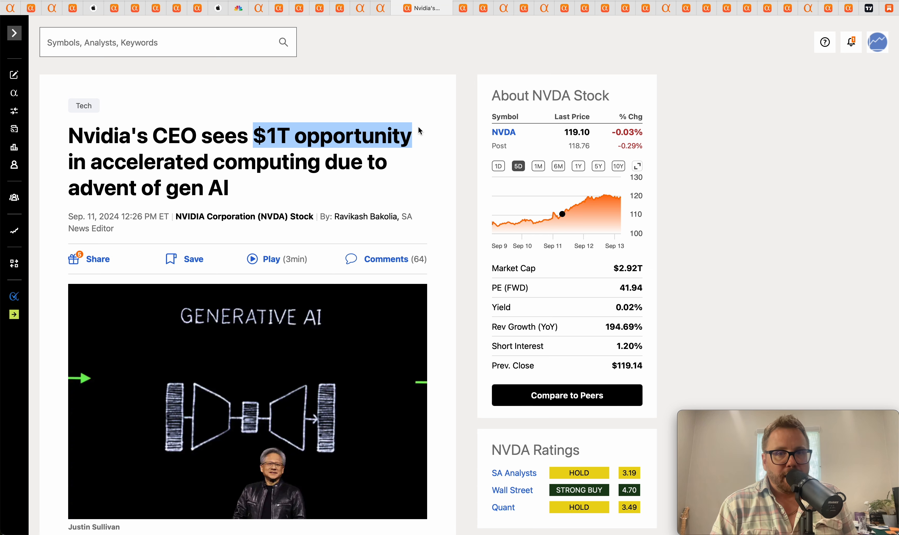
pyautogui.scroll(-3)
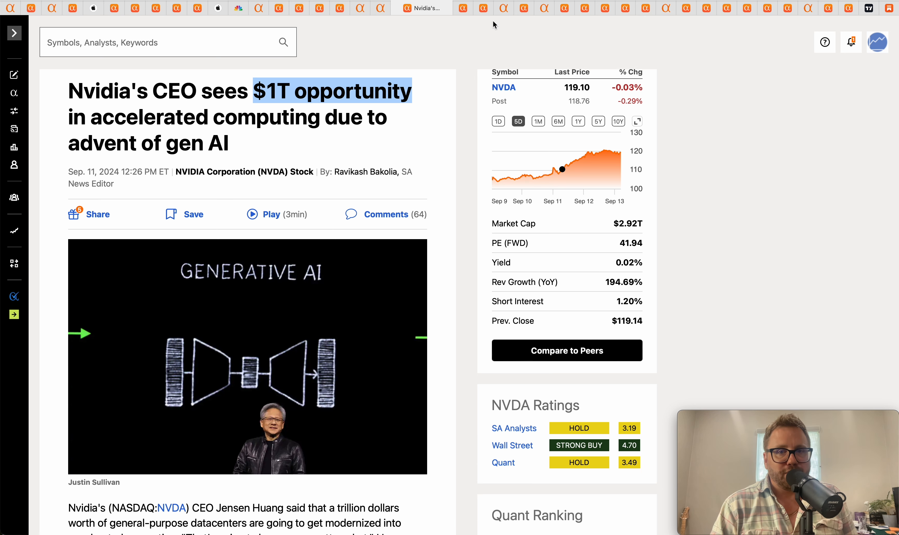
pyautogui.click(462, 8)
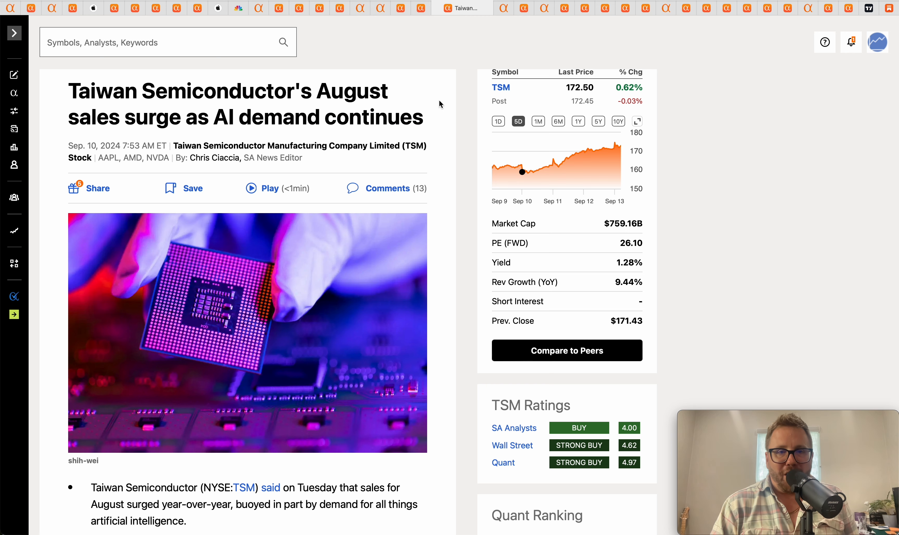
pyautogui.moveTo(504, 17)
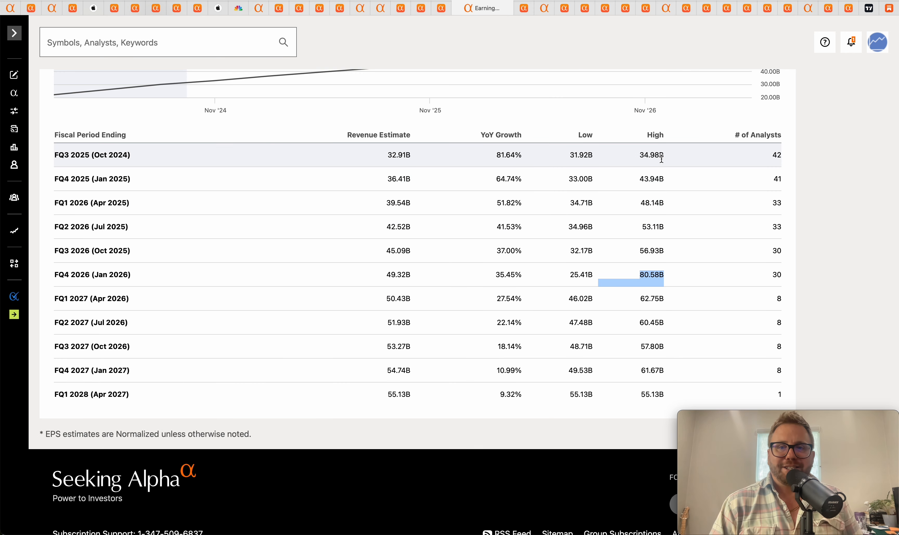
pyautogui.moveTo(664, 299)
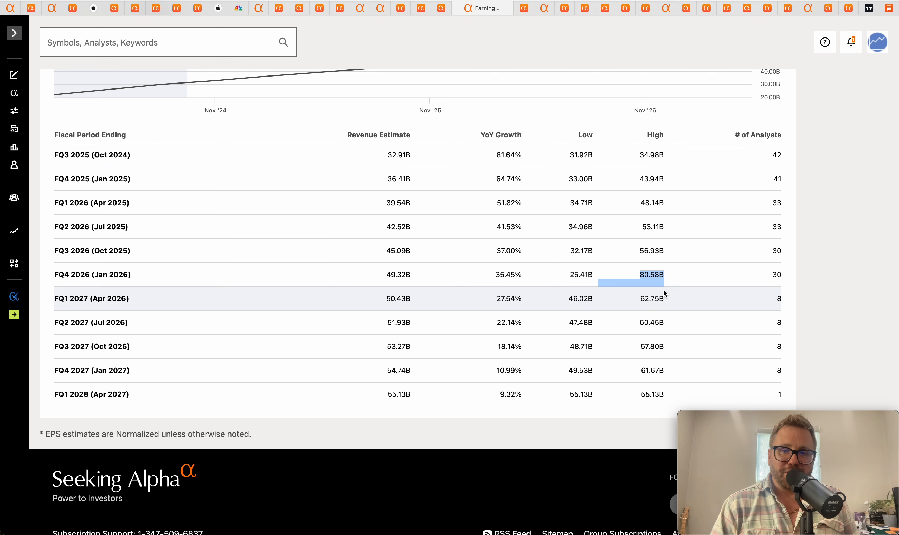
pyautogui.moveTo(646, 181)
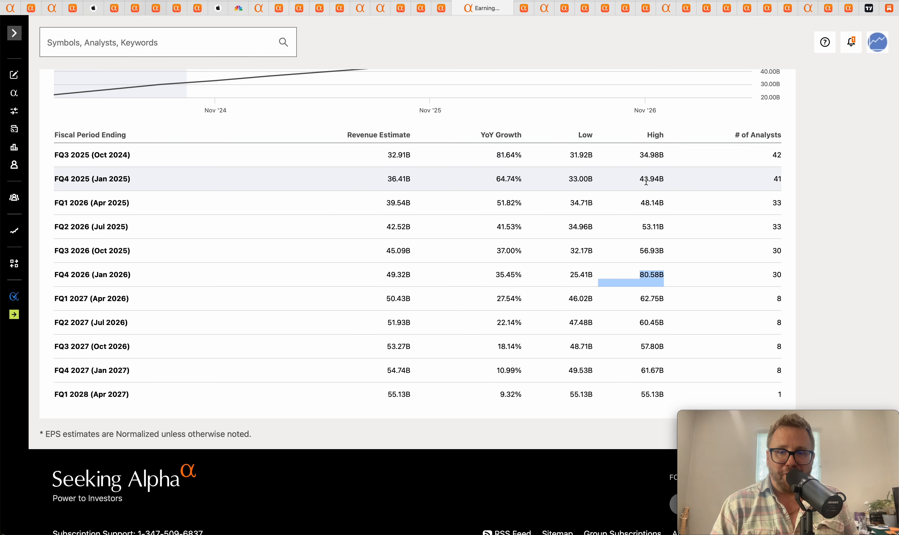
pyautogui.moveTo(631, 230)
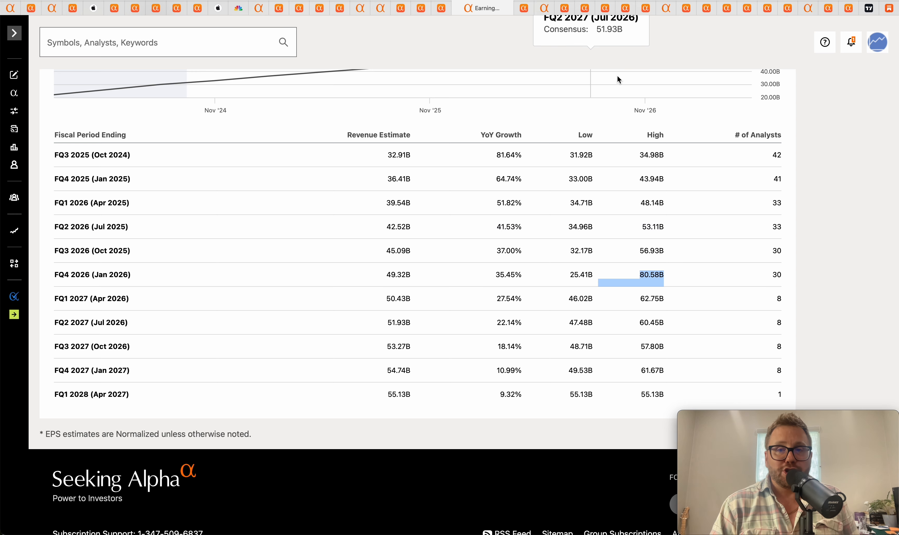
pyautogui.moveTo(625, 94)
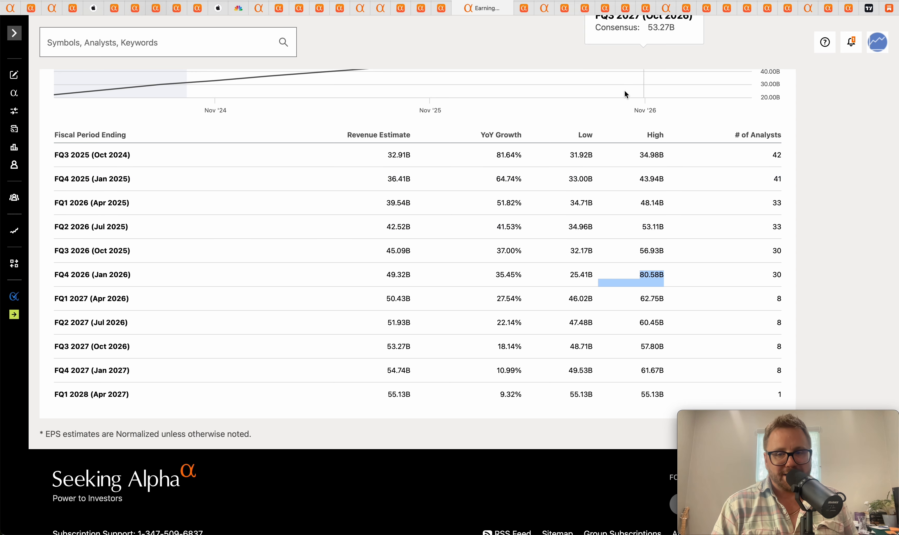
pyautogui.click(380, 8)
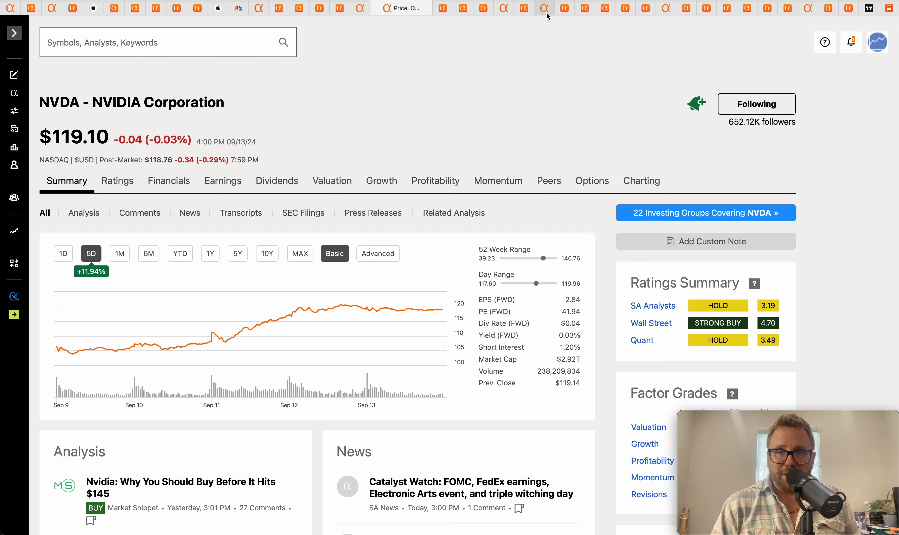
# Step: Switch to Alphabet's GOOGL stock summary page with its five-day chart
pyautogui.click(523, 8)
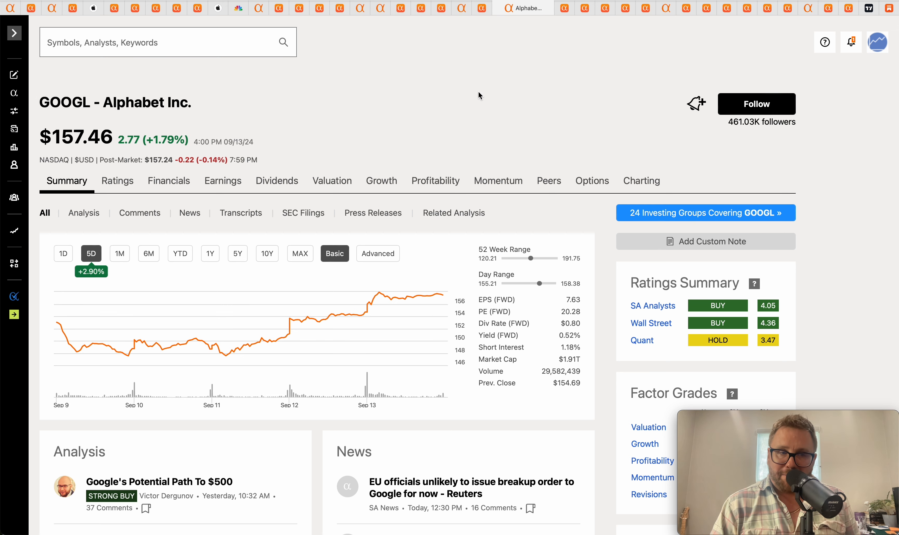
pyautogui.moveTo(266, 85)
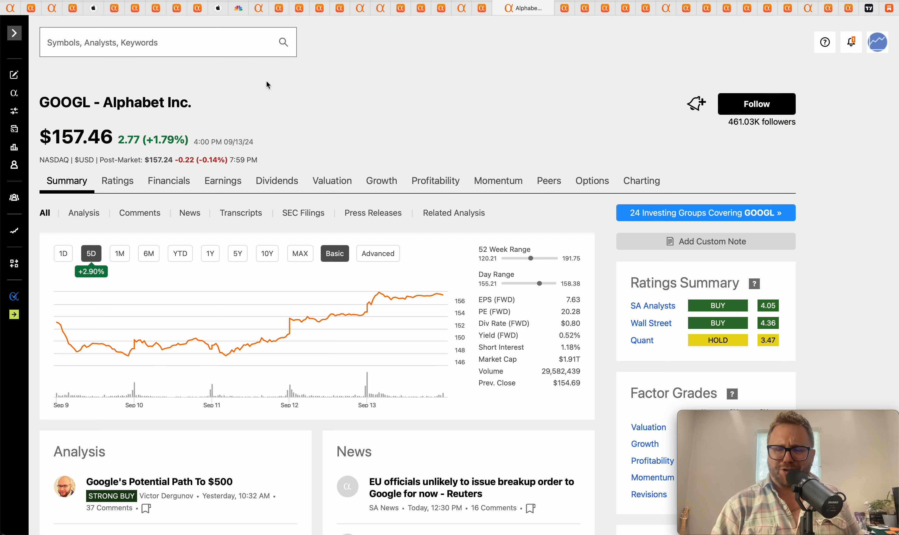
pyautogui.moveTo(208, 102)
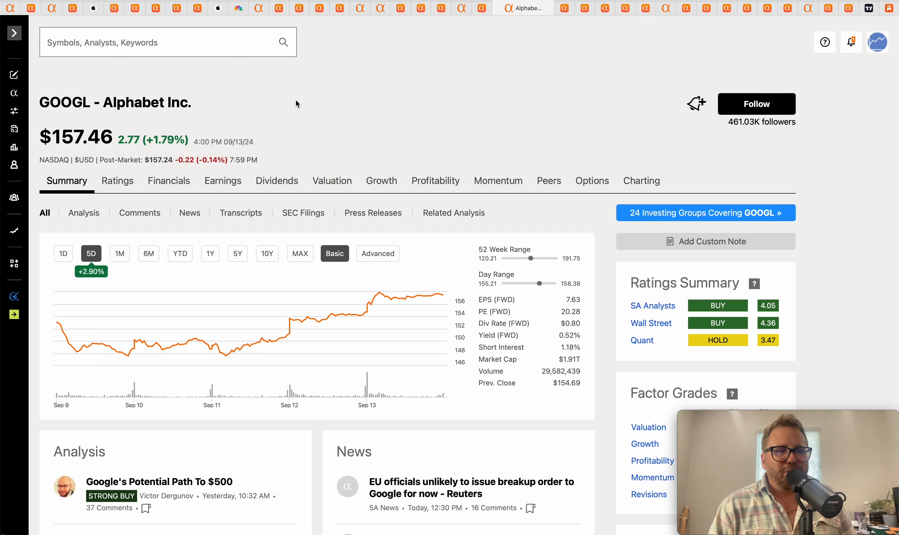
pyautogui.moveTo(57, 317)
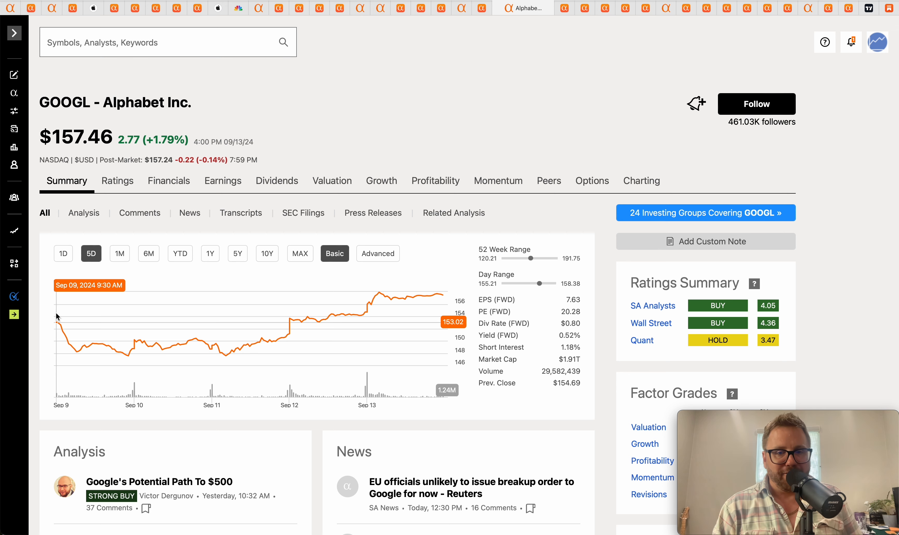
pyautogui.moveTo(414, 132)
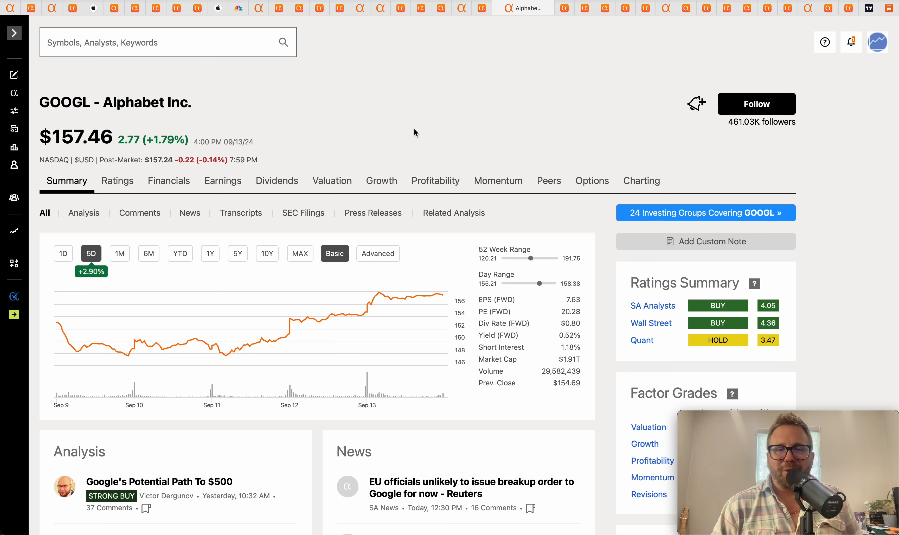
pyautogui.moveTo(589, 86)
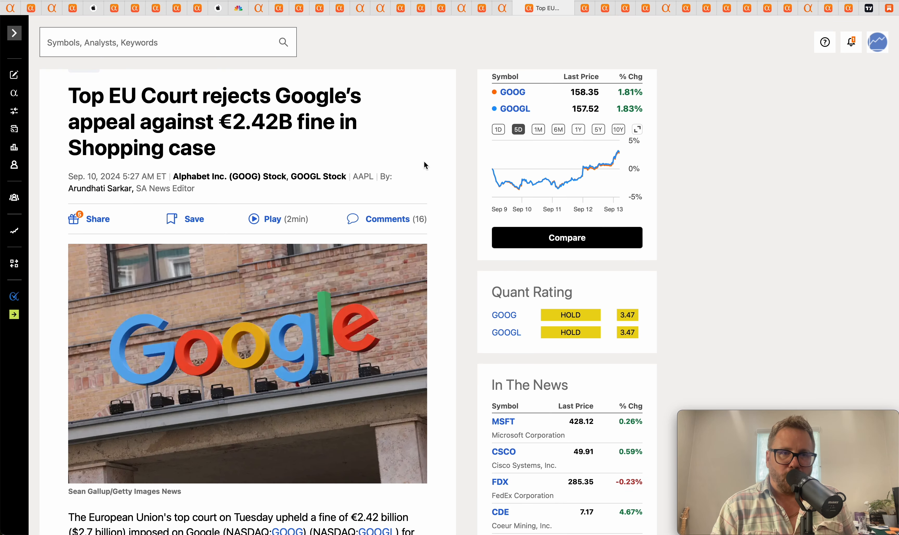
pyautogui.moveTo(344, 137)
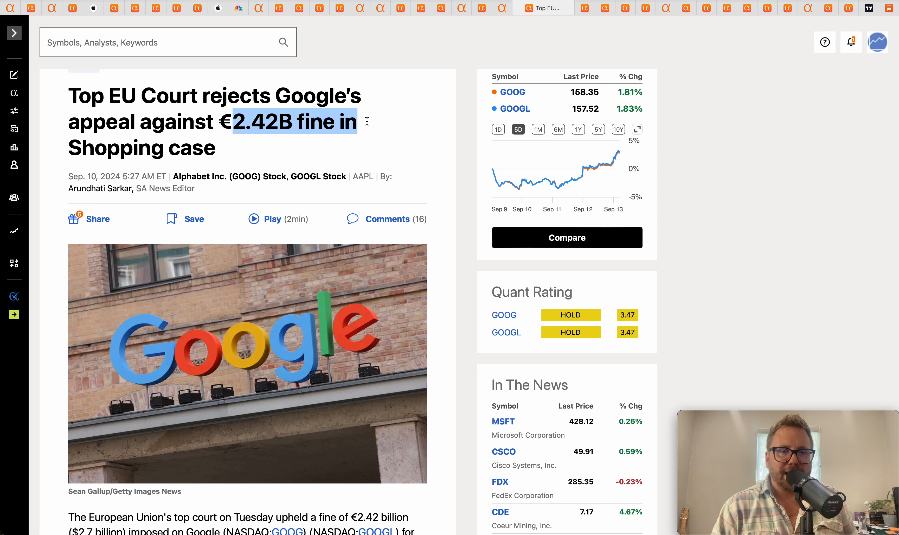
# Step: Skim the EU court €2.42B Google Shopping fine story and return to its top
pyautogui.scroll(-3)
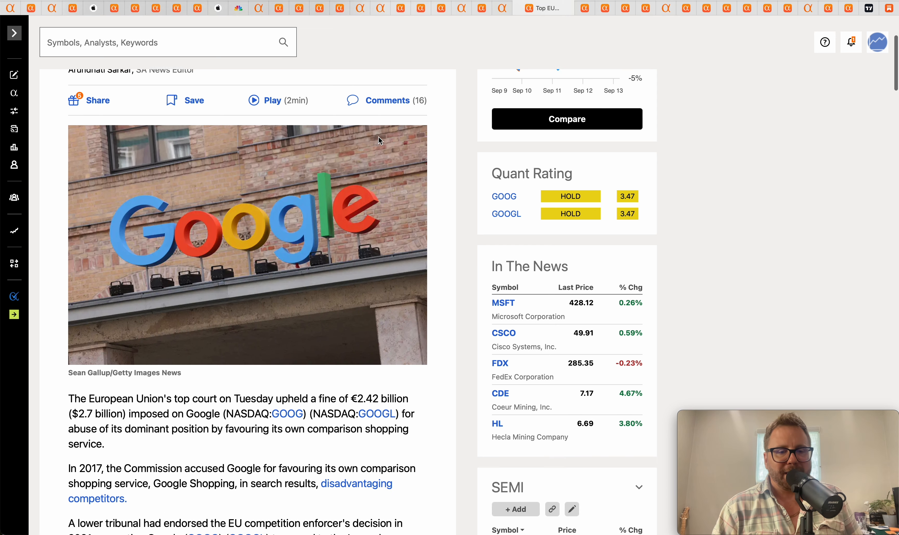
pyautogui.scroll(3)
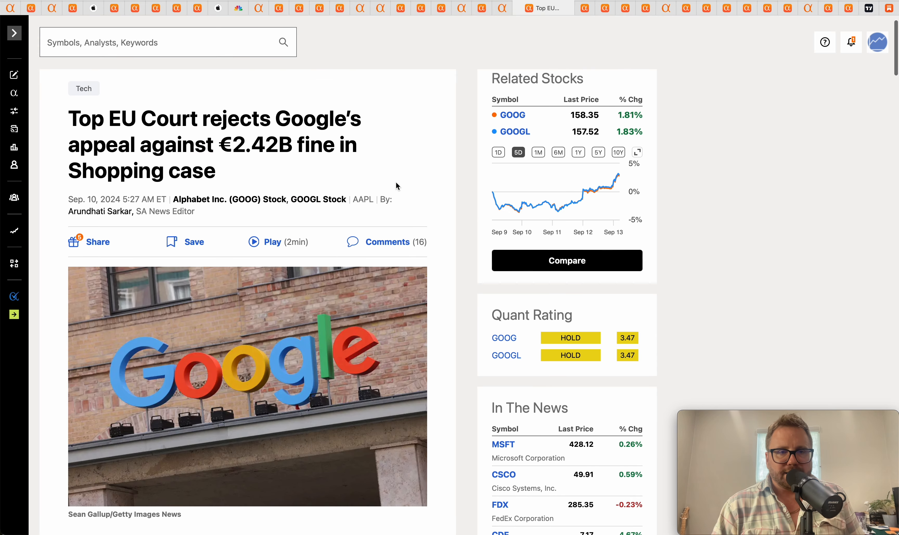
pyautogui.moveTo(241, 149)
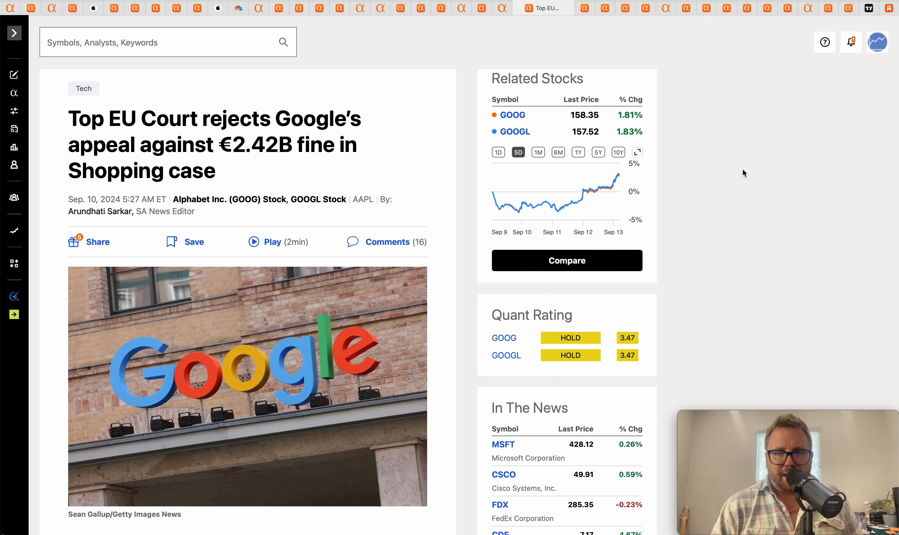
pyautogui.moveTo(701, 78)
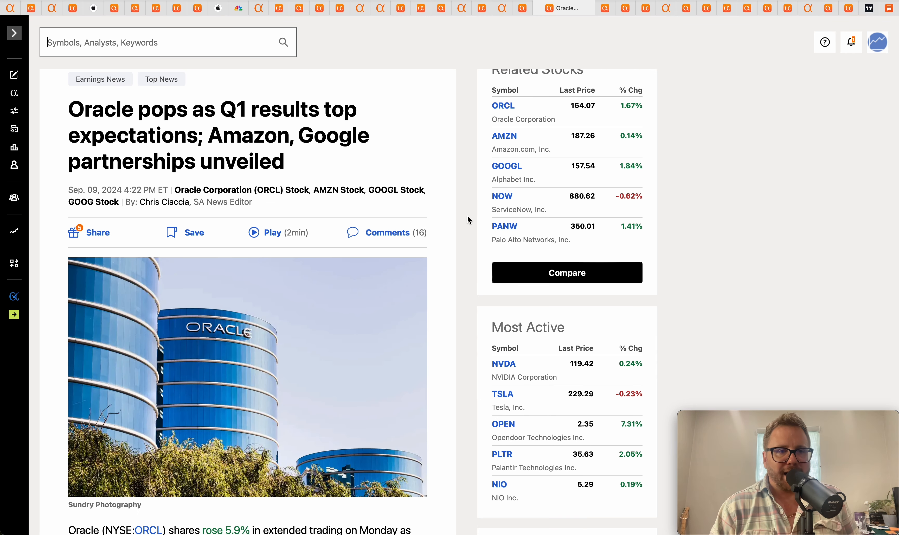
pyautogui.moveTo(770, 147)
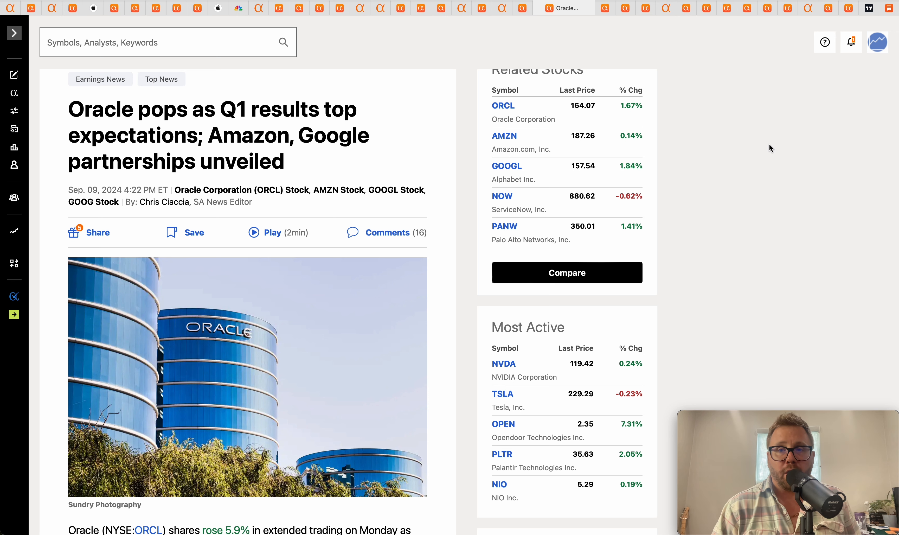
pyautogui.moveTo(682, 73)
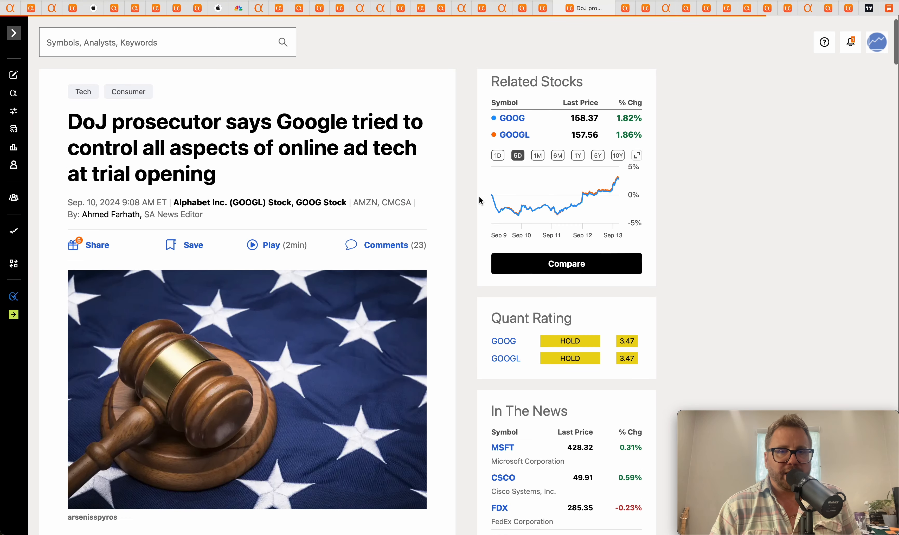
# Step: In the DoJ ad tech story, highlight headline words, ending with 'online ad tech at trial opening'
pyautogui.scroll(-3)
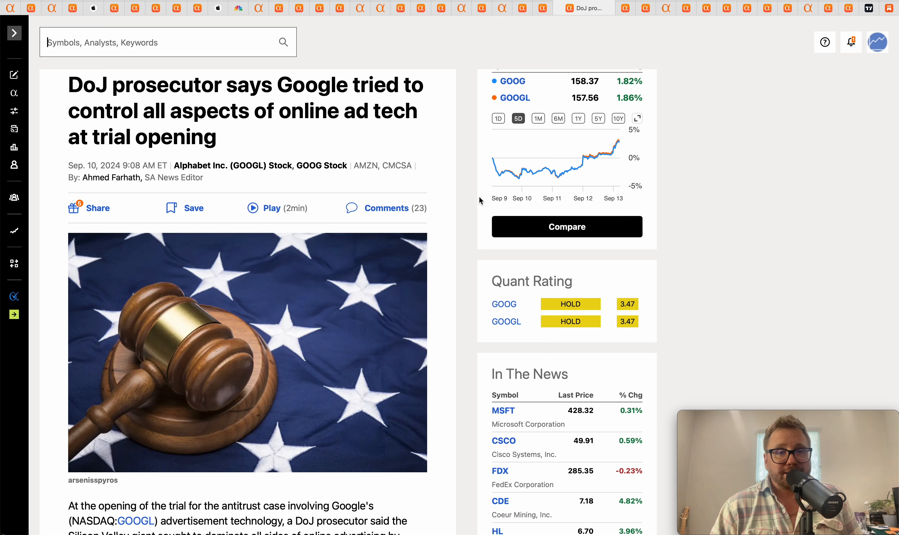
pyautogui.moveTo(433, 147)
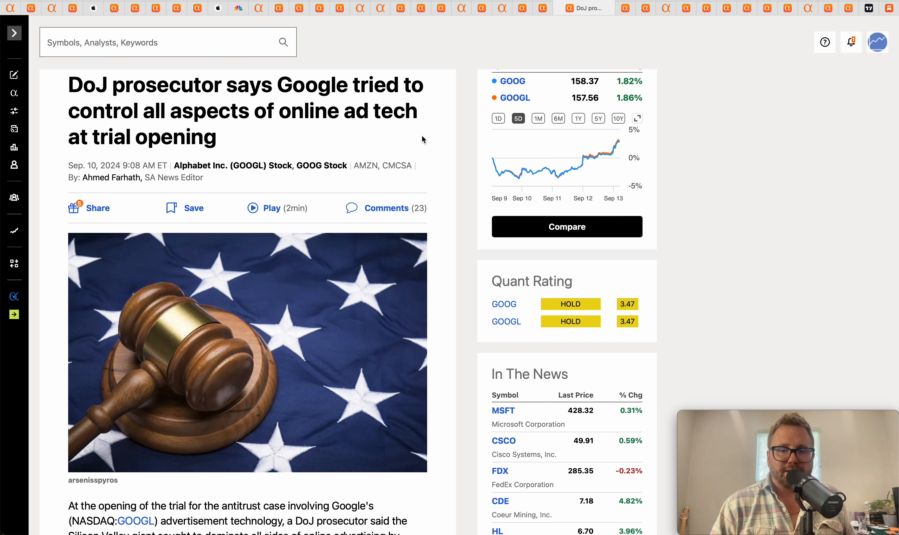
pyautogui.moveTo(83, 83)
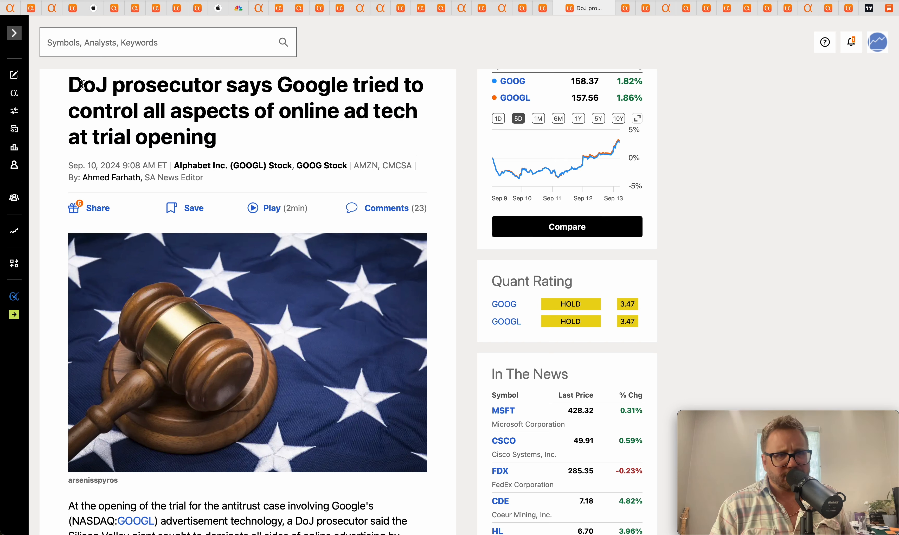
pyautogui.doubleClick(89, 85)
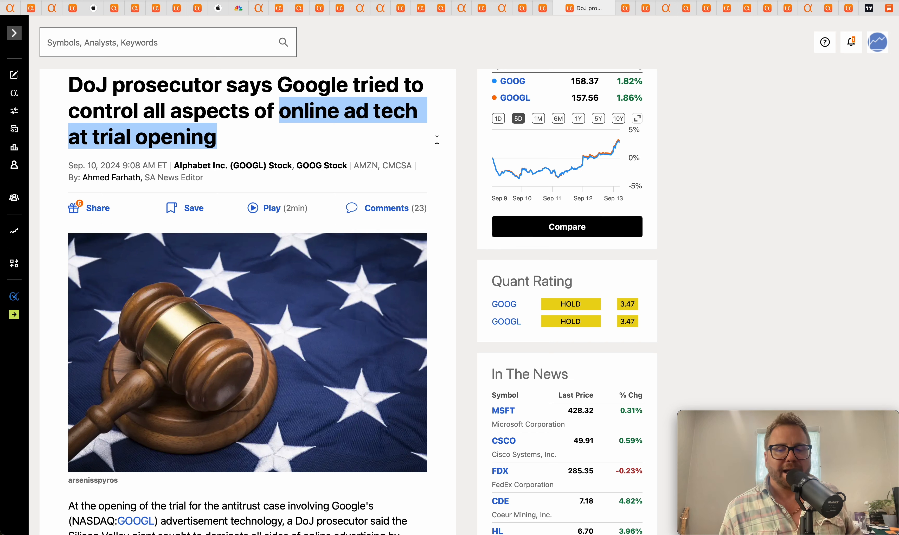
pyautogui.moveTo(438, 143)
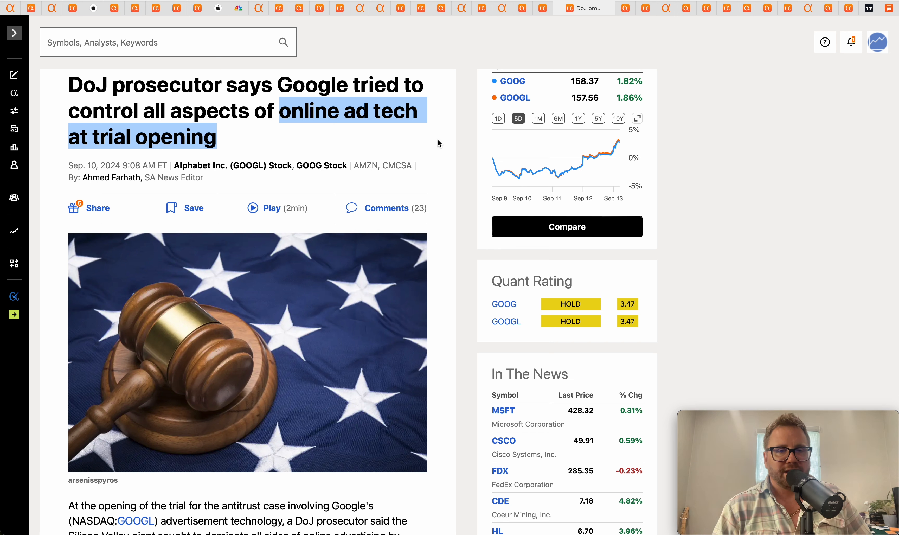
pyautogui.click(439, 143)
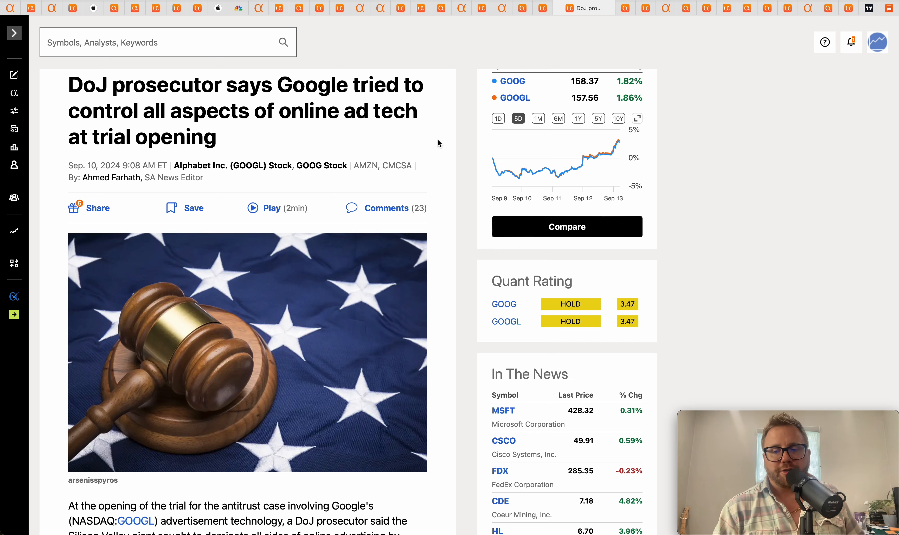
pyautogui.moveTo(347, 141)
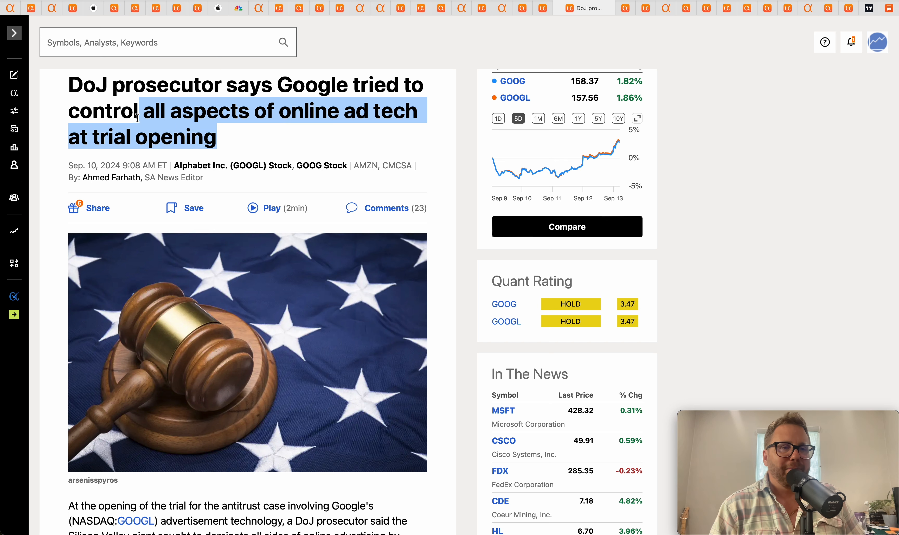
pyautogui.click(272, 131)
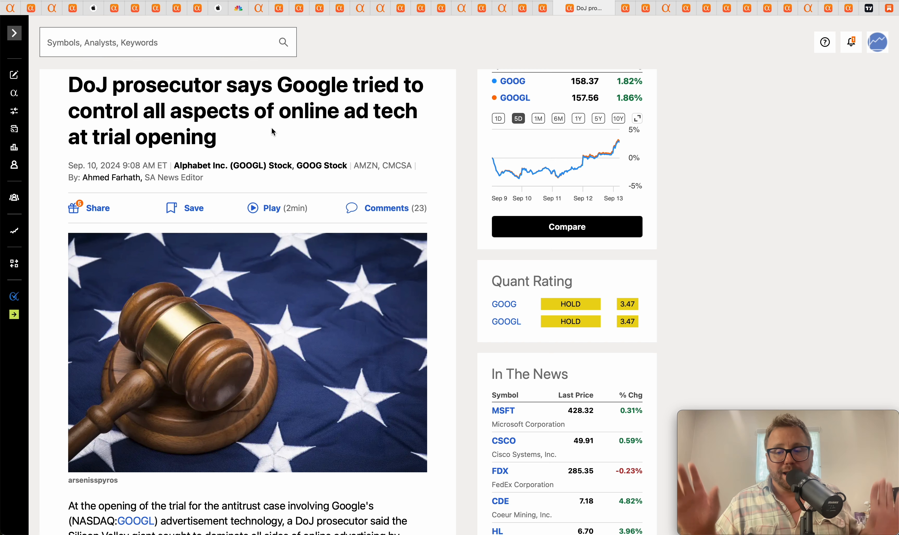
pyautogui.moveTo(283, 134)
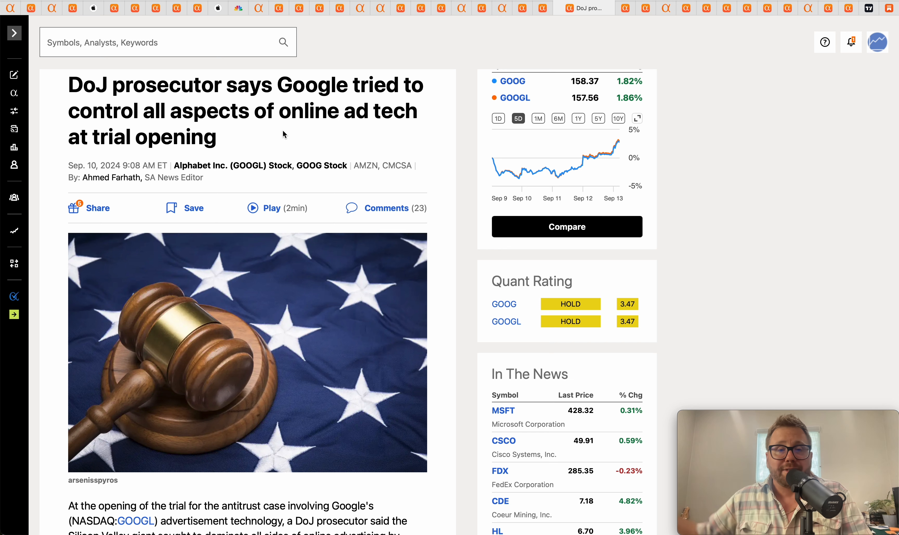
pyautogui.moveTo(631, 22)
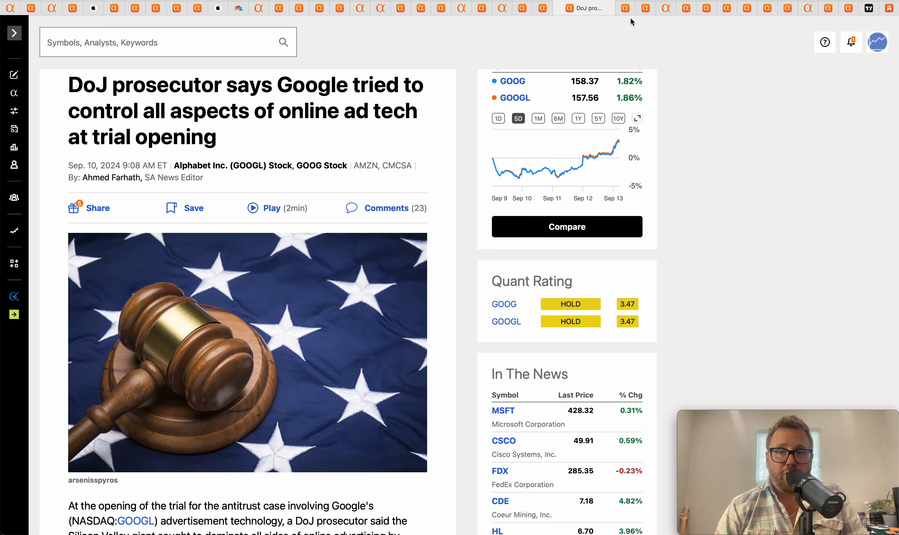
pyautogui.moveTo(625, 7)
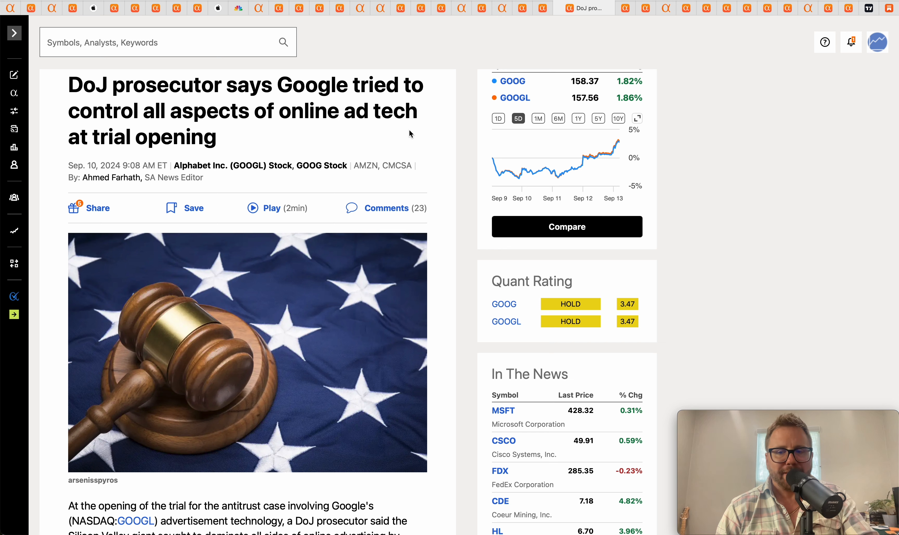
pyautogui.moveTo(273, 109)
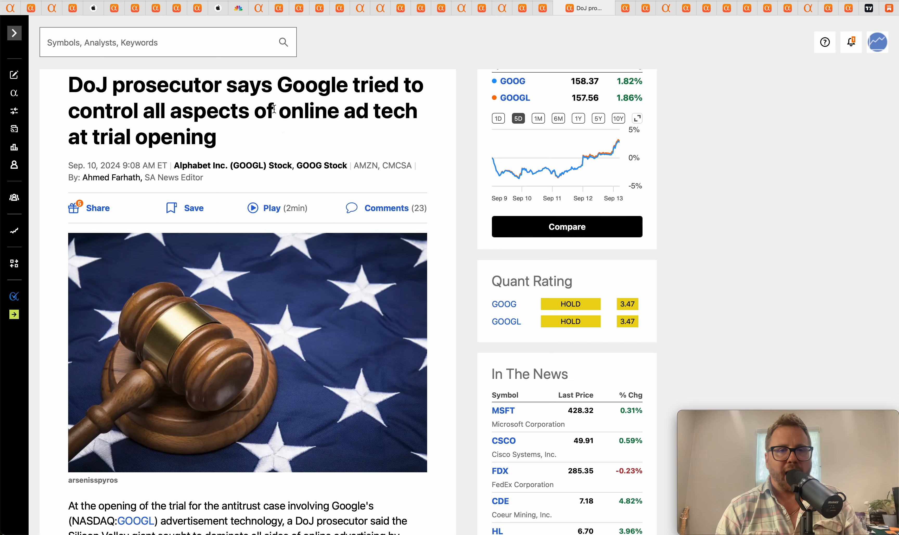
pyautogui.moveTo(276, 111); pyautogui.dragTo(202, 136)
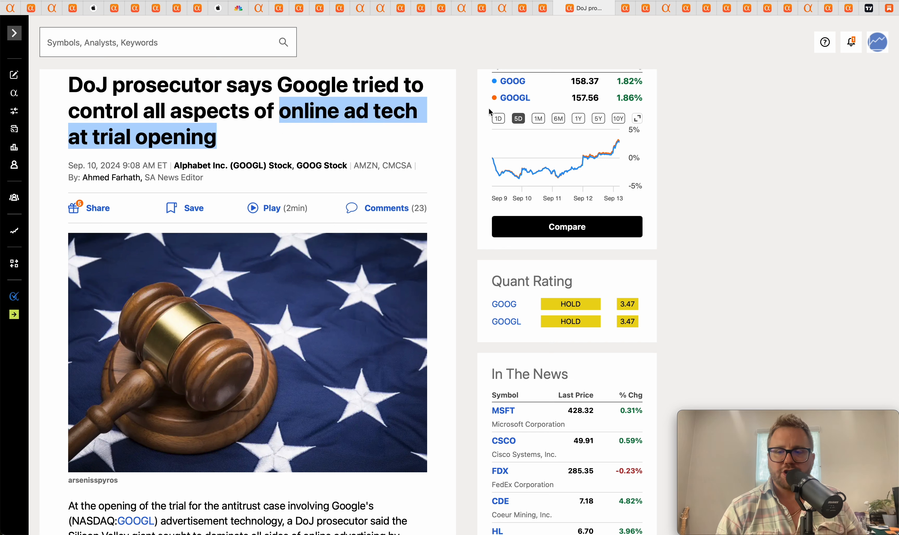
pyautogui.moveTo(629, 68)
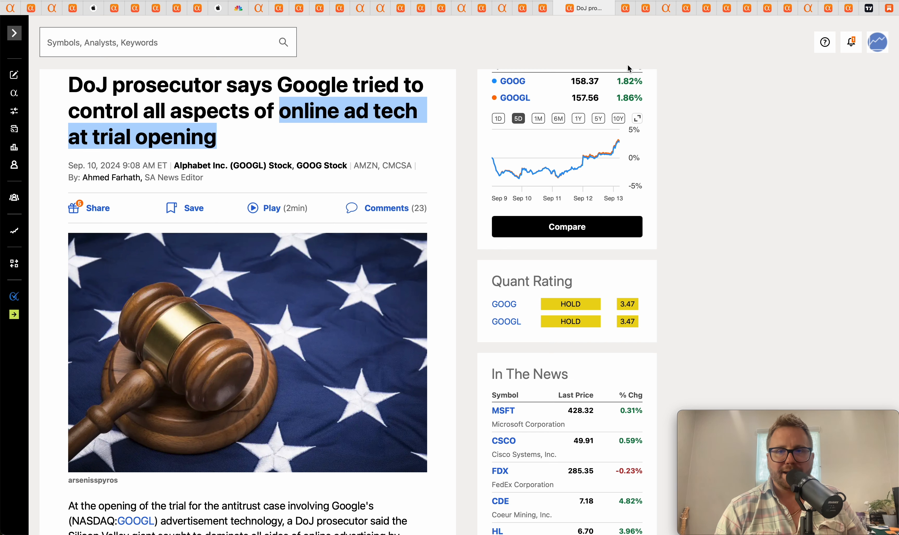
pyautogui.moveTo(682, 46)
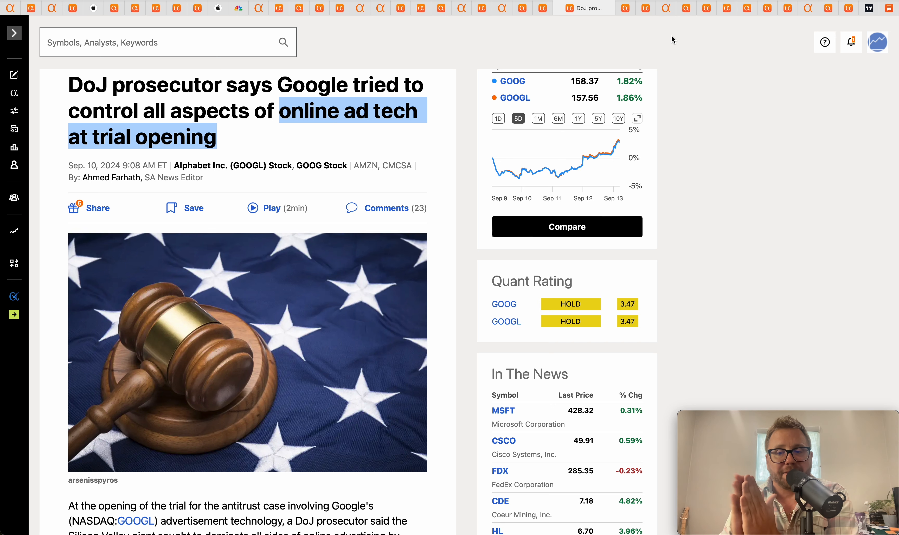
pyautogui.moveTo(665, 27)
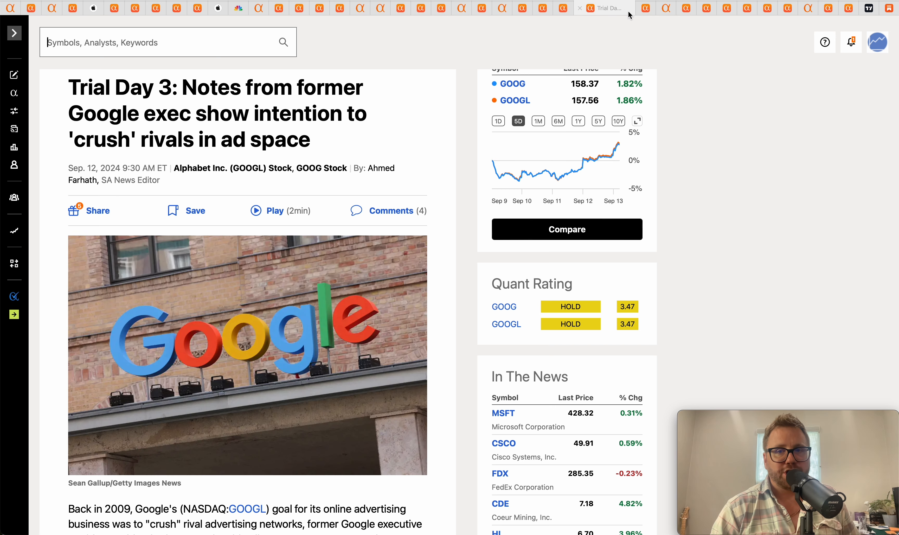
# Step: In the Trial Day 3 Google exec notes story, highlight the ''crush' rivals' words in the headline
pyautogui.scroll(-3)
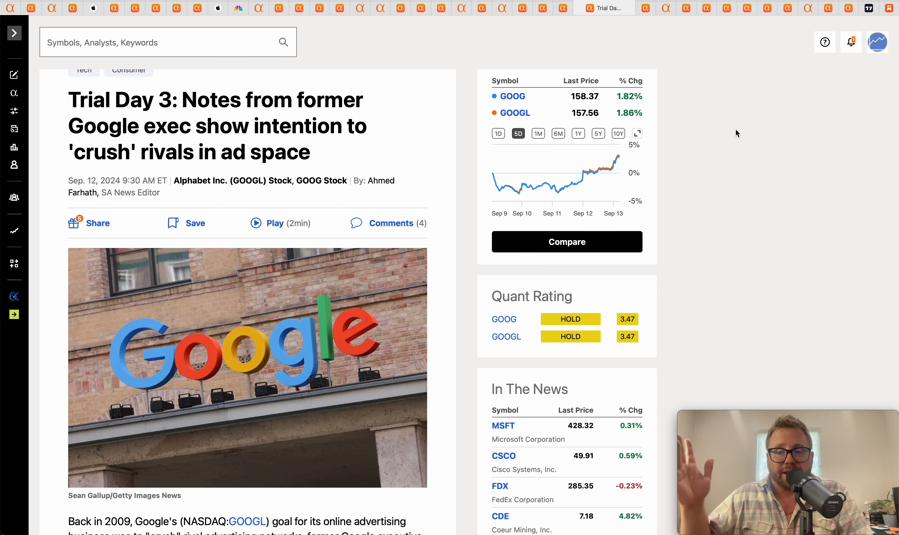
pyautogui.moveTo(728, 165)
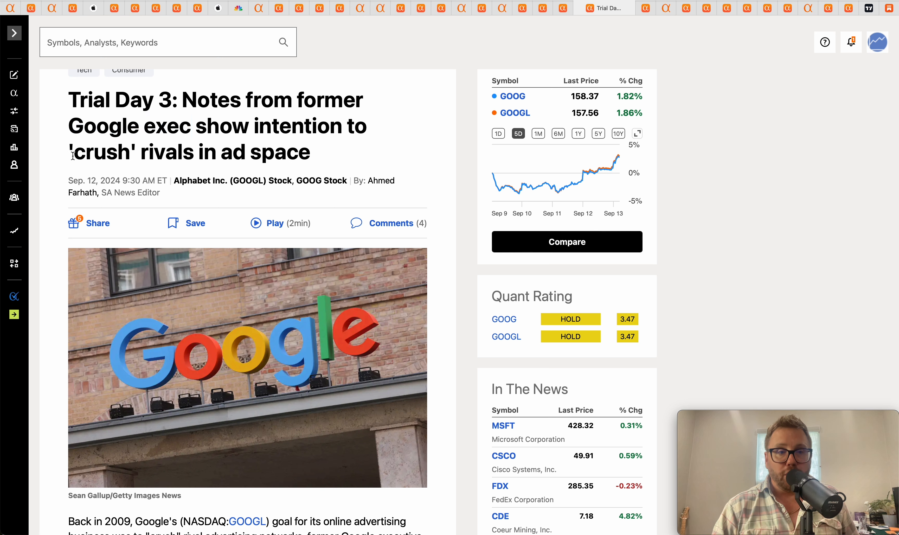
pyautogui.moveTo(68, 152); pyautogui.dragTo(204, 152)
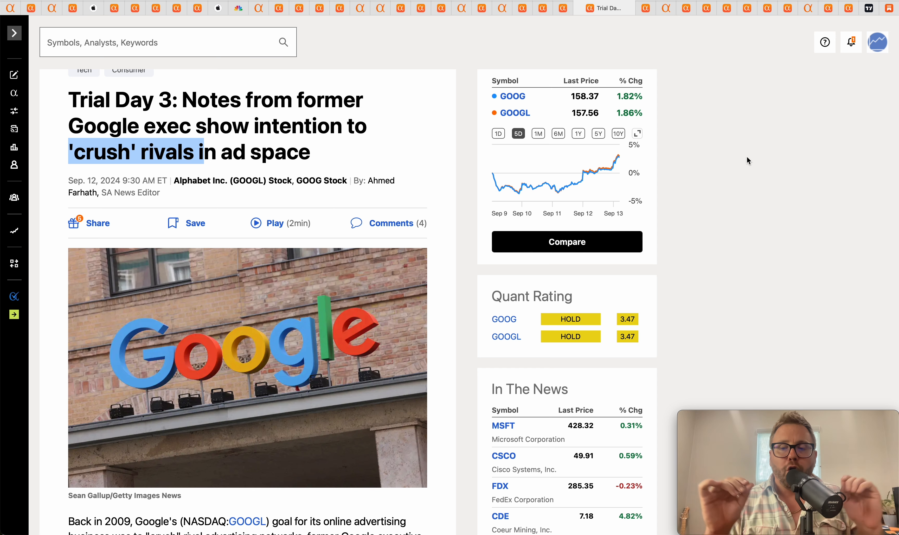
pyautogui.moveTo(735, 51)
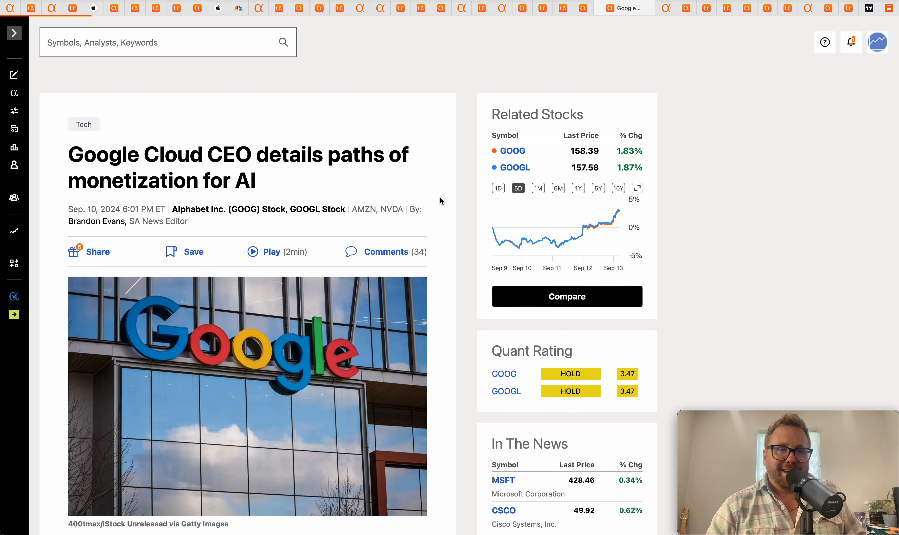
# Step: Read through the Google Cloud CEO monetization article and highlight 'AI' in its headline
pyautogui.scroll(-3)
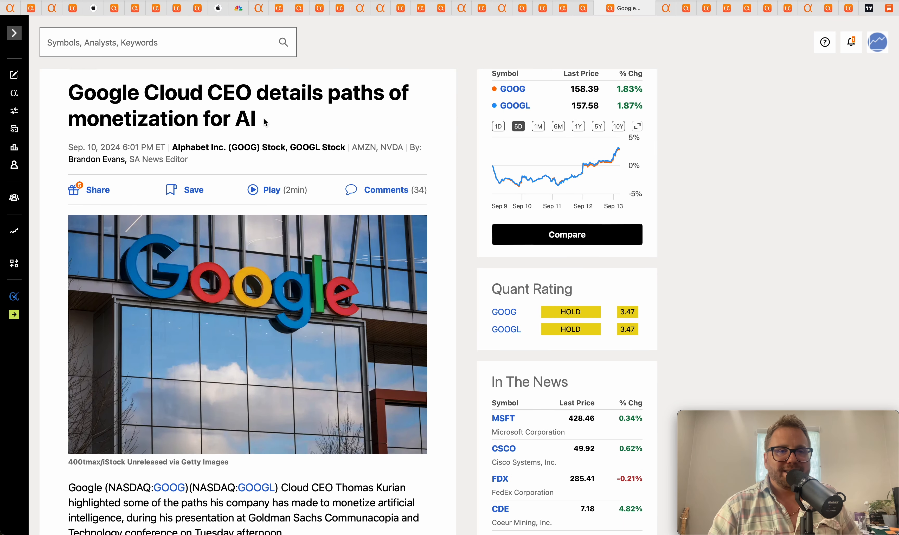
pyautogui.scroll(-3)
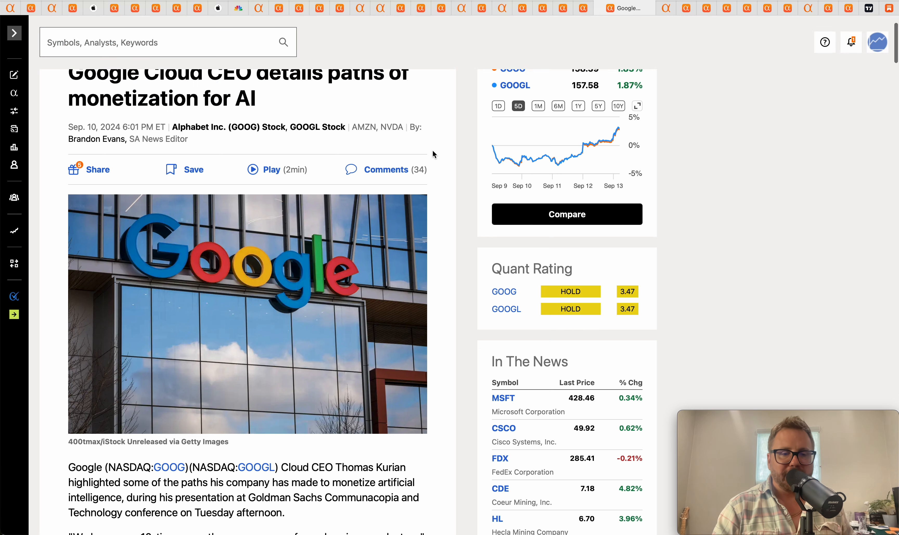
pyautogui.scroll(-3)
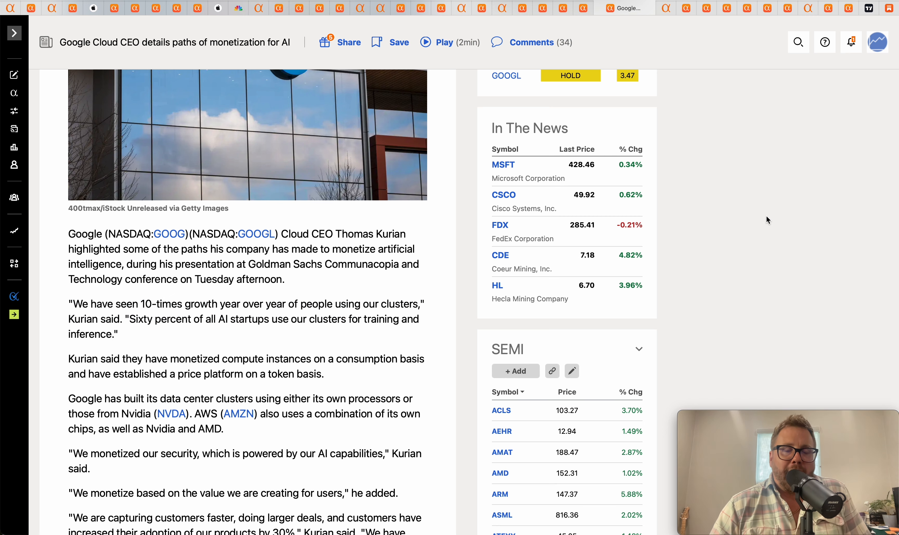
pyautogui.scroll(3)
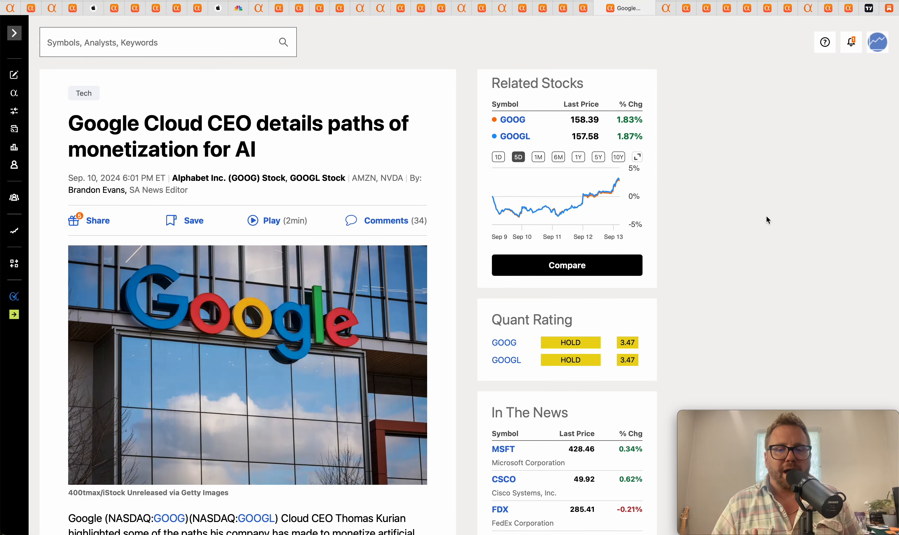
pyautogui.moveTo(740, 211)
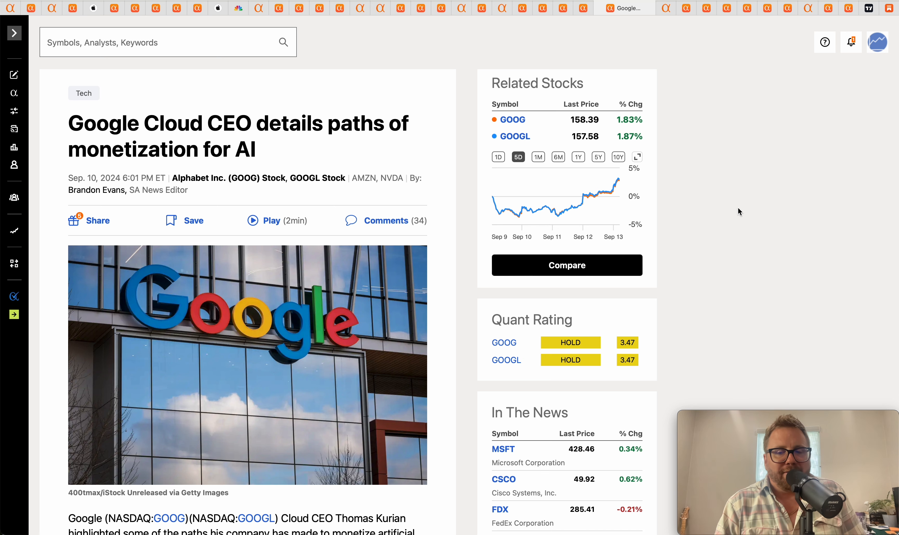
pyautogui.scroll(-3)
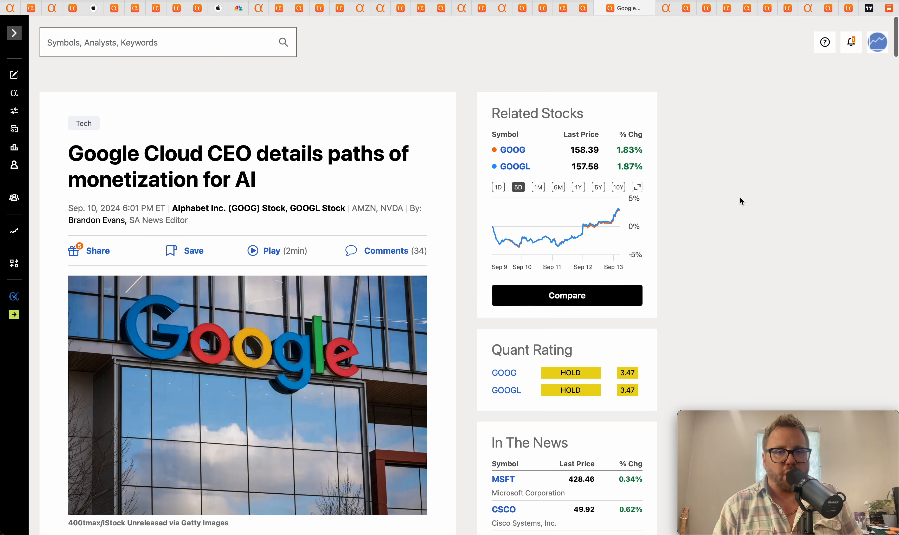
pyautogui.moveTo(735, 176)
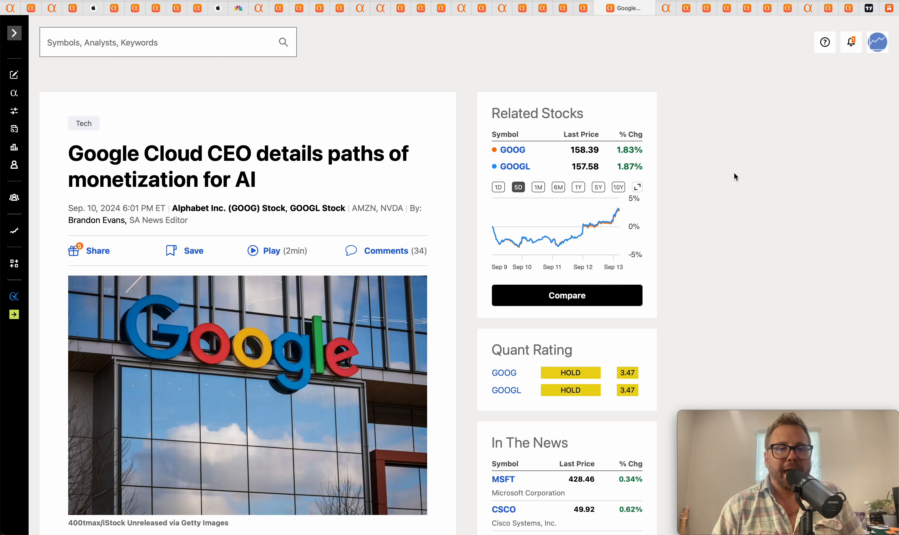
pyautogui.scroll(-3)
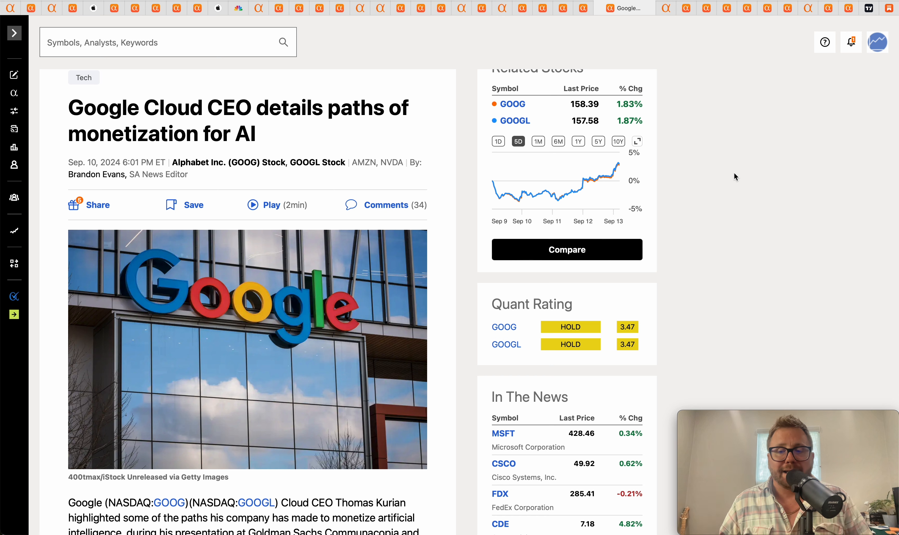
pyautogui.moveTo(730, 189)
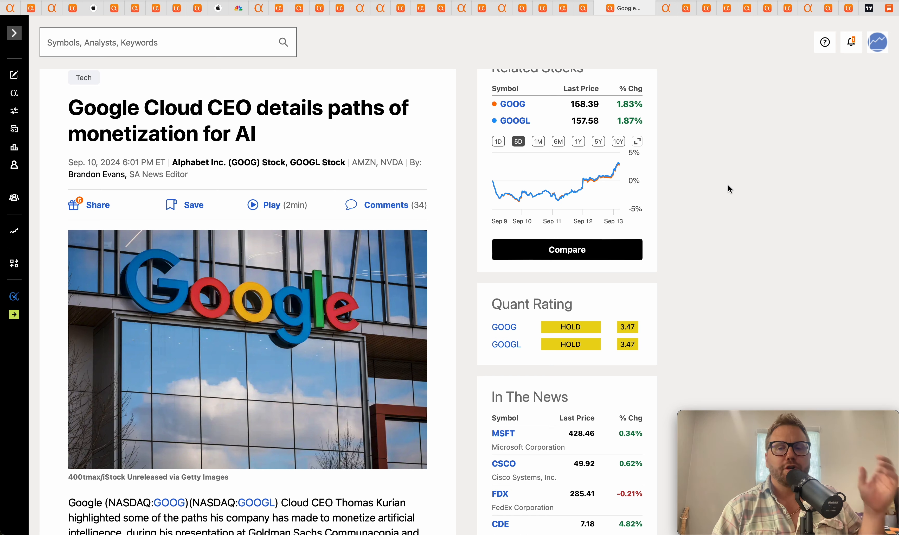
pyautogui.doubleClick(231, 134)
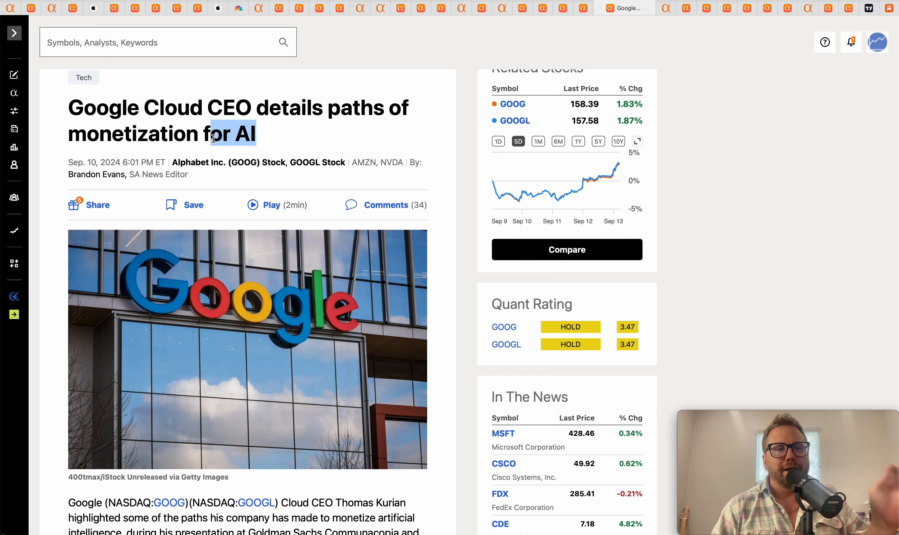
pyautogui.moveTo(676, 93)
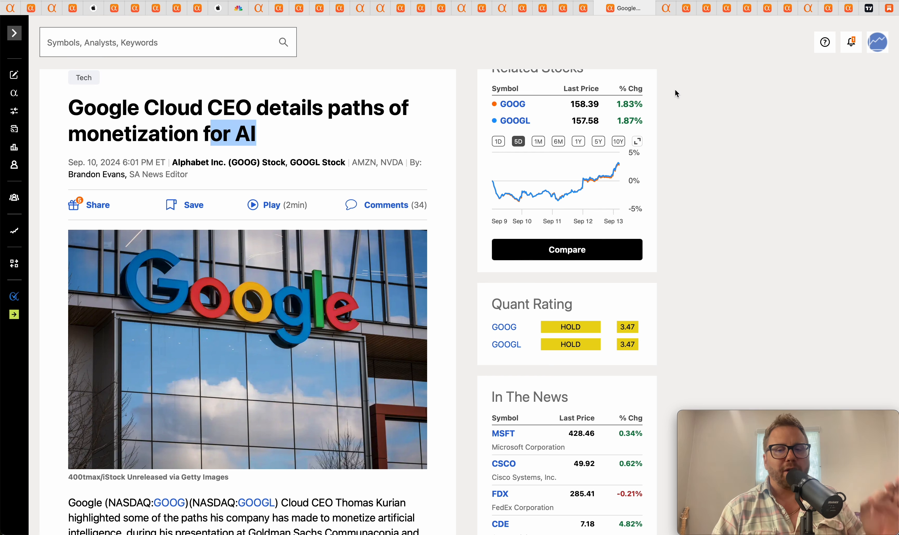
# Step: Switch to the MSFT Microsoft Corporation summary page with its five-day chart
pyautogui.click(502, 433)
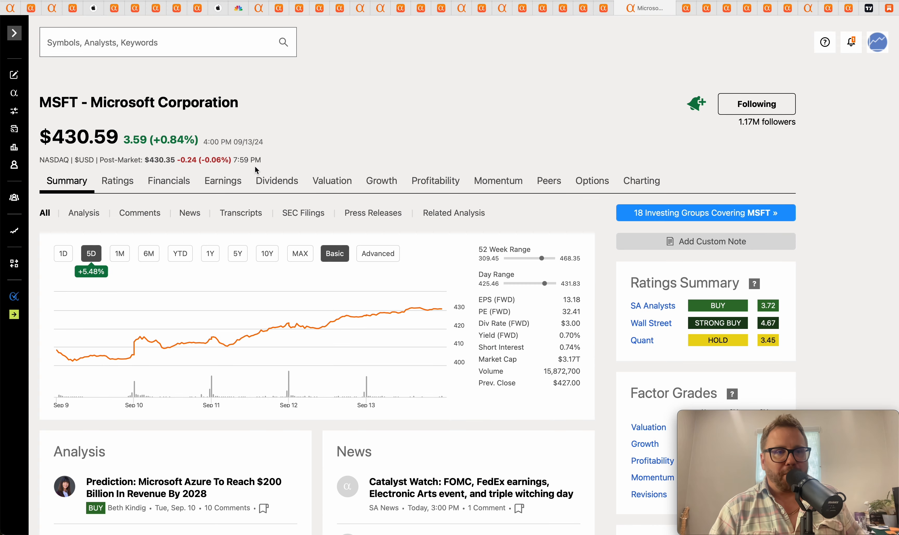
pyautogui.moveTo(57, 352)
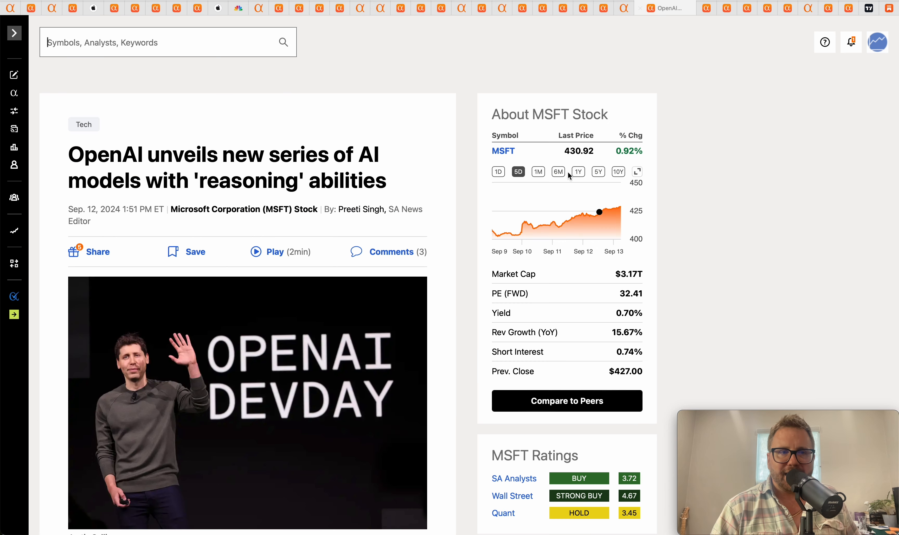
pyautogui.scroll(-3)
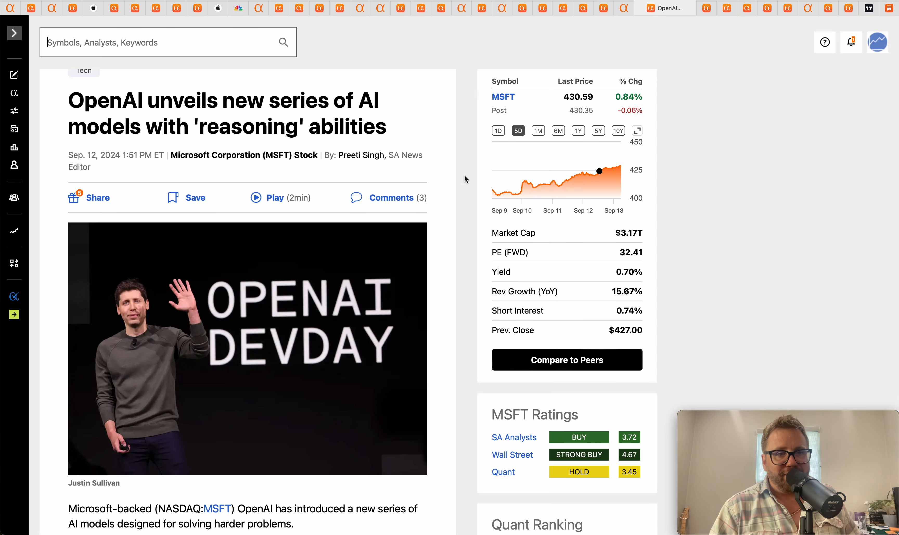
pyautogui.moveTo(196, 118)
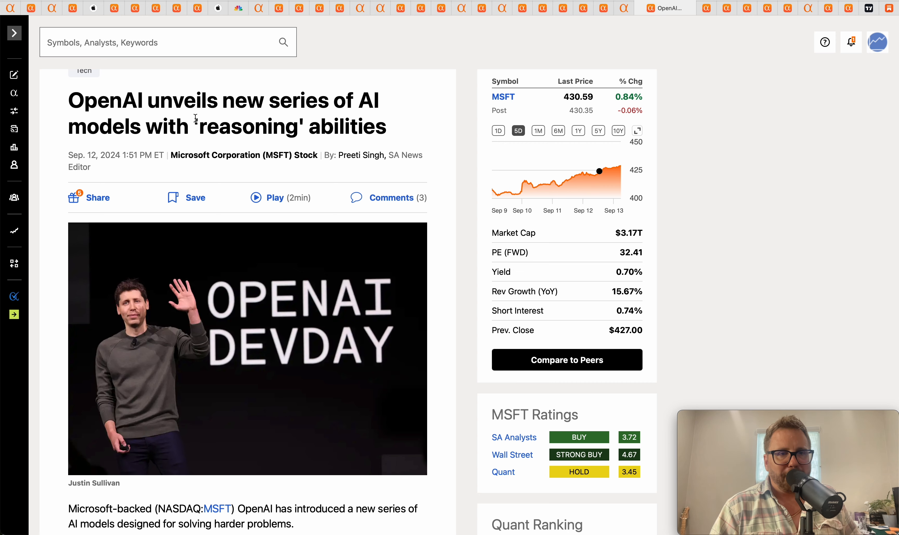
pyautogui.scroll(-3)
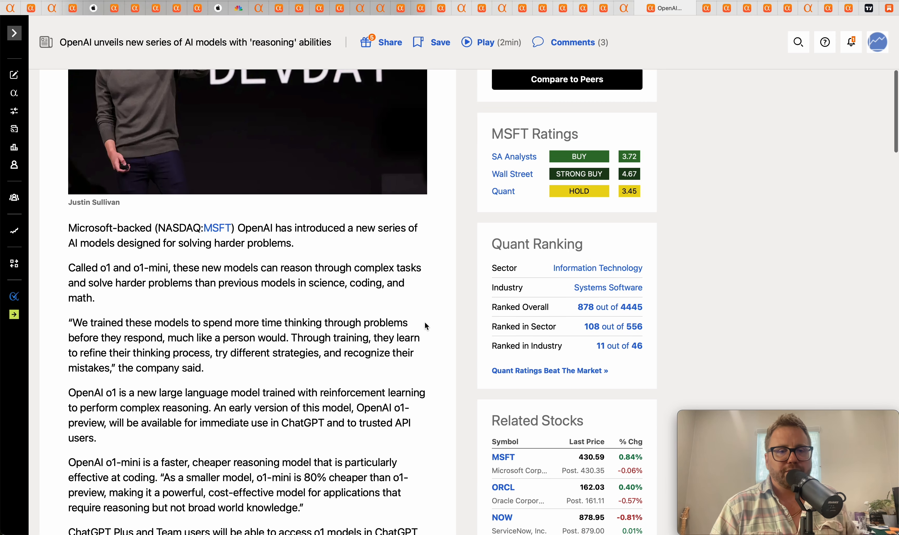
pyautogui.scroll(-3)
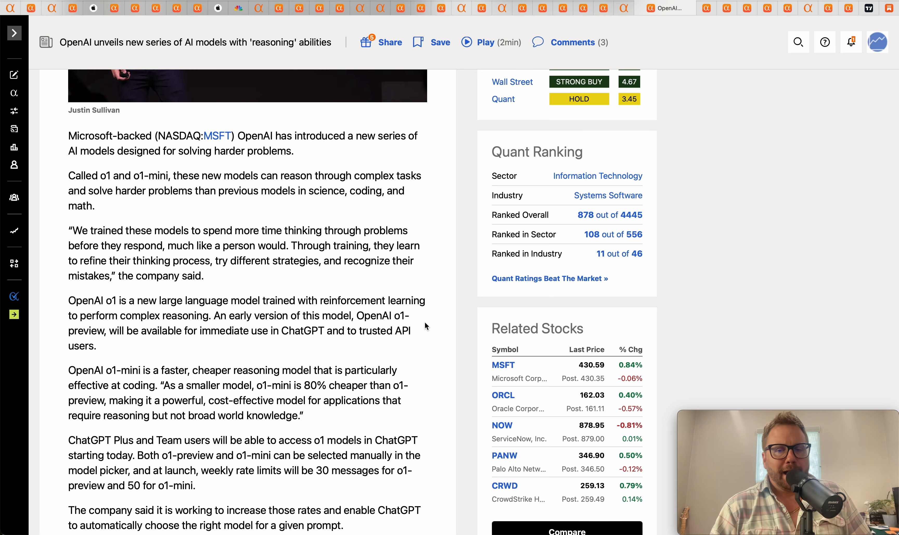
pyautogui.scroll(-3)
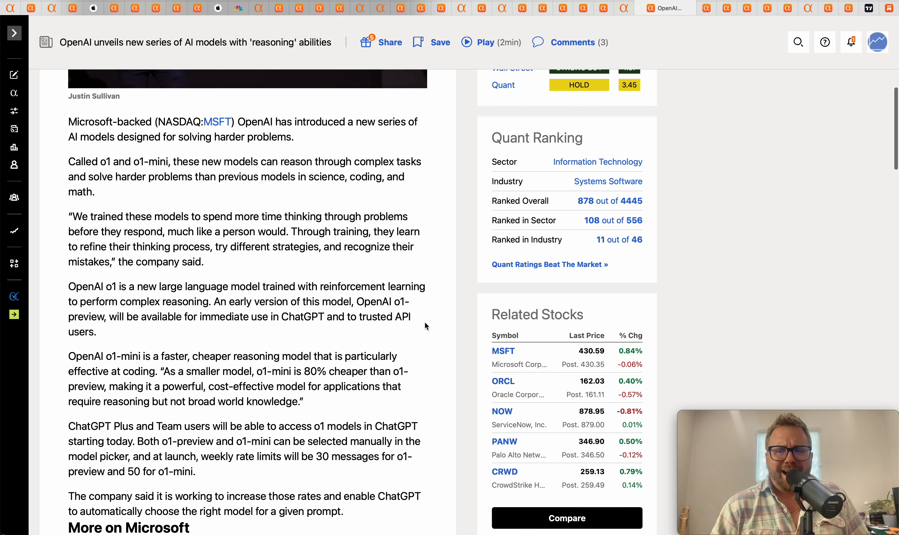
pyautogui.moveTo(336, 201)
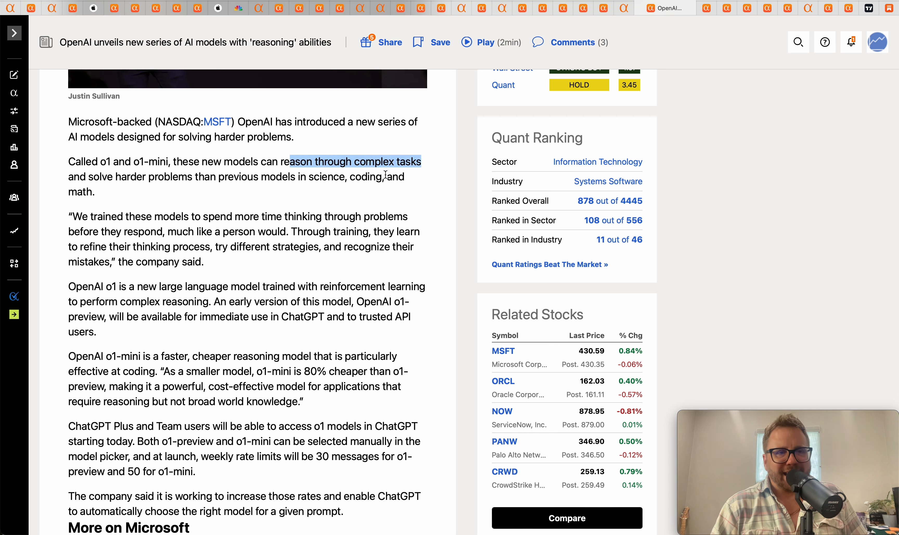
pyautogui.click(281, 177)
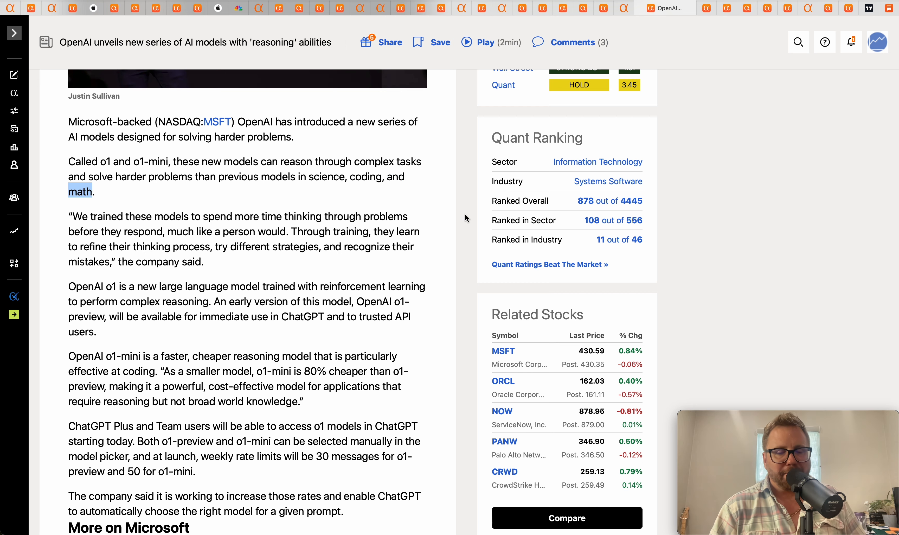
pyautogui.moveTo(797, 232)
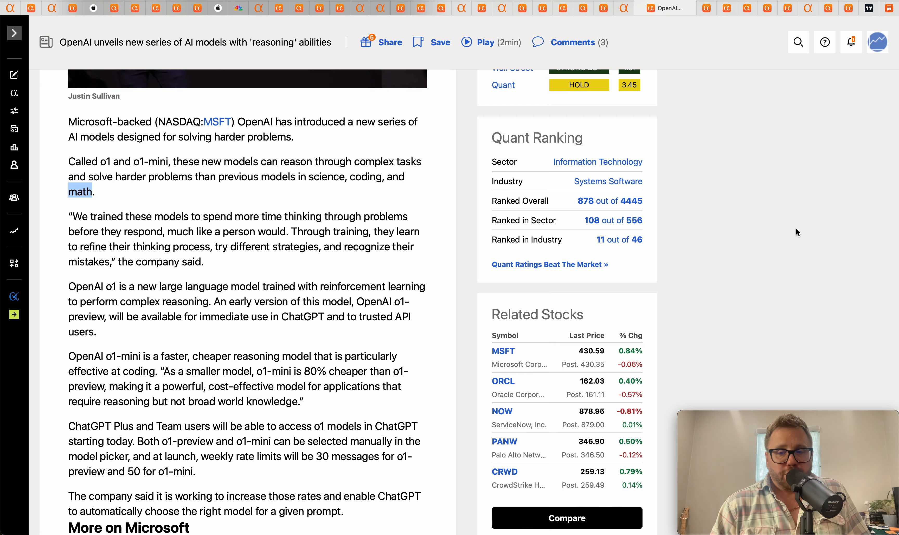
pyautogui.scroll(3)
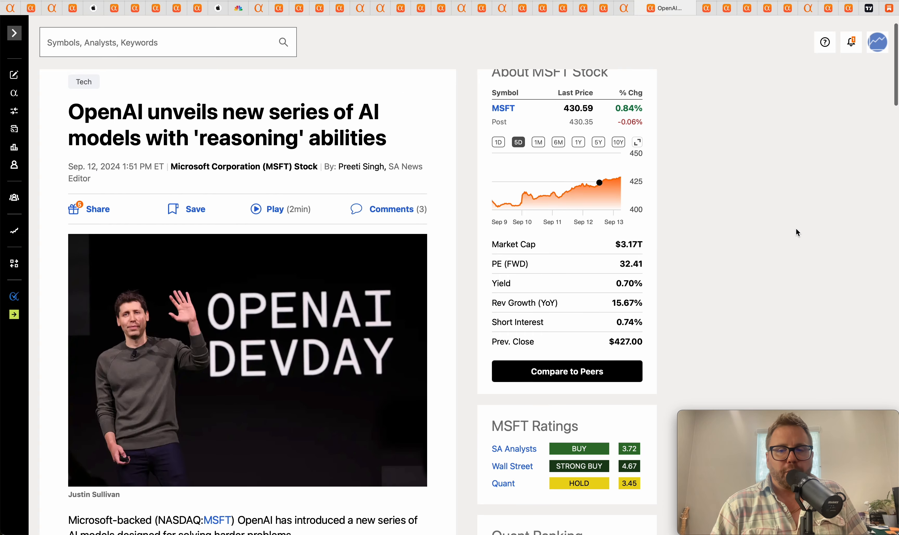
pyautogui.scroll(3)
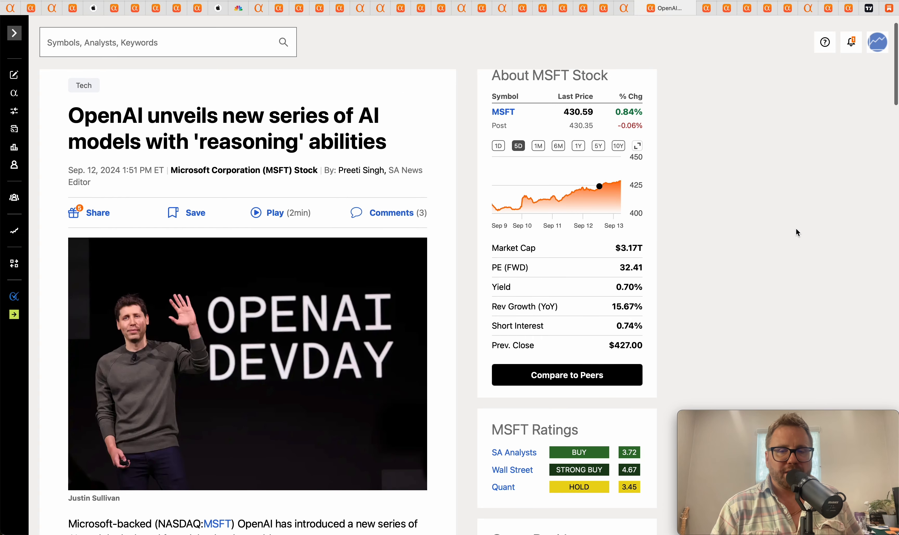
pyautogui.scroll(-3)
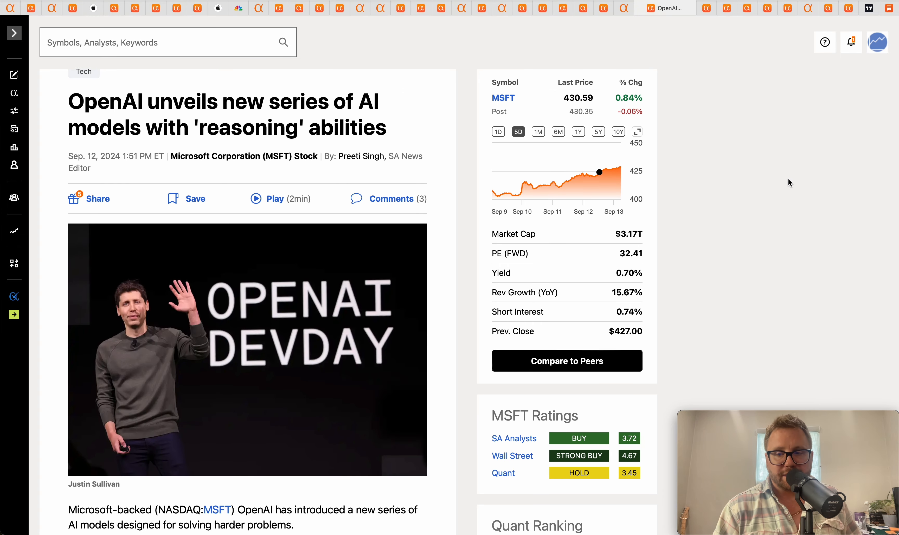
pyautogui.moveTo(755, 152)
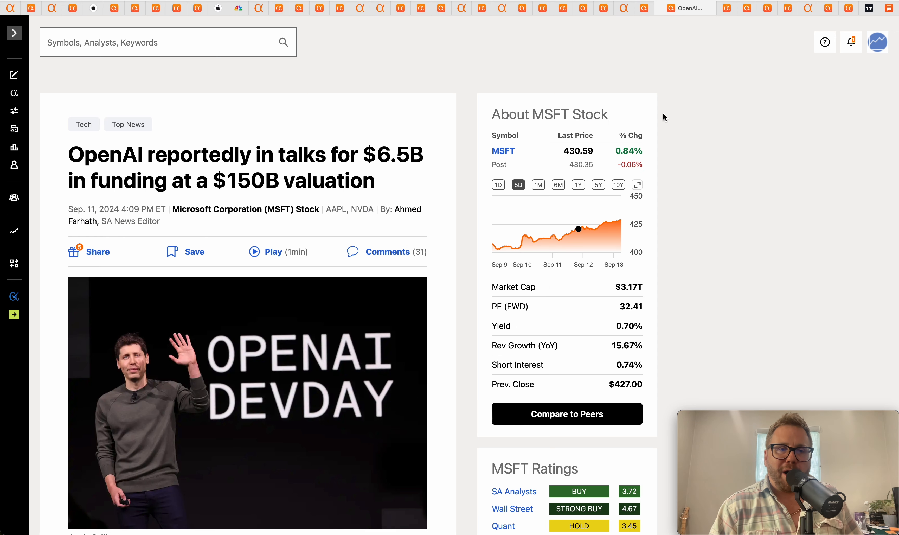
# Step: Read the OpenAI funding article, highlighting the $6.5B raise, $86B prior valuation and $150B valuation
pyautogui.scroll(-3)
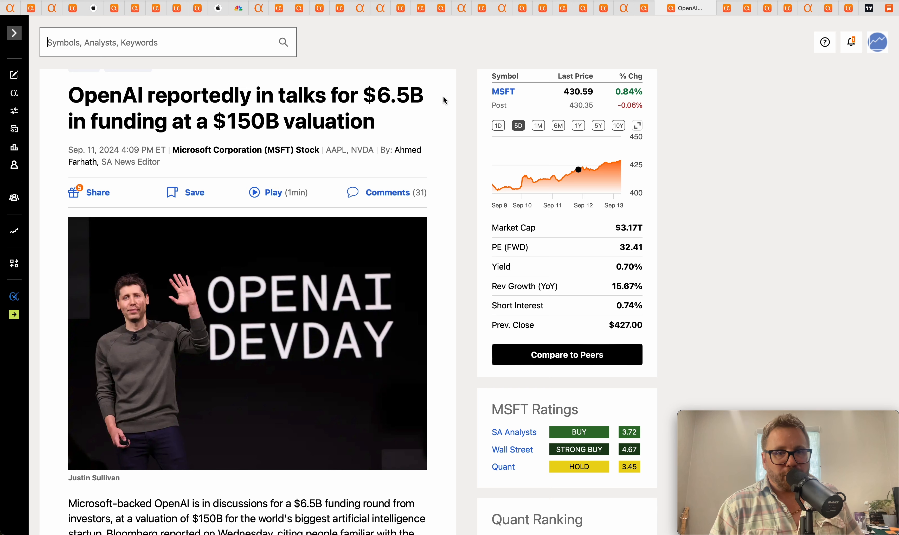
pyautogui.doubleClick(392, 95)
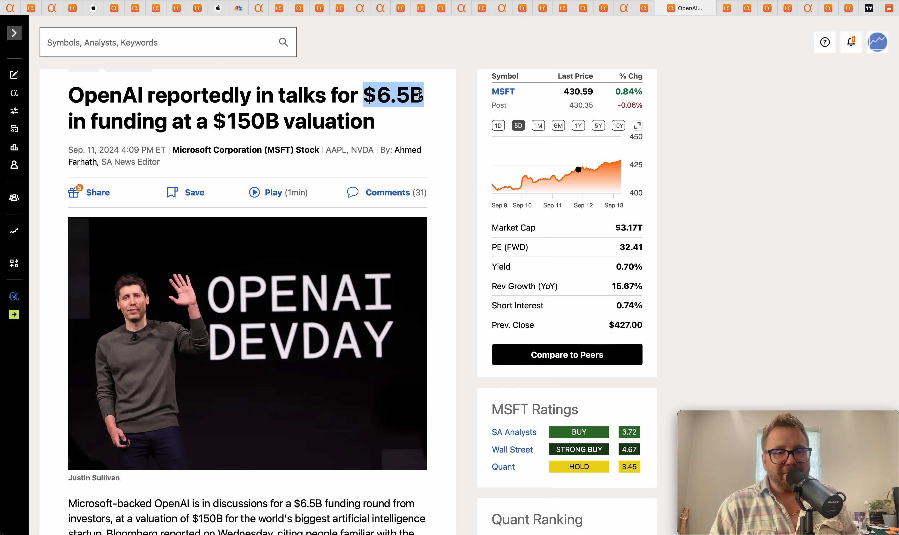
pyautogui.moveTo(234, 121)
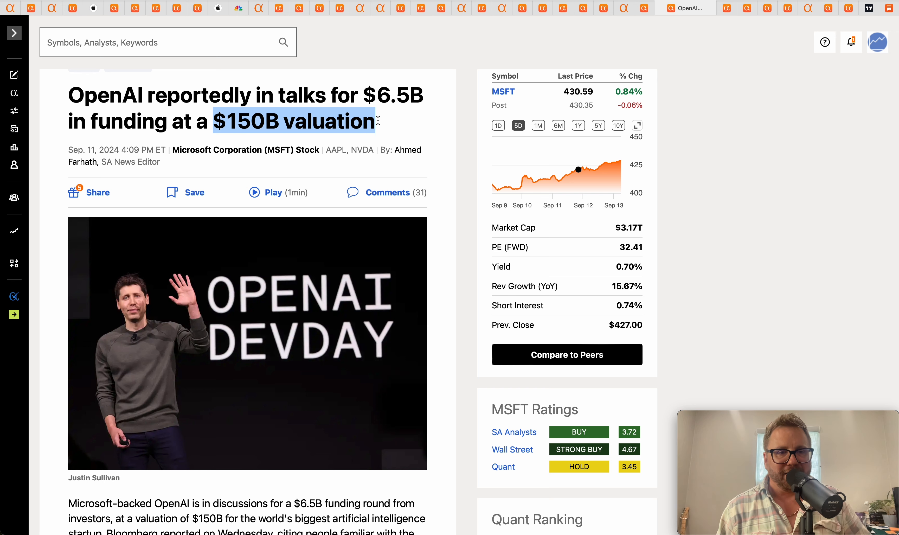
pyautogui.moveTo(390, 126)
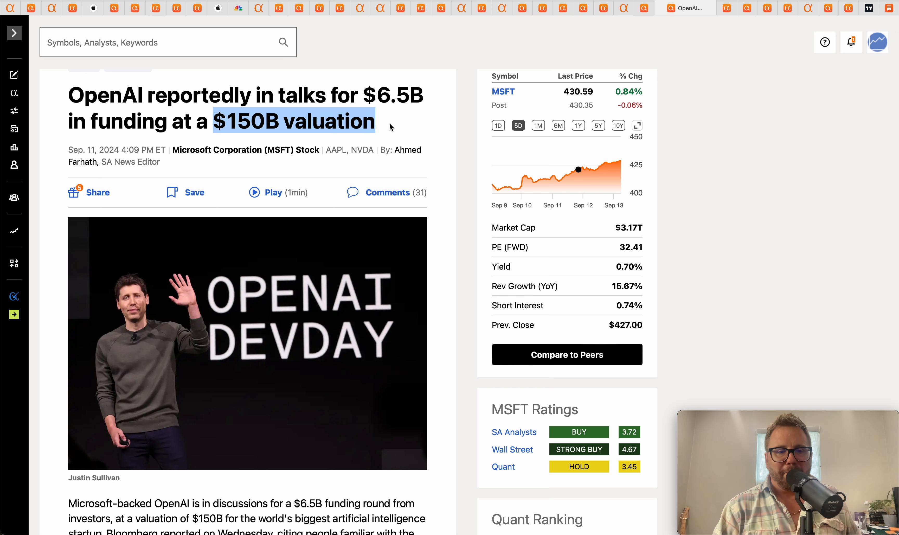
pyautogui.scroll(-3)
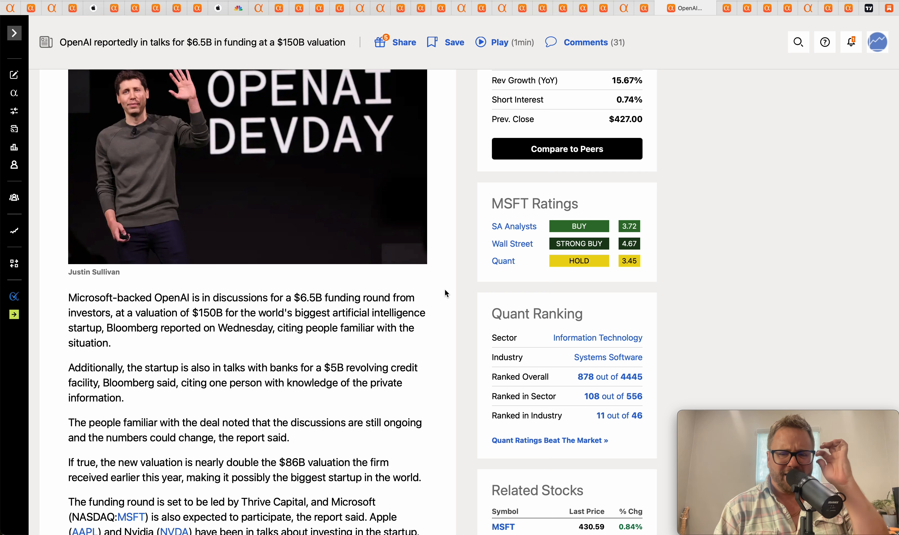
pyautogui.scroll(-3)
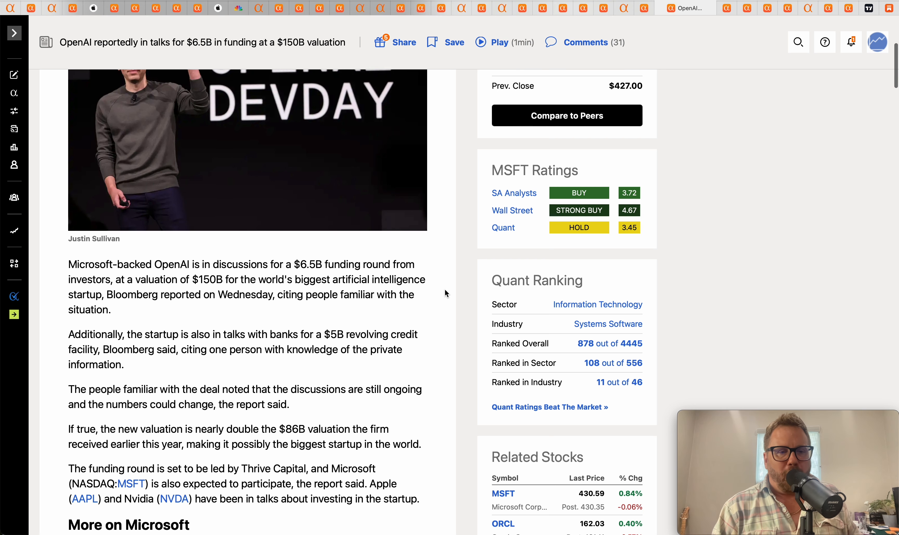
pyautogui.doubleClick(307, 427)
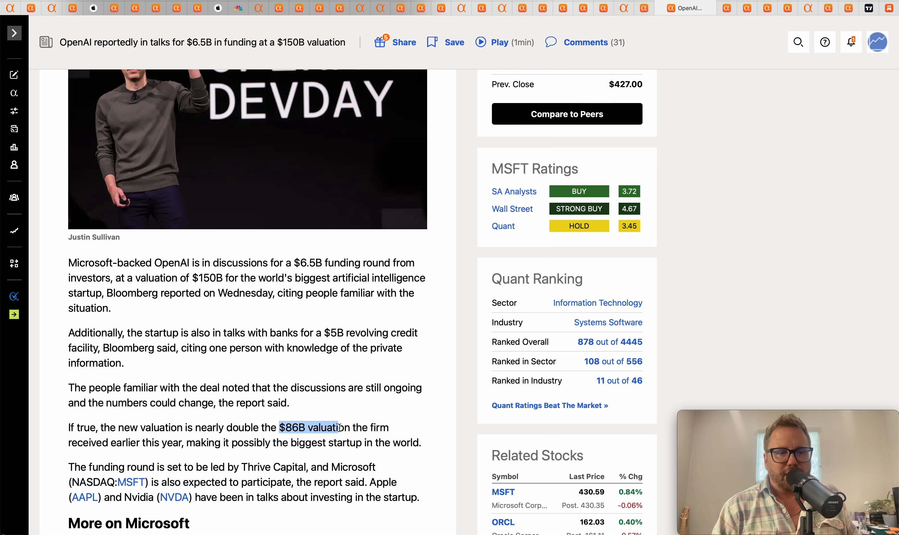
pyautogui.moveTo(456, 215)
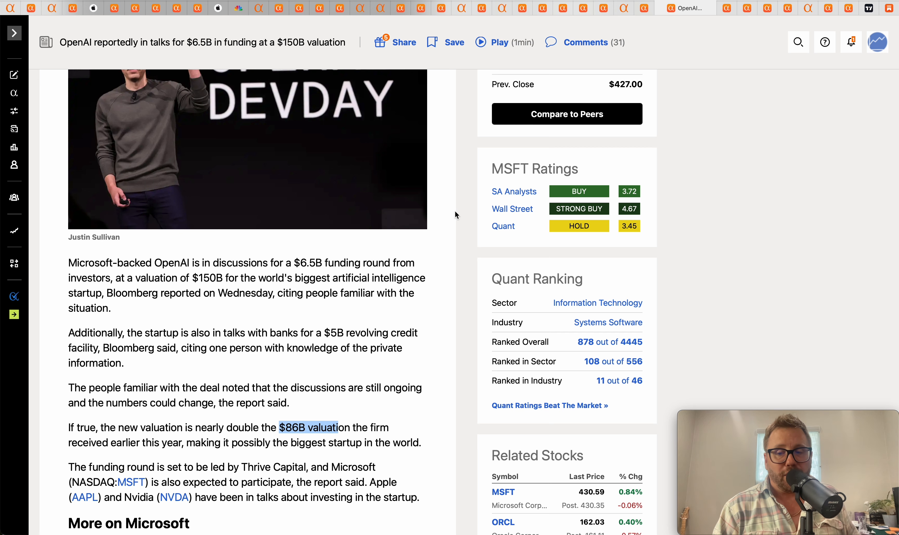
pyautogui.scroll(3)
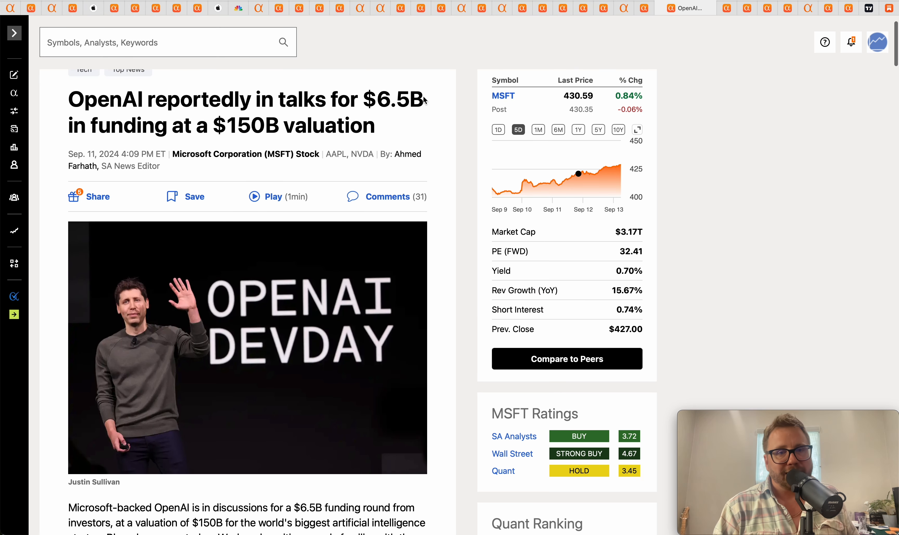
pyautogui.doubleClick(398, 99)
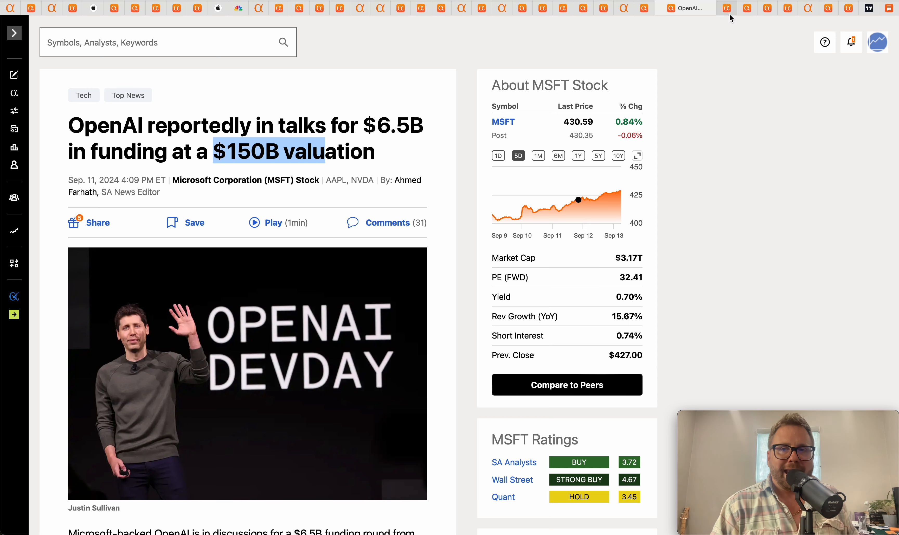
# Step: Show CRWD's one-month chart on the CrowdStrike CEO story and highlight 'misinformation' in the headline
pyautogui.click(706, 7)
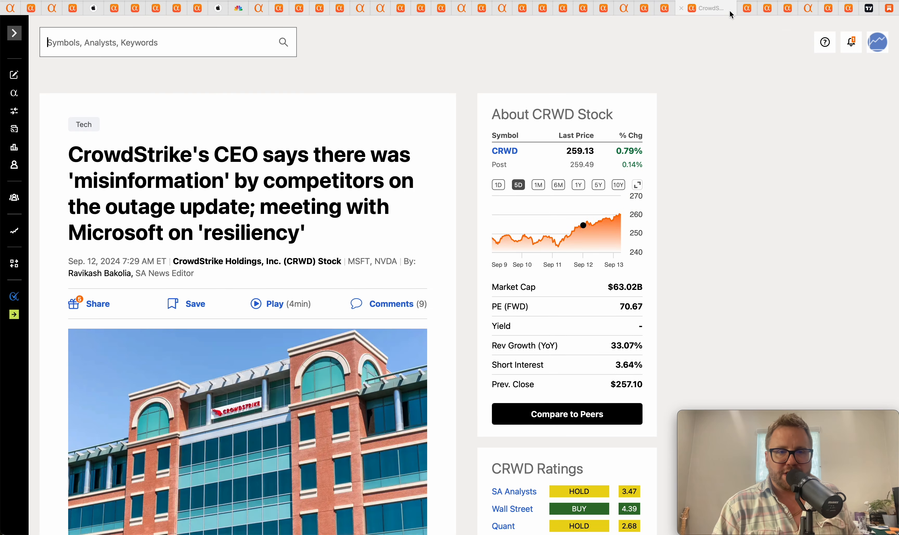
pyautogui.scroll(-3)
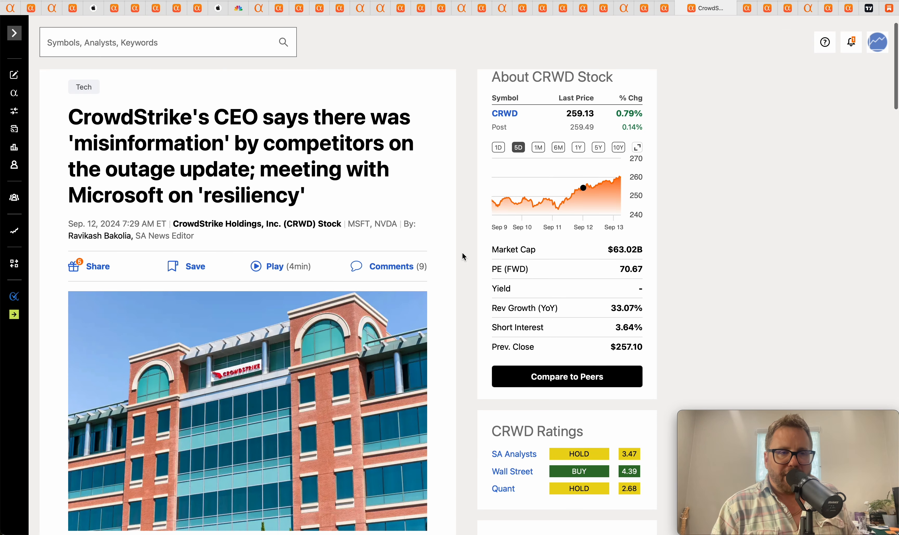
pyautogui.scroll(-3)
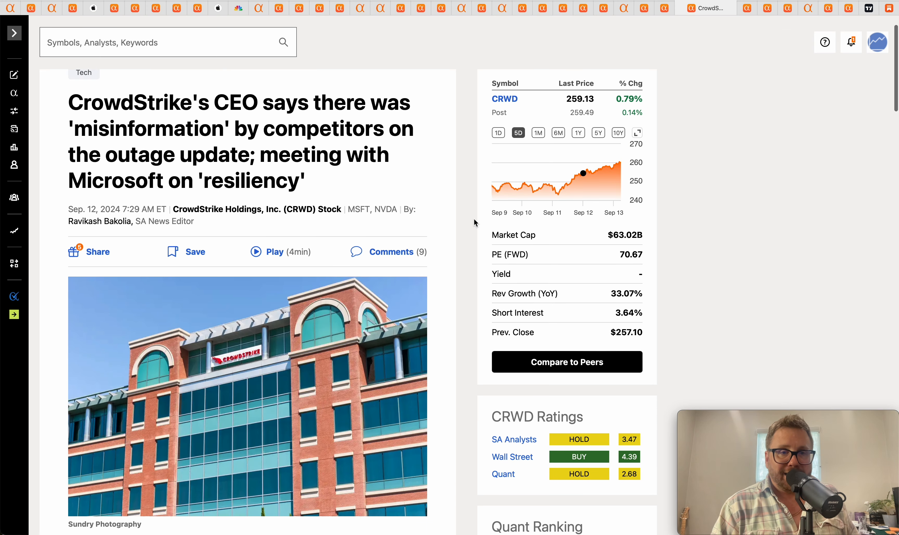
pyautogui.click(537, 133)
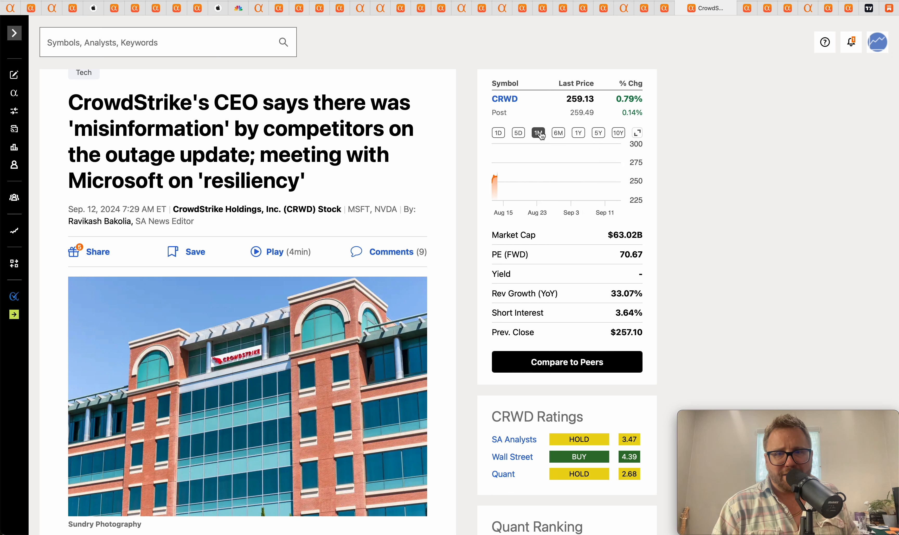
pyautogui.click(538, 133)
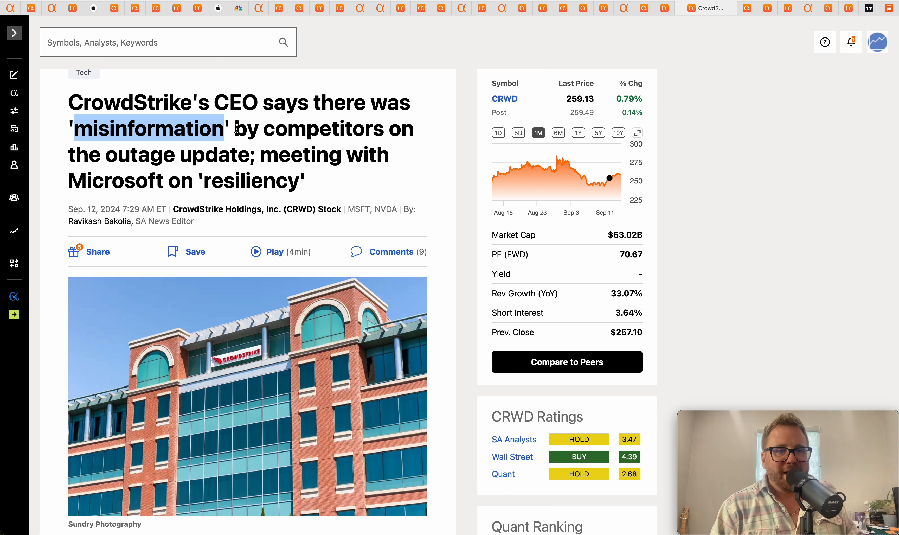
pyautogui.moveTo(228, 129); pyautogui.dragTo(248, 154)
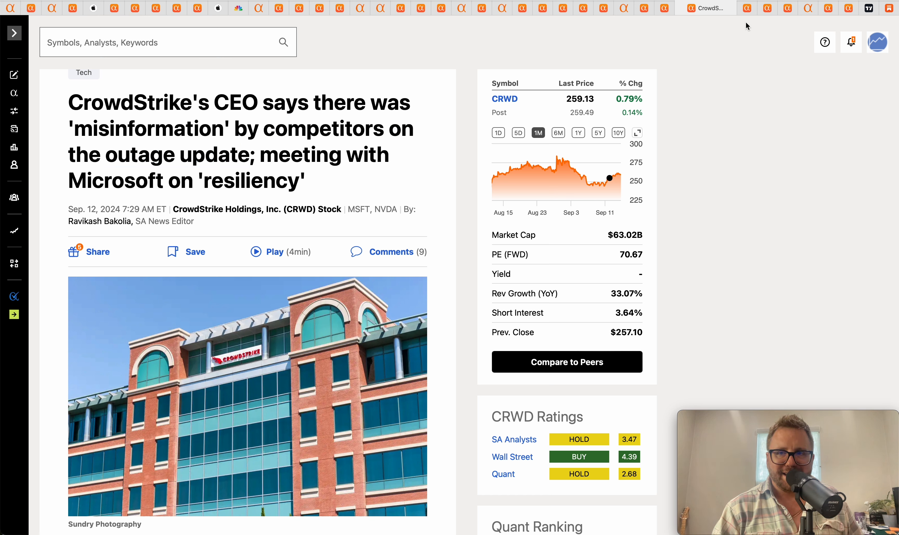
pyautogui.moveTo(747, 8)
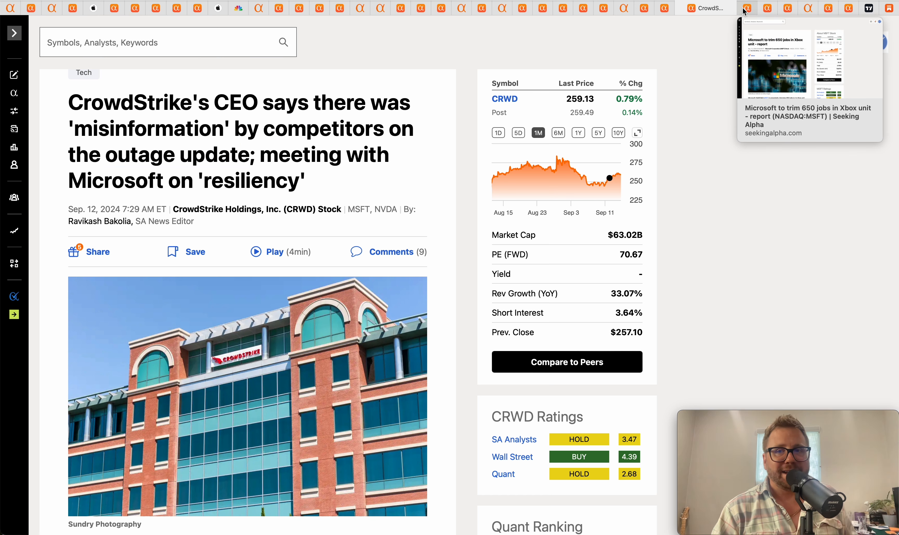
pyautogui.moveTo(746, 10)
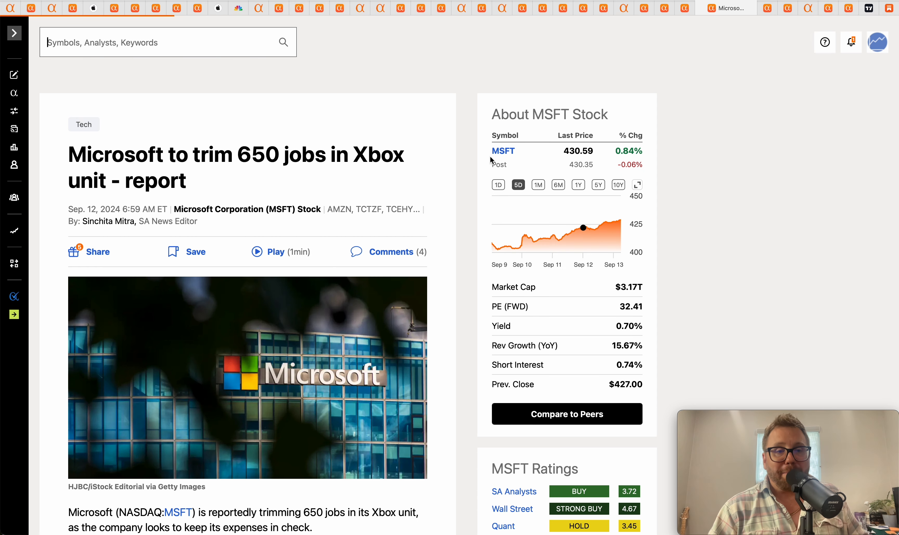
# Step: Scroll into the body of the Microsoft Xbox 650 job cuts article
pyautogui.scroll(-3)
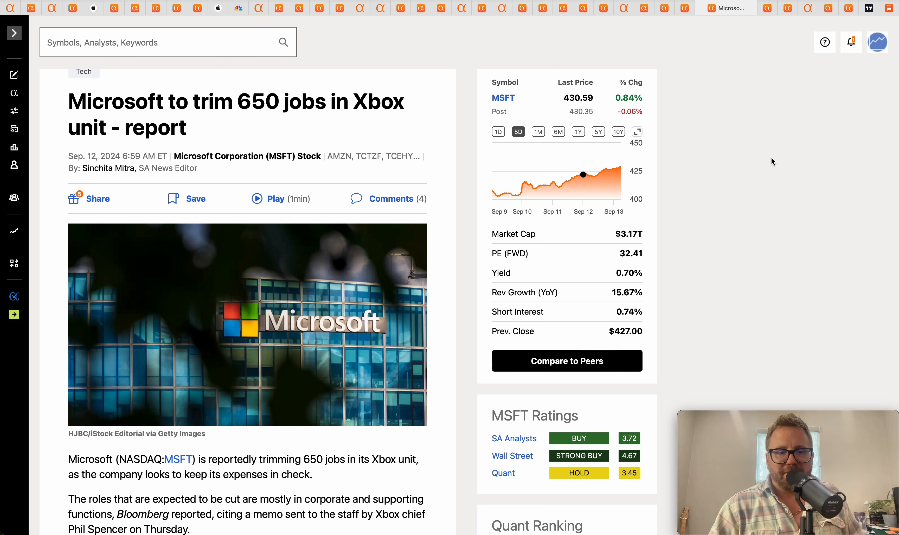
pyautogui.moveTo(786, 79)
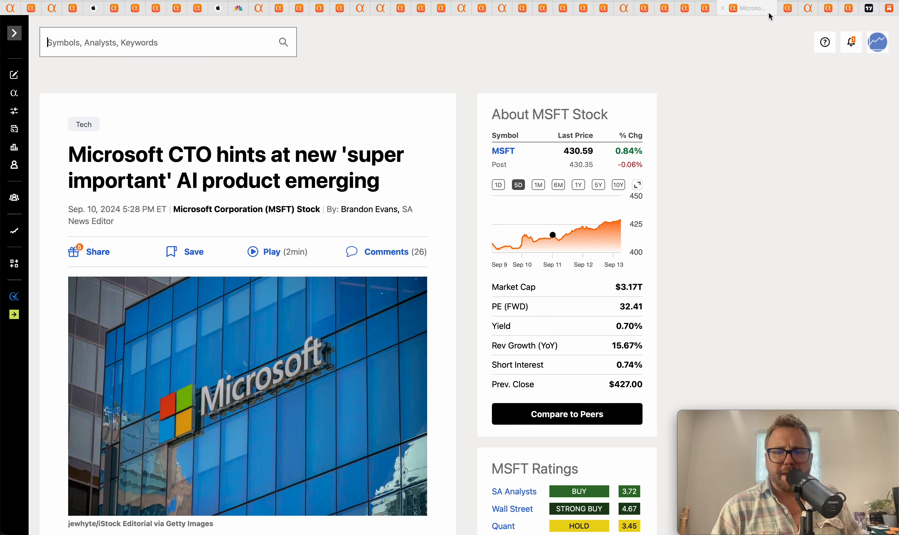
# Step: Read through the Microsoft CTO 'super important' AI product article and return toward its top
pyautogui.scroll(-3)
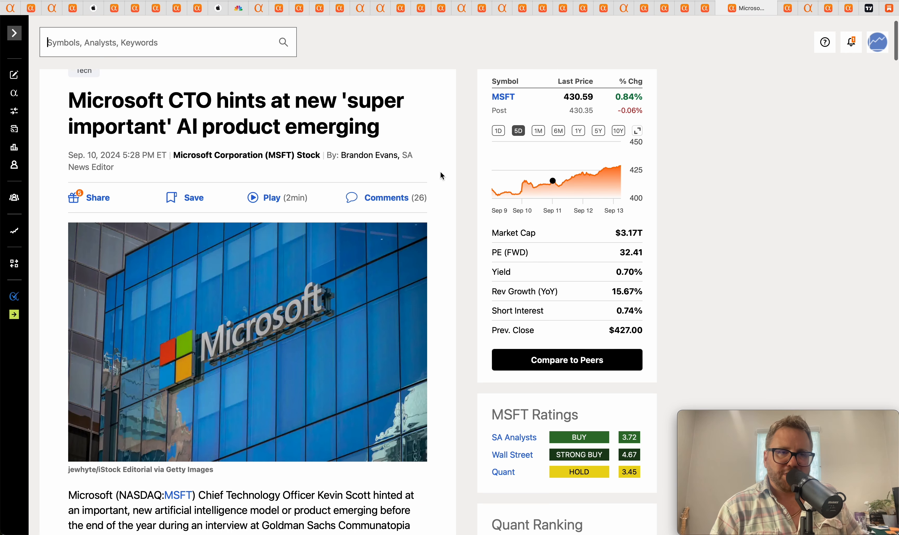
pyautogui.moveTo(458, 186)
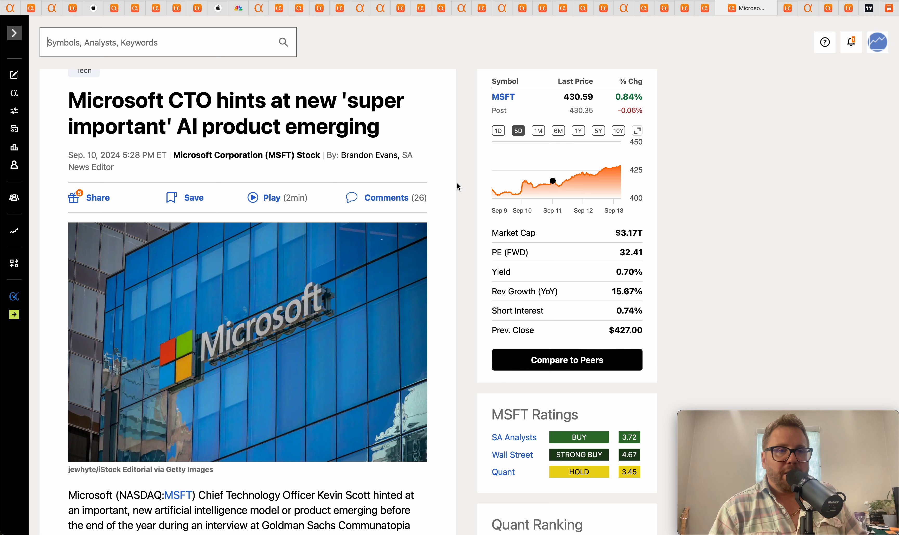
pyautogui.moveTo(481, 204)
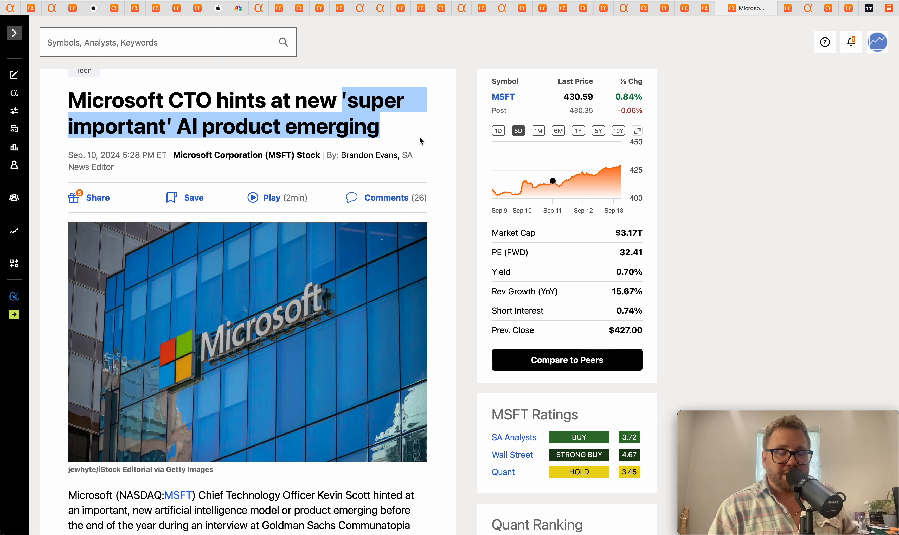
pyautogui.scroll(-3)
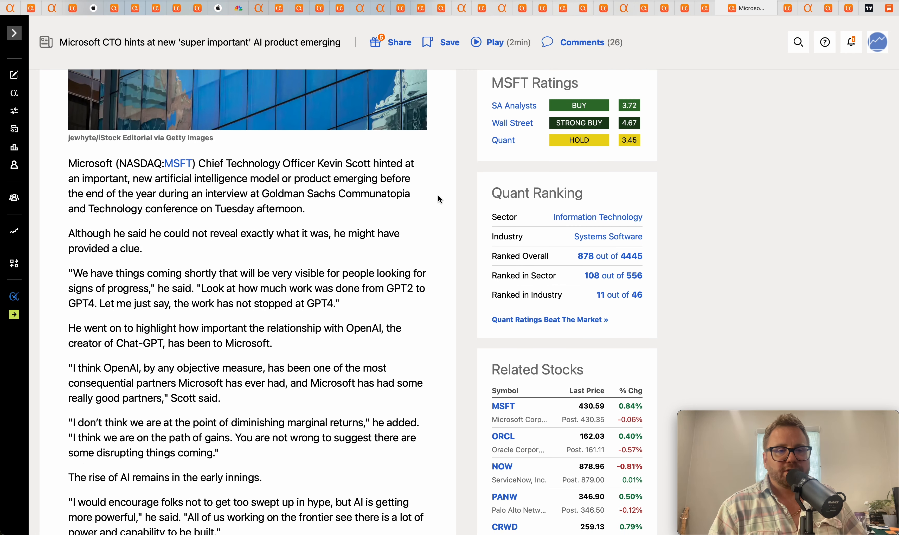
pyautogui.scroll(-3)
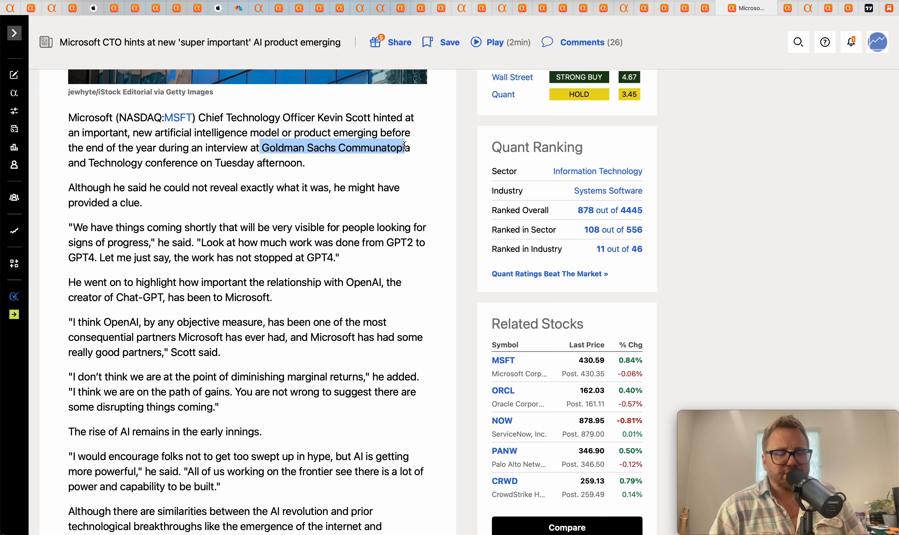
pyautogui.scroll(-3)
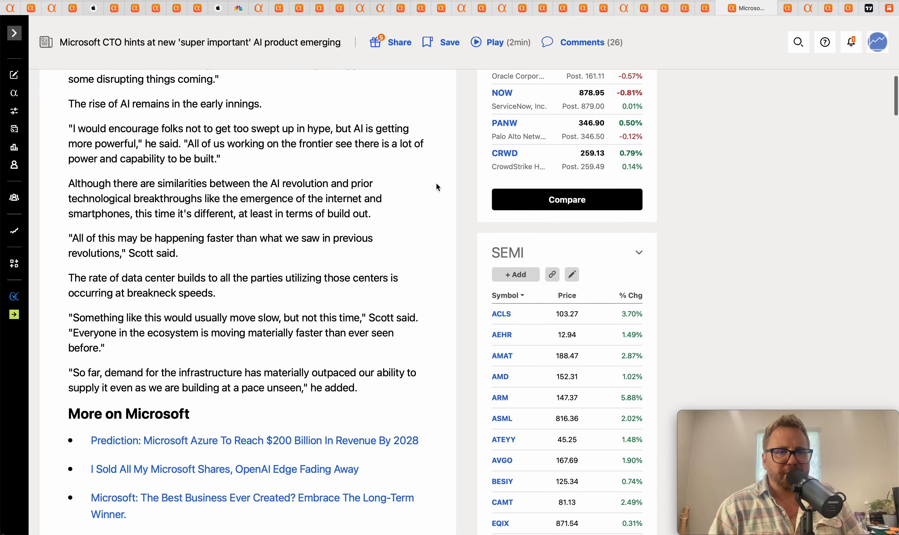
pyautogui.scroll(3)
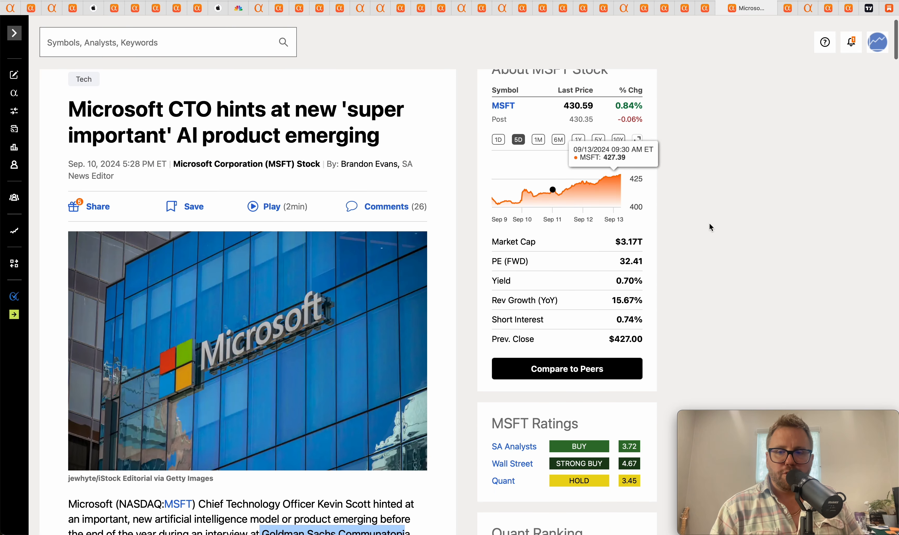
pyautogui.moveTo(719, 230)
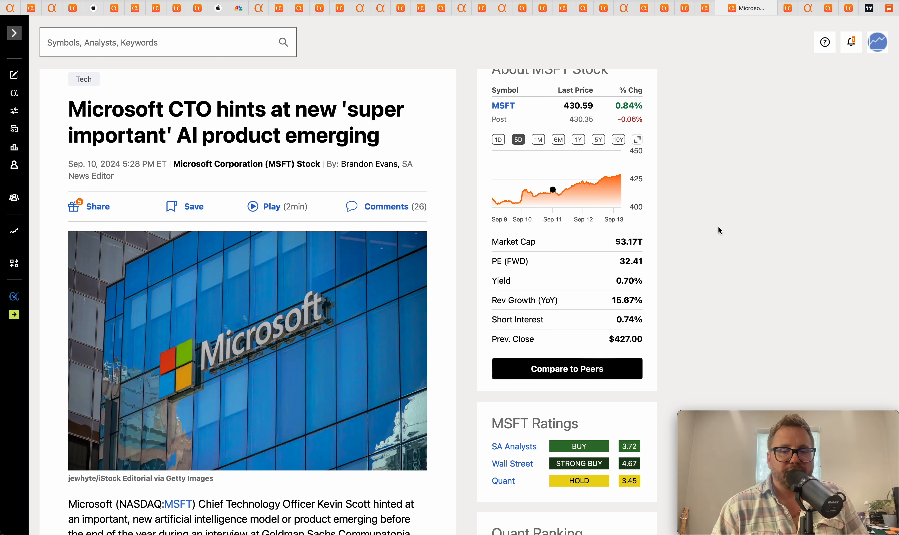
pyautogui.moveTo(735, 125)
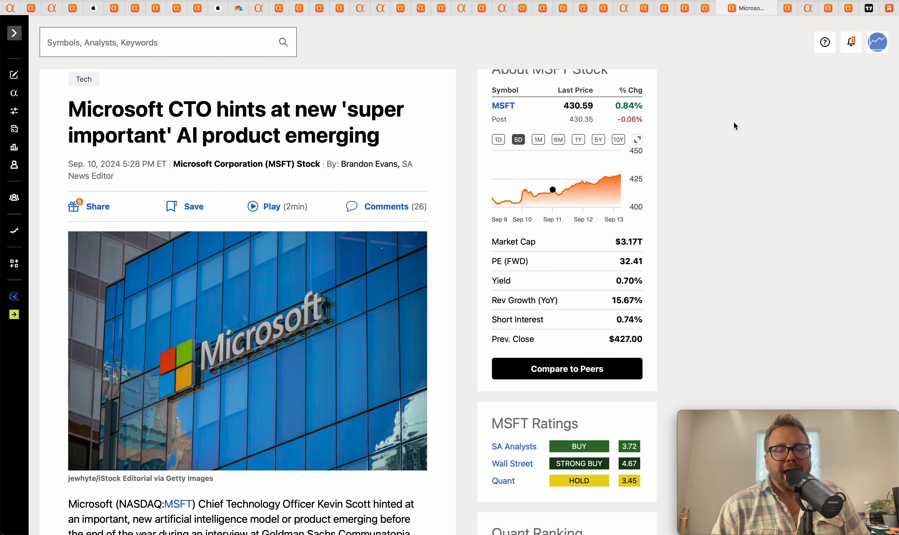
pyautogui.scroll(-3)
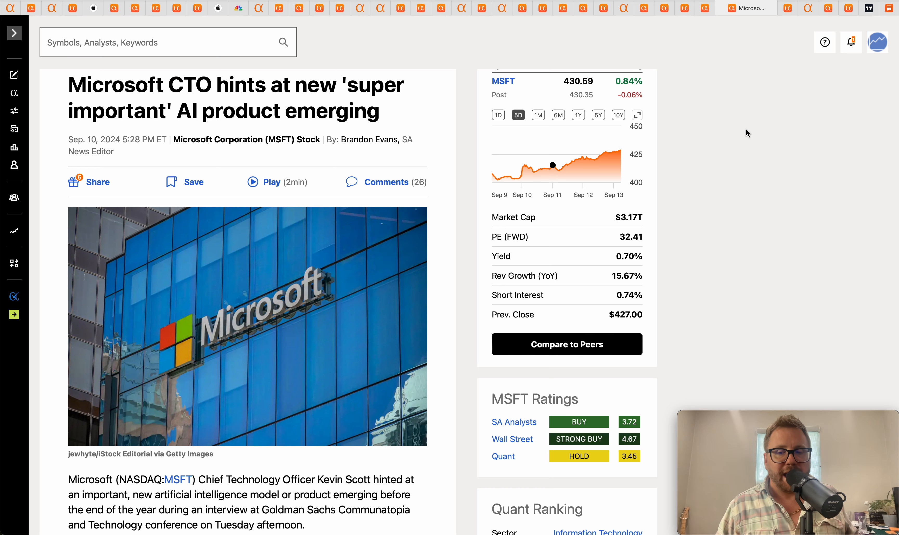
pyautogui.scroll(3)
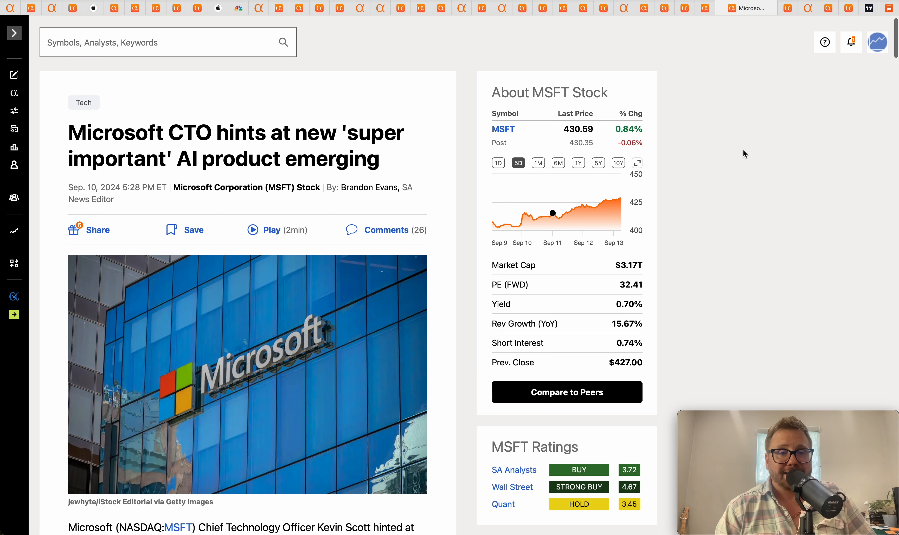
pyautogui.scroll(-3)
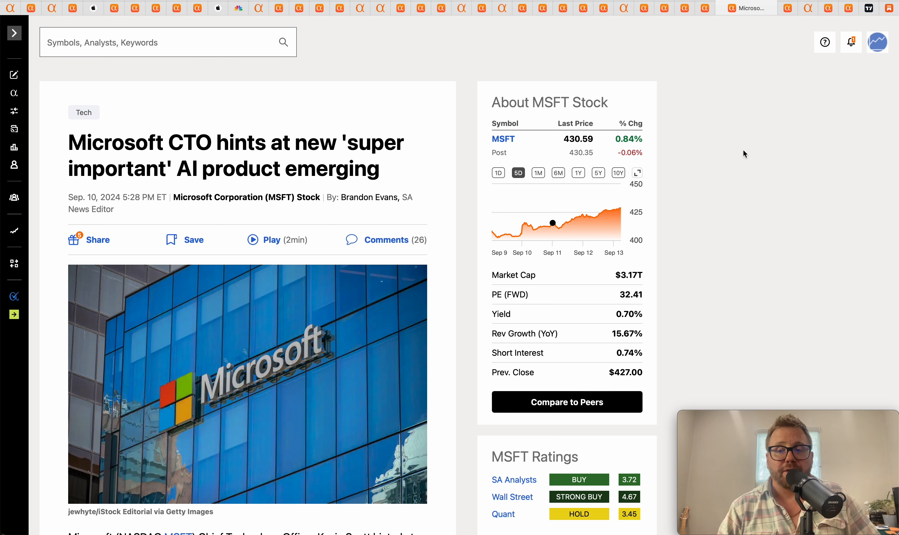
pyautogui.moveTo(749, 157)
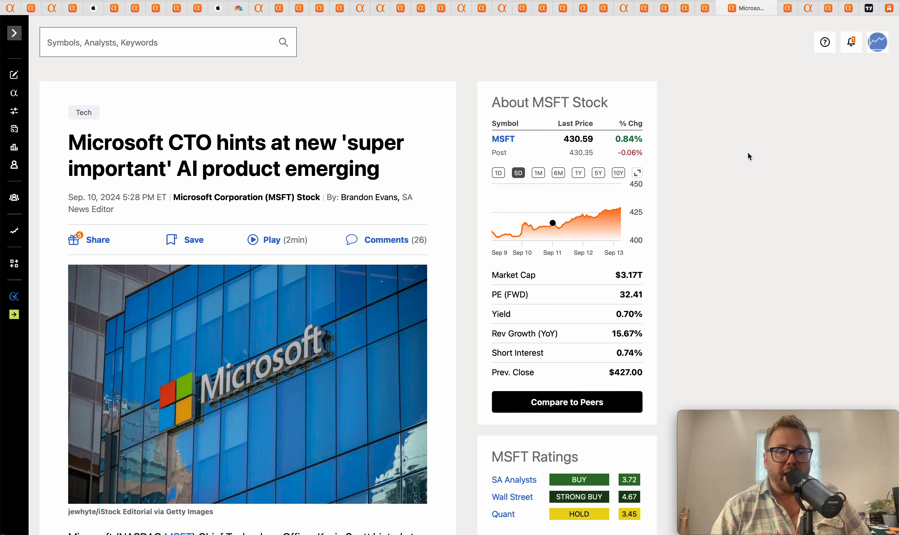
pyautogui.moveTo(765, 129)
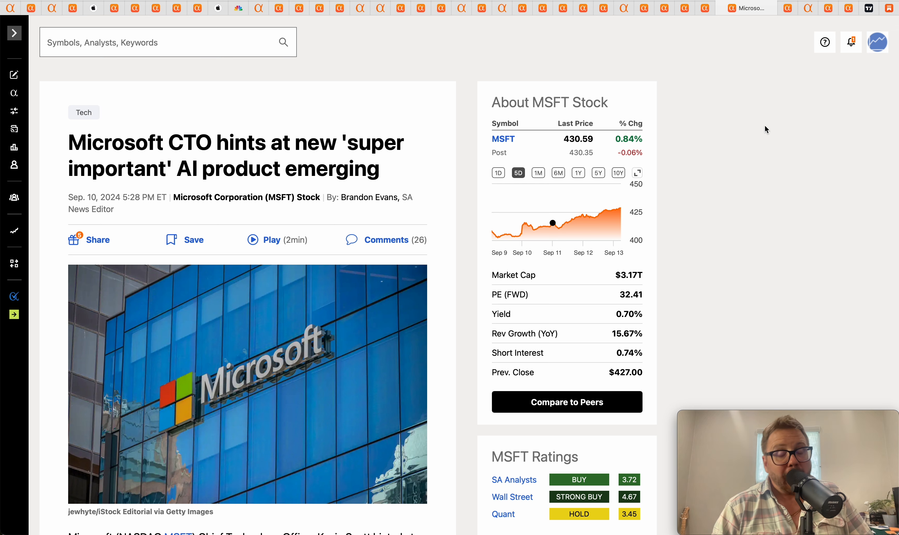
pyautogui.moveTo(786, 57)
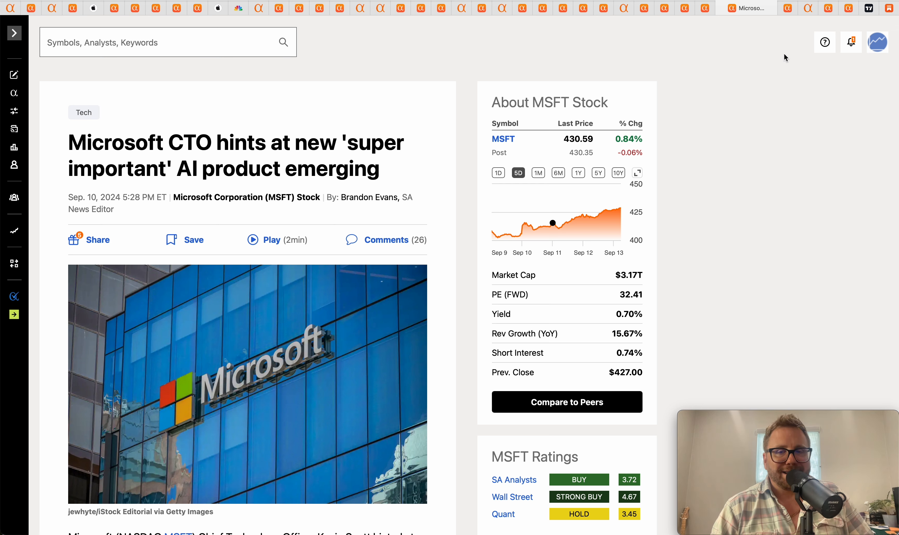
pyautogui.moveTo(348, 141)
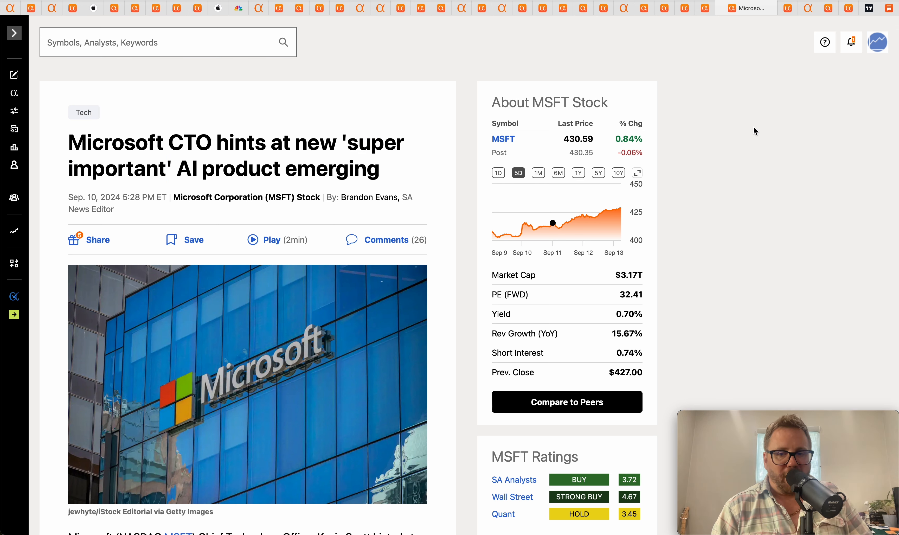
pyautogui.moveTo(775, 86)
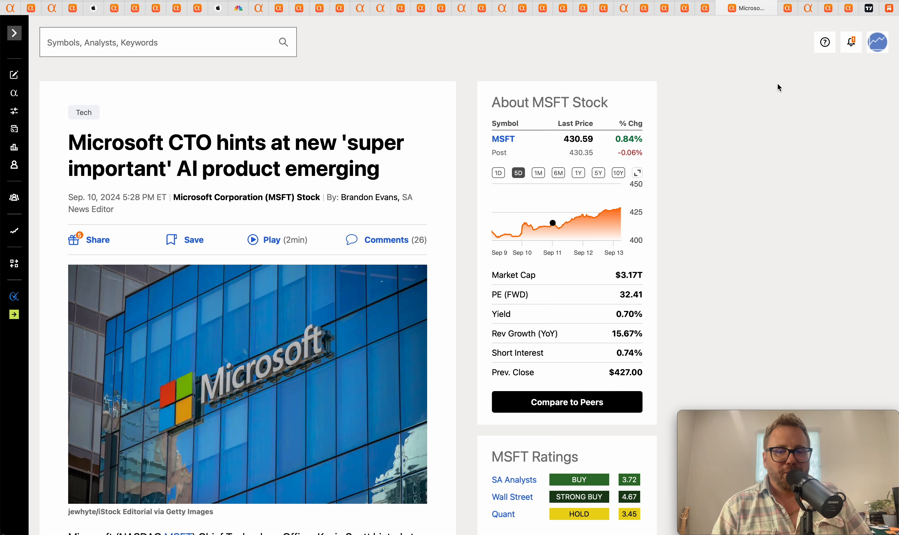
pyautogui.moveTo(790, 24)
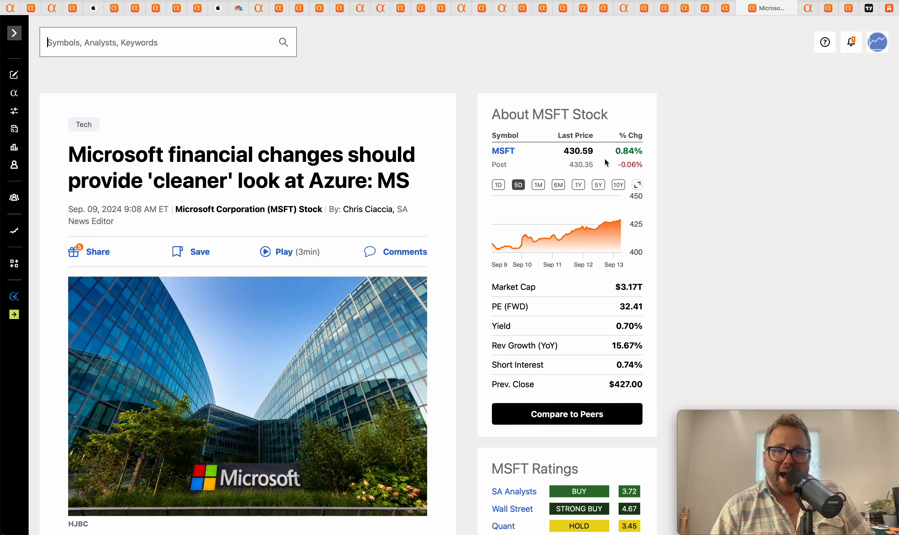
pyautogui.scroll(-3)
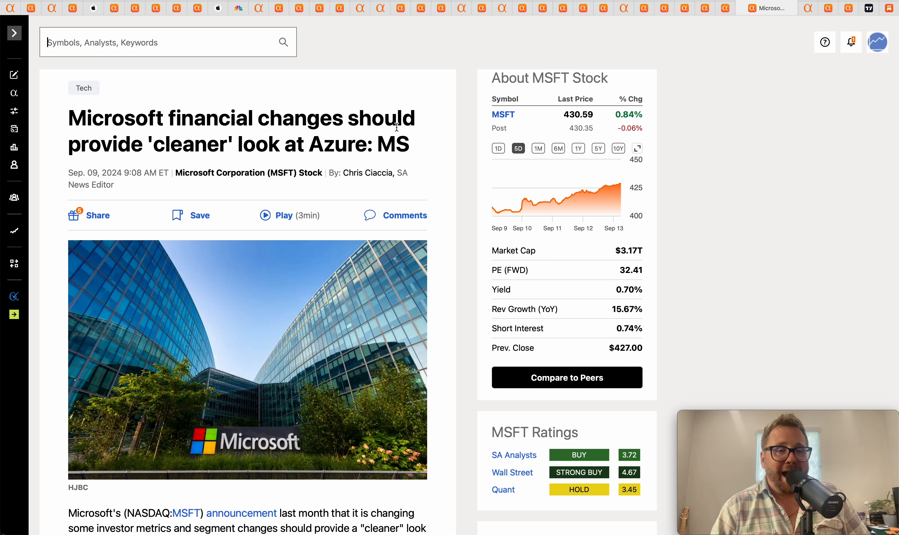
pyautogui.scroll(-3)
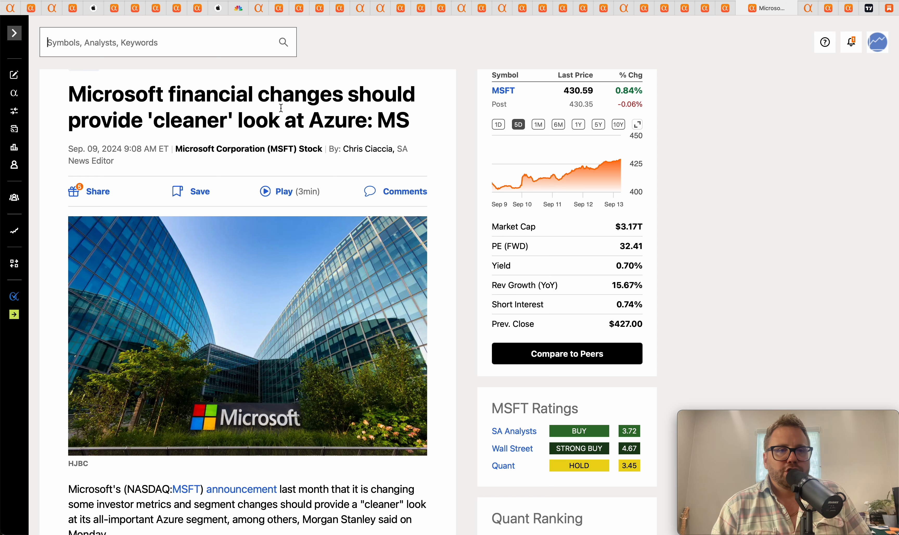
pyautogui.moveTo(390, 118)
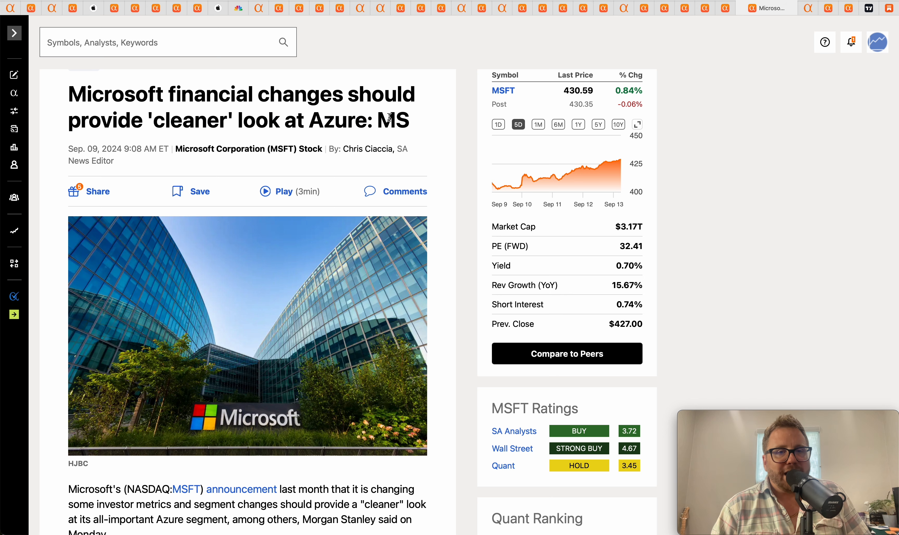
pyautogui.scroll(-3)
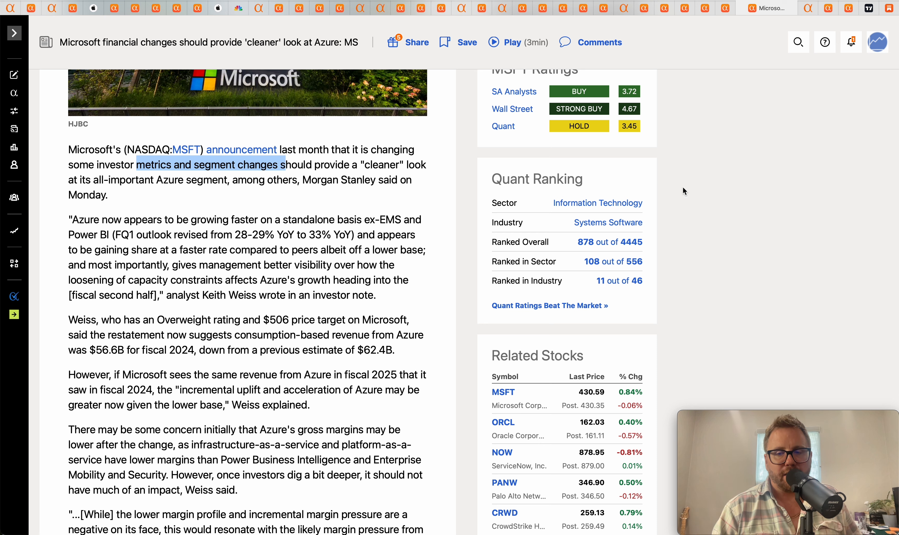
pyautogui.moveTo(743, 182)
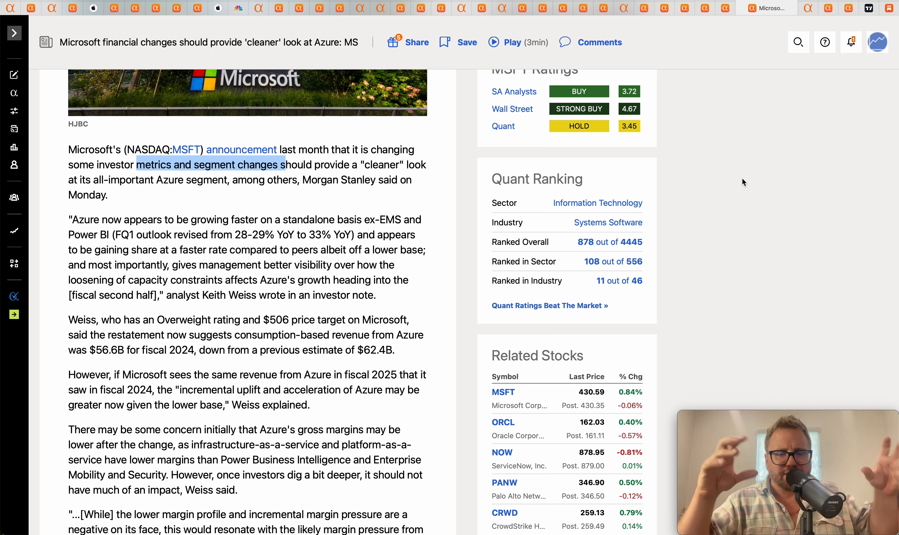
pyautogui.scroll(3)
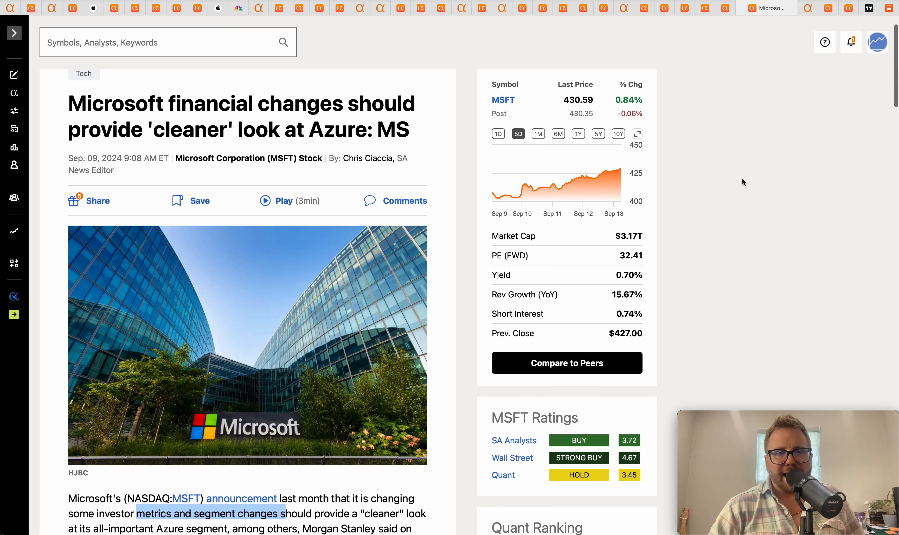
pyautogui.moveTo(796, 109)
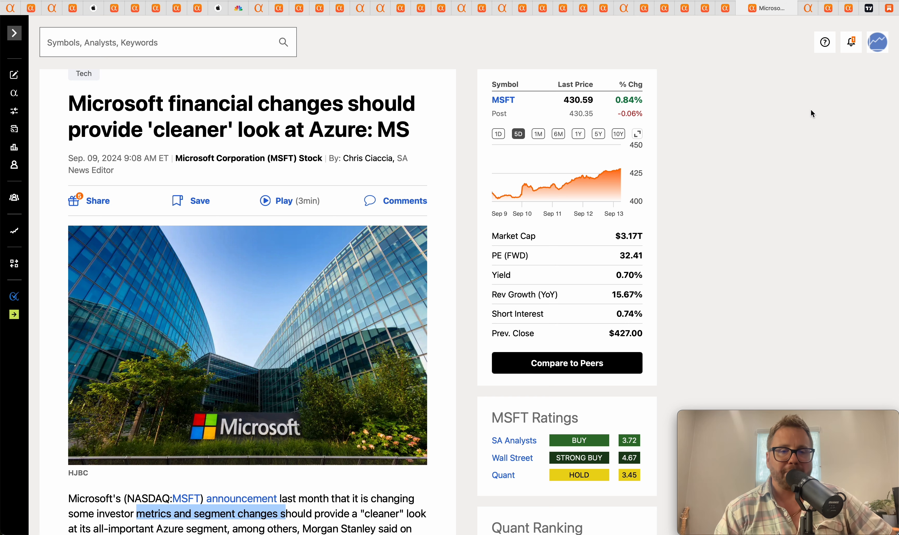
pyautogui.scroll(-3)
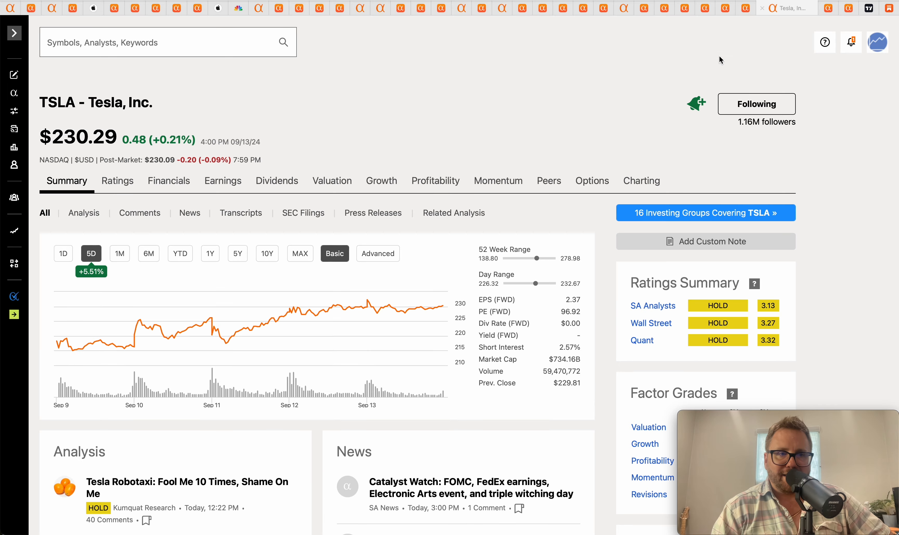
pyautogui.moveTo(56, 349)
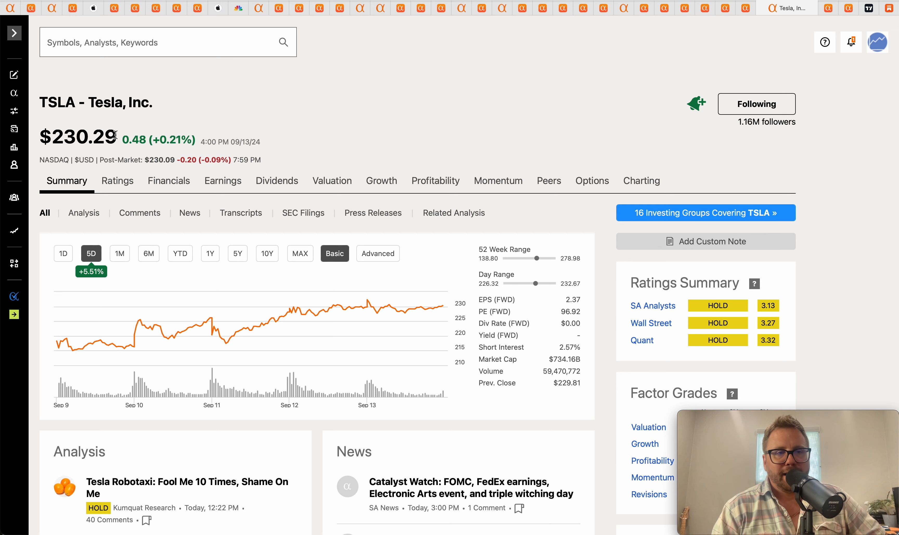
pyautogui.moveTo(395, 108)
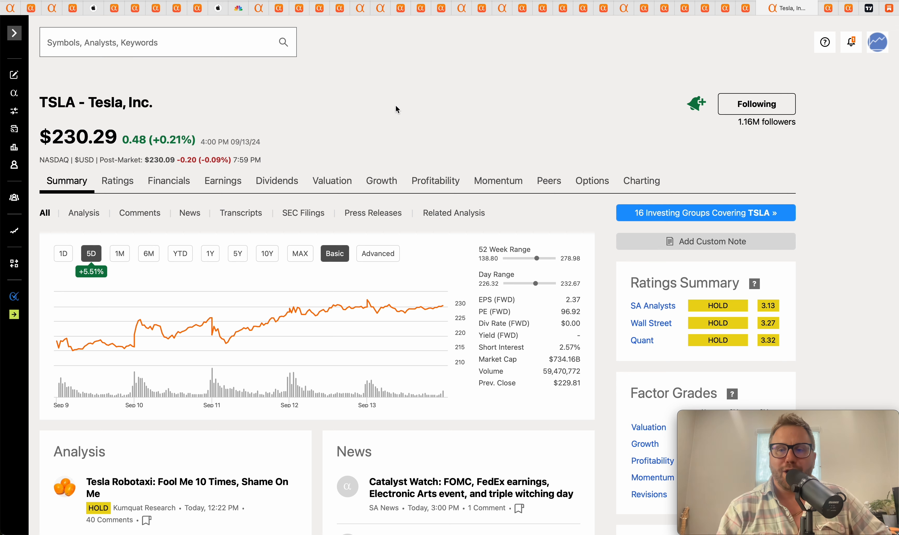
pyautogui.moveTo(808, 146)
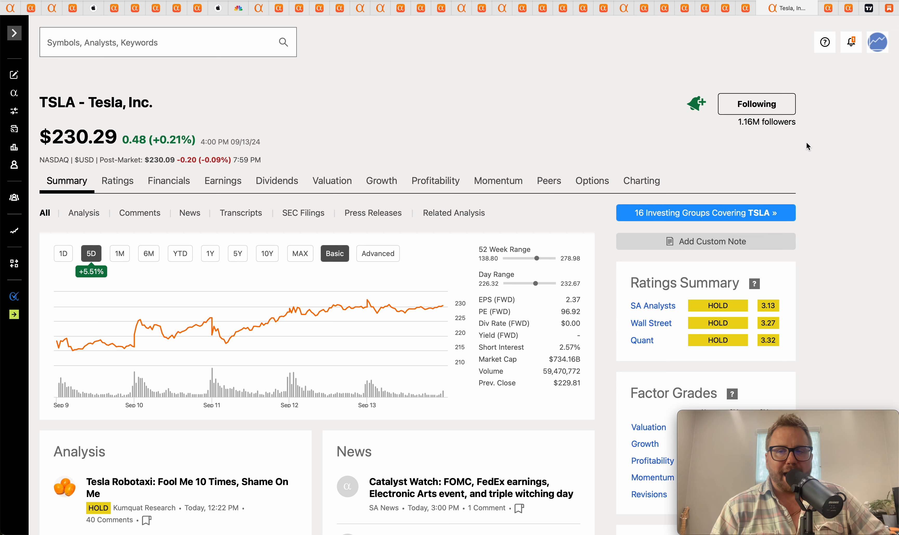
pyautogui.moveTo(843, 114)
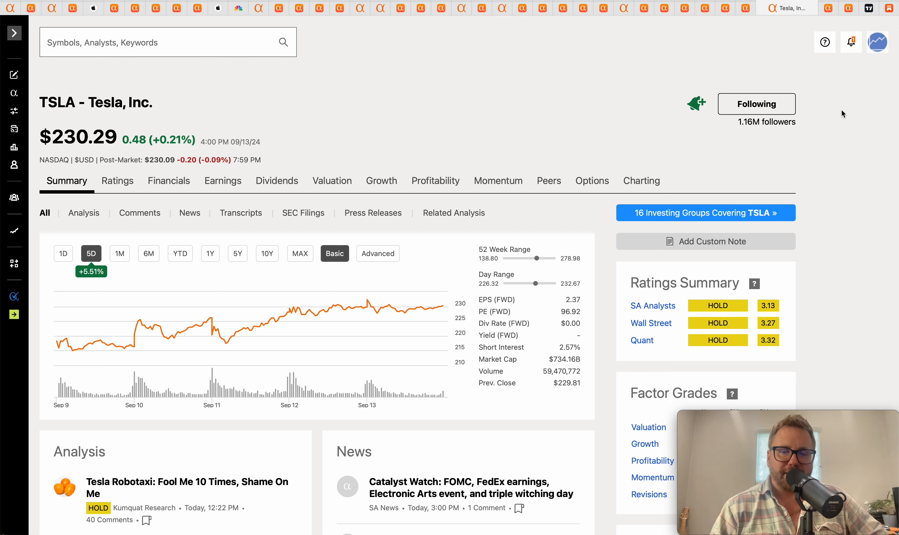
pyautogui.moveTo(851, 136)
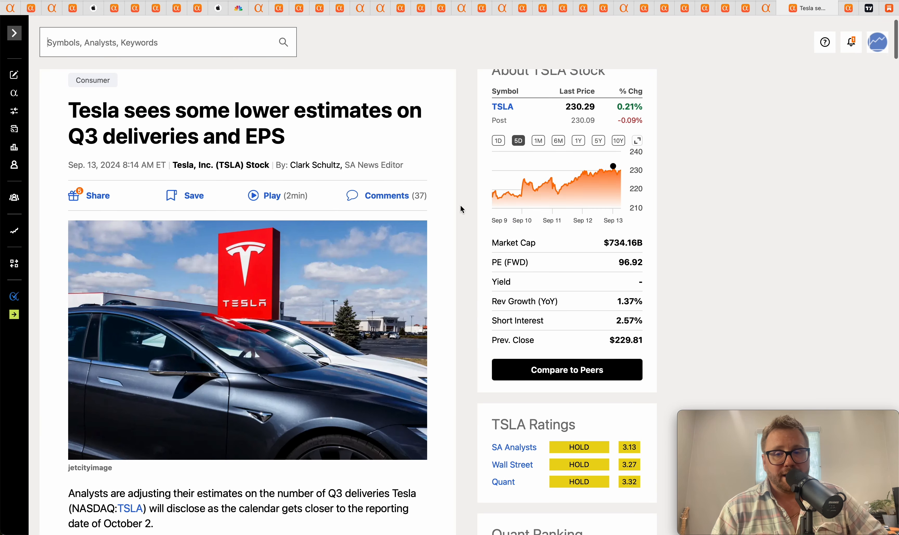
# Step: Read into the Tesla lower Q3 delivery and EPS estimates article and scroll back up
pyautogui.scroll(-3)
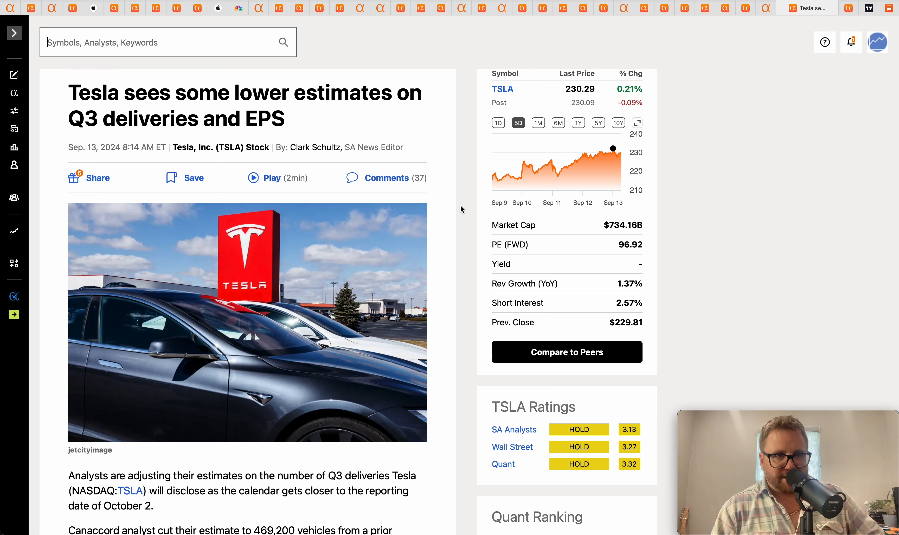
pyautogui.moveTo(313, 114)
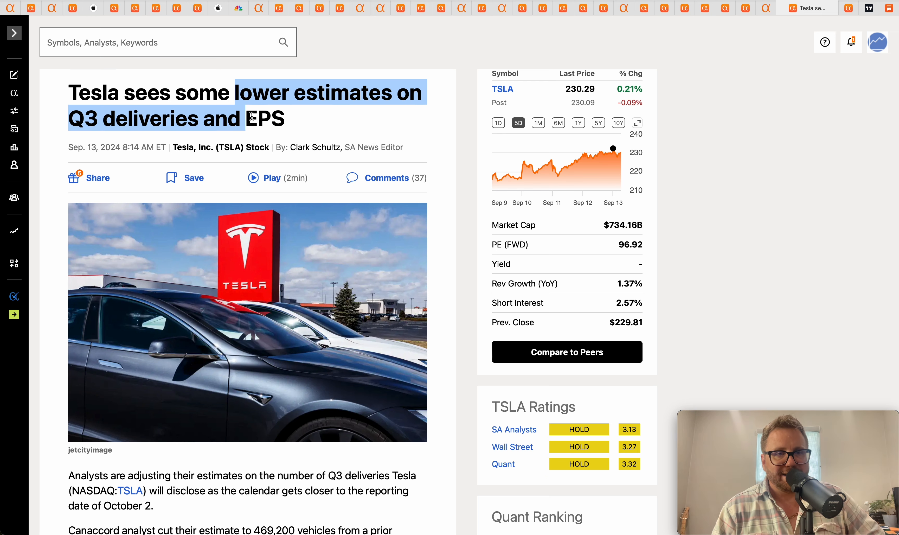
pyautogui.moveTo(612, 148)
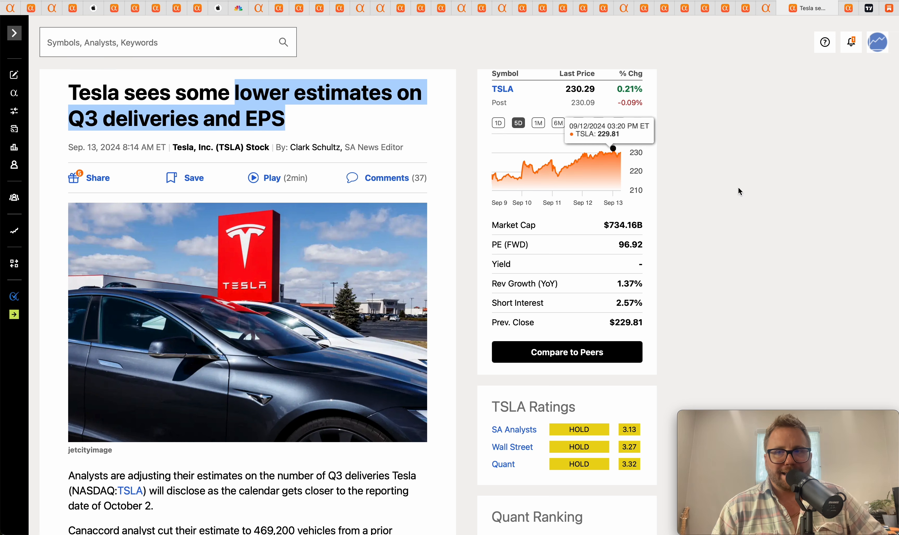
pyautogui.scroll(-3)
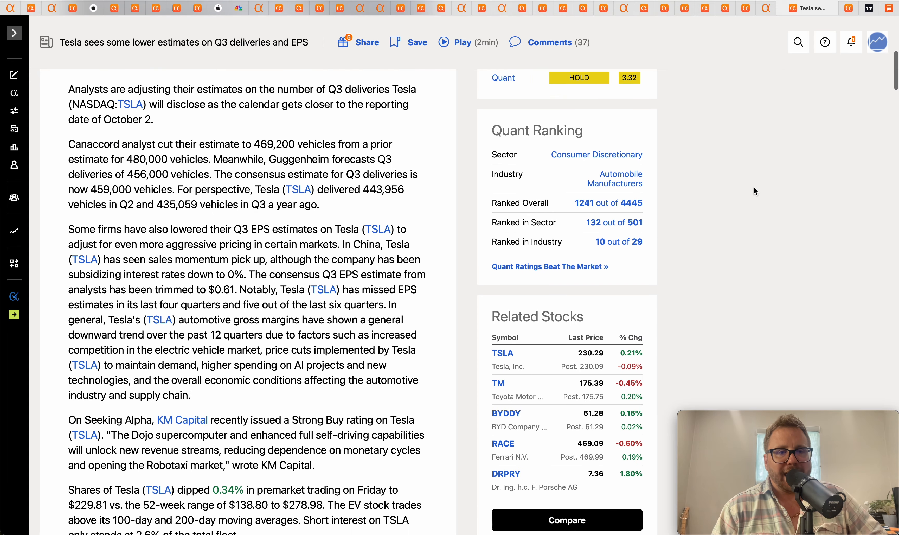
pyautogui.scroll(-3)
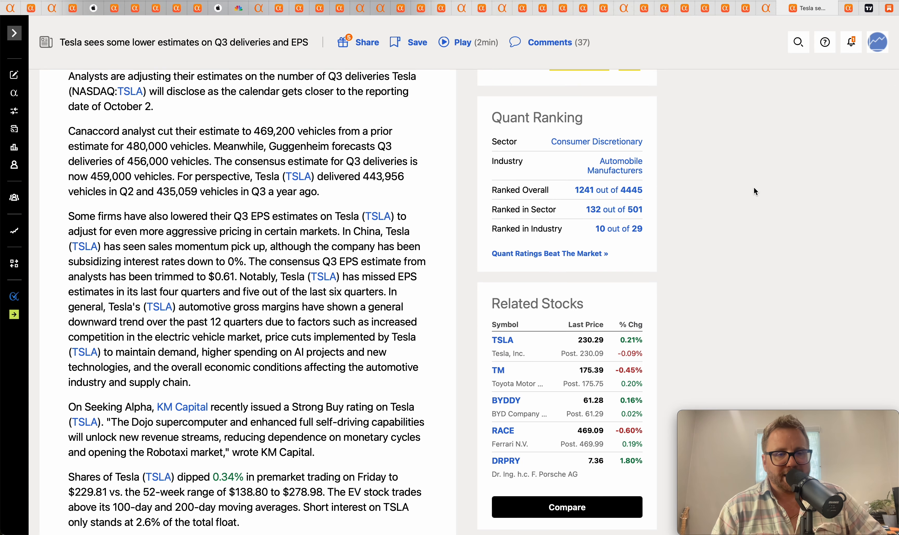
pyautogui.scroll(3)
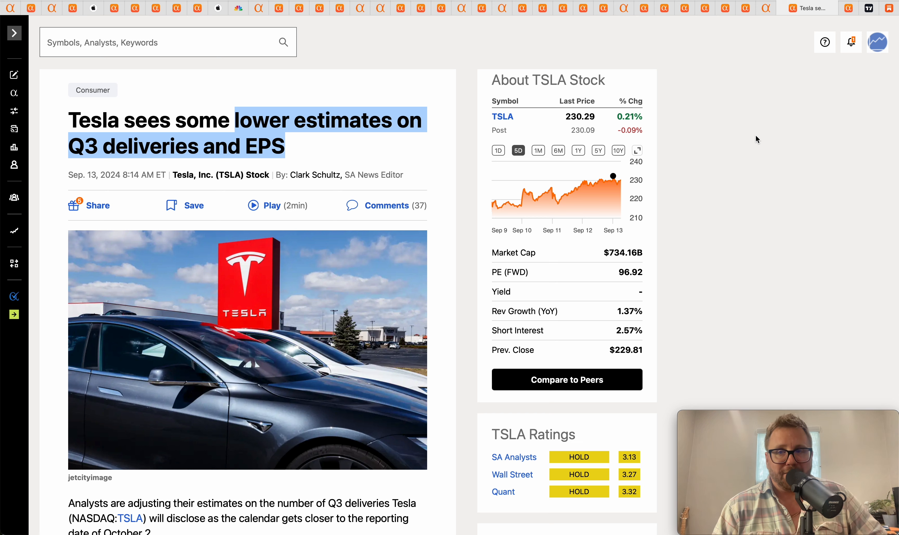
pyautogui.moveTo(803, 55)
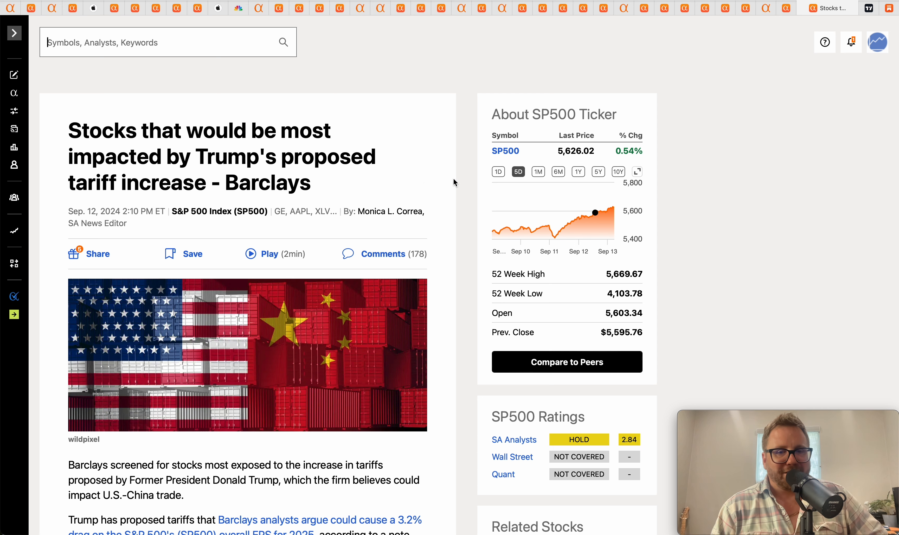
# Step: Read down through the Barclays tariff-impact stock list and back over it
pyautogui.scroll(-3)
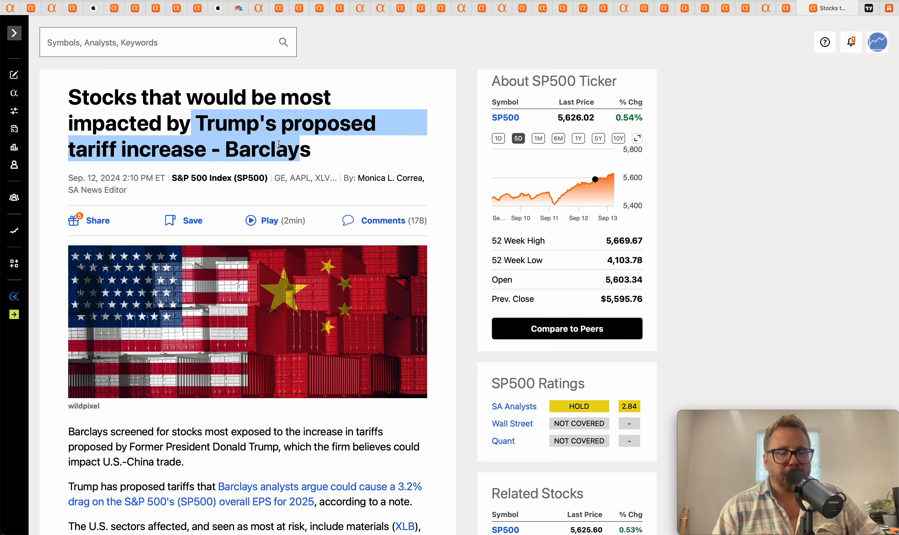
pyautogui.scroll(-3)
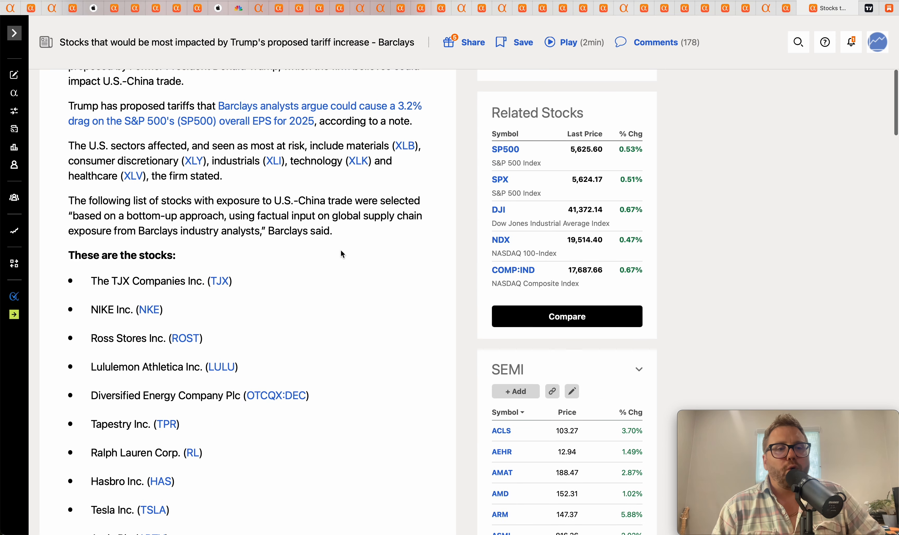
pyautogui.scroll(-3)
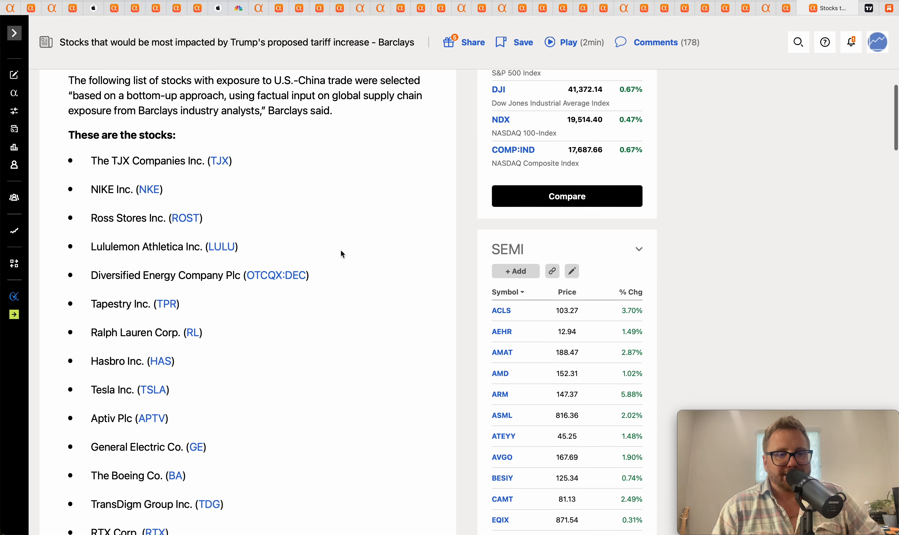
pyautogui.scroll(-3)
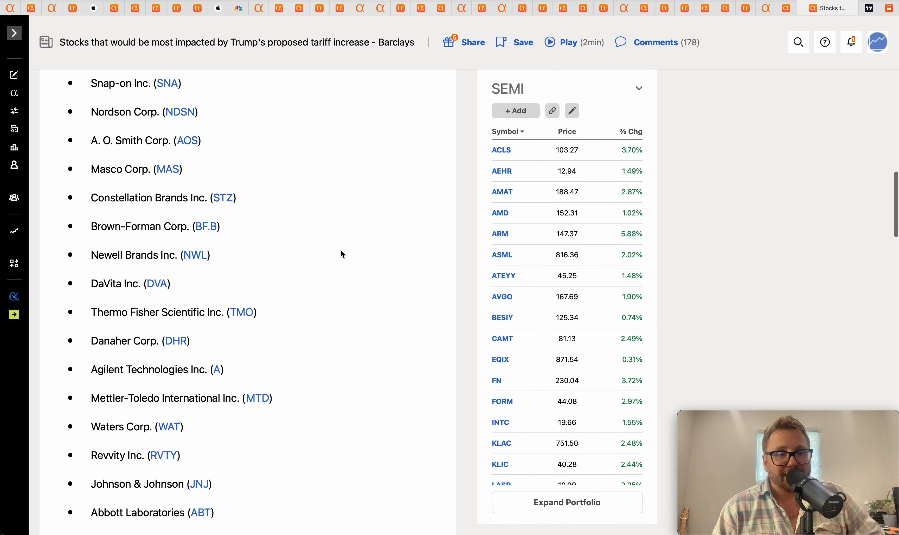
pyautogui.scroll(-3)
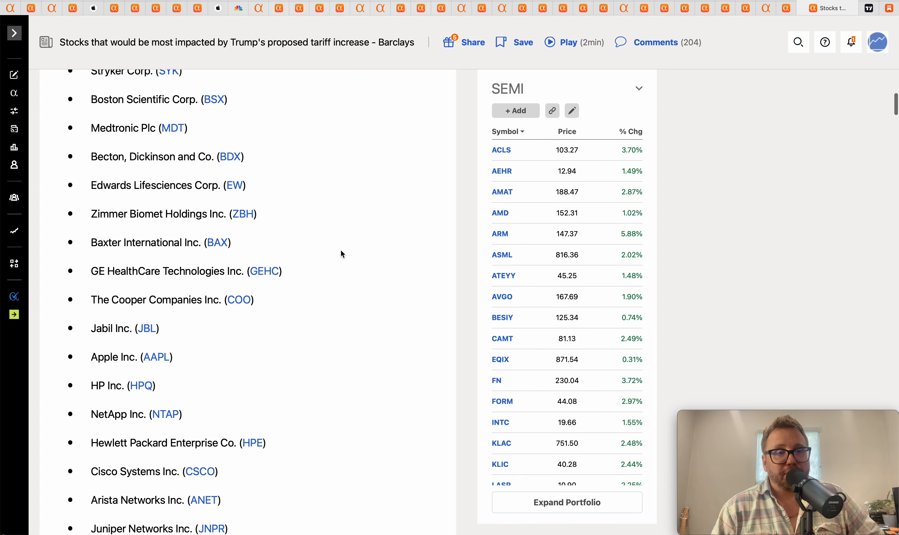
pyautogui.scroll(3)
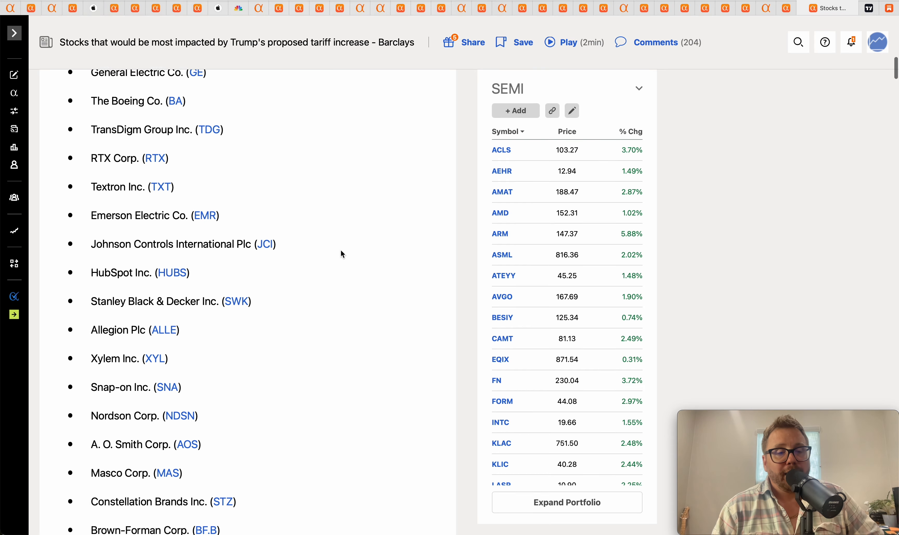
pyautogui.scroll(3)
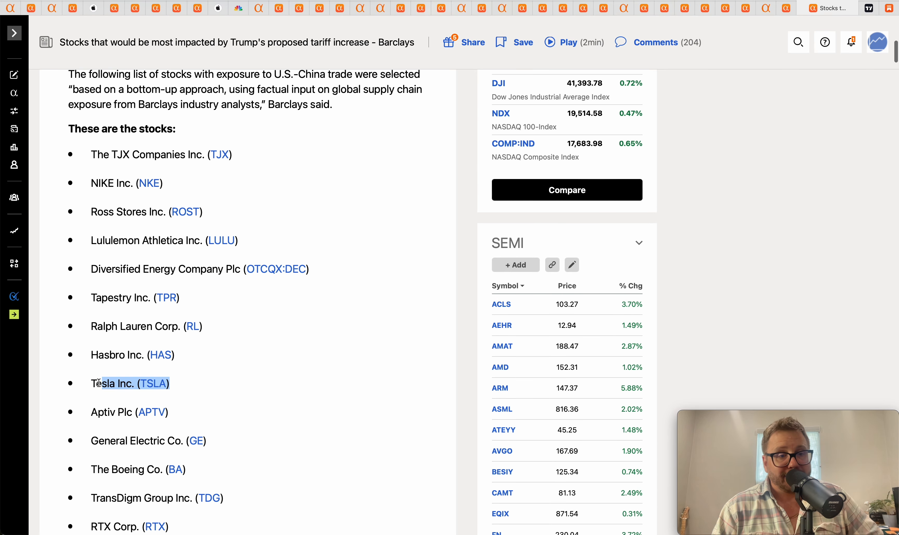
pyautogui.scroll(3)
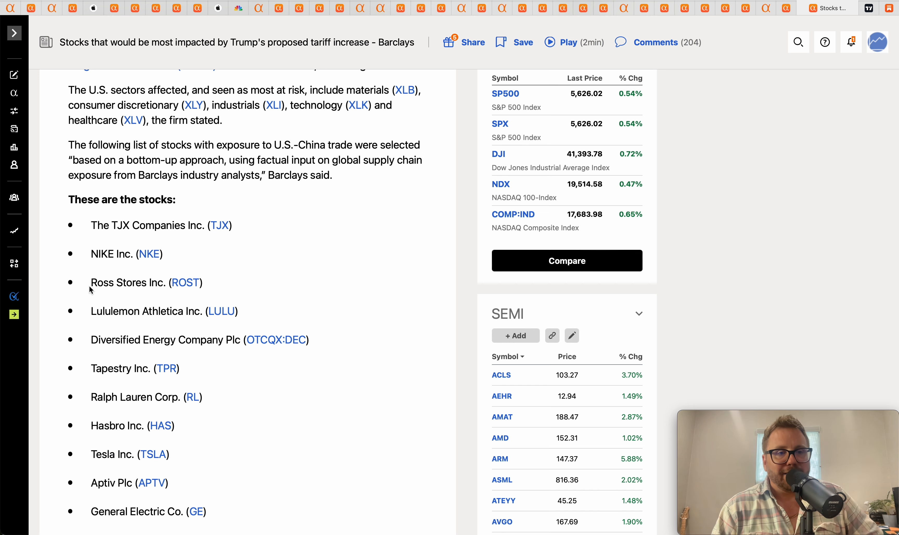
pyautogui.scroll(-3)
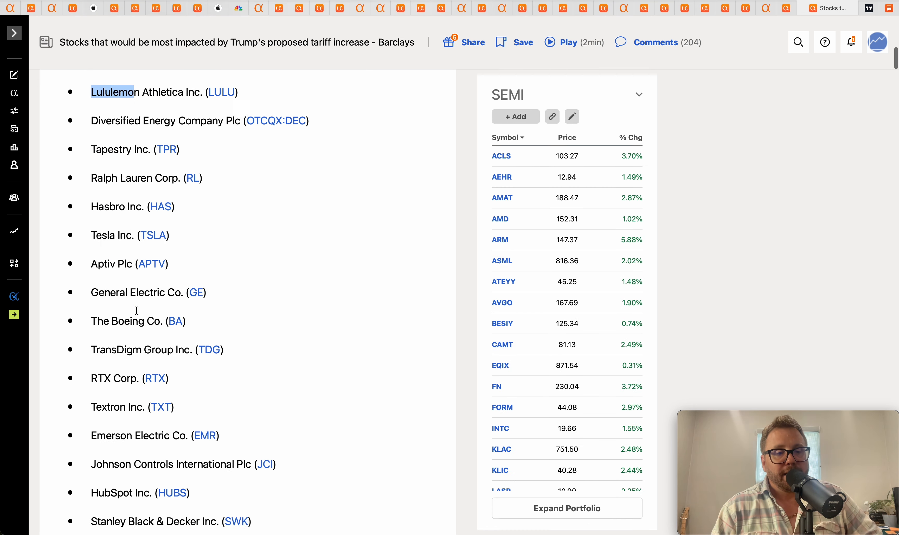
pyautogui.scroll(-3)
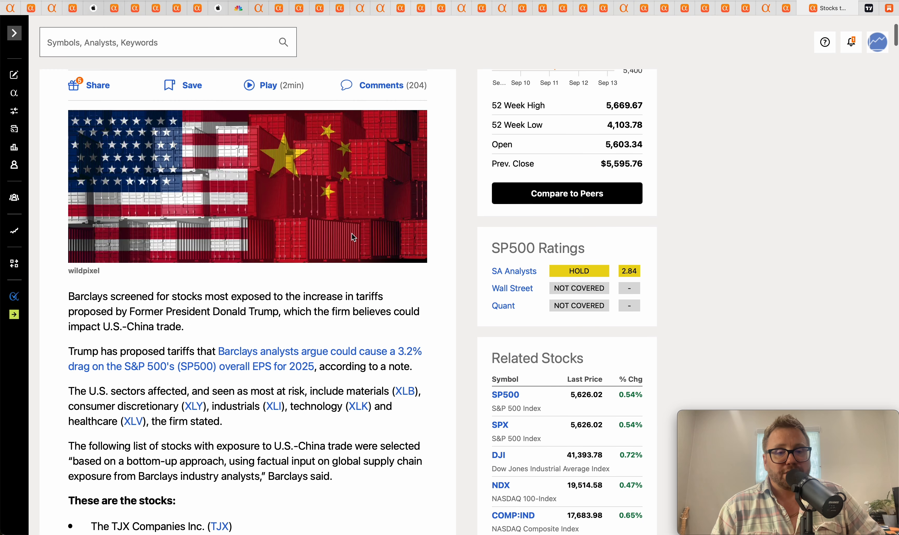
# Step: Review the stock list again, return to the headline and clear its highlight
pyautogui.scroll(3)
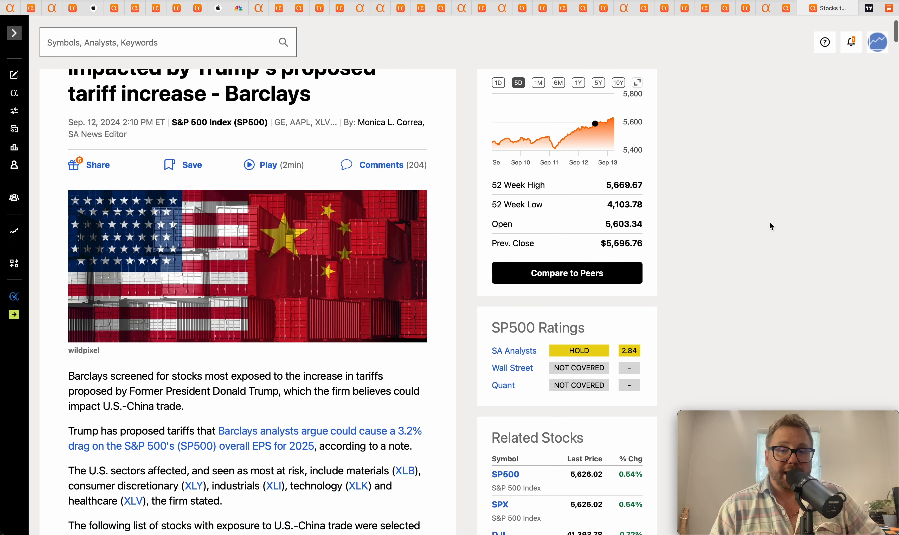
pyautogui.scroll(3)
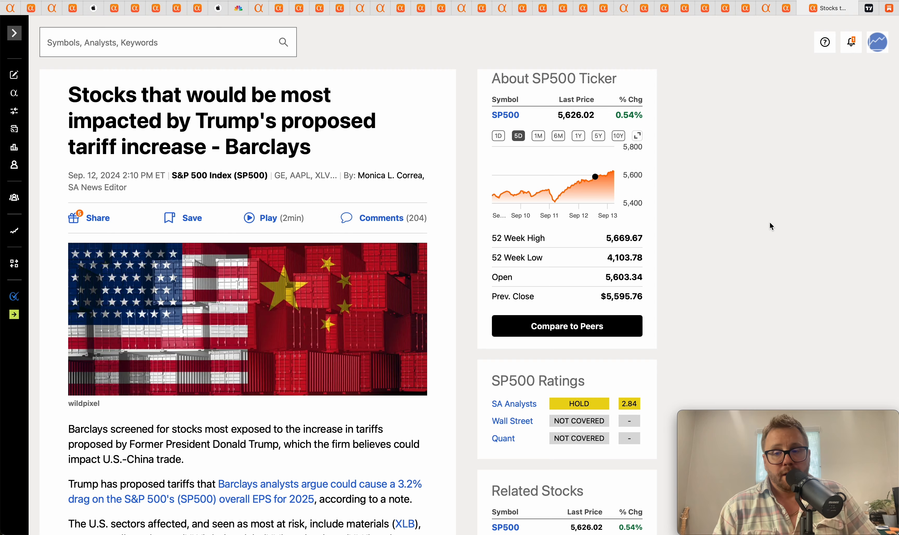
pyautogui.scroll(-3)
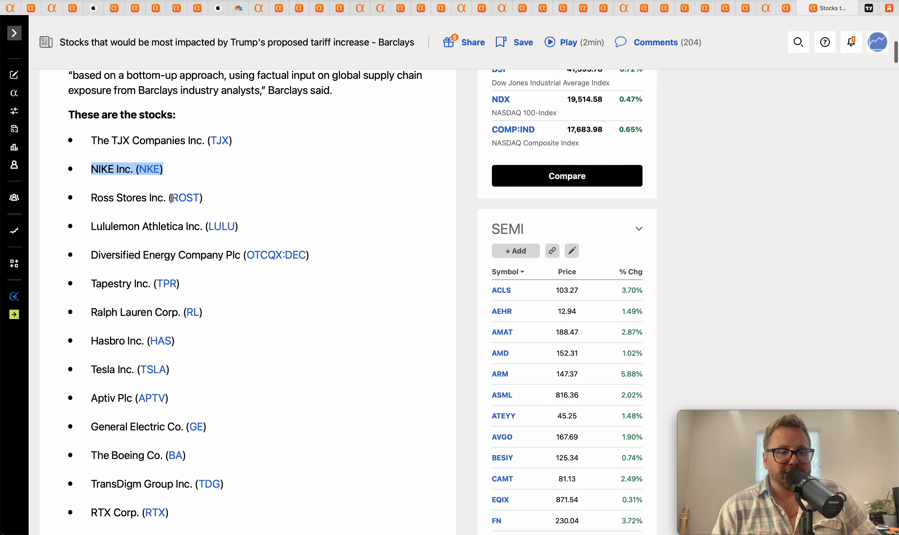
pyautogui.scroll(-3)
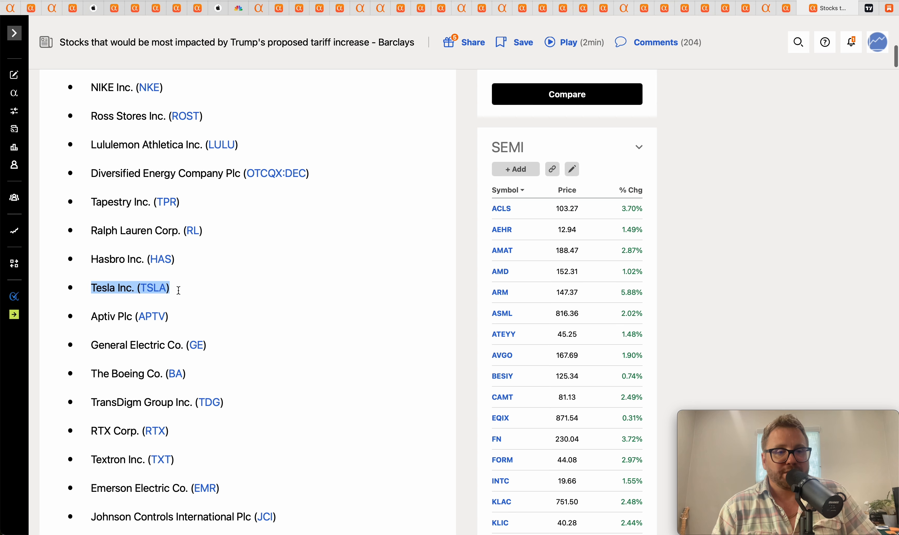
pyautogui.moveTo(796, 236)
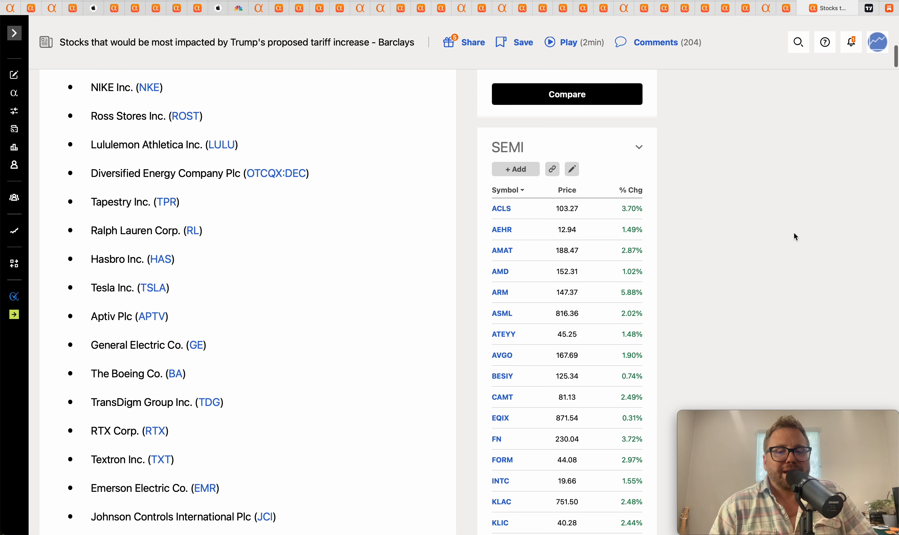
pyautogui.scroll(3)
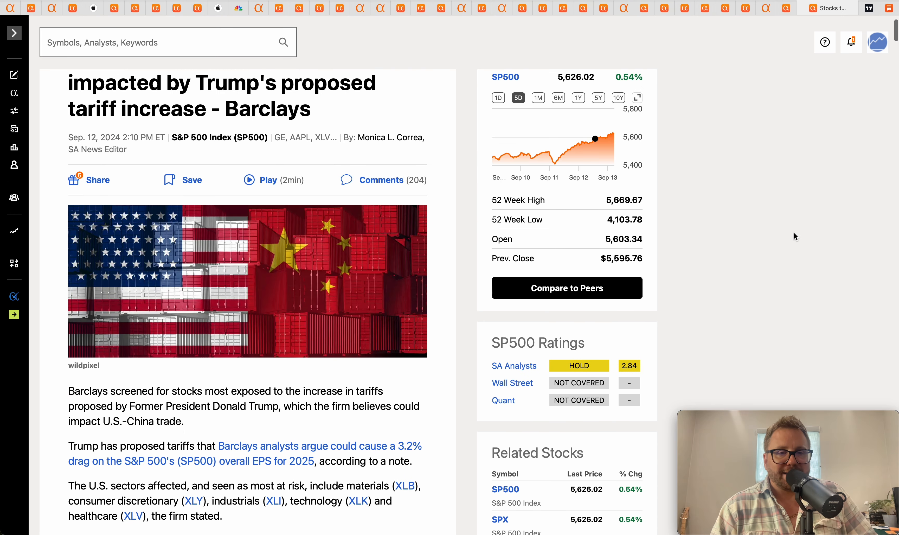
pyautogui.scroll(3)
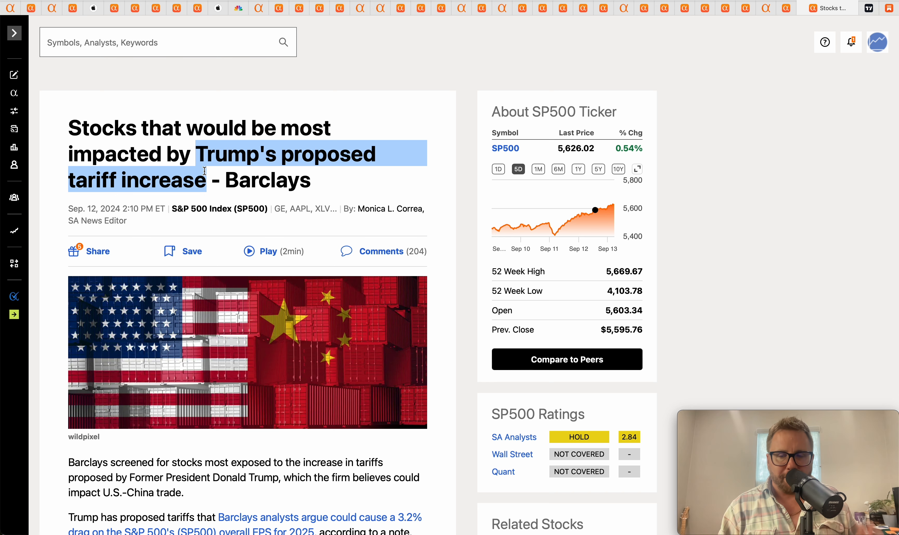
pyautogui.doubleClick(268, 180)
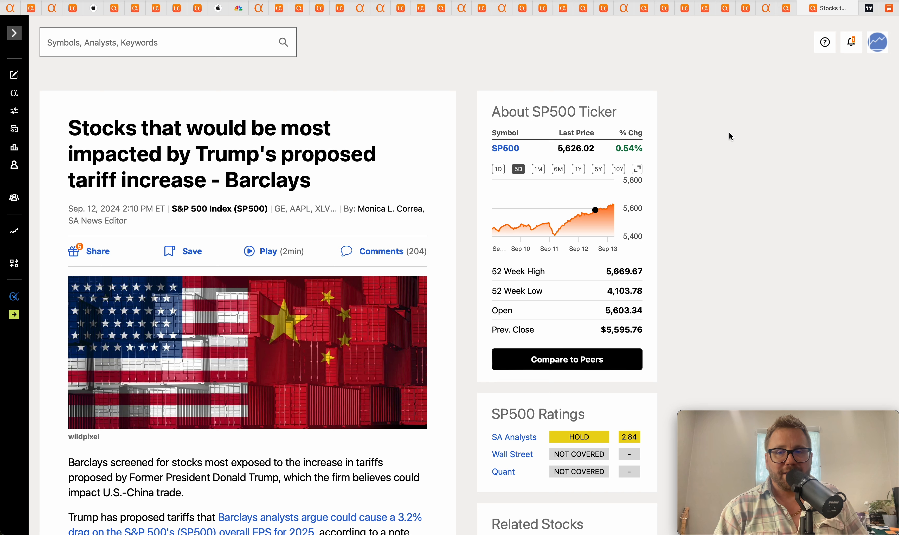
pyautogui.moveTo(827, 128)
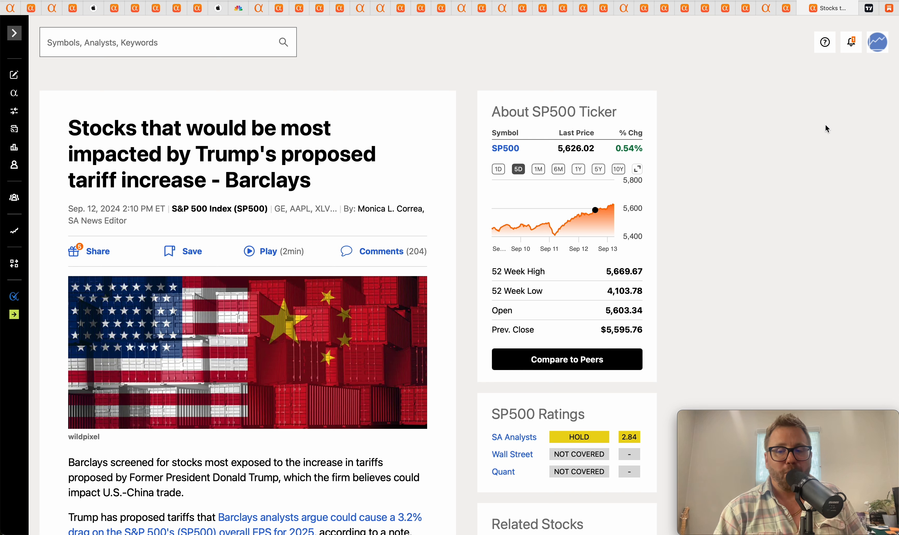
pyautogui.moveTo(202, 152)
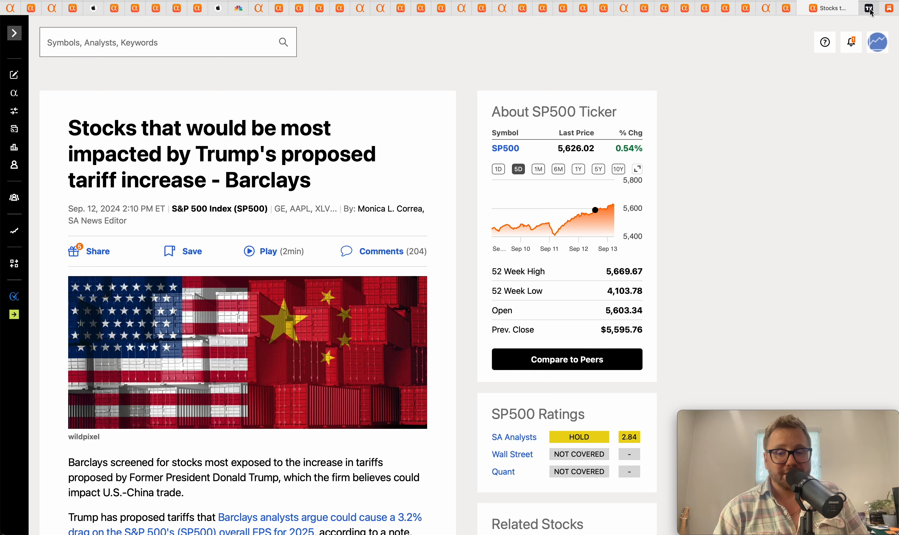
# Step: Switch to TradingView's SPX chart, select the red sketch near the highs, then move to META
pyautogui.click(867, 8)
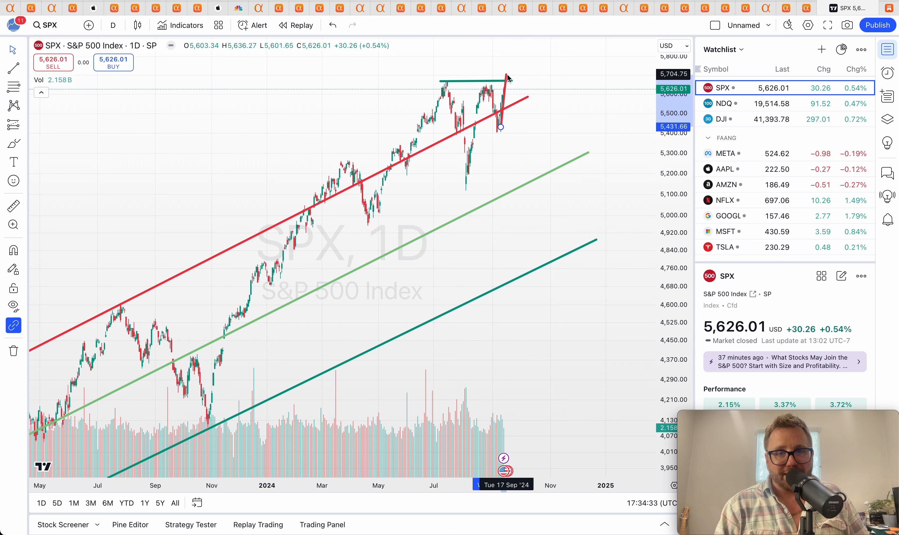
pyautogui.click(506, 76)
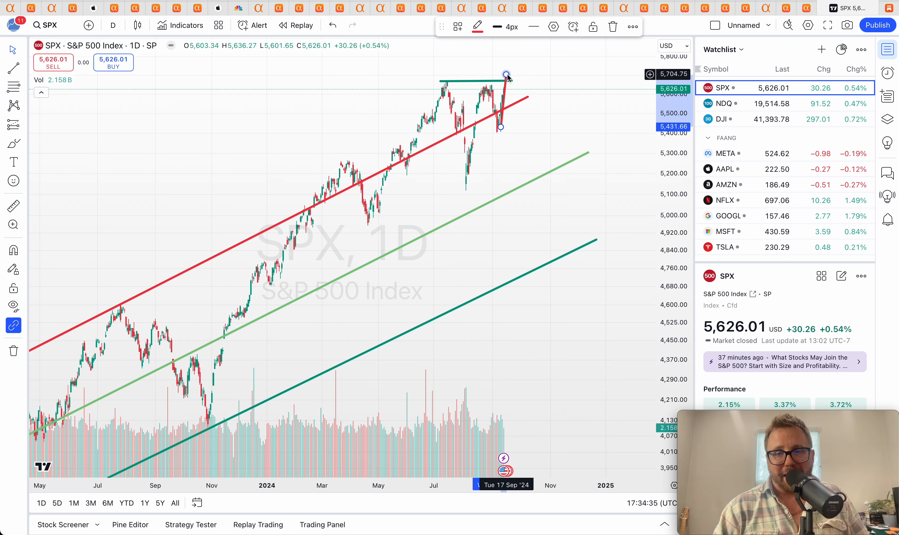
pyautogui.moveTo(467, 178)
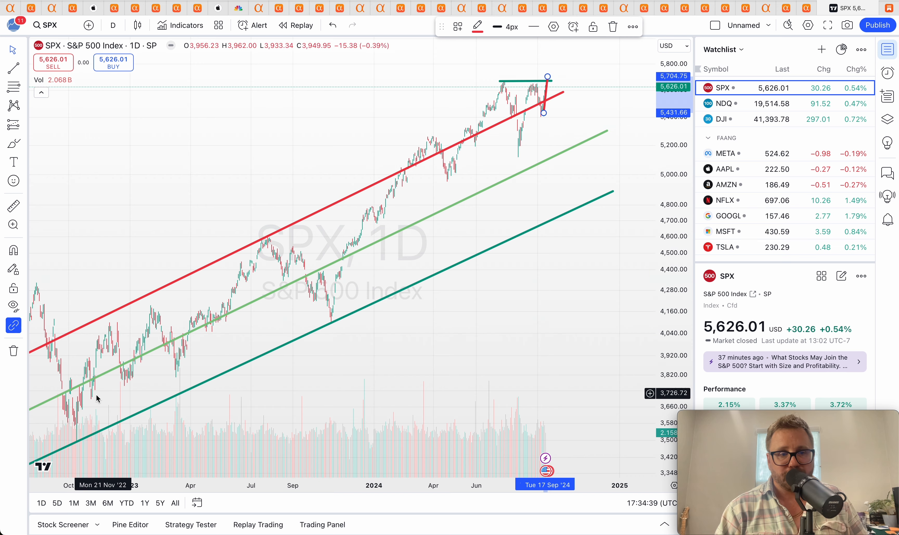
pyautogui.moveTo(538, 123)
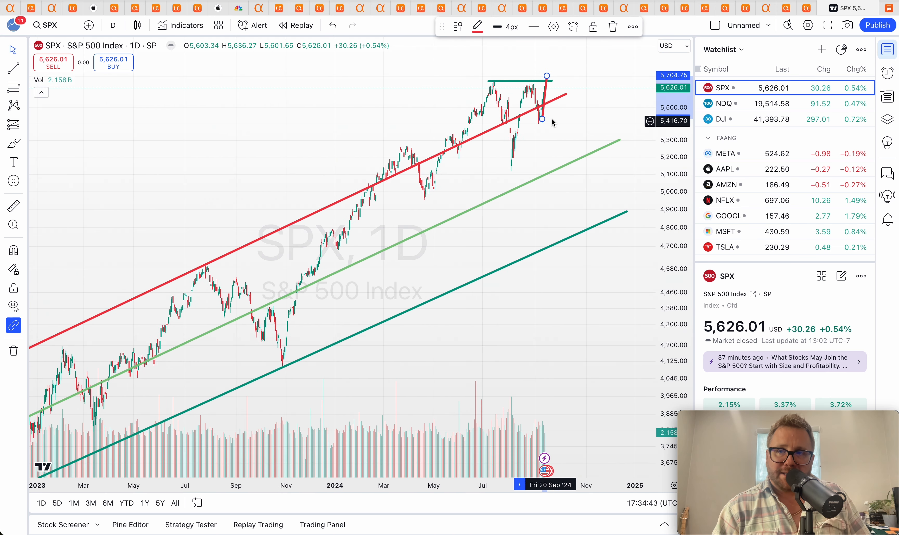
pyautogui.moveTo(554, 73)
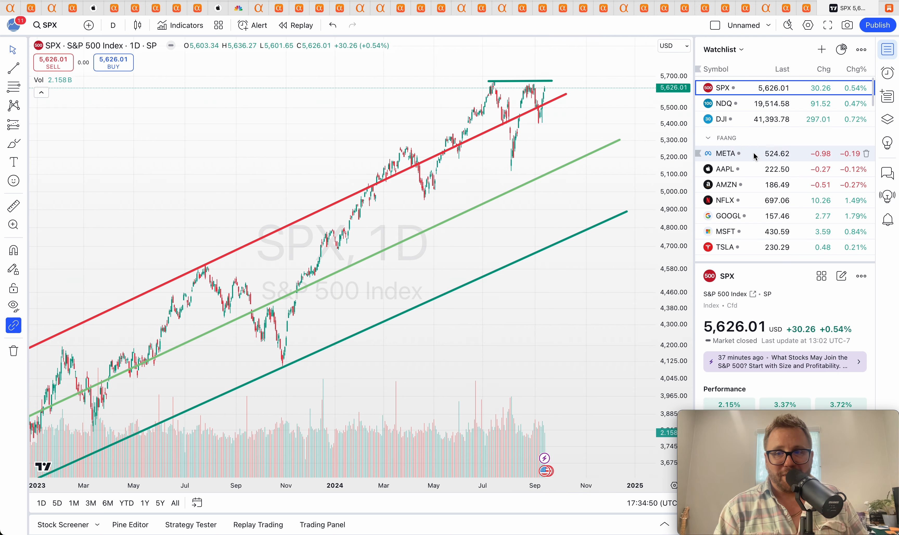
pyautogui.click(724, 153)
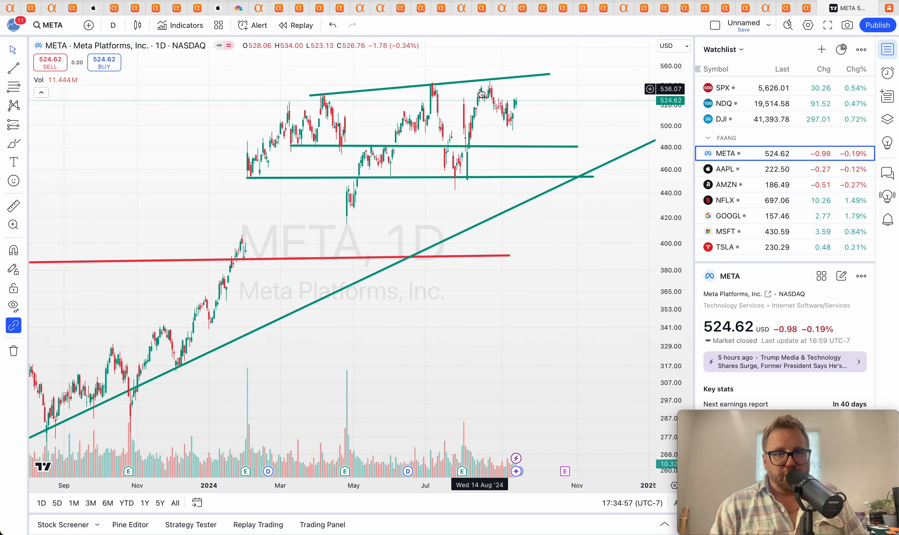
pyautogui.moveTo(515, 117)
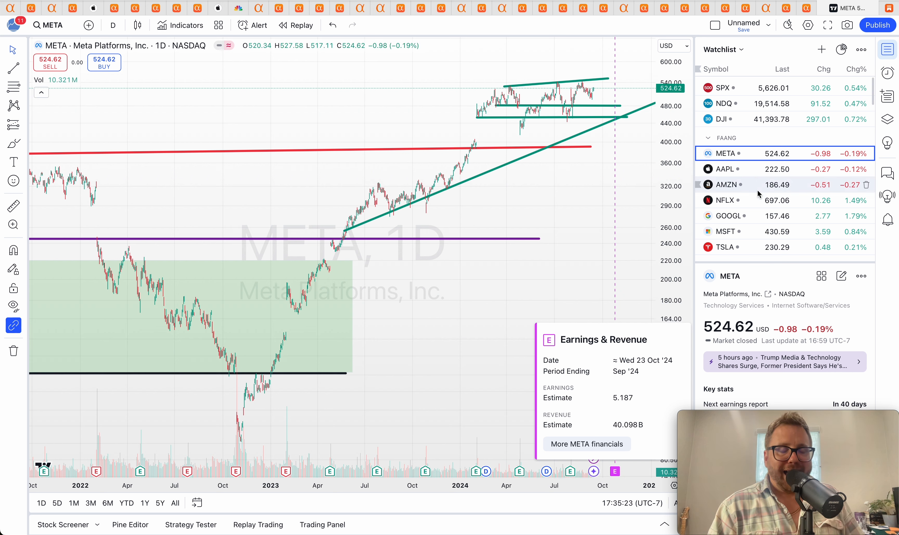
# Step: Open Apple's AAPL daily chart from the FAANG watchlist
pyautogui.click(724, 168)
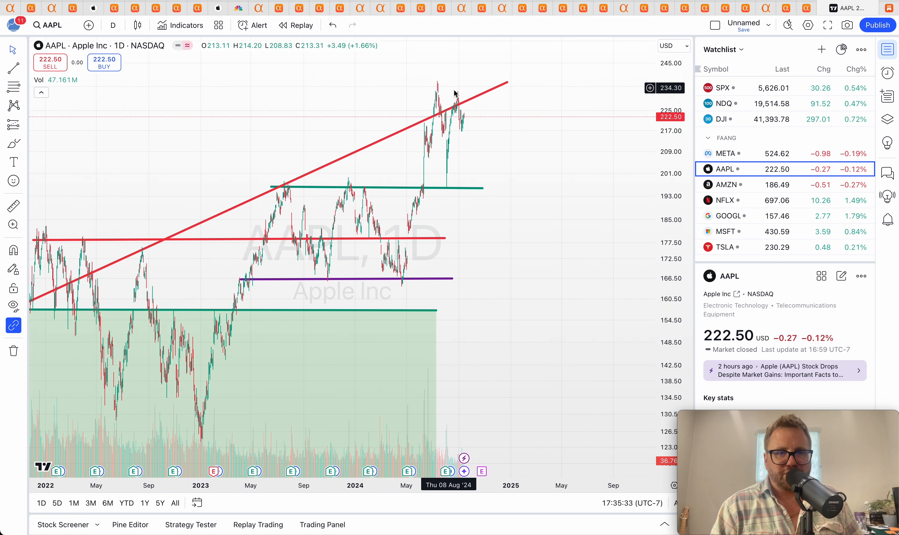
pyautogui.moveTo(426, 82)
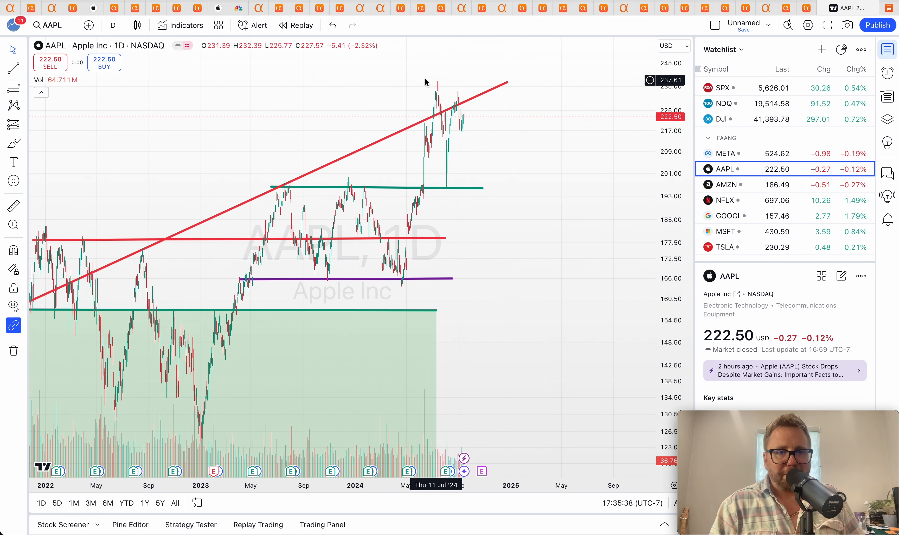
pyautogui.moveTo(430, 151)
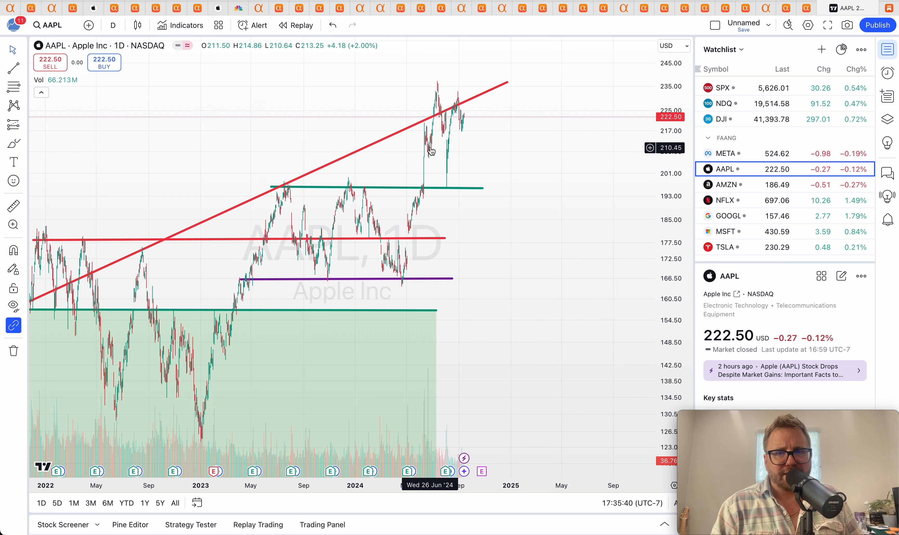
pyautogui.moveTo(452, 120)
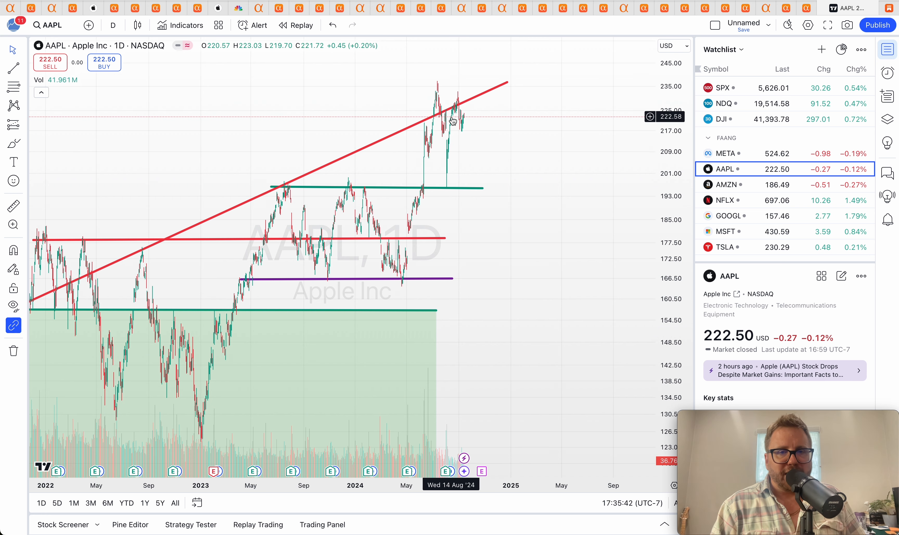
pyautogui.moveTo(500, 183)
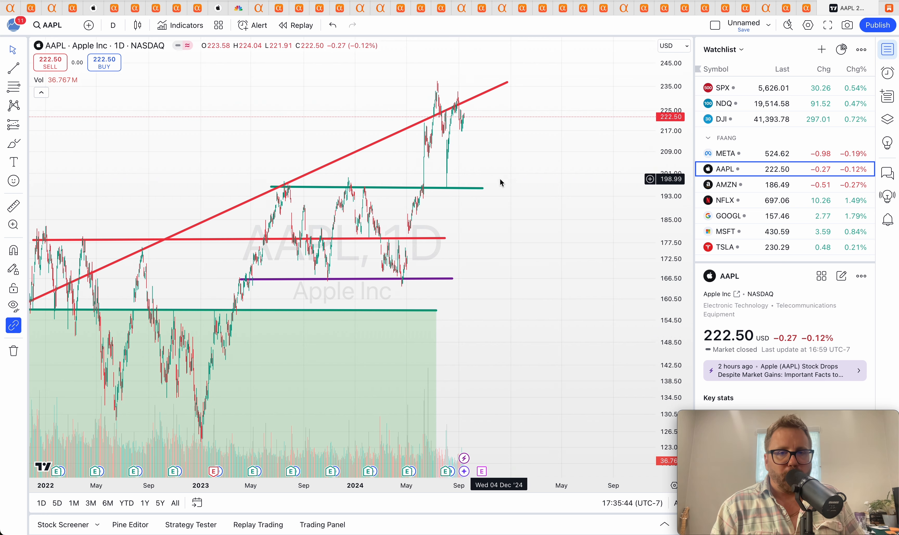
pyautogui.click(724, 184)
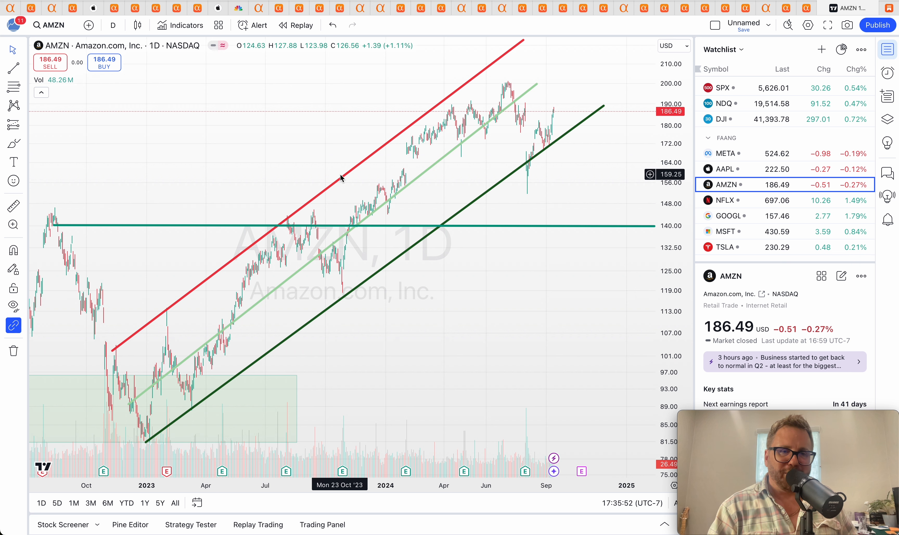
# Step: Select Amazon's lower dark green channel trendline on the AMZN chart
pyautogui.click(418, 224)
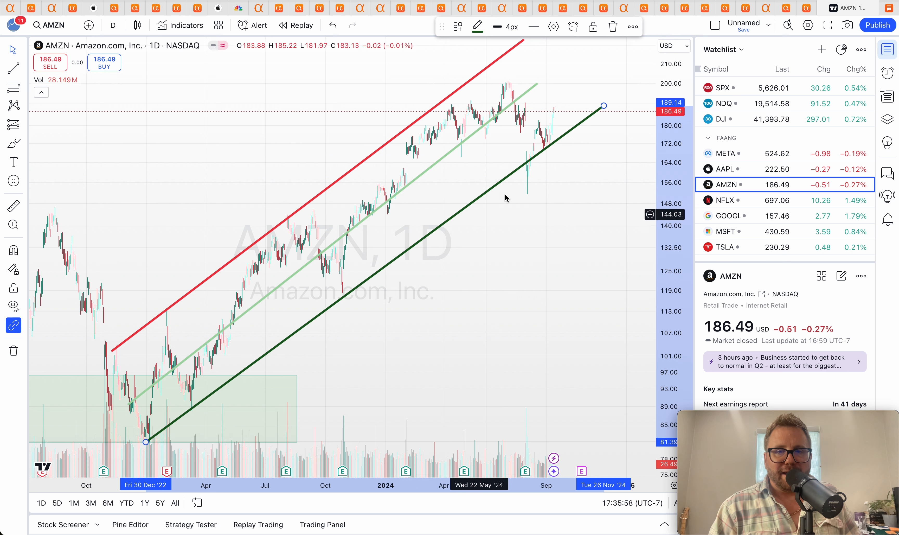
pyautogui.moveTo(285, 294)
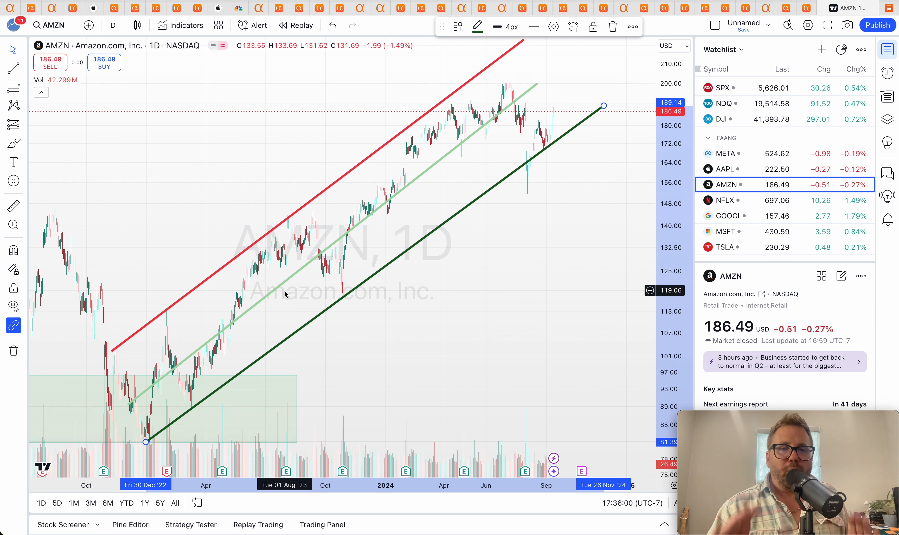
pyautogui.moveTo(528, 156)
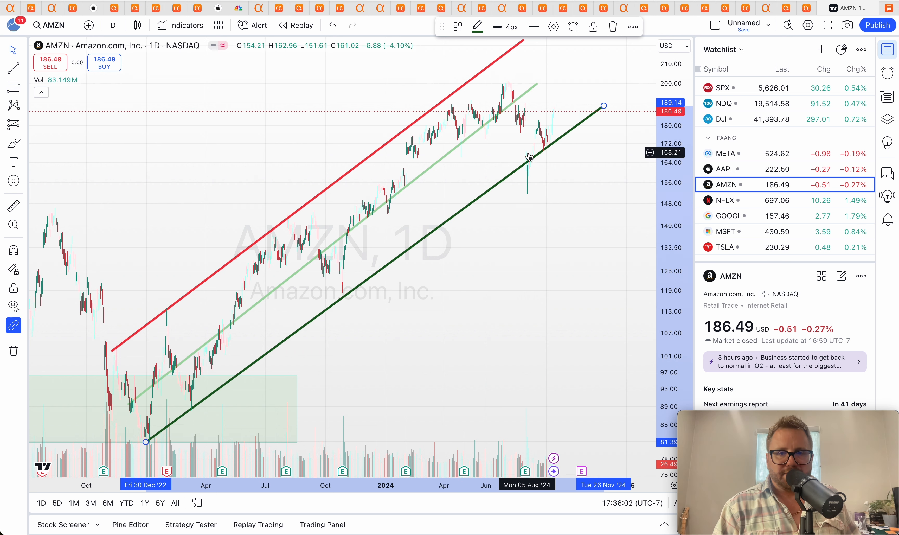
pyautogui.moveTo(533, 199)
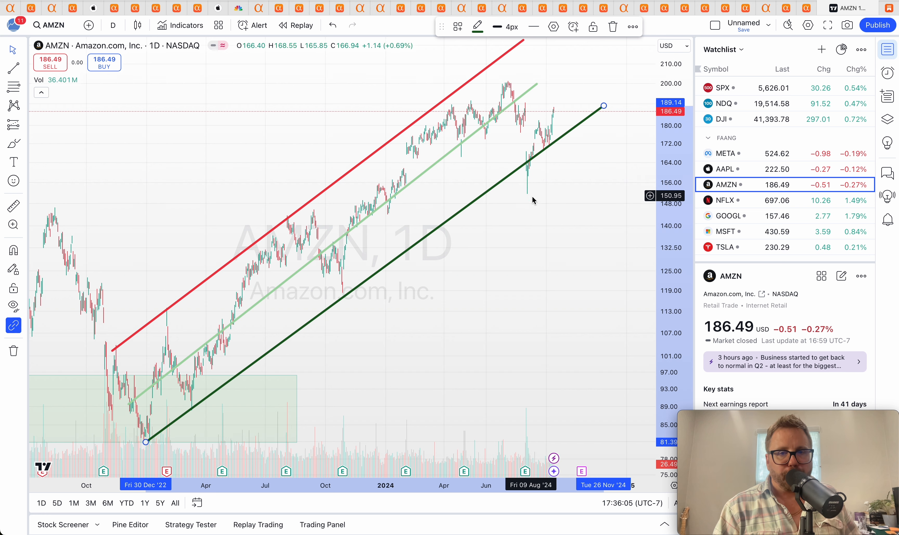
pyautogui.moveTo(531, 163)
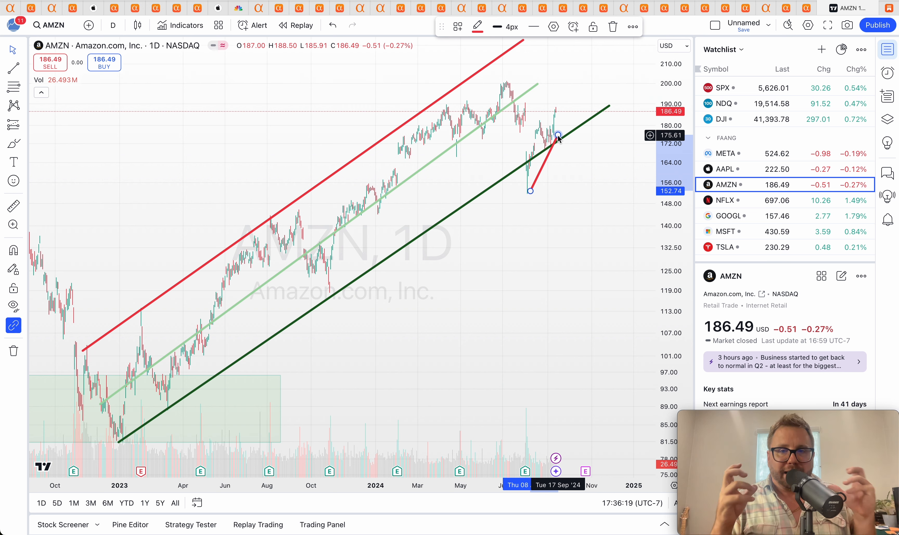
pyautogui.moveTo(499, 132)
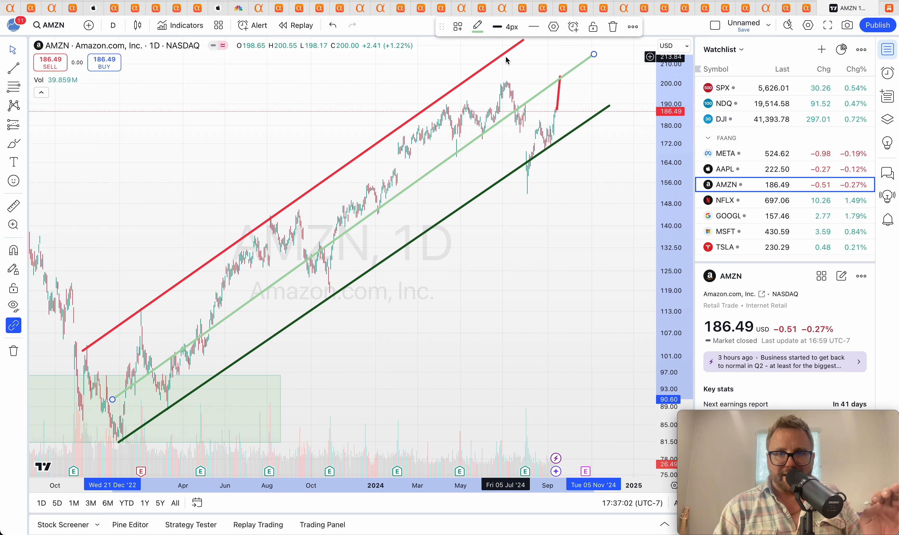
pyautogui.moveTo(557, 78)
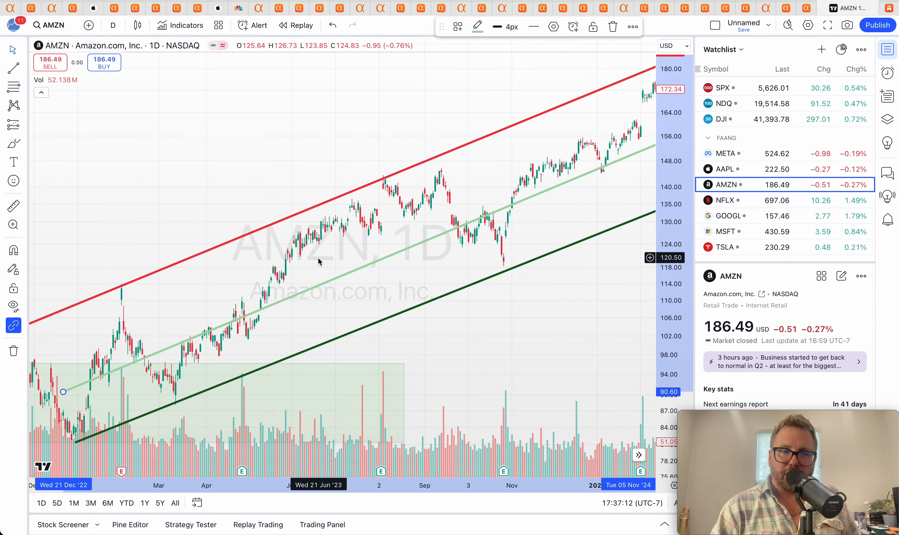
pyautogui.moveTo(240, 324)
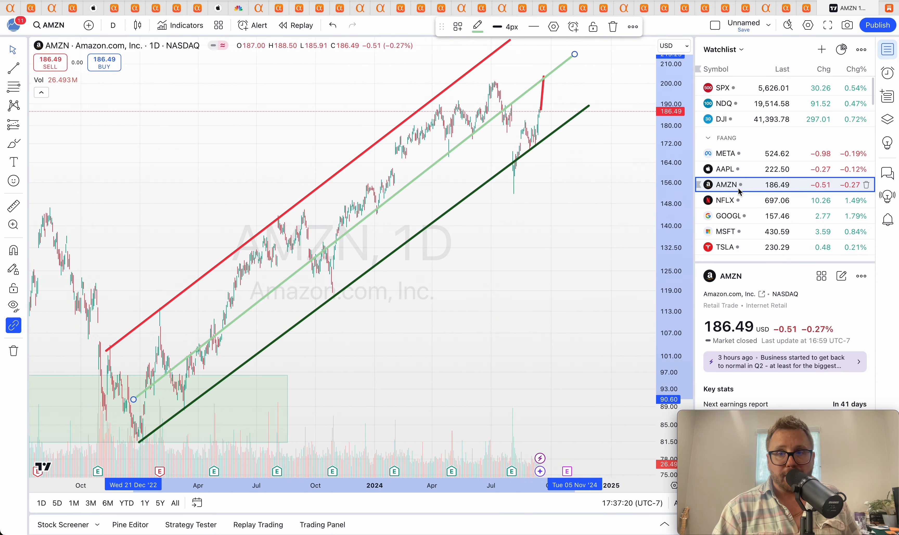
pyautogui.moveTo(758, 206)
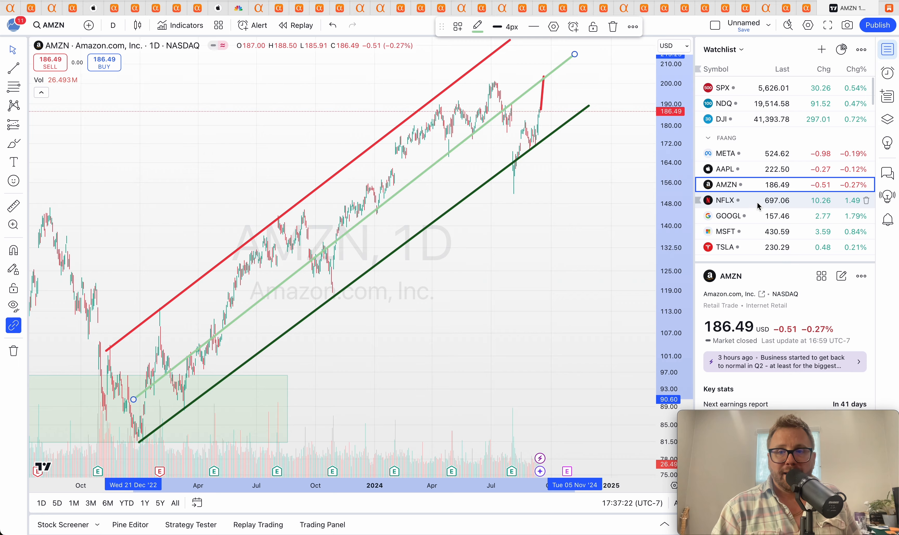
# Step: Switch the chart to Netflix (NFLX) from the watchlist
pyautogui.click(725, 200)
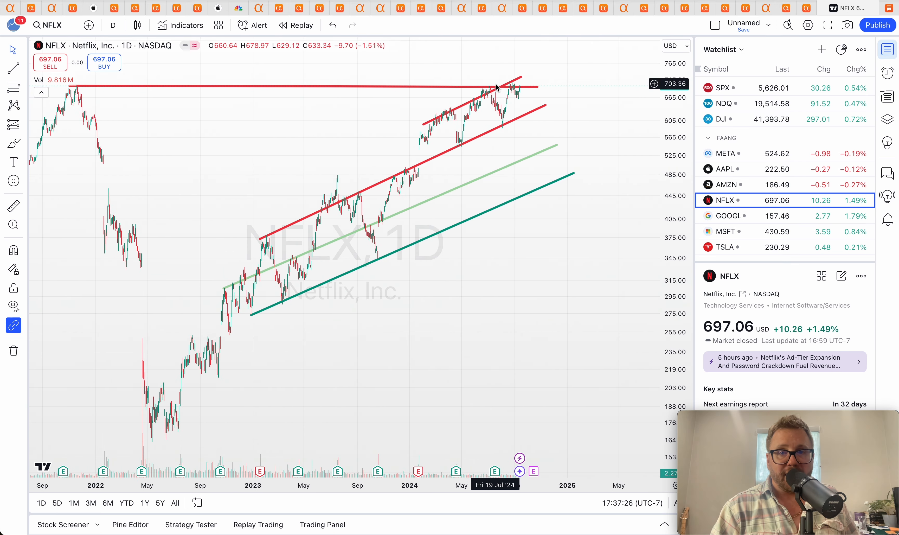
pyautogui.moveTo(539, 474)
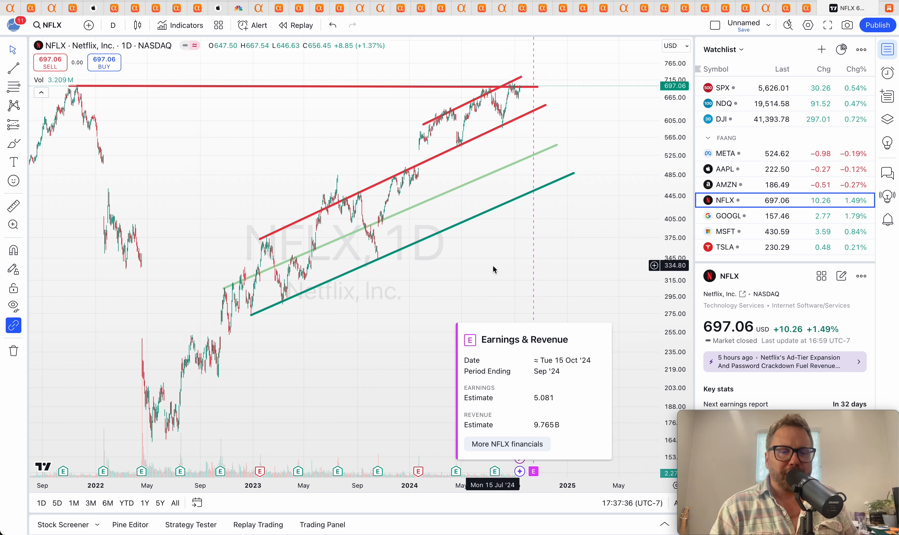
pyautogui.moveTo(532, 235)
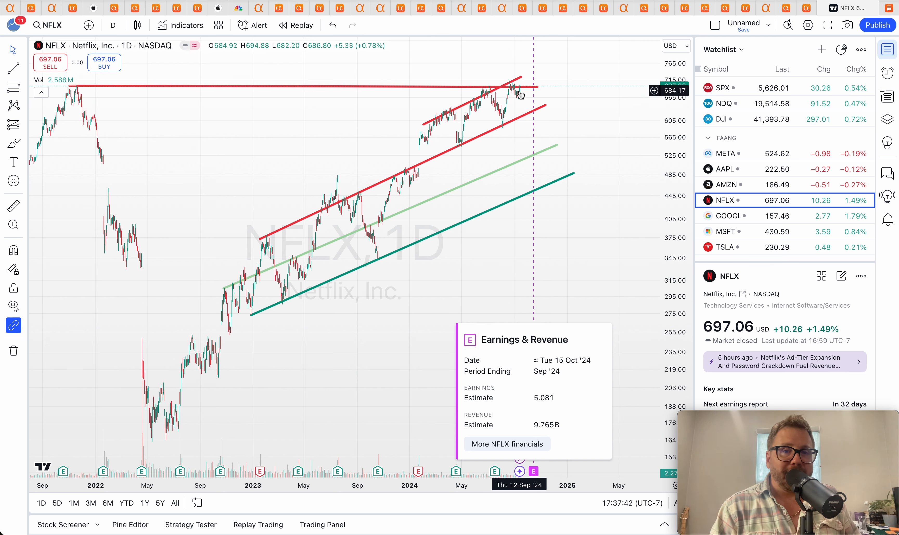
pyautogui.moveTo(522, 85)
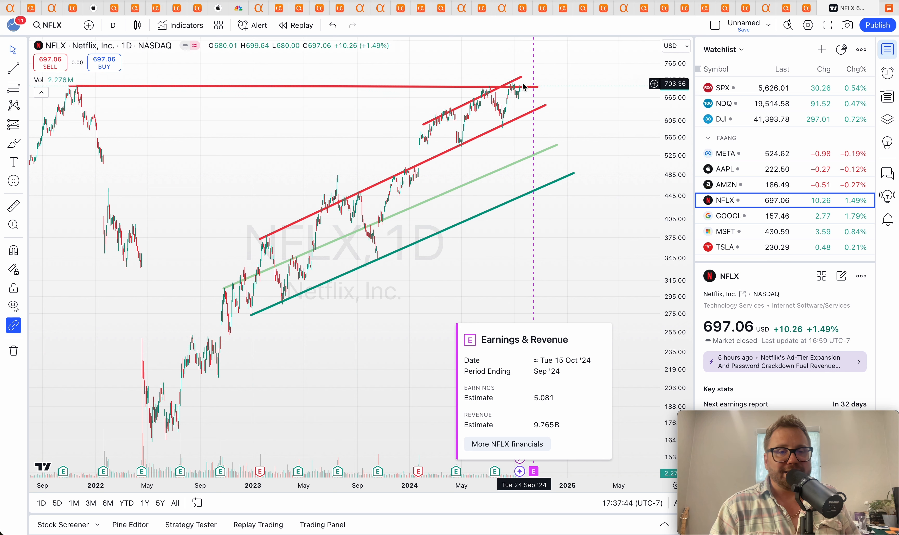
pyautogui.moveTo(611, 172)
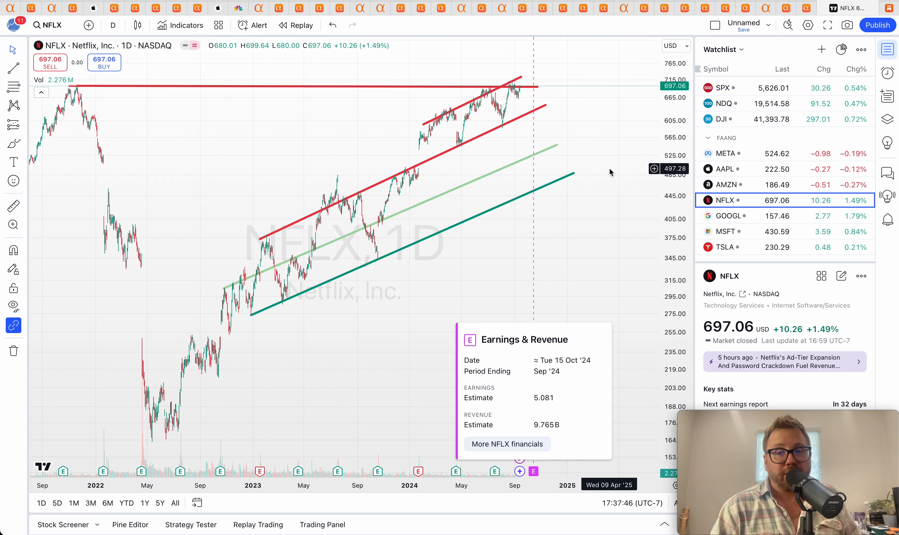
pyautogui.moveTo(731, 215)
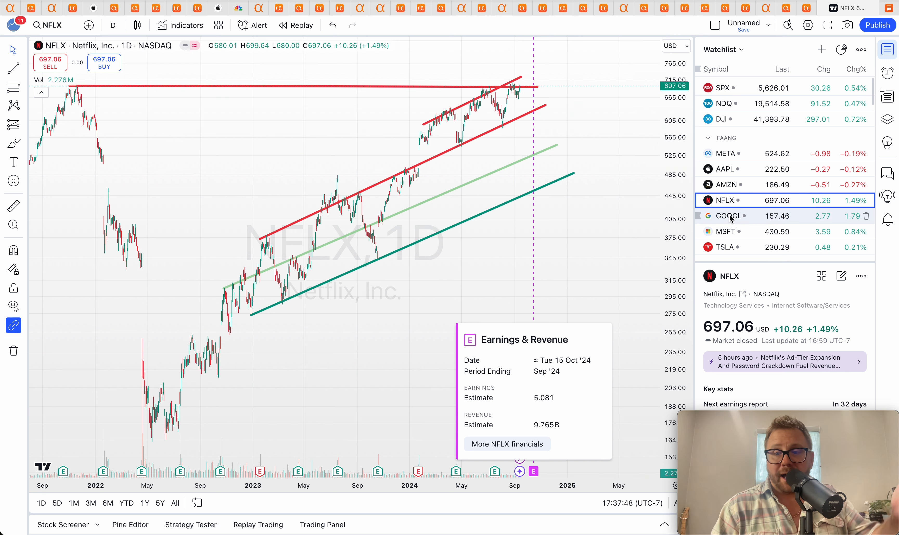
# Step: Switch to the GOOGL chart and recolour its upper and lower channel lines black
pyautogui.click(724, 215)
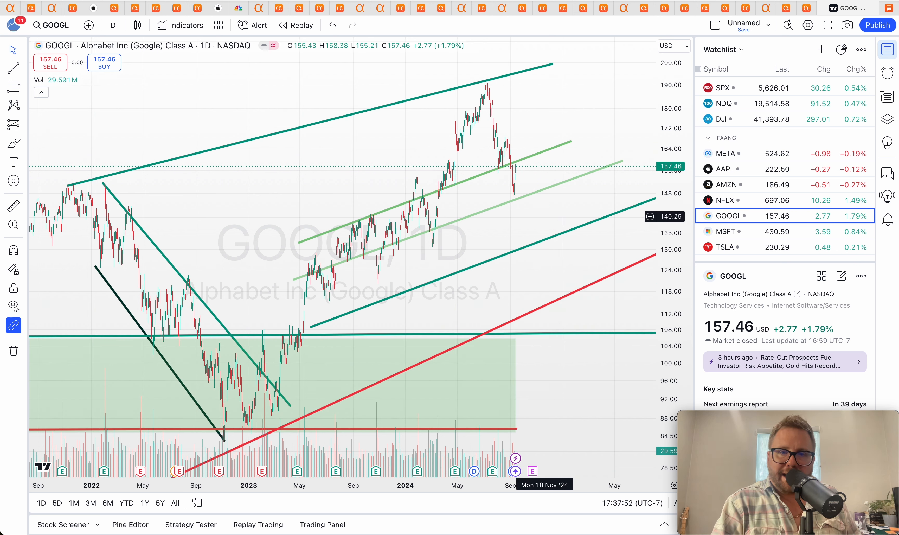
pyautogui.moveTo(368, 233)
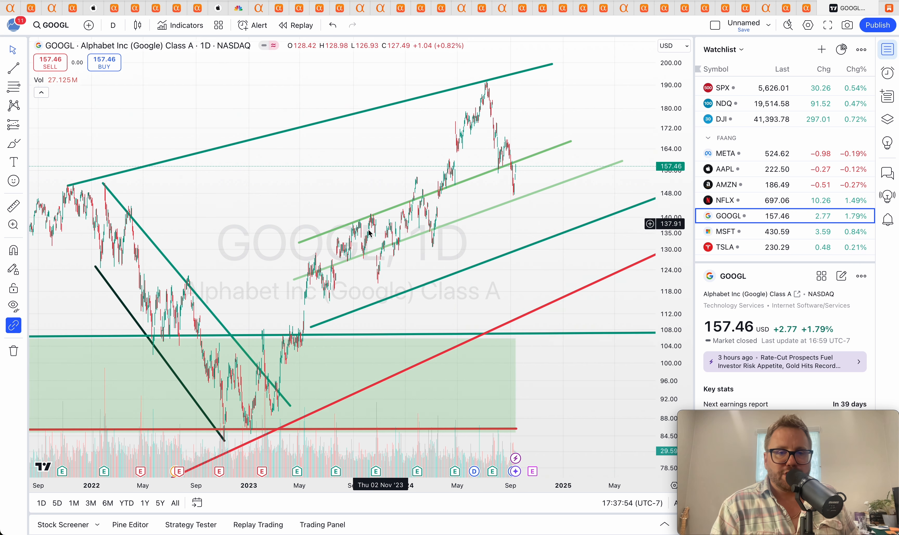
pyautogui.click(478, 27)
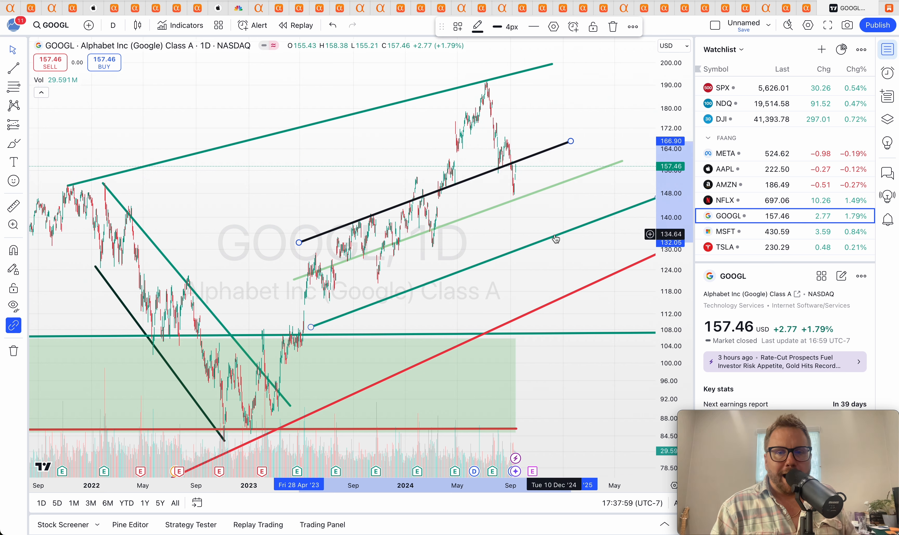
pyautogui.click(477, 26)
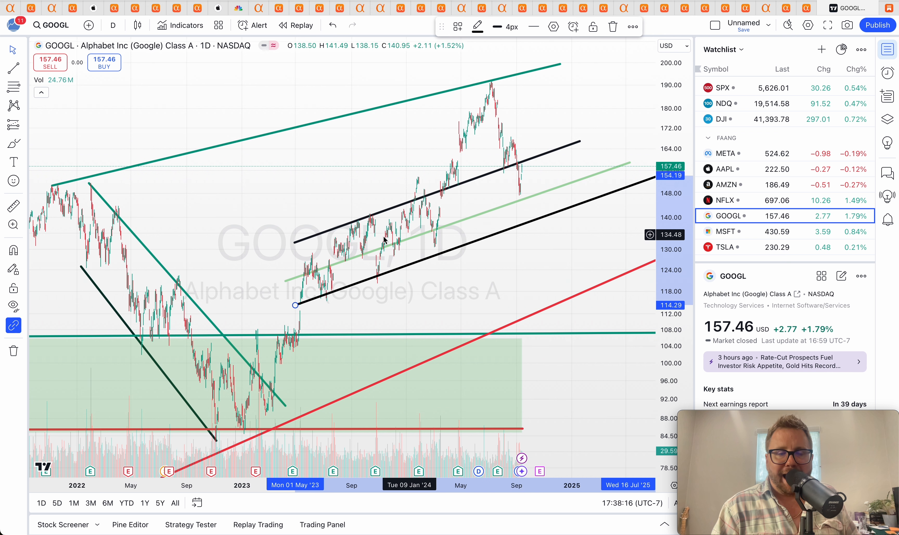
pyautogui.moveTo(541, 180)
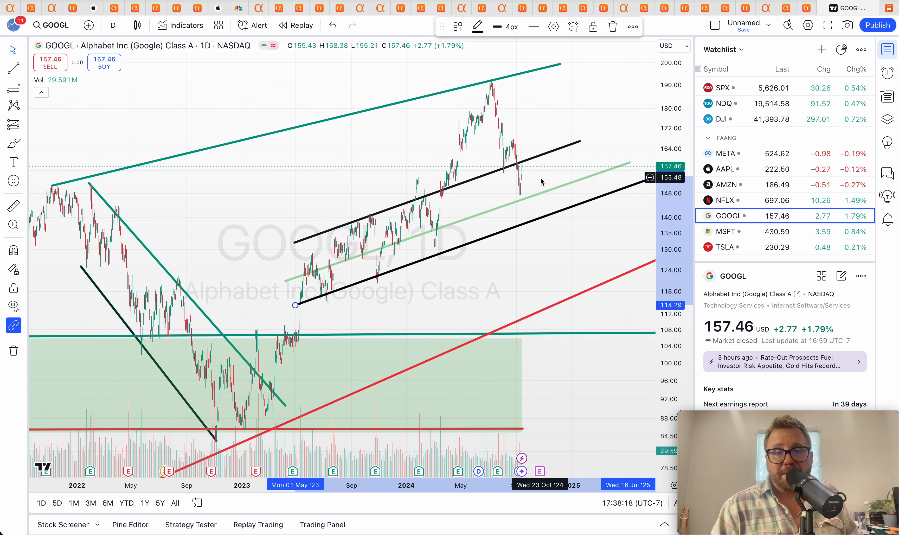
pyautogui.moveTo(525, 167)
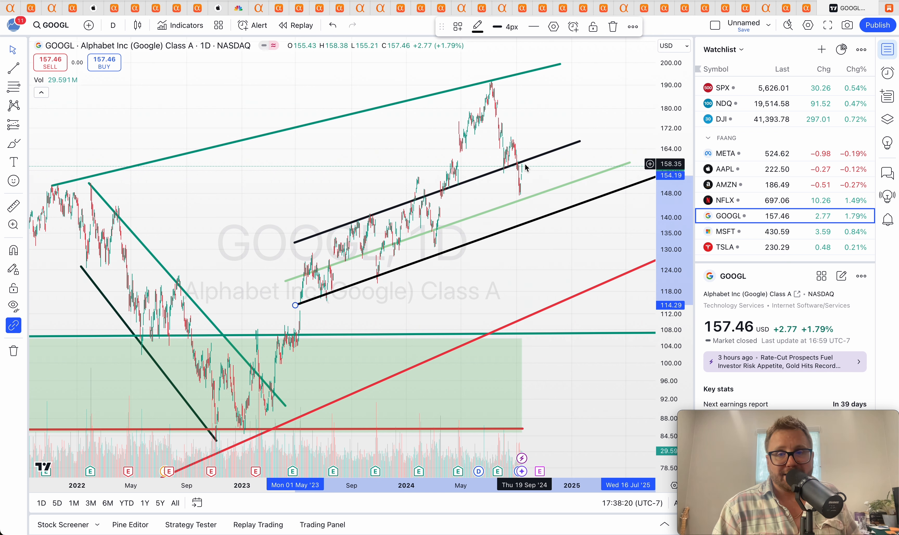
pyautogui.moveTo(551, 79)
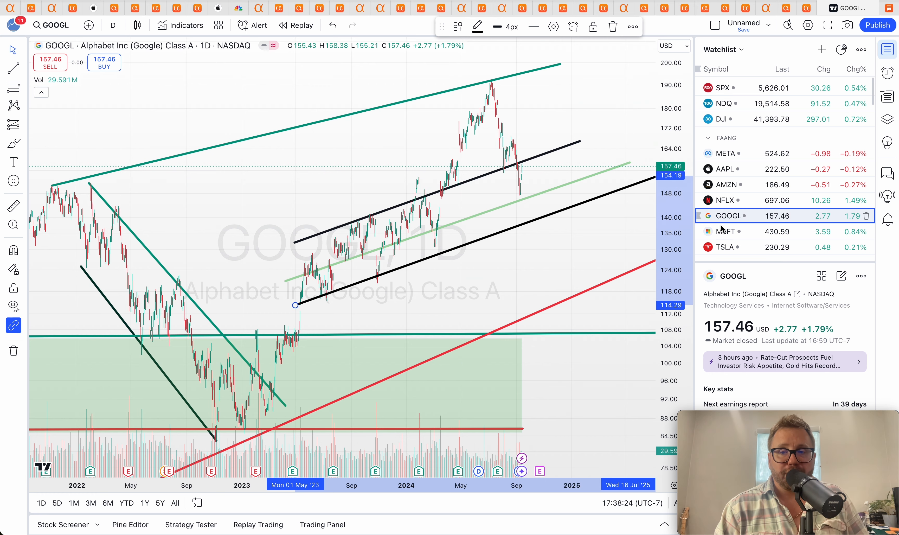
# Step: Switch the chart to Microsoft (MSFT) from the watchlist
pyautogui.click(725, 231)
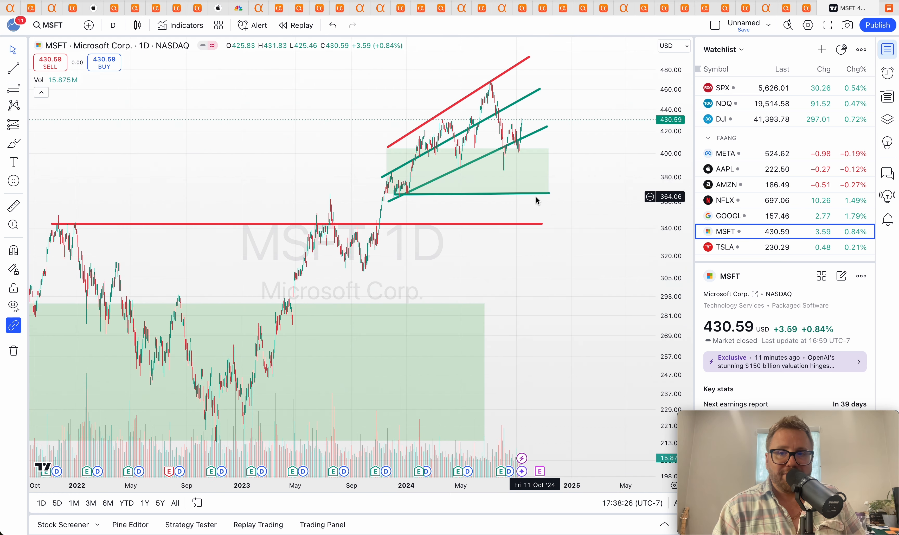
pyautogui.moveTo(541, 163)
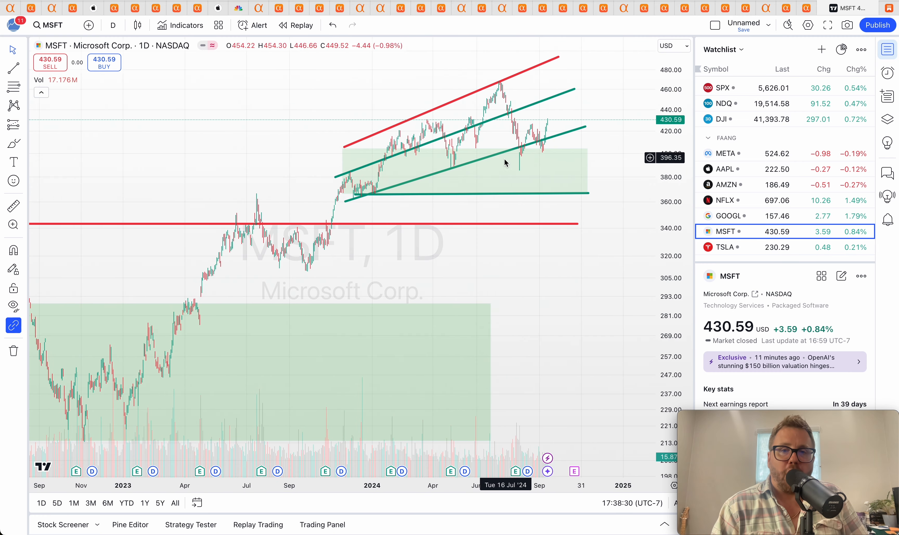
pyautogui.moveTo(537, 157)
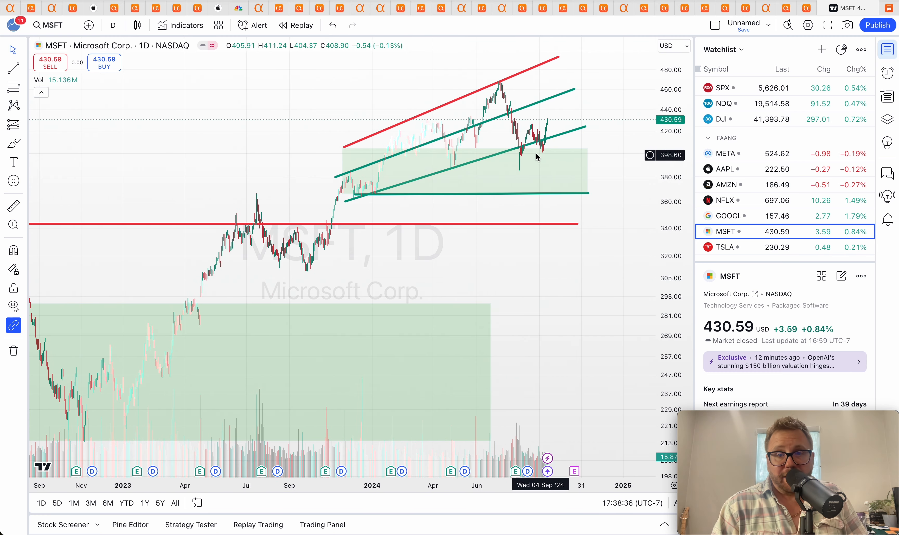
pyautogui.moveTo(548, 118)
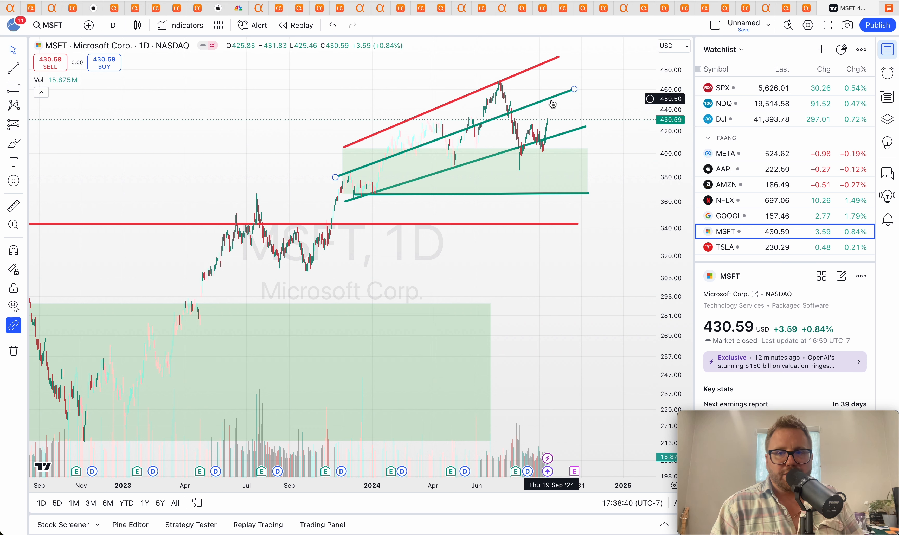
pyautogui.moveTo(556, 103)
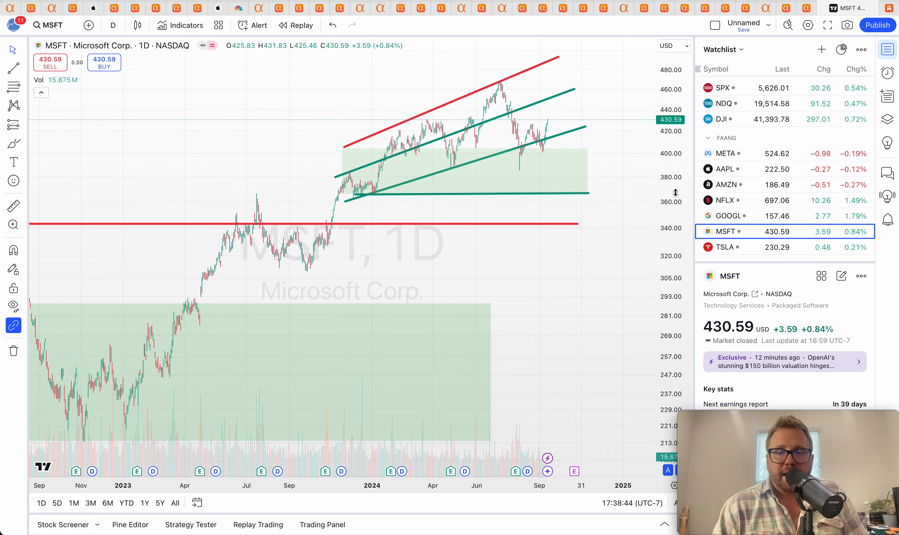
# Step: Switch to TSLA, draw a red projection from the last price to upper resistance, then select NVDA
pyautogui.click(724, 247)
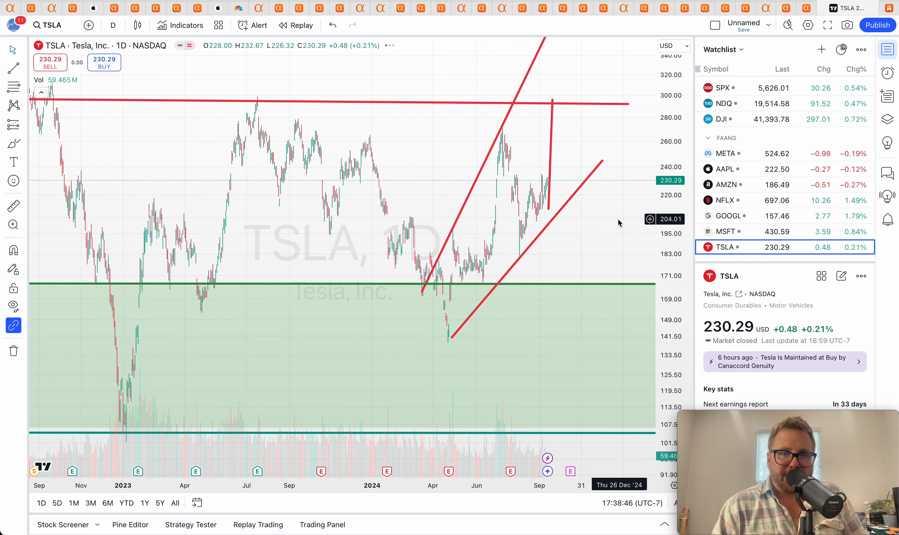
pyautogui.click(552, 99)
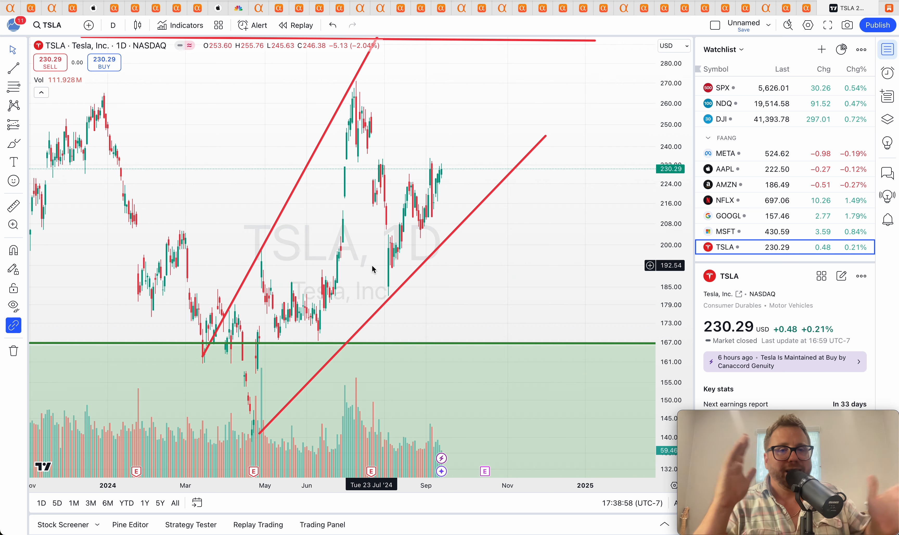
pyautogui.moveTo(433, 224)
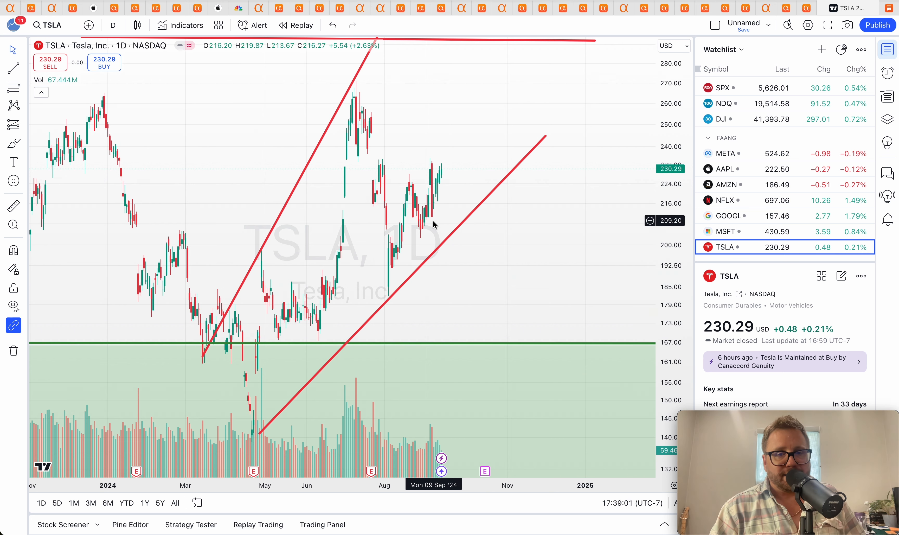
pyautogui.moveTo(388, 119)
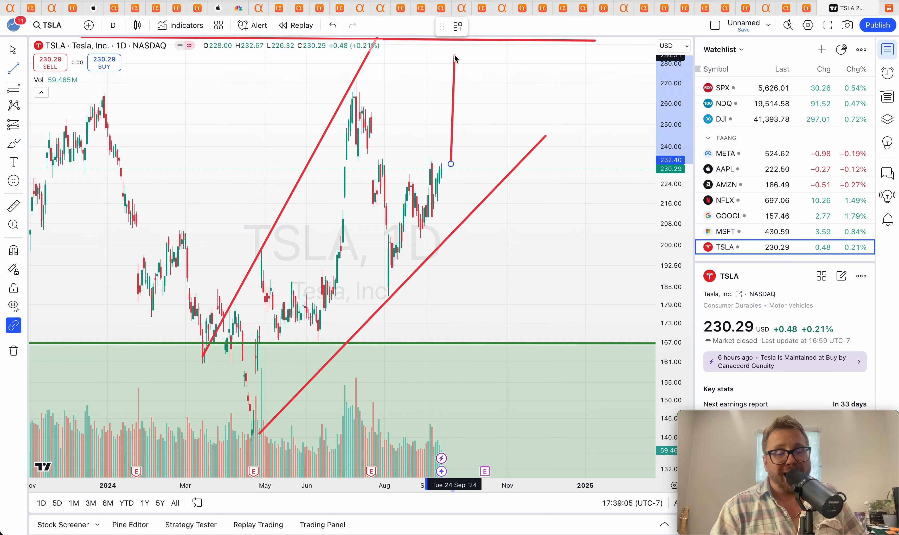
pyautogui.click(455, 60)
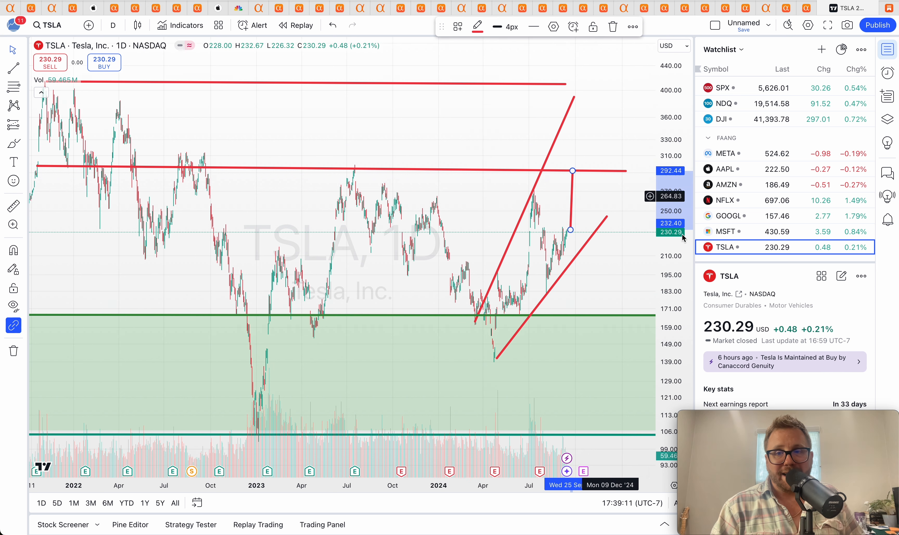
pyautogui.click(725, 241)
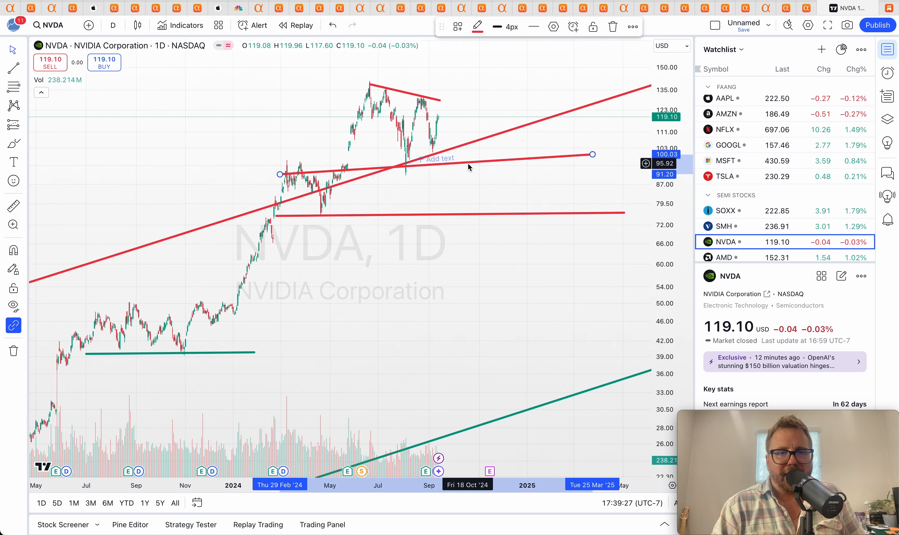
# Step: Turn NVDA's near-horizontal line around 95 green
pyautogui.click(477, 26)
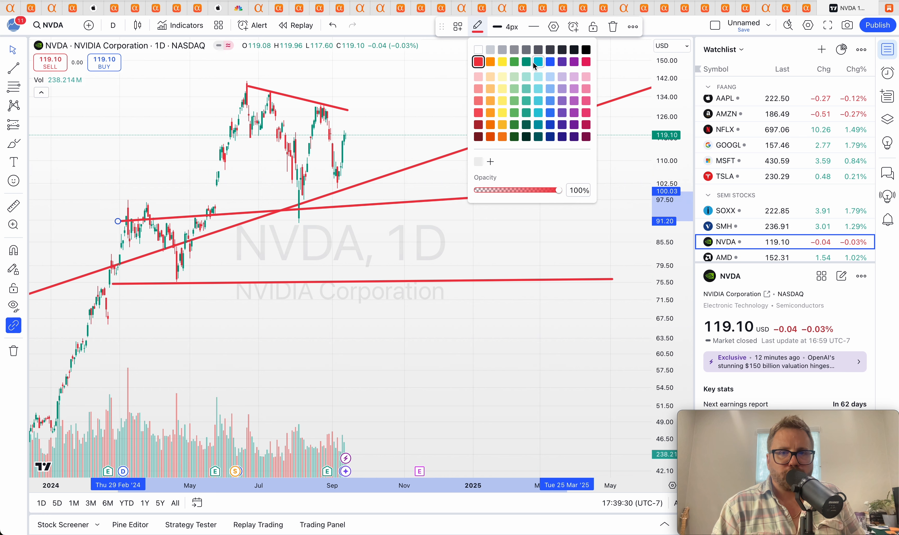
pyautogui.click(525, 61)
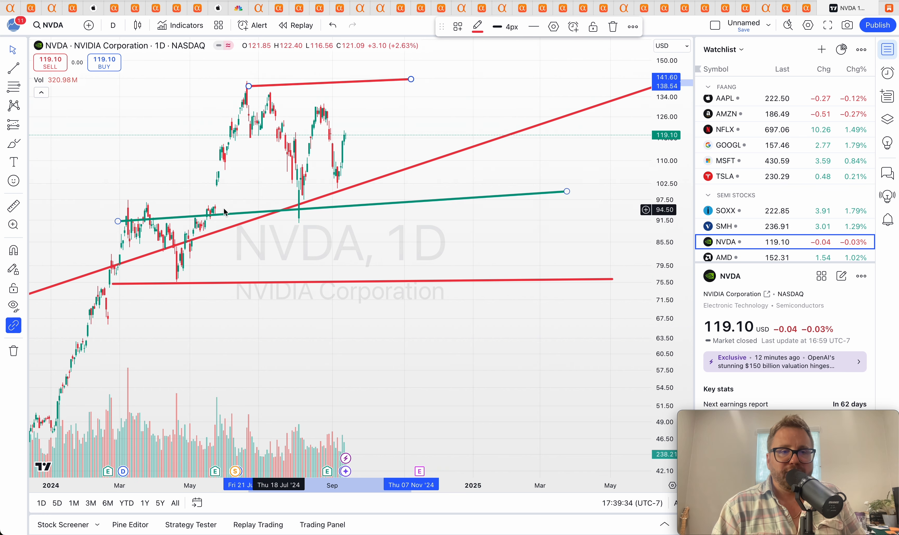
pyautogui.moveTo(215, 216)
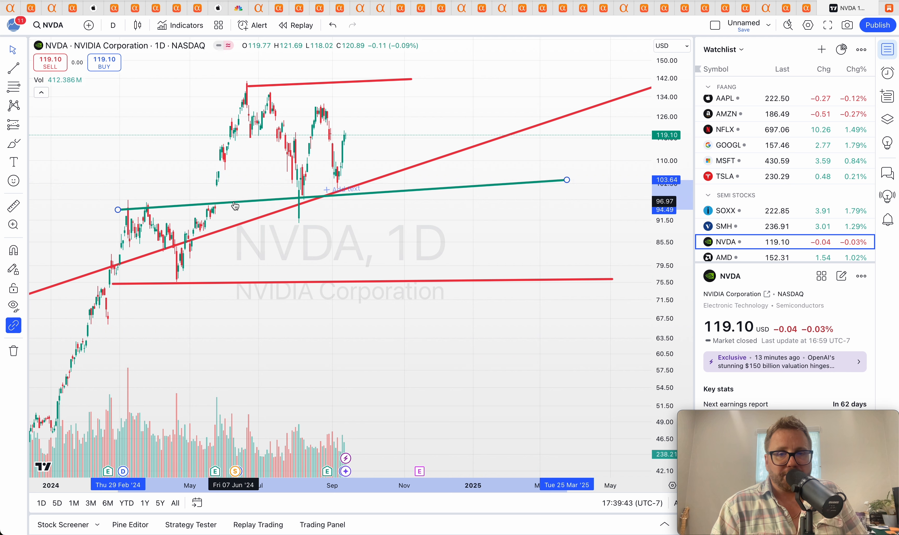
# Step: Draw a green projection from NVDA's latest price up to the top red trendline
pyautogui.click(248, 85)
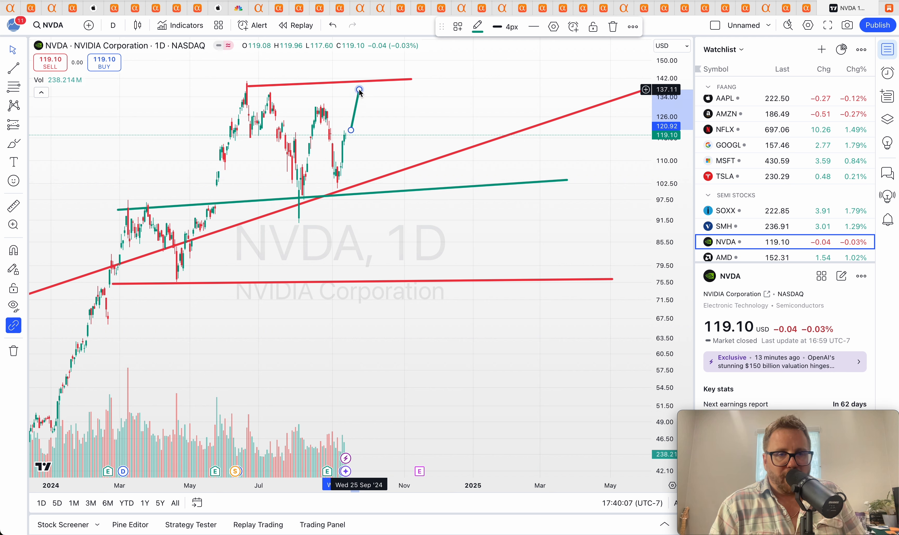
pyautogui.moveTo(417, 134)
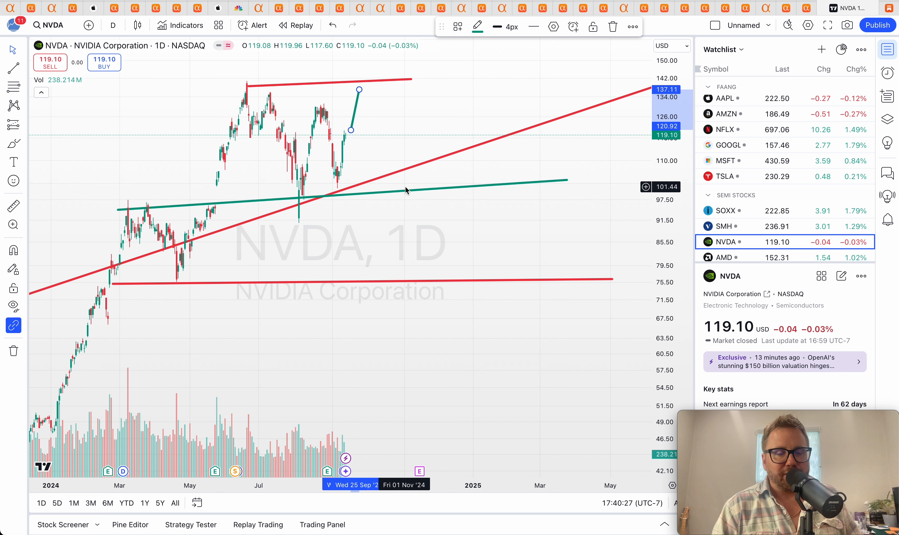
pyautogui.moveTo(463, 180)
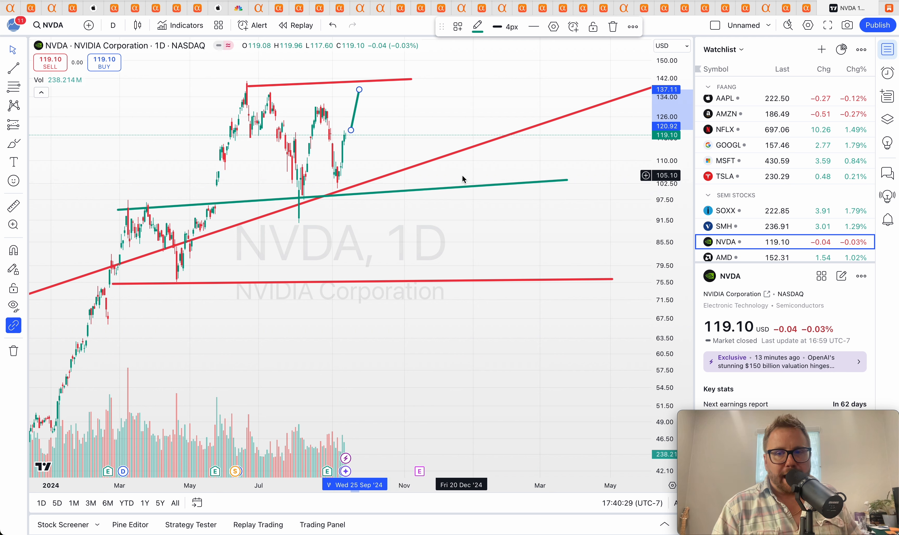
pyautogui.moveTo(489, 181)
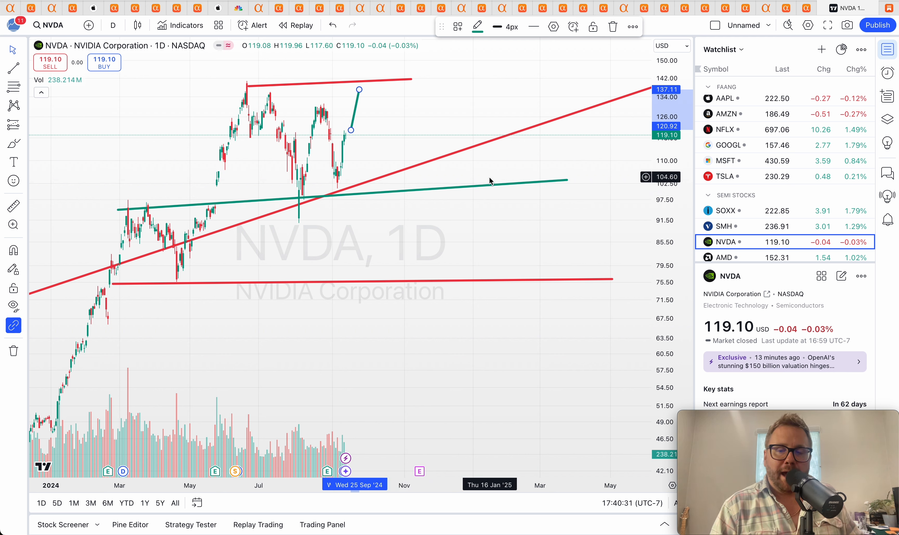
pyautogui.moveTo(358, 140)
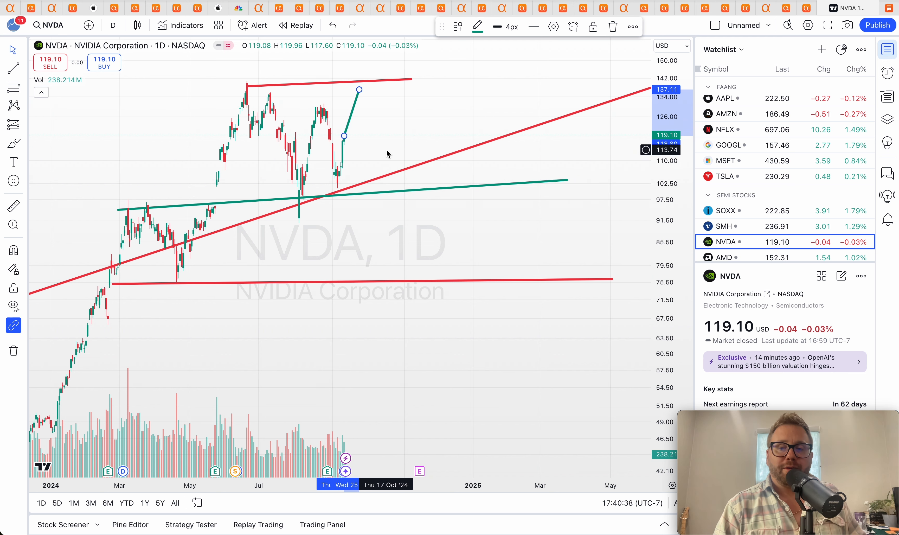
pyautogui.moveTo(353, 159)
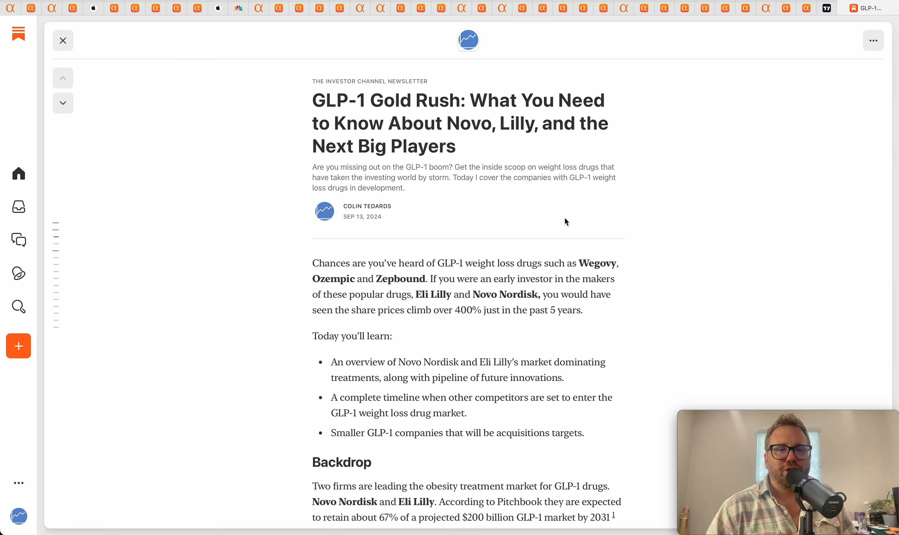
pyautogui.moveTo(269, 257)
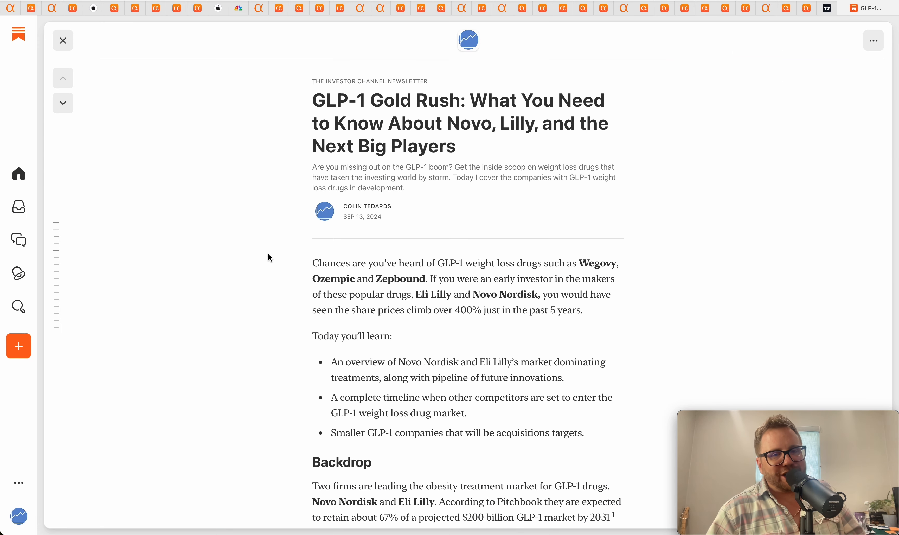
# Step: Skim down the GLP-1 Gold Rush article, return to top, and switch to Seeking Alpha's META page
pyautogui.scroll(-3)
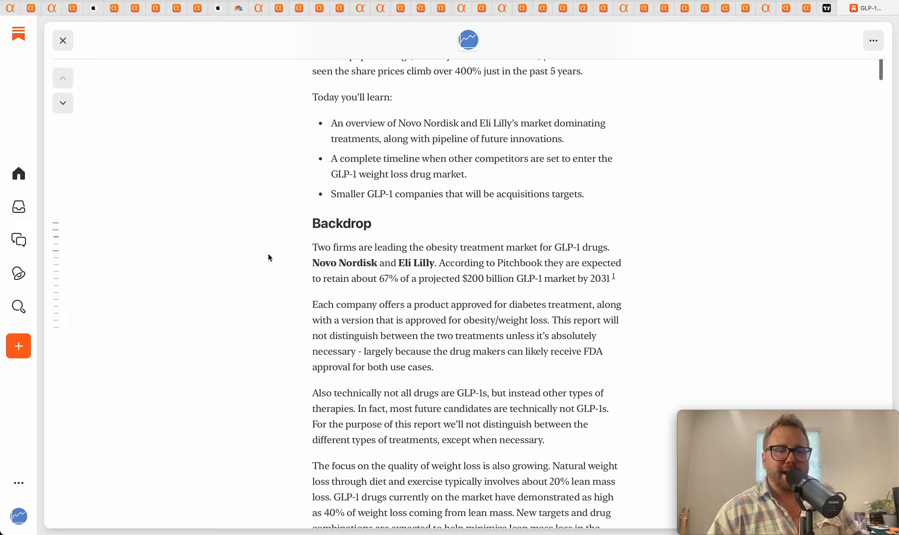
pyautogui.scroll(-3)
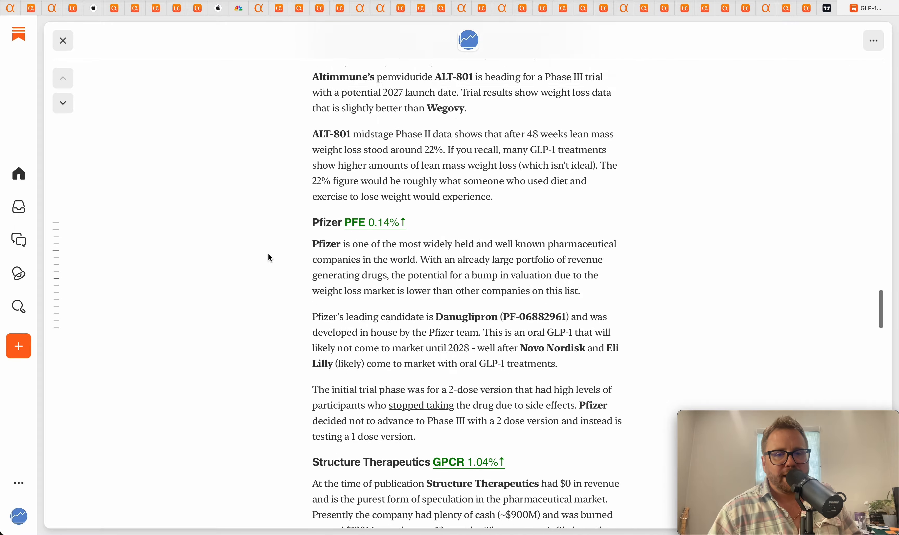
pyautogui.scroll(-3)
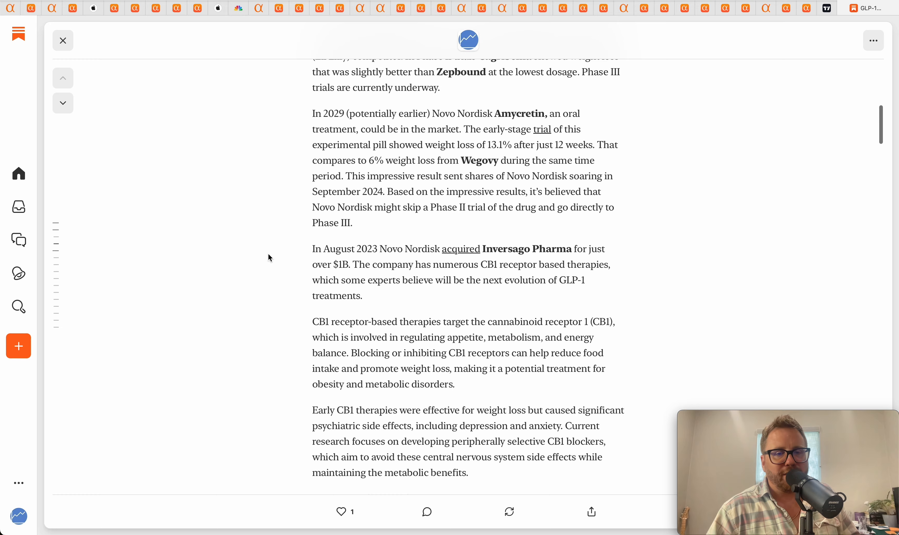
pyautogui.scroll(3)
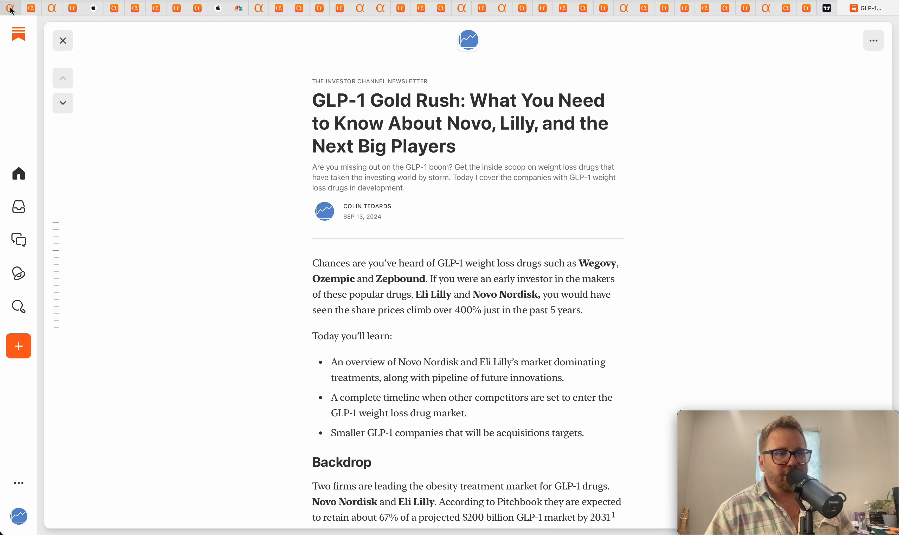
pyautogui.click(63, 40)
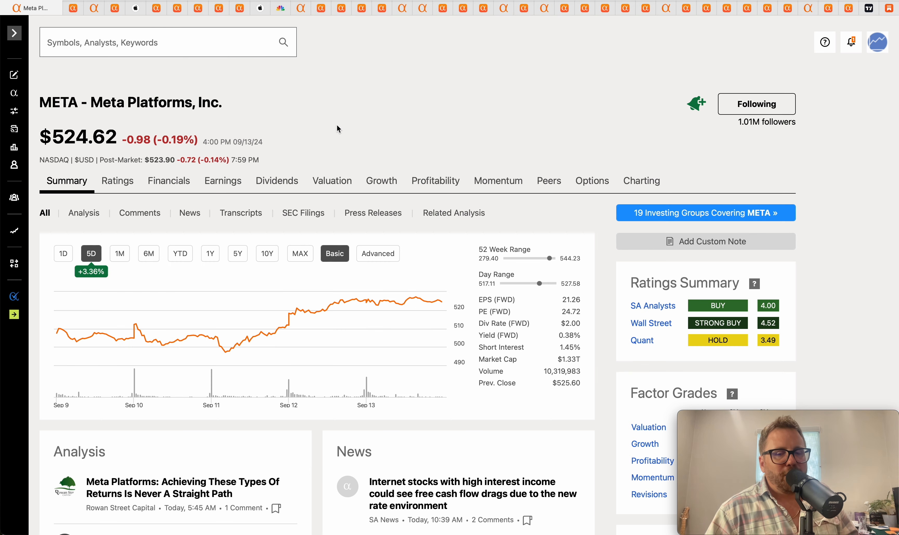